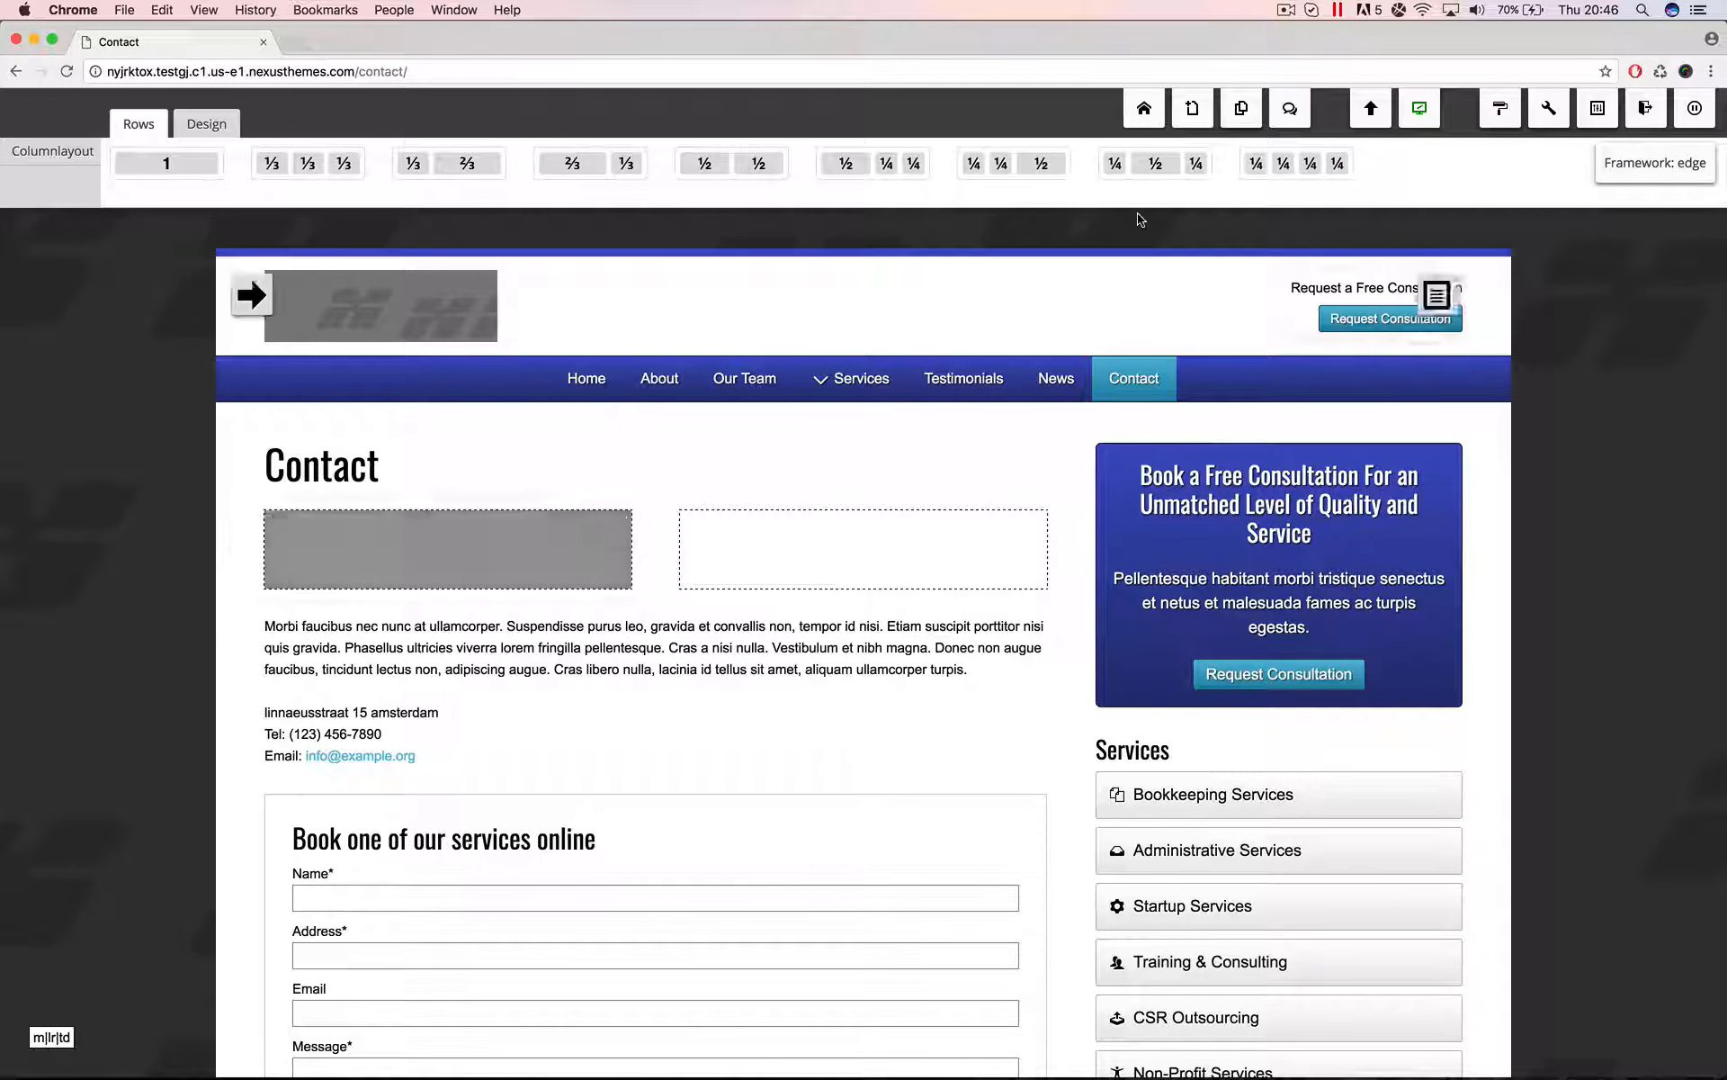
Fill the first empty box with a Google Map widget located at the {{address}} lookup
left_click(1588, 11)
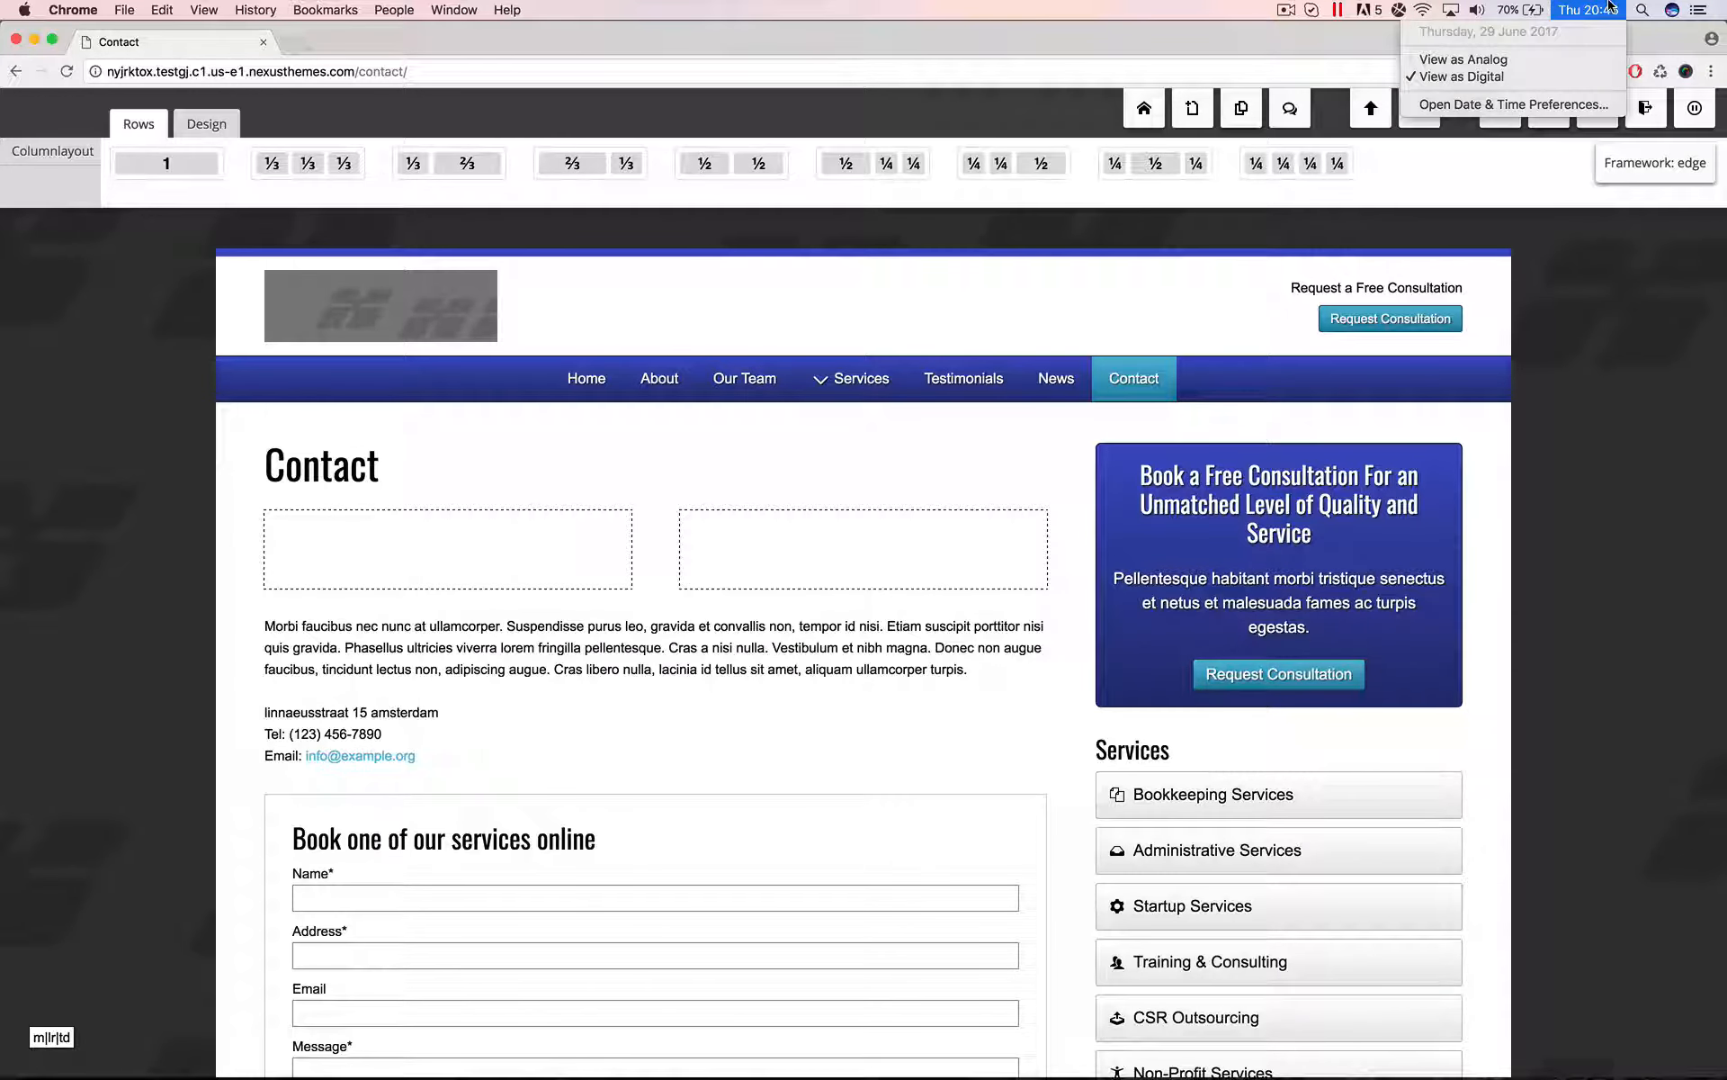
left_click(666, 453)
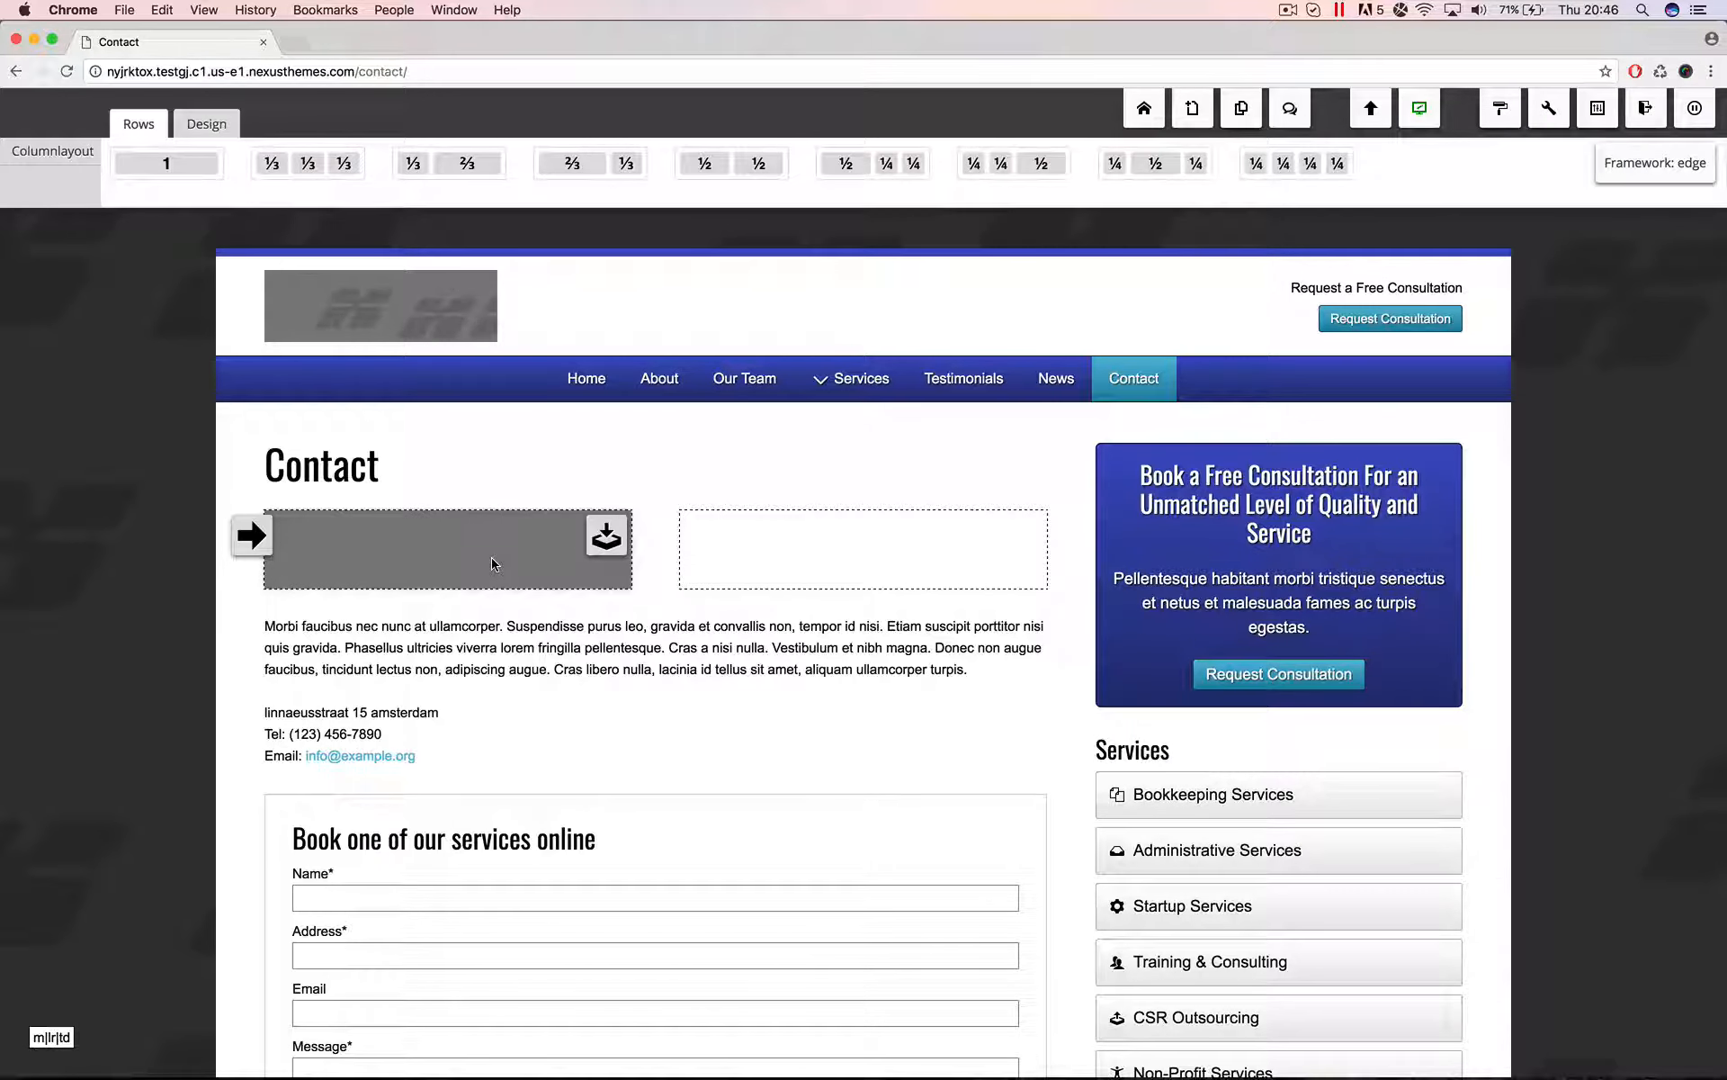
left_click(606, 536)
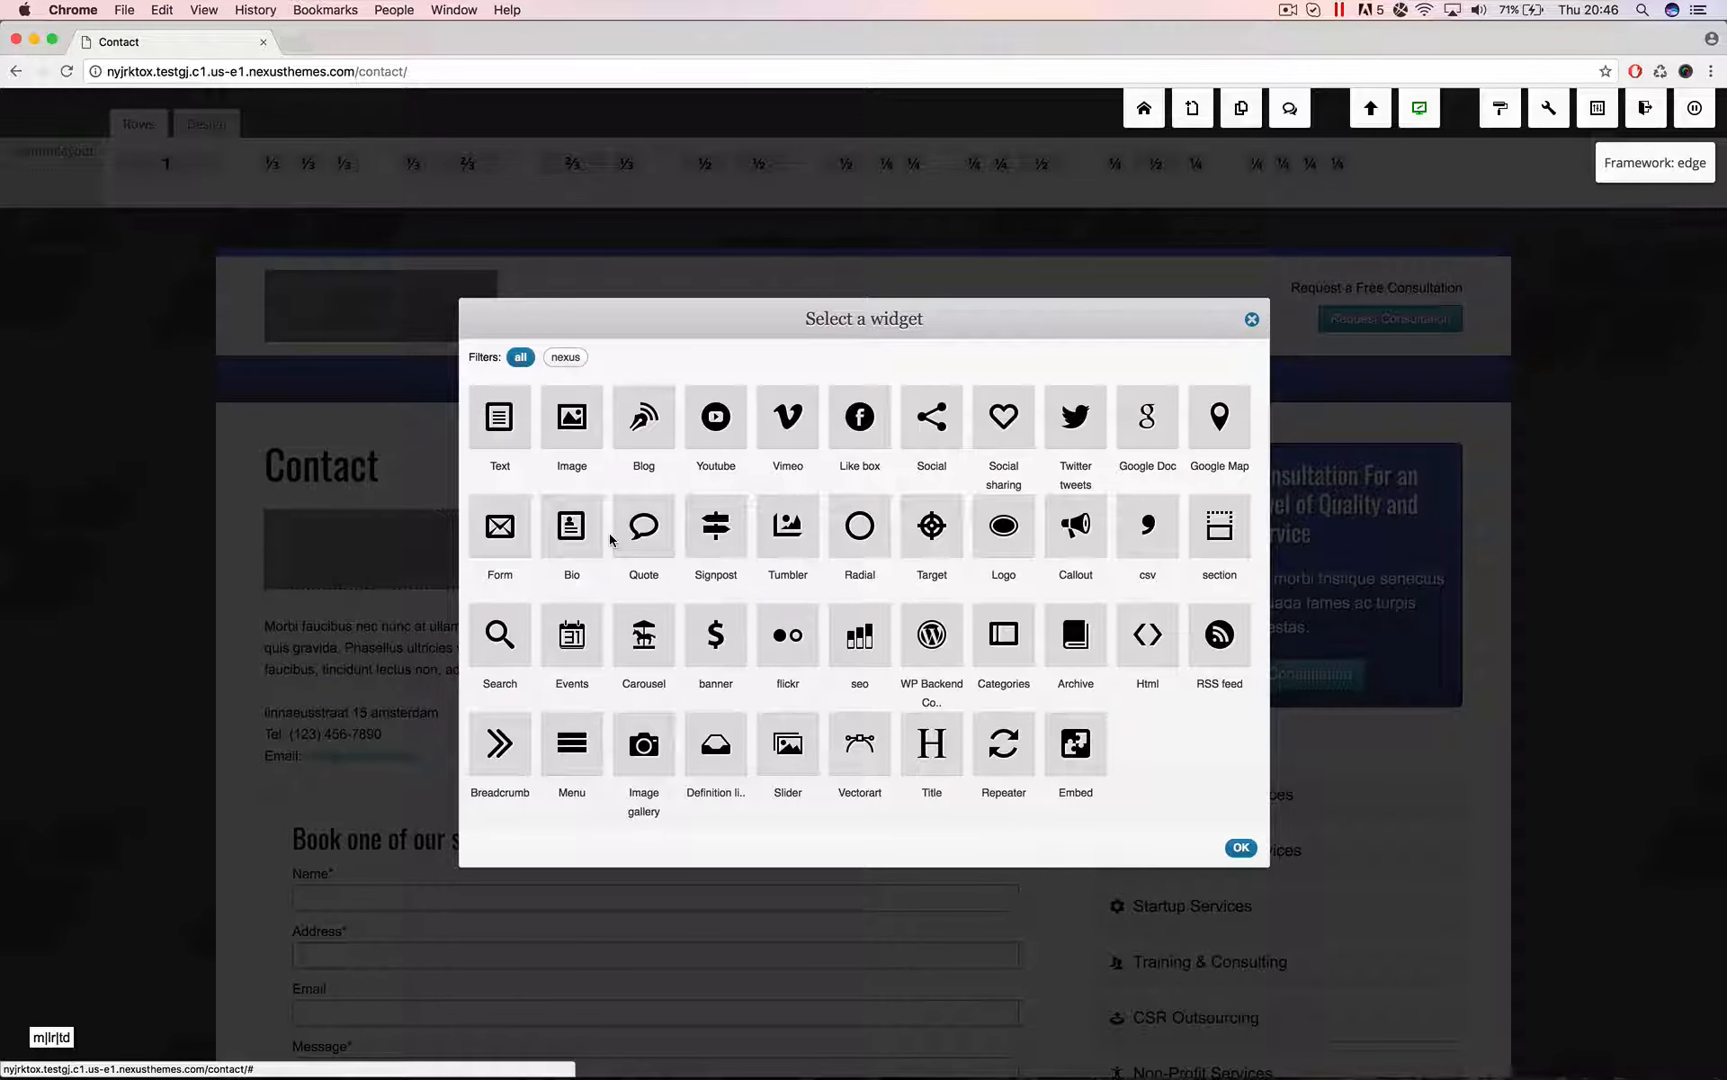
mouse_move(1200, 493)
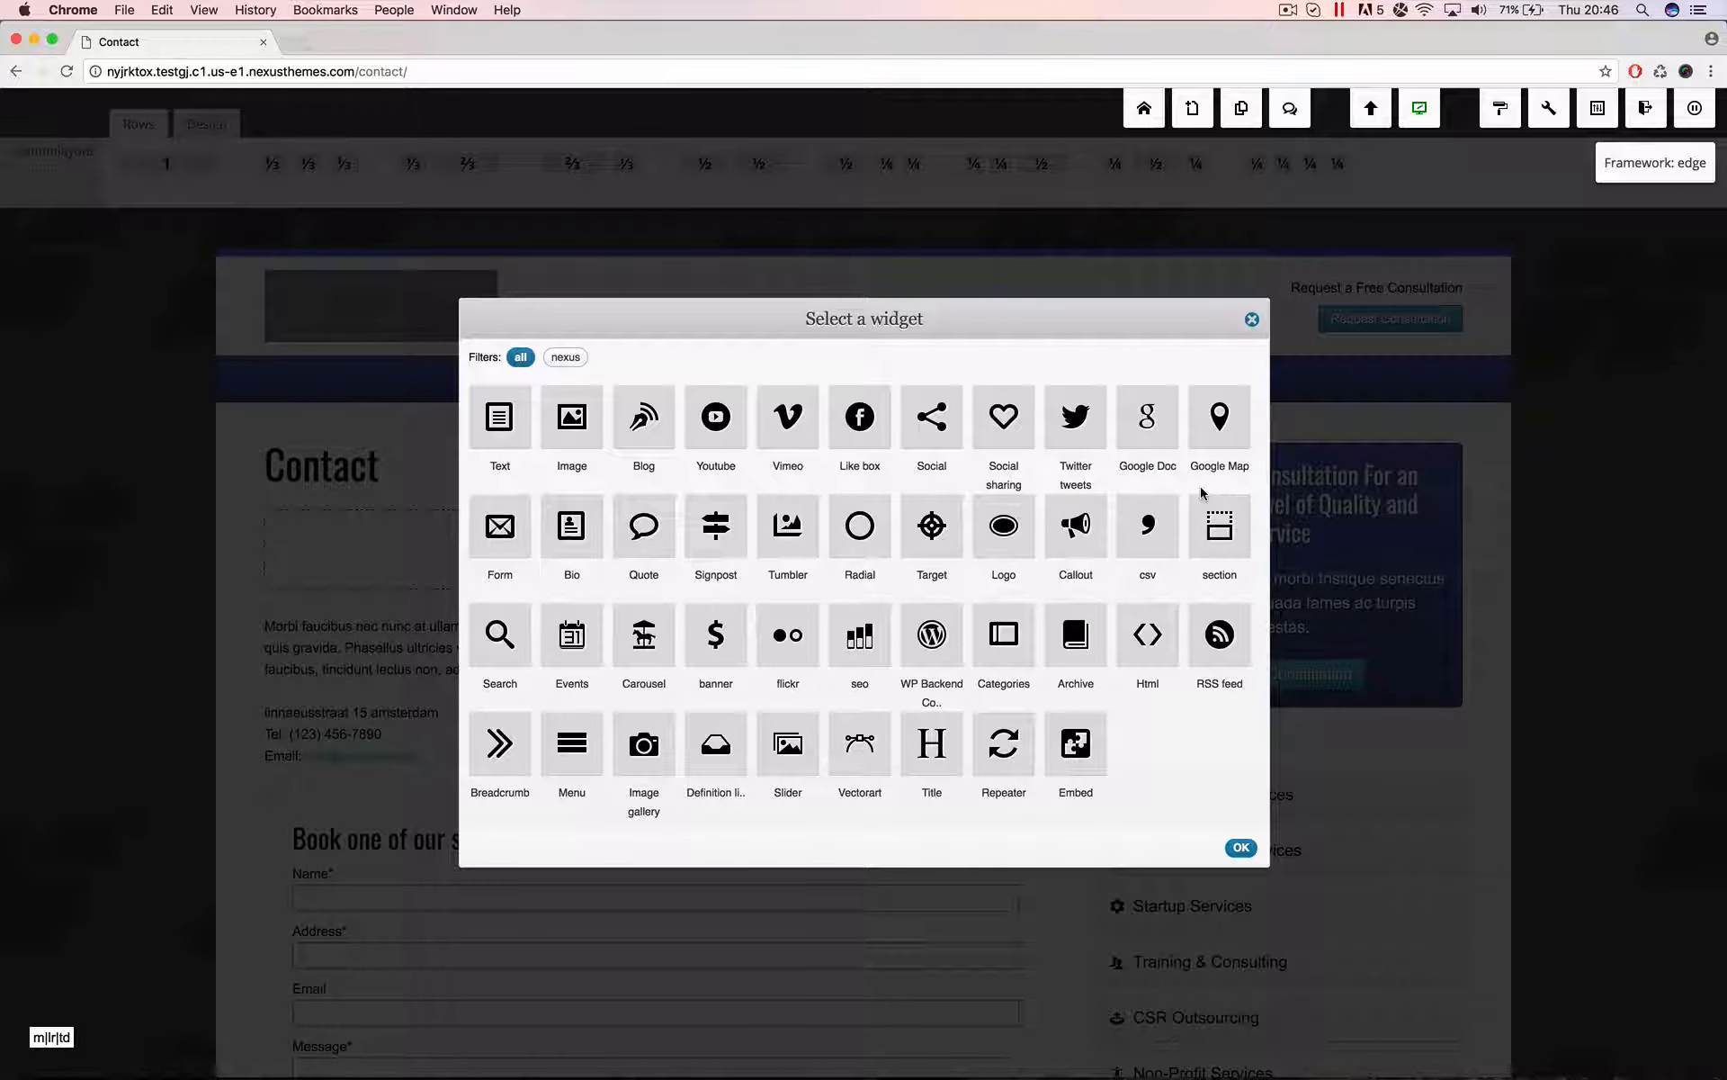
left_click(1218, 424)
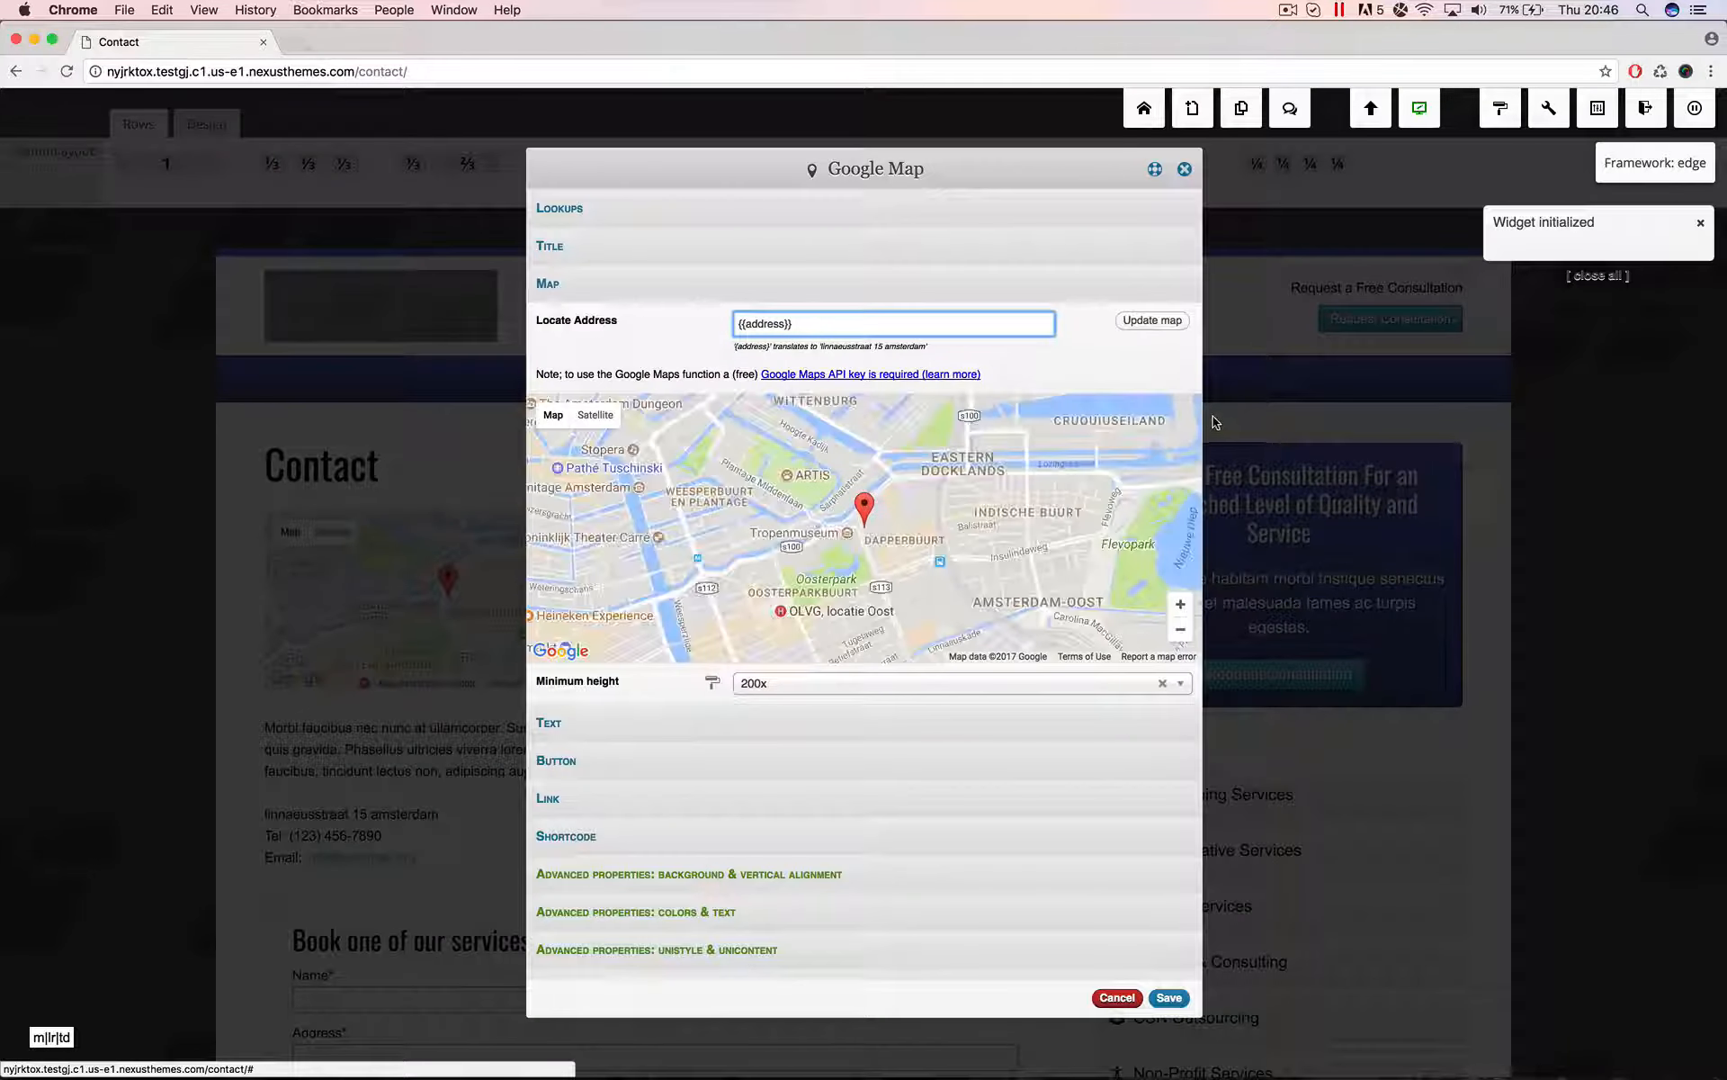
left_click(892, 322)
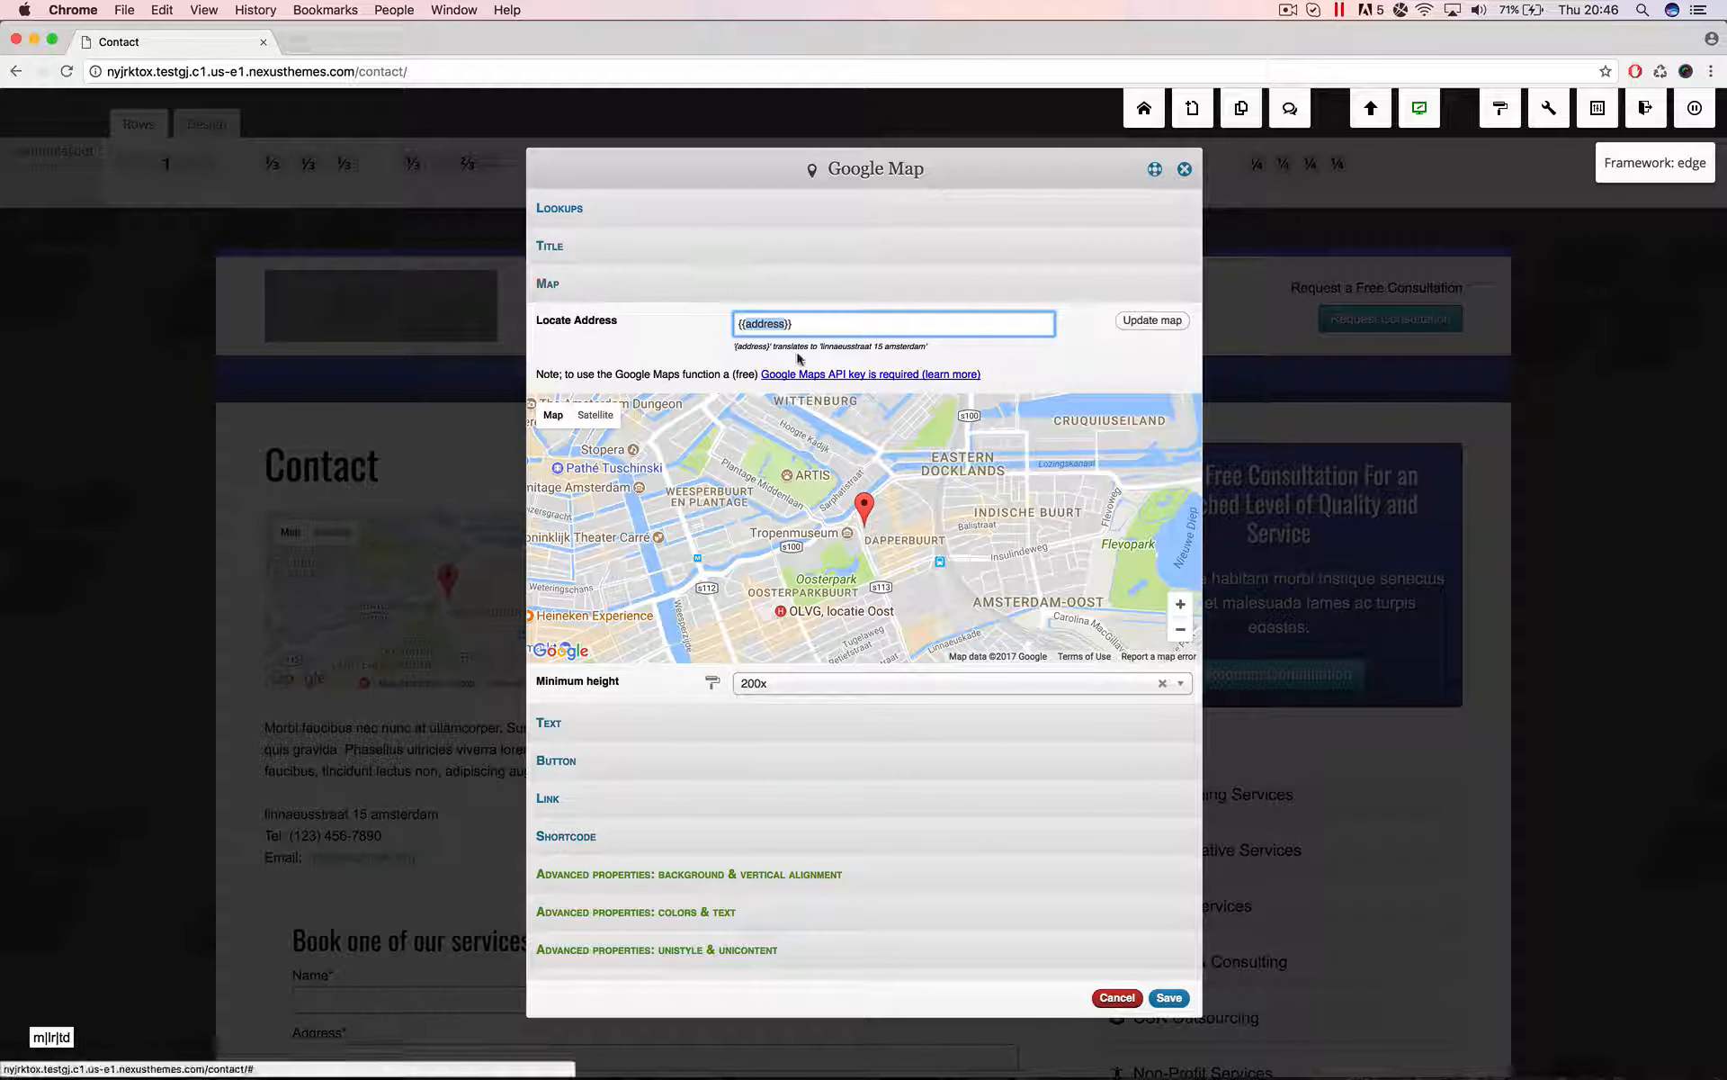
mouse_move(763, 317)
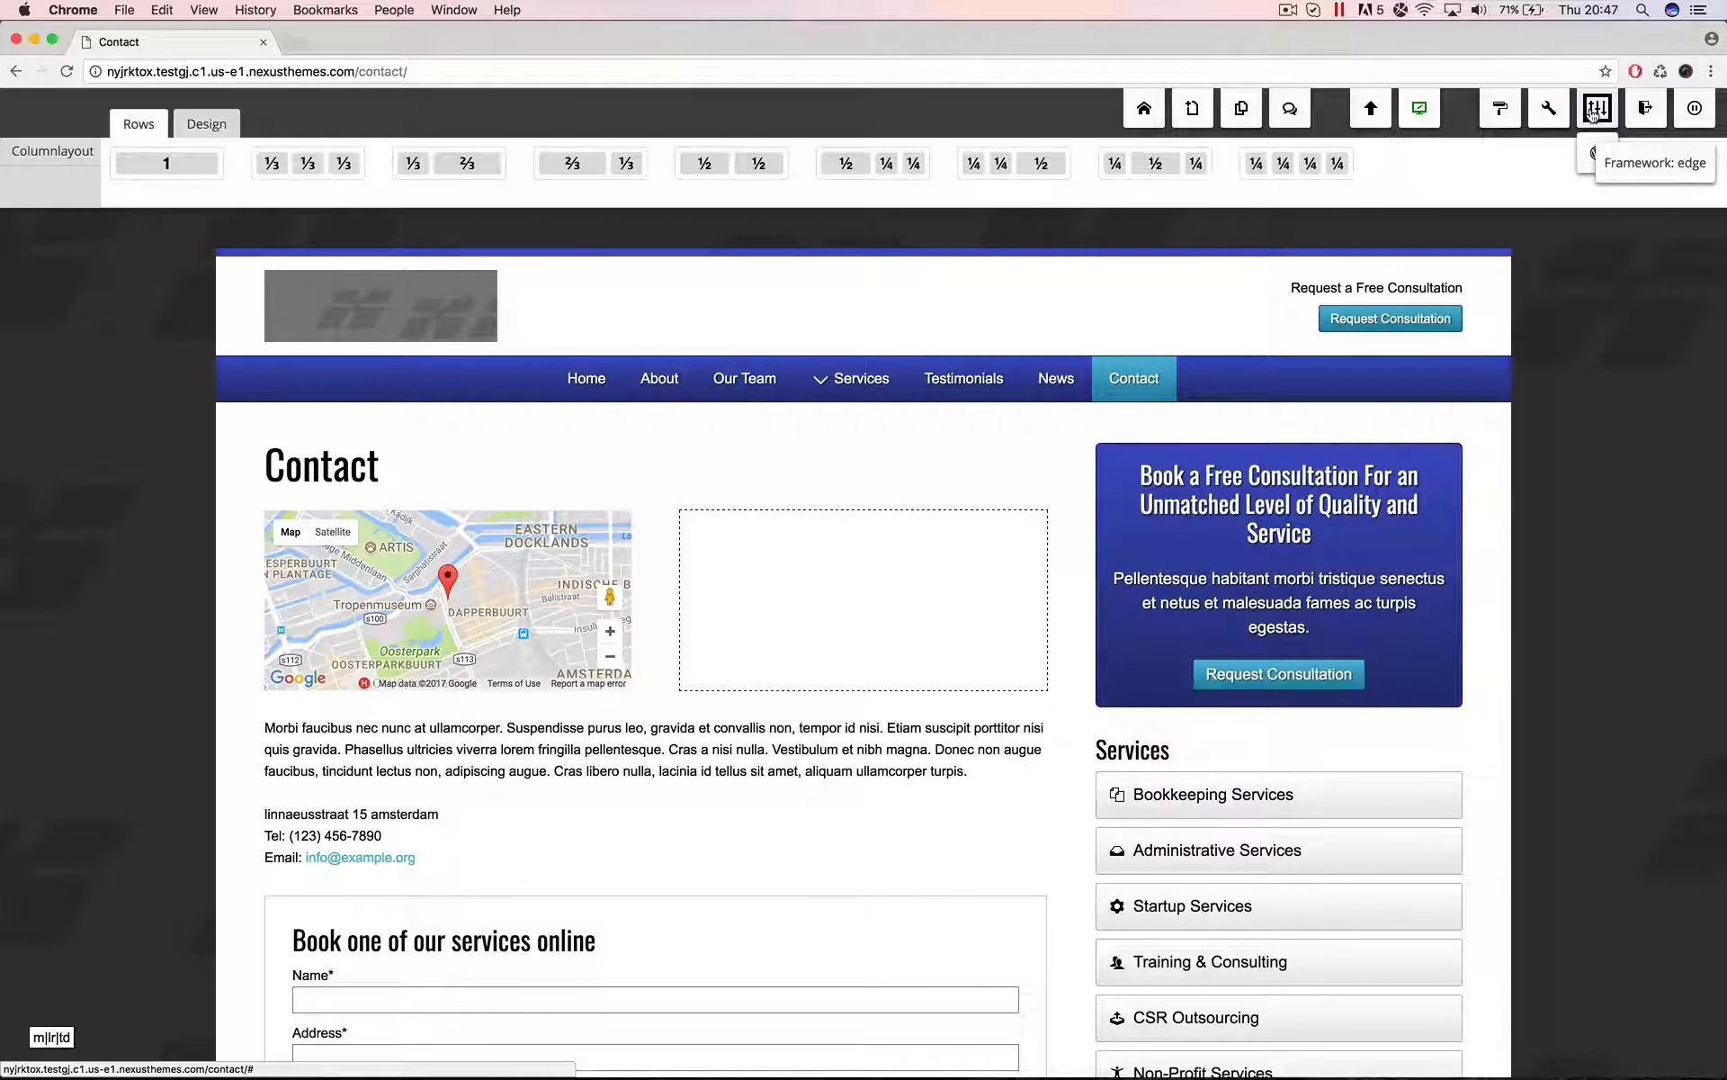
In Lookup table management, change the address value to postal code 7522AM and apply it
left_click(1594, 108)
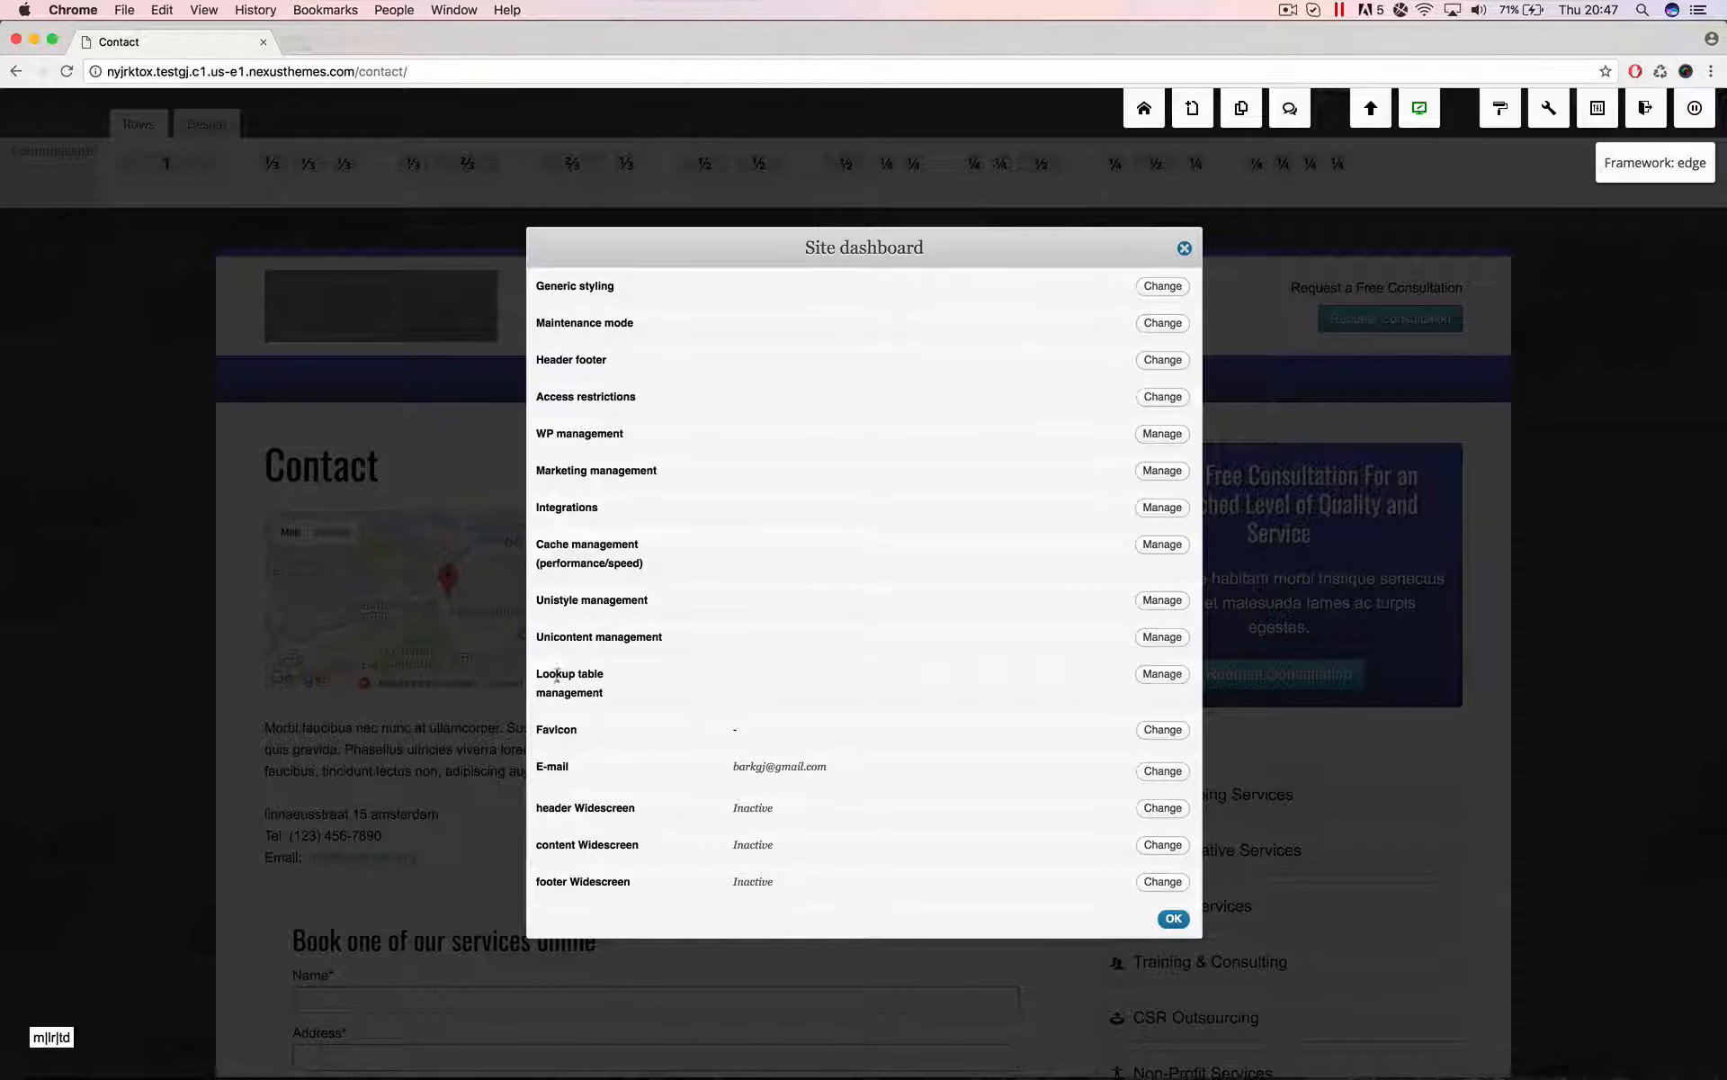
left_click(1160, 673)
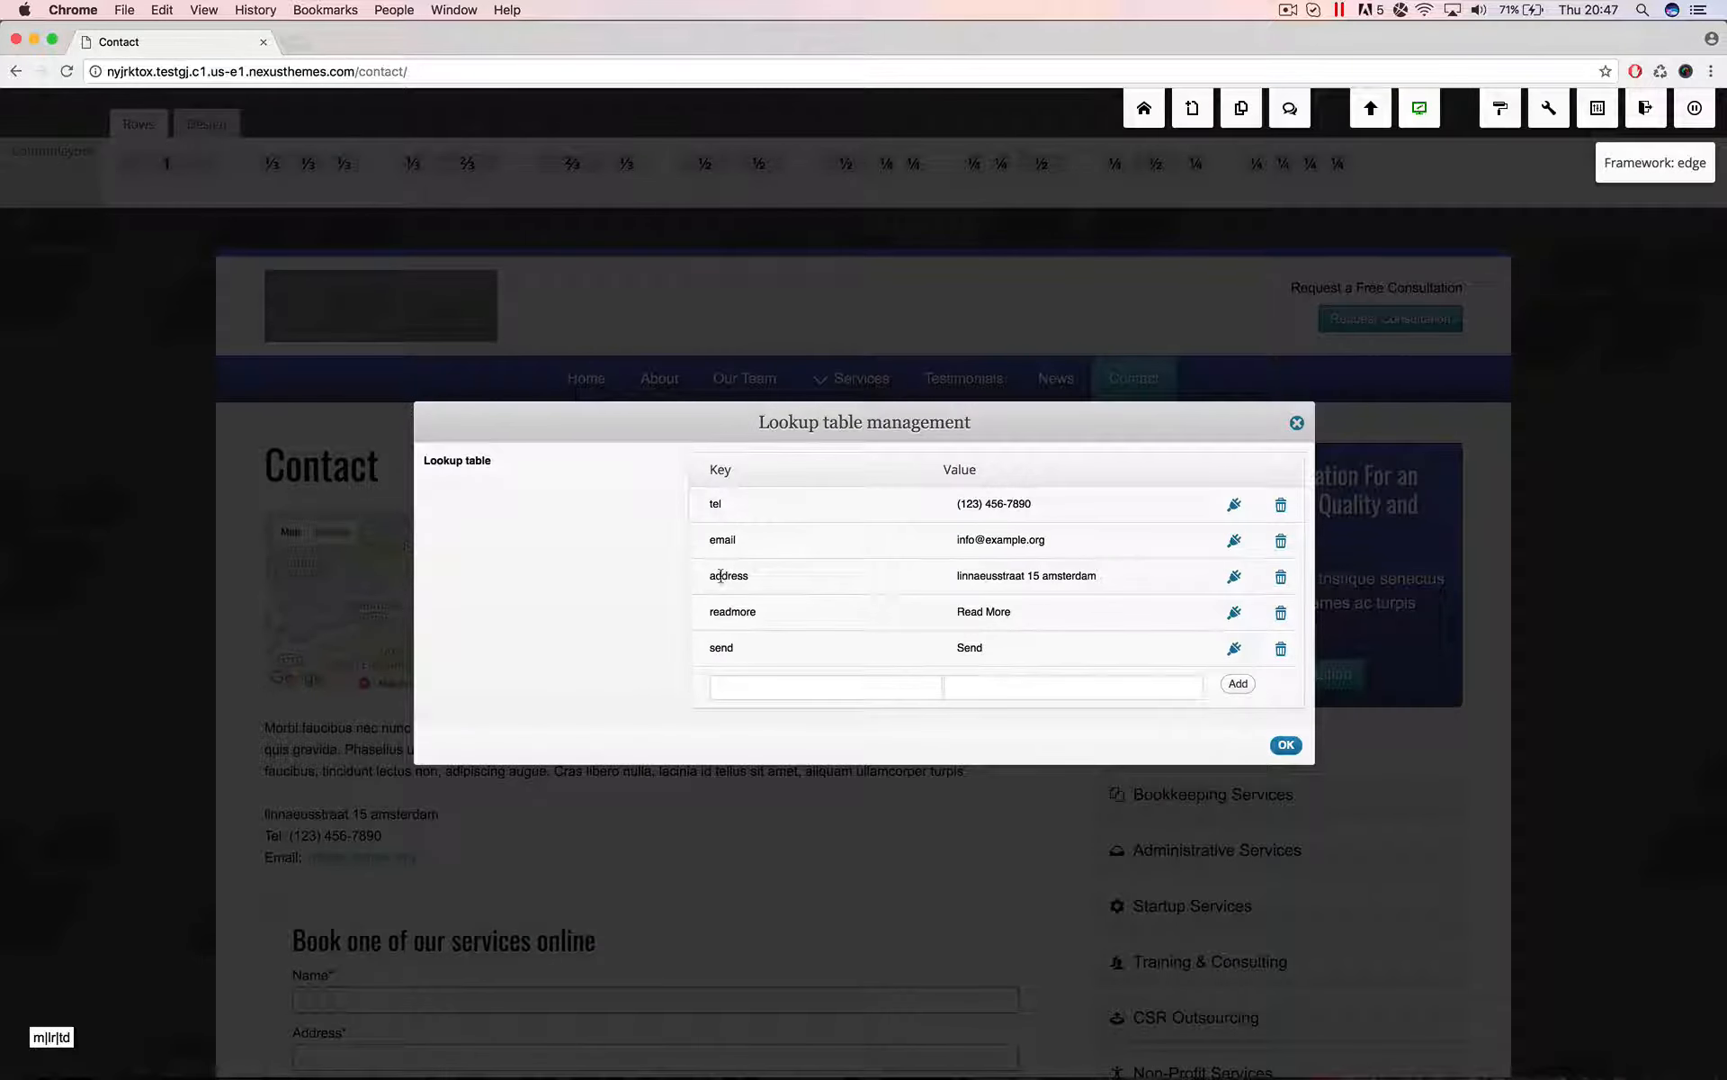
double_click(728, 576)
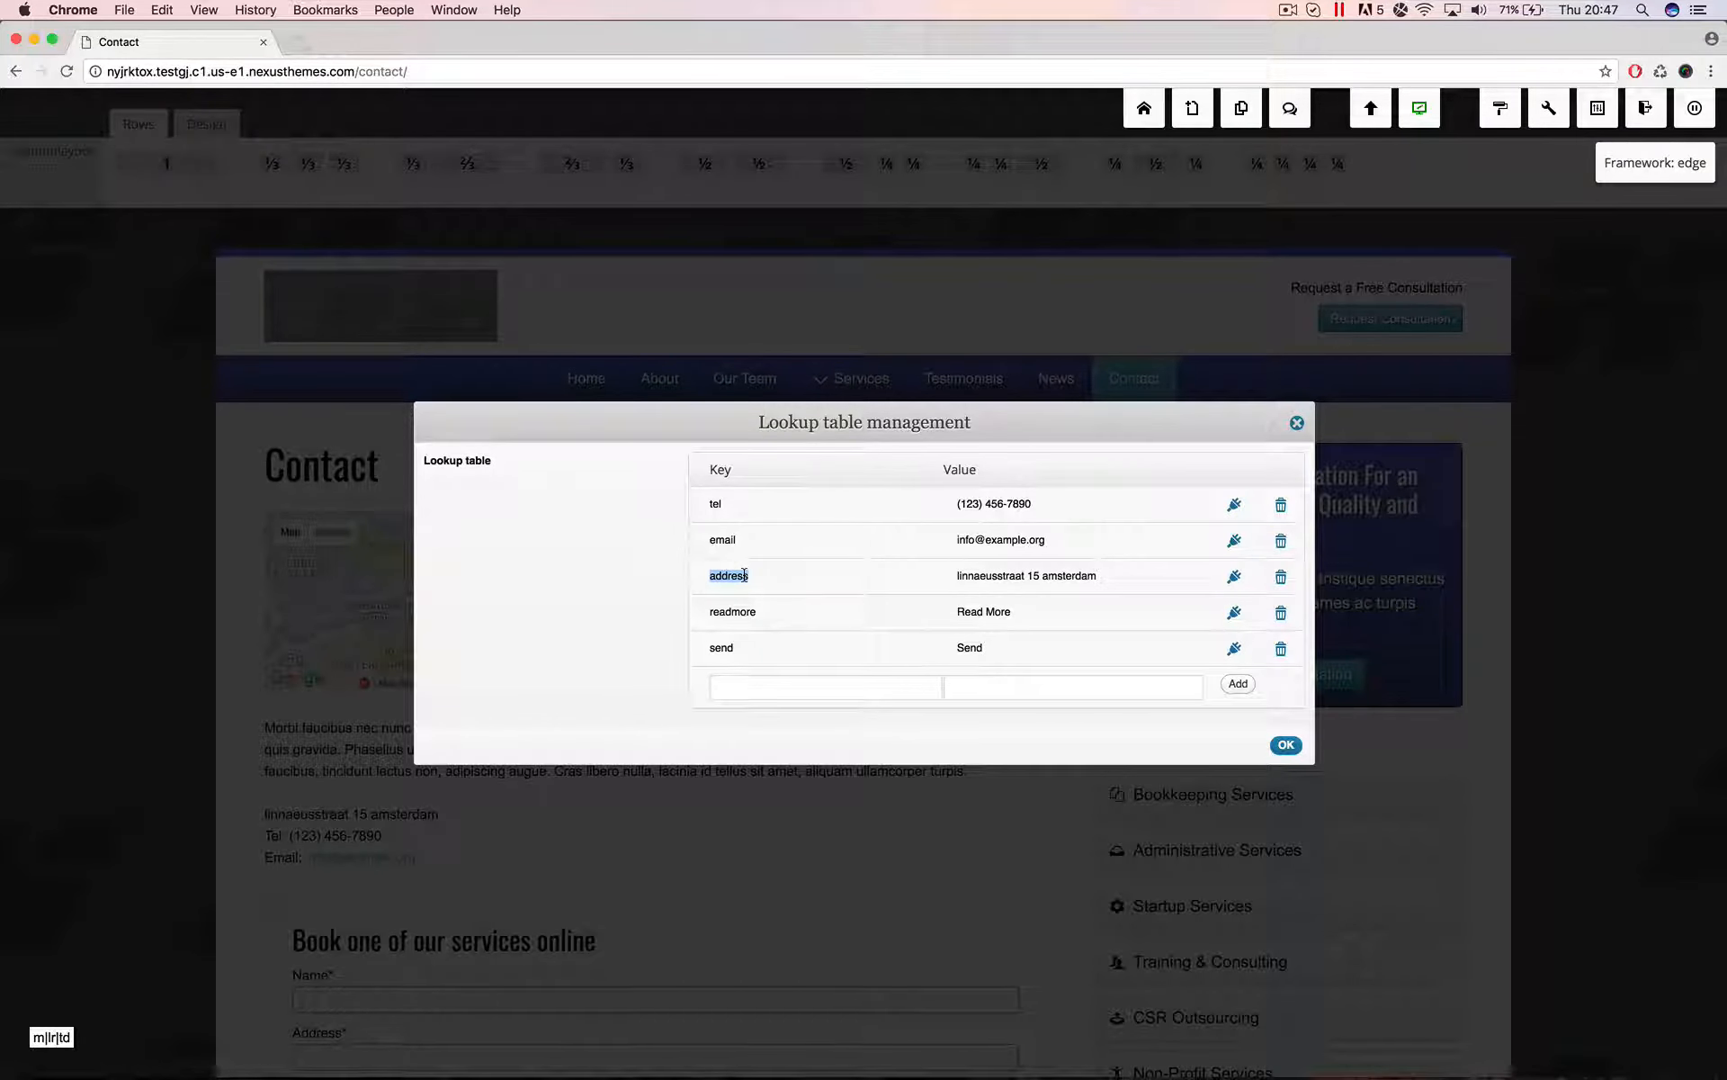
double_click(1024, 576)
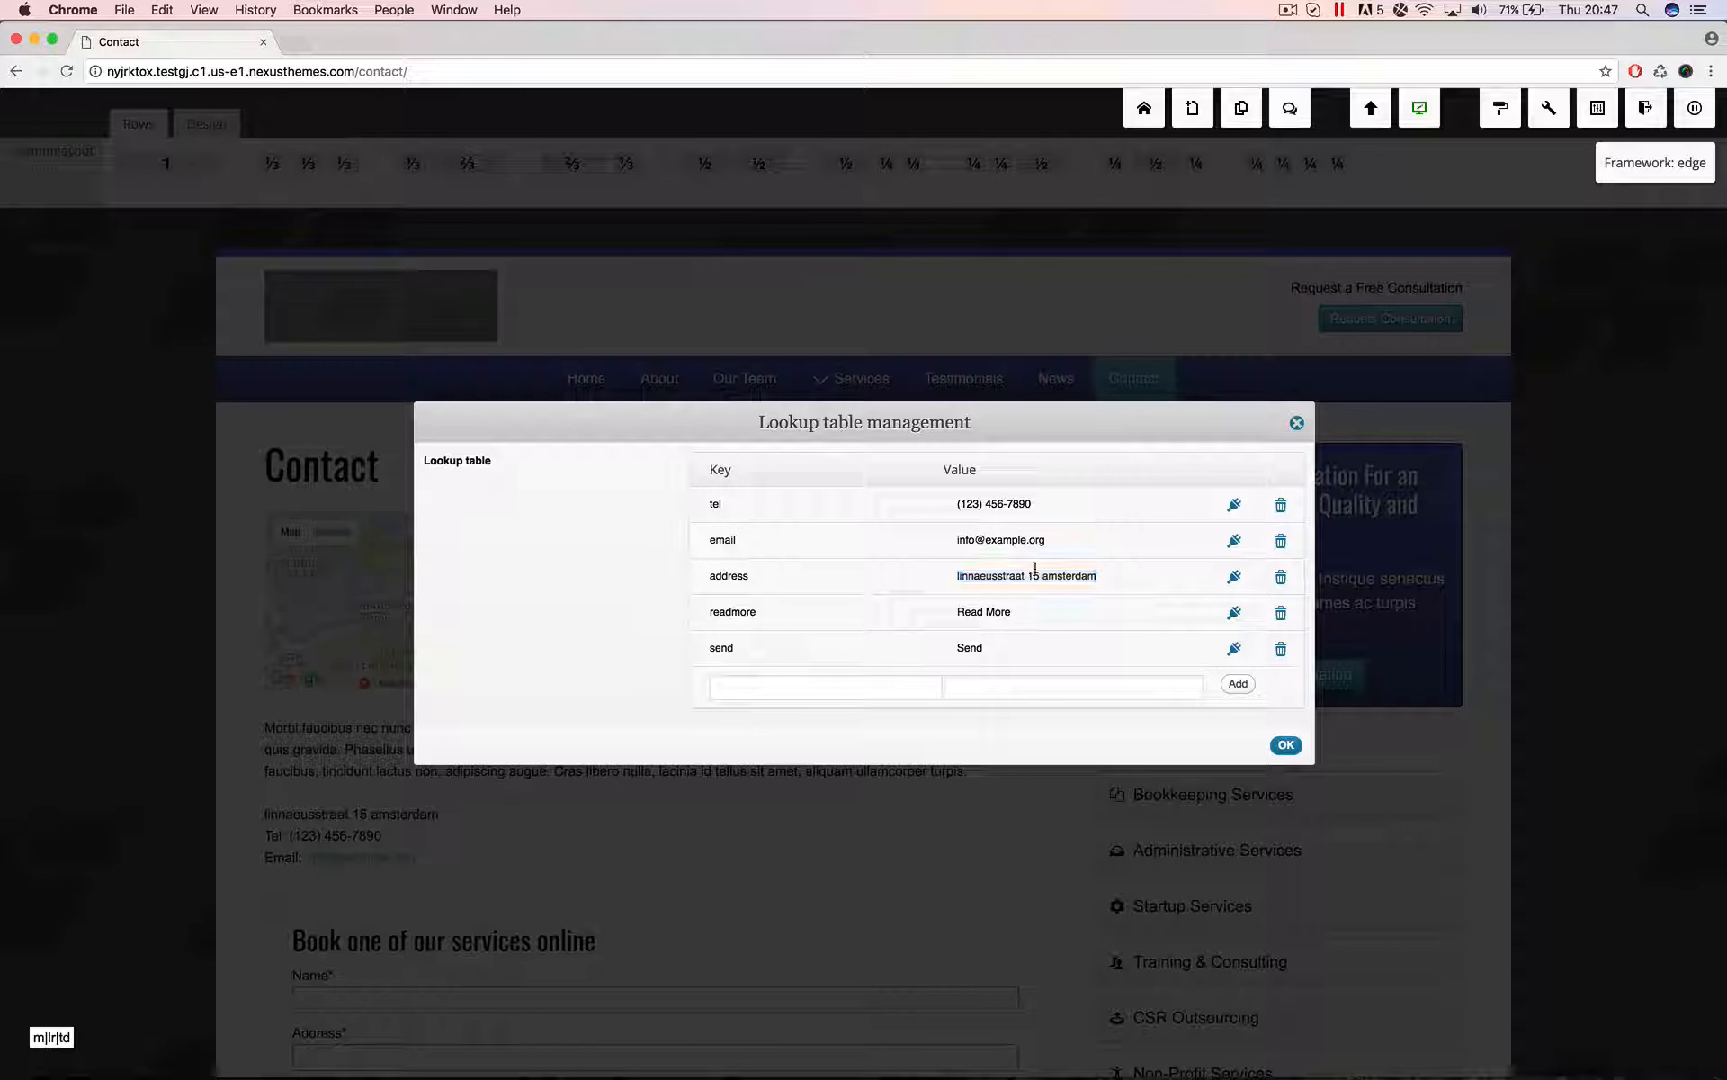
double_click(1025, 576)
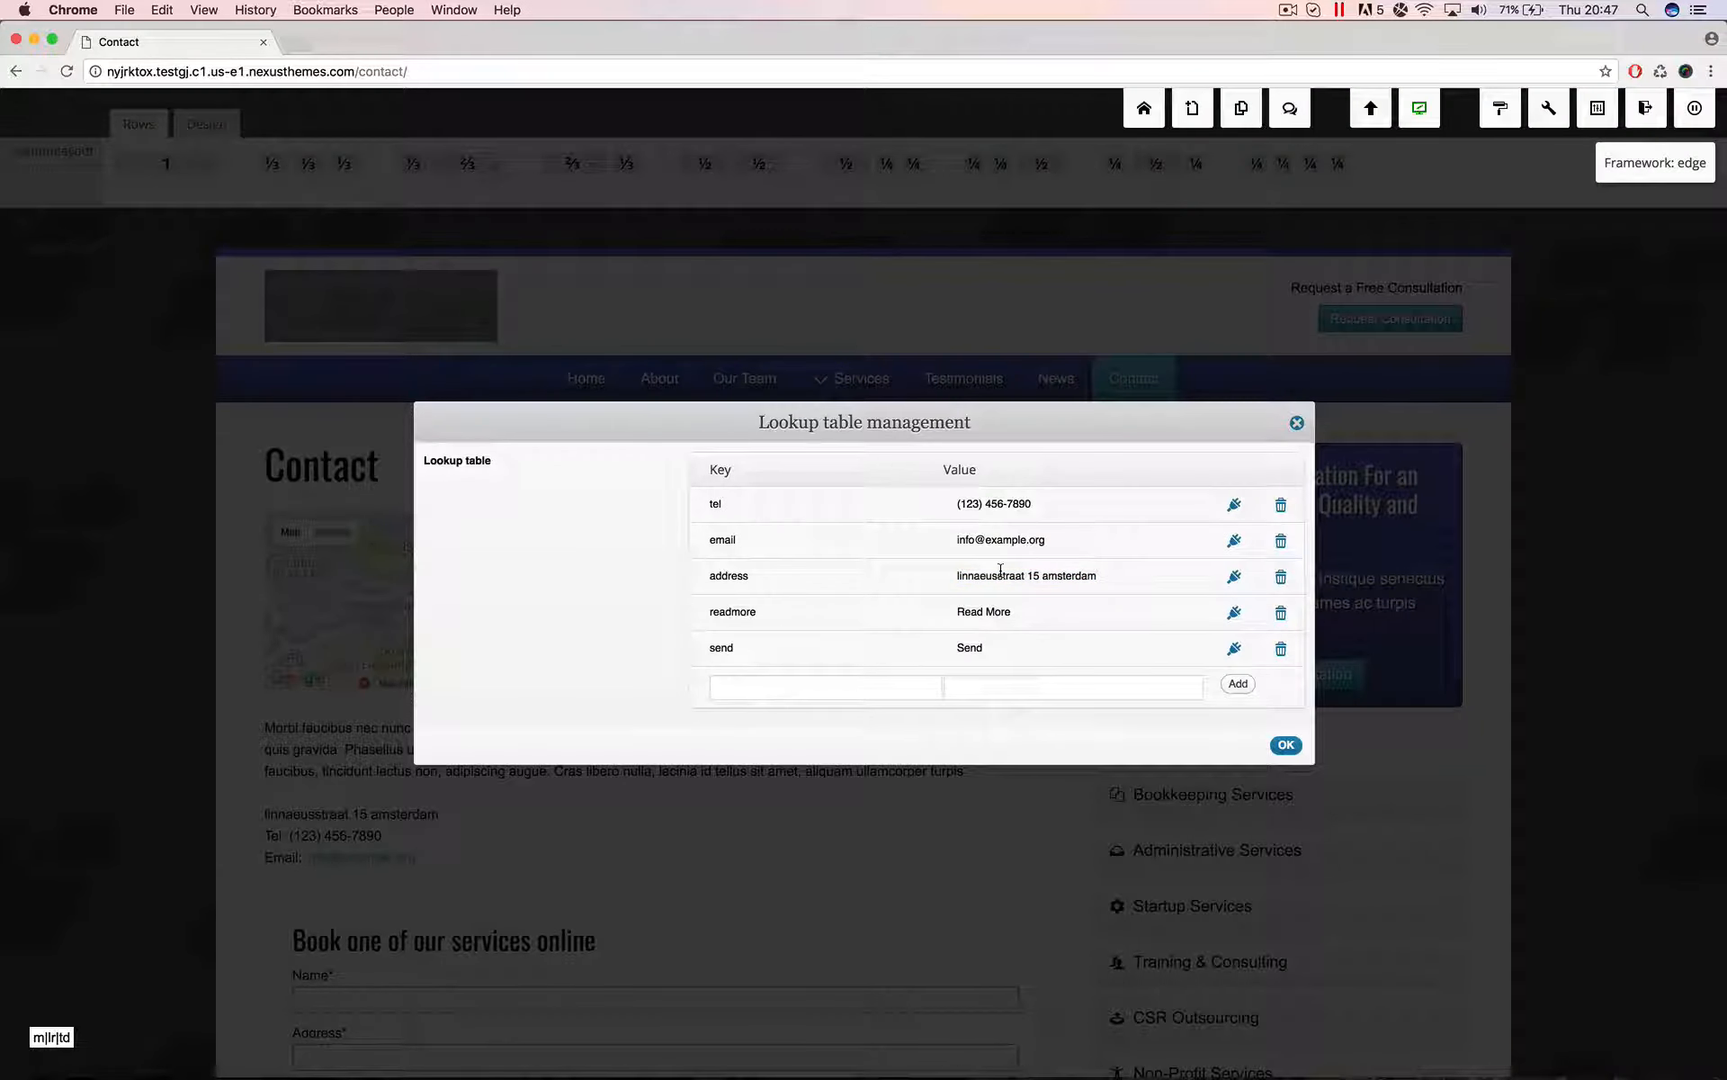
double_click(1026, 576)
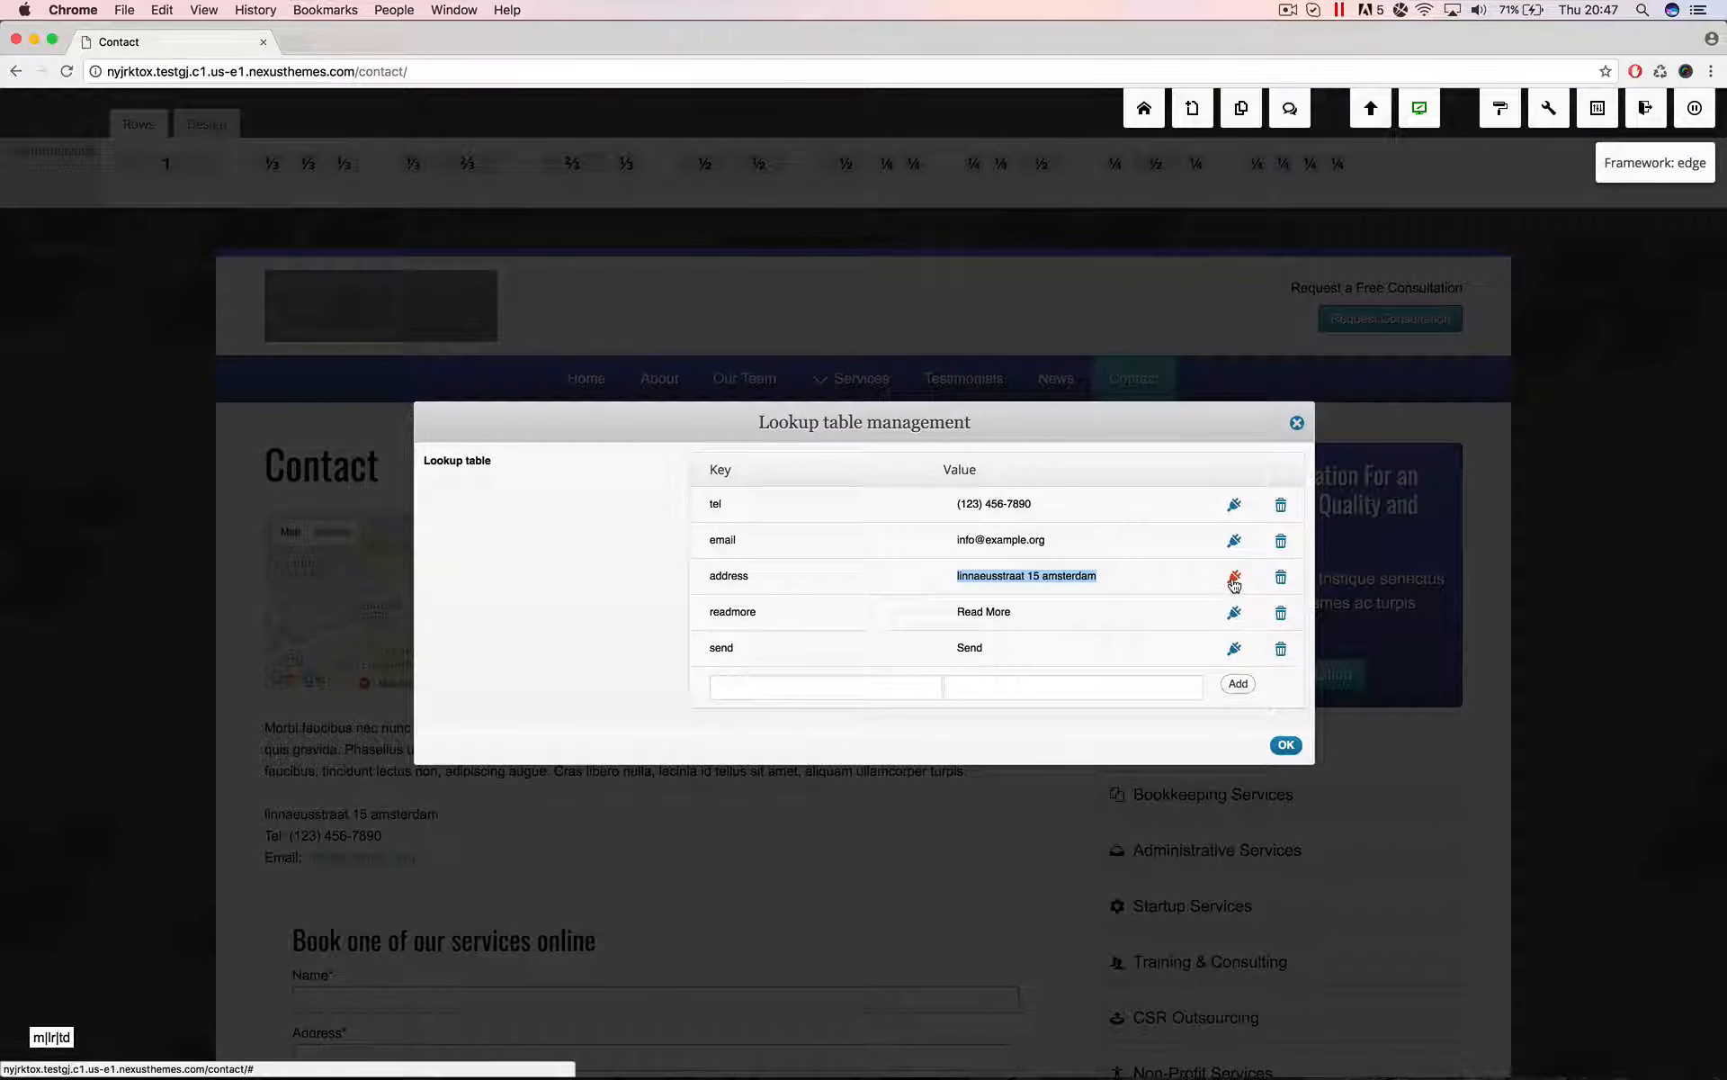
left_click(1234, 577)
type("7522")
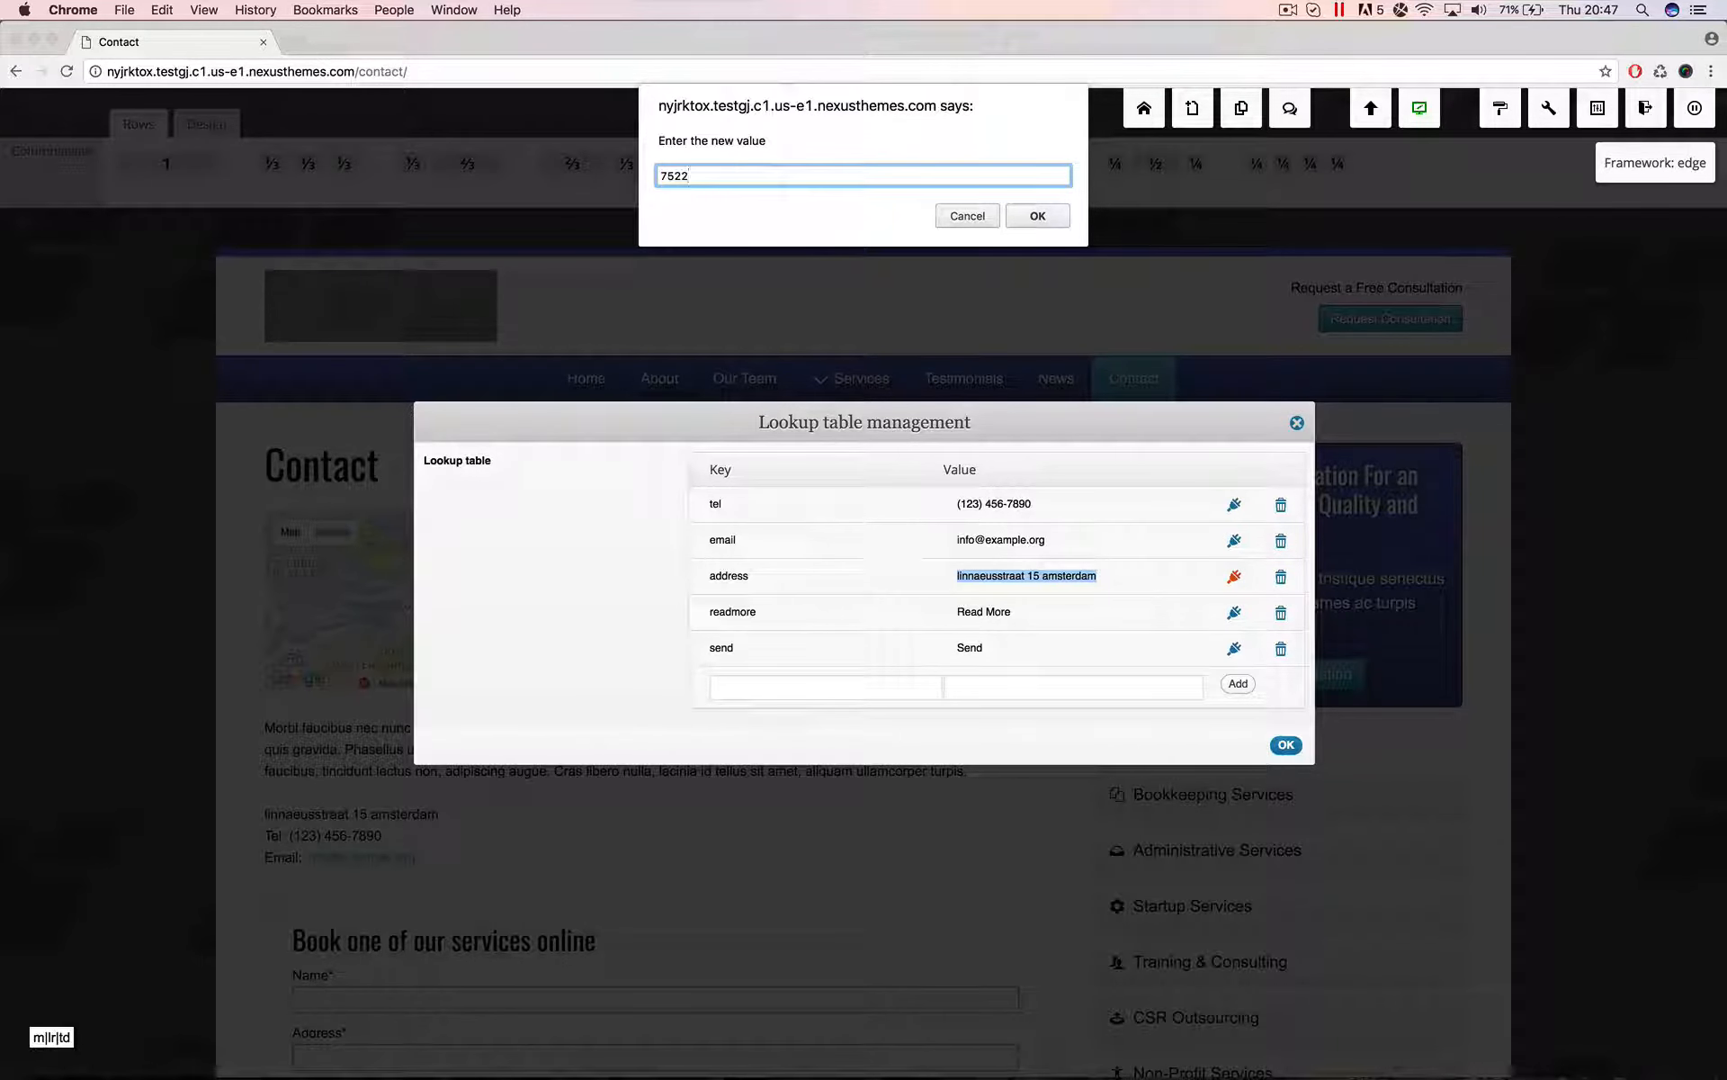
type("AM")
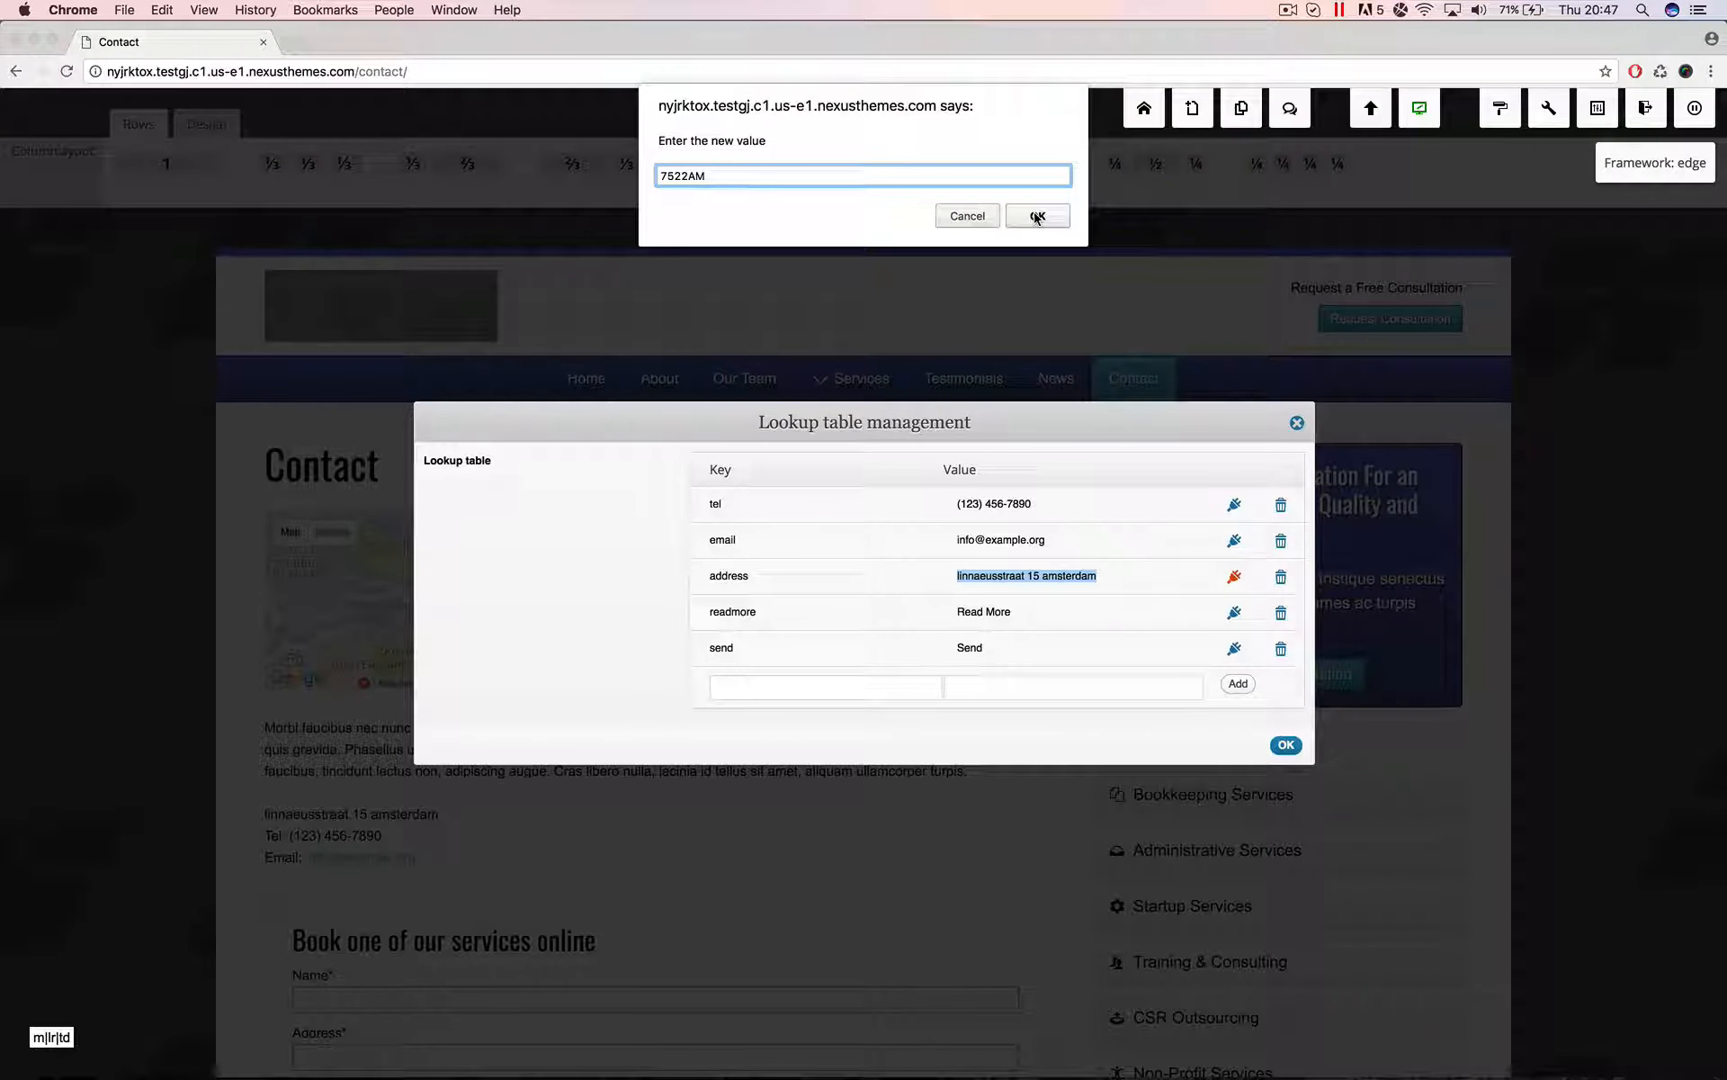
left_click(1036, 214)
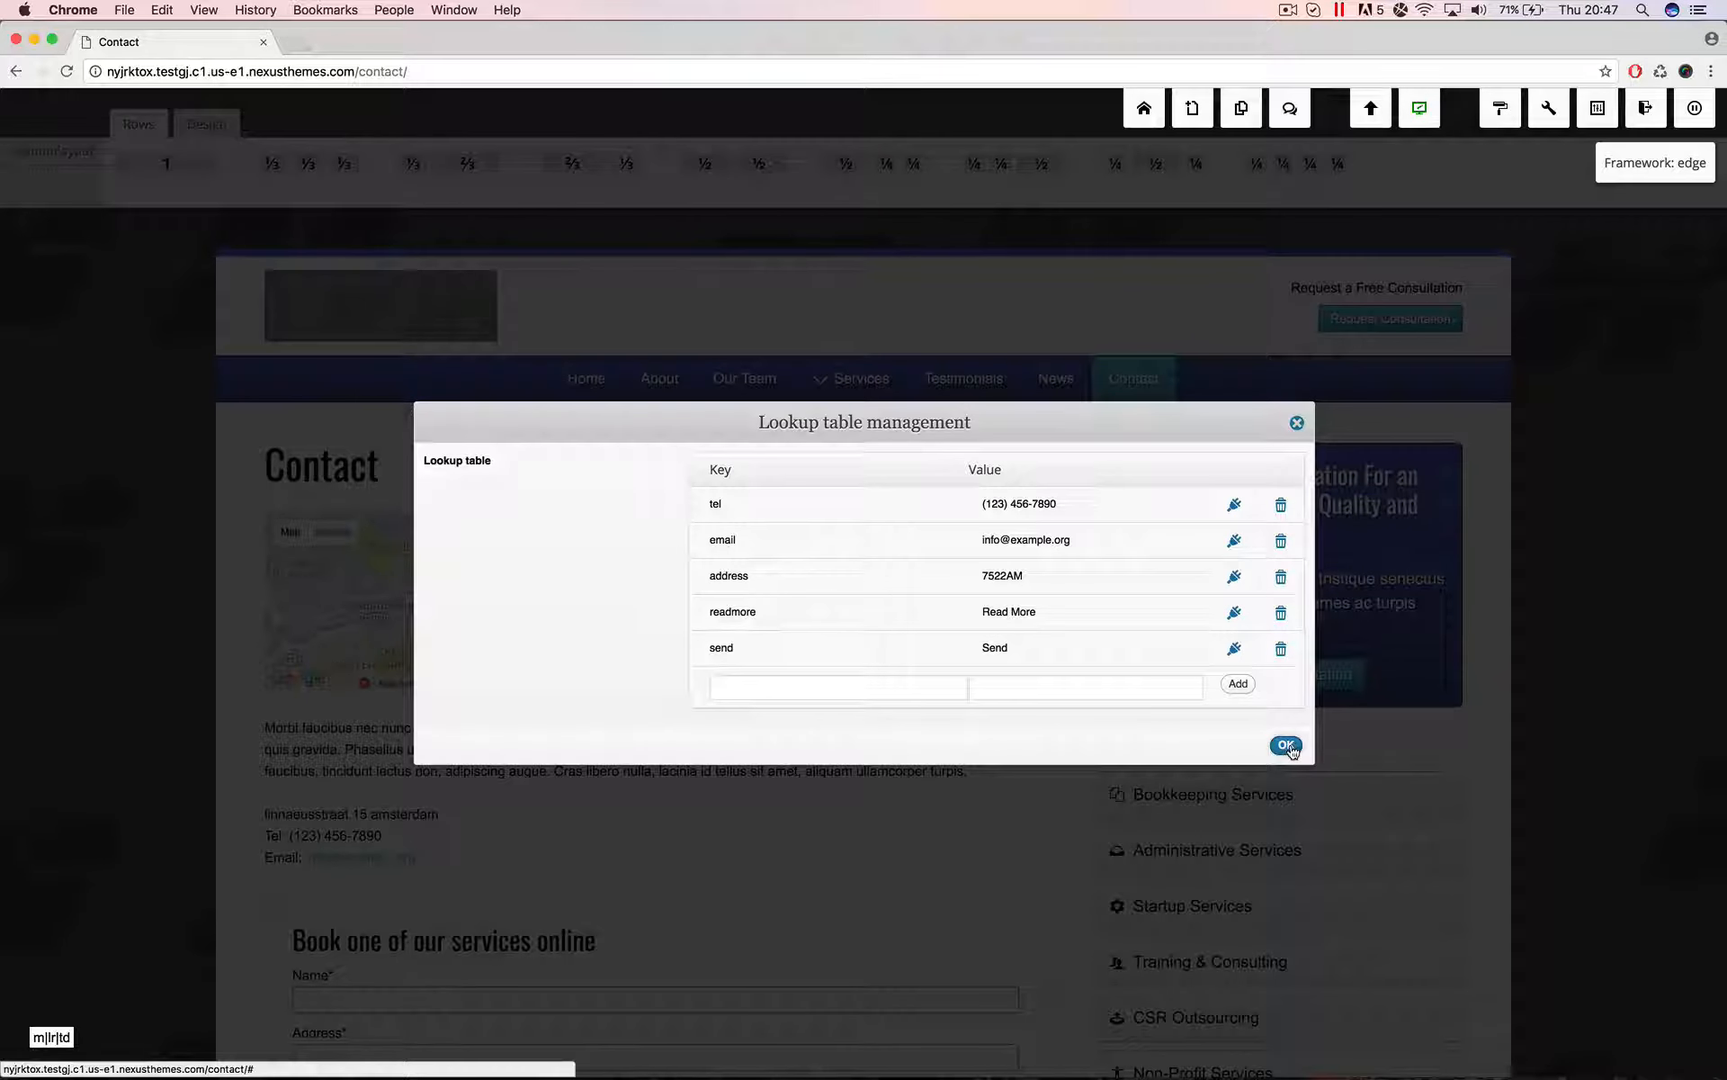
left_click(1284, 744)
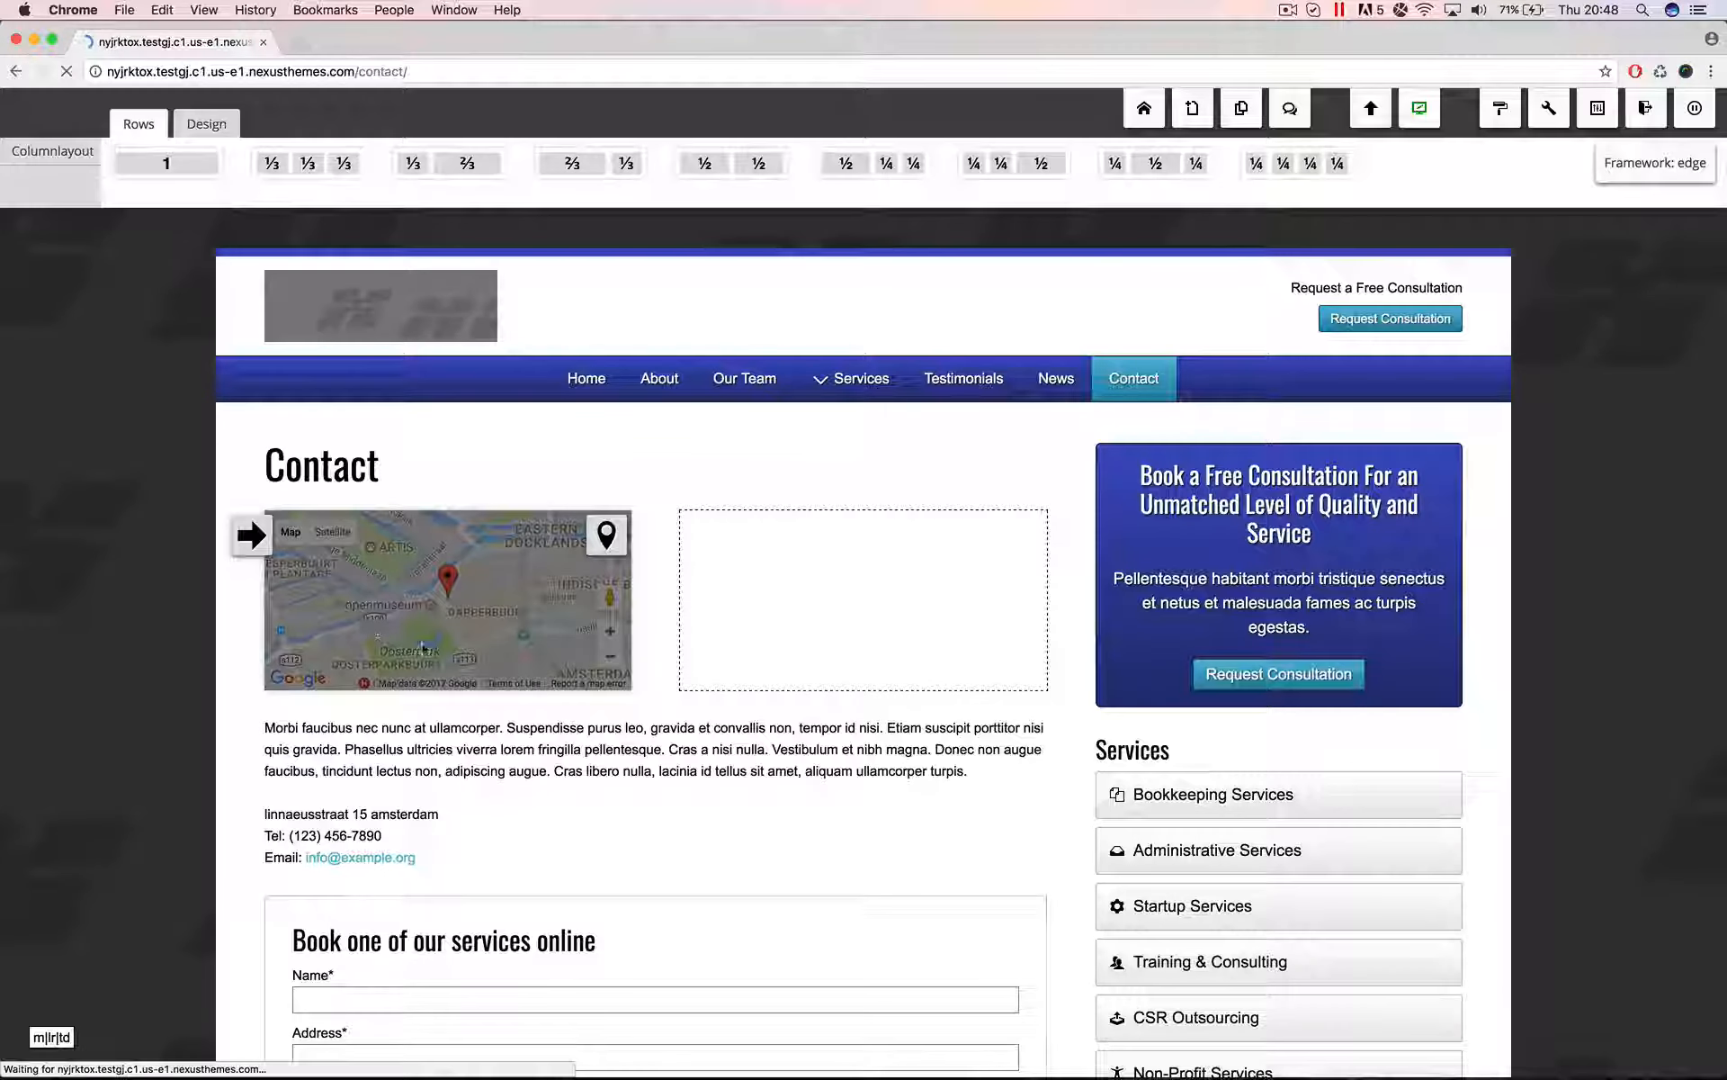
Let the Contact page reload so the map and address line show 7522AM
left_click(205, 124)
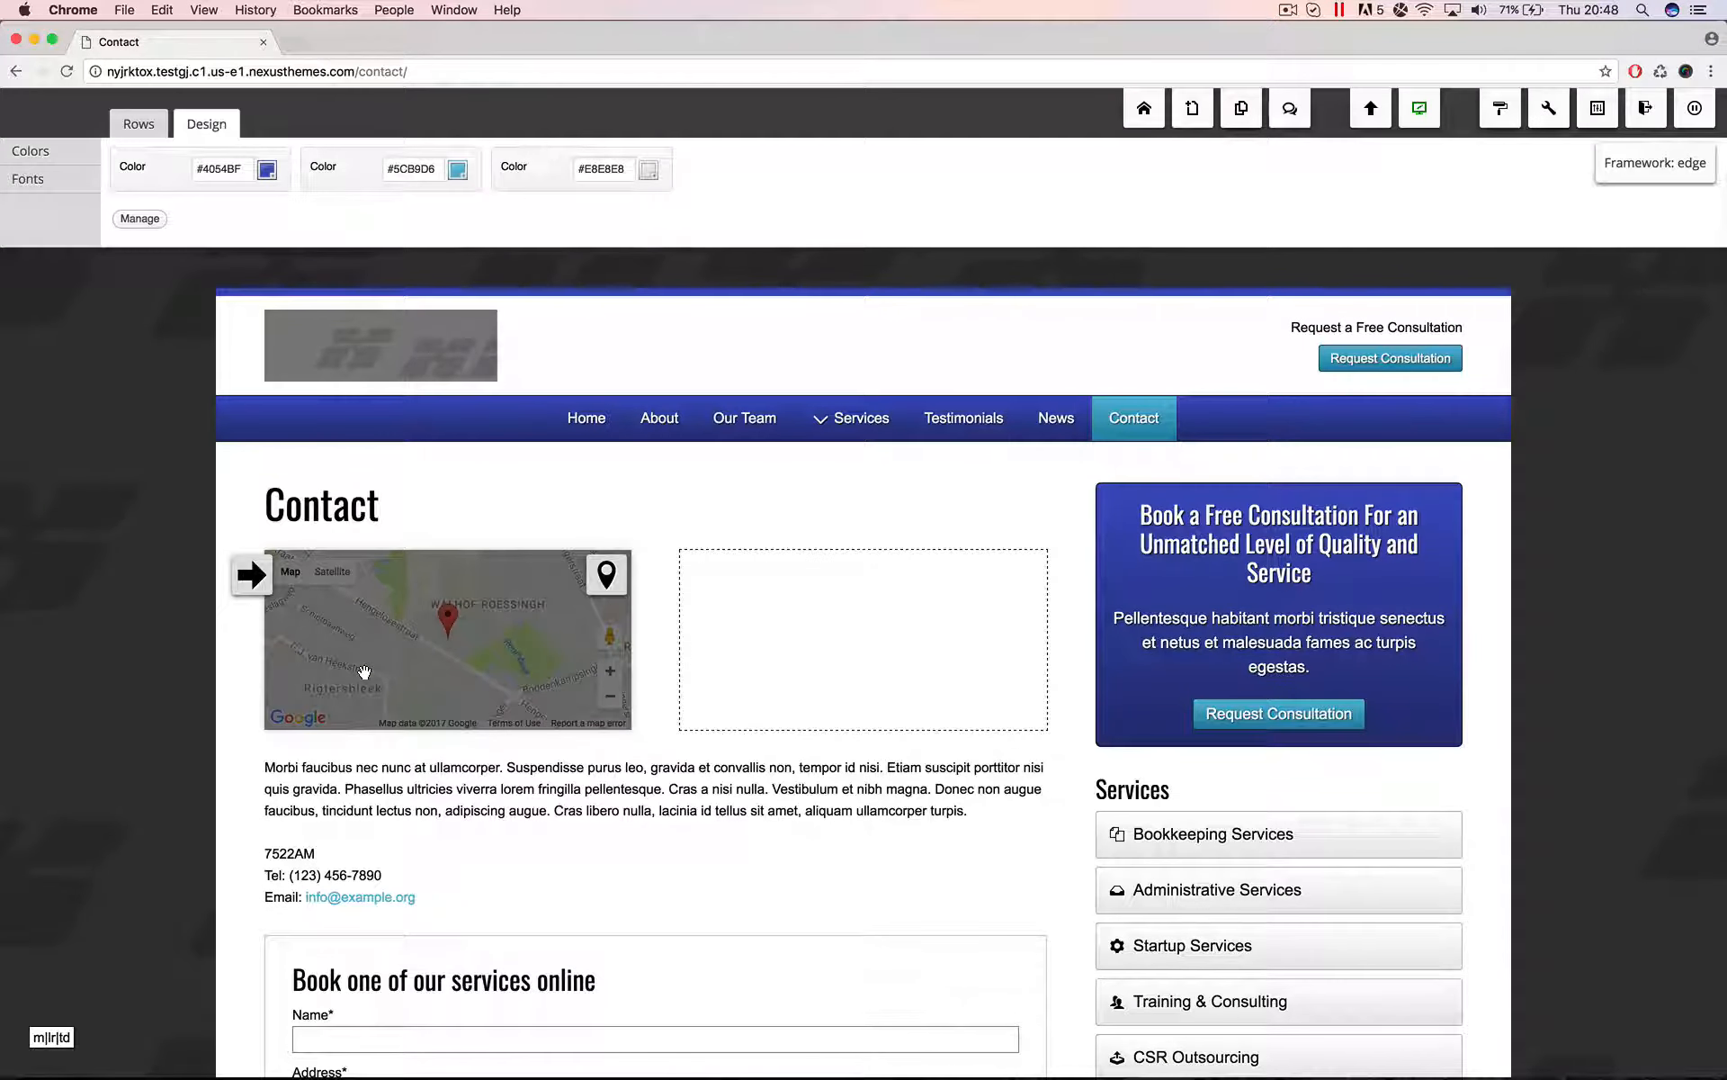
mouse_move(448, 678)
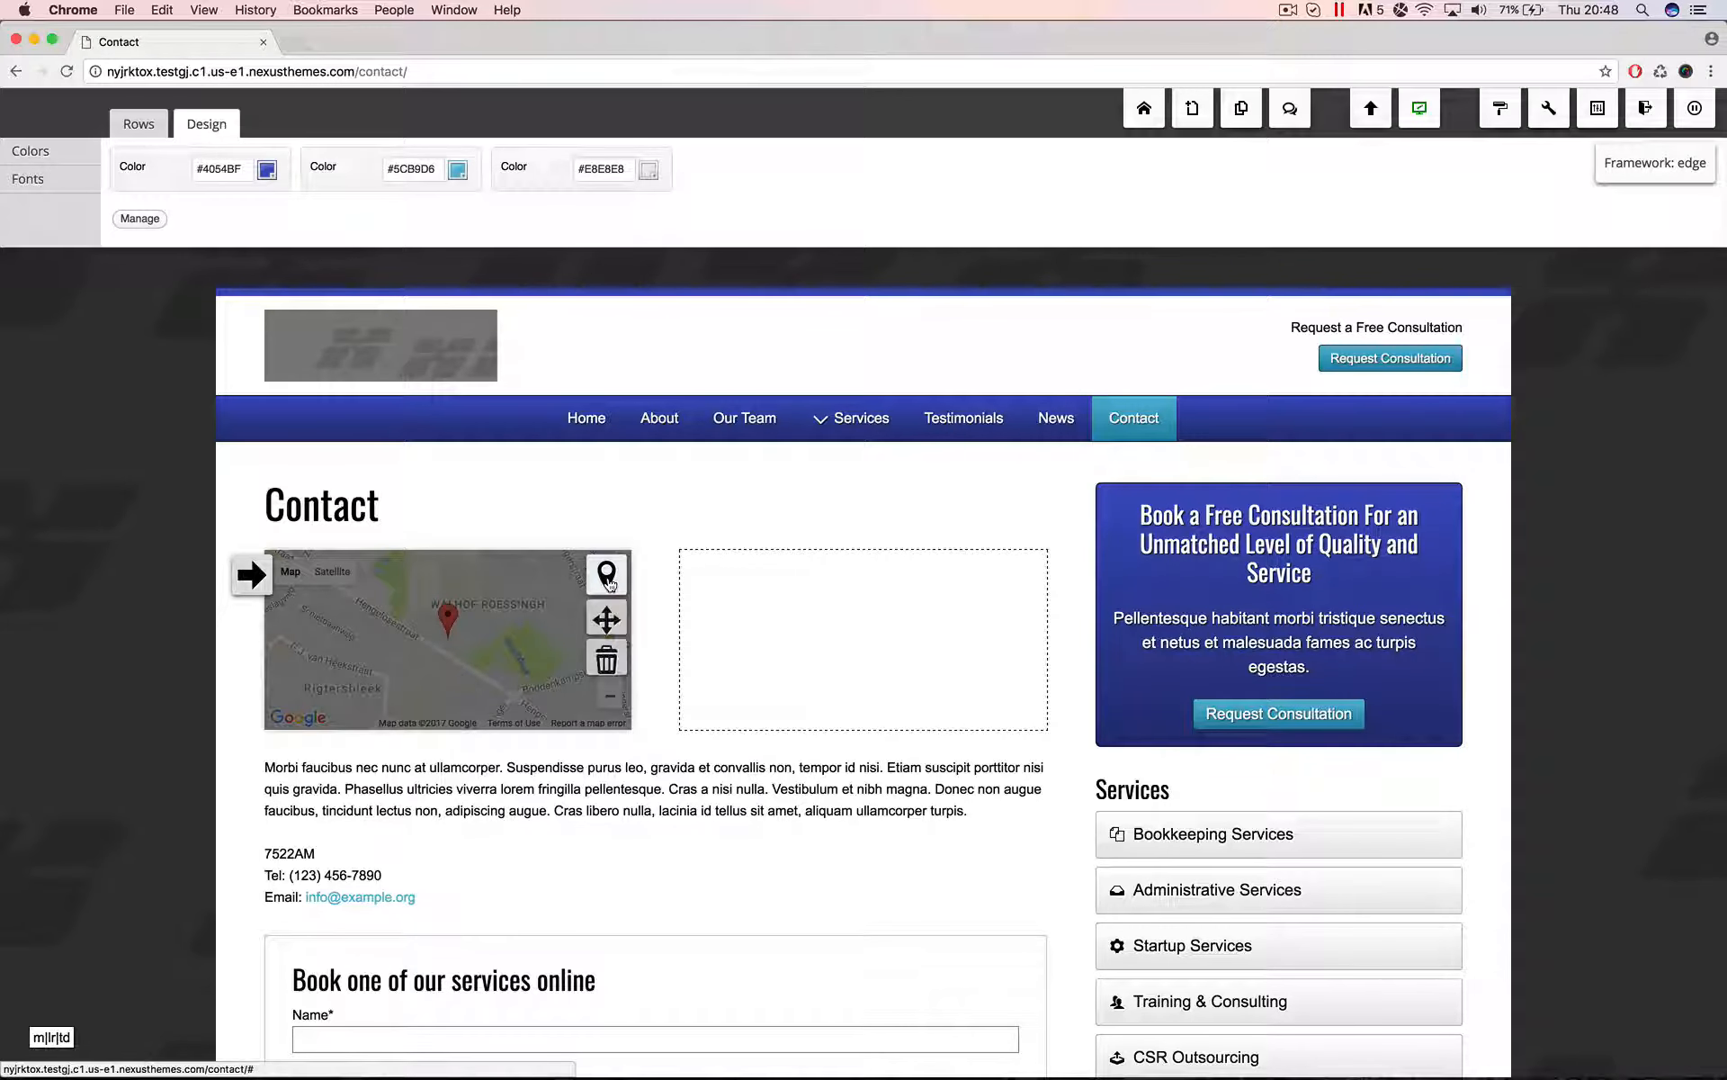
mouse_move(607, 574)
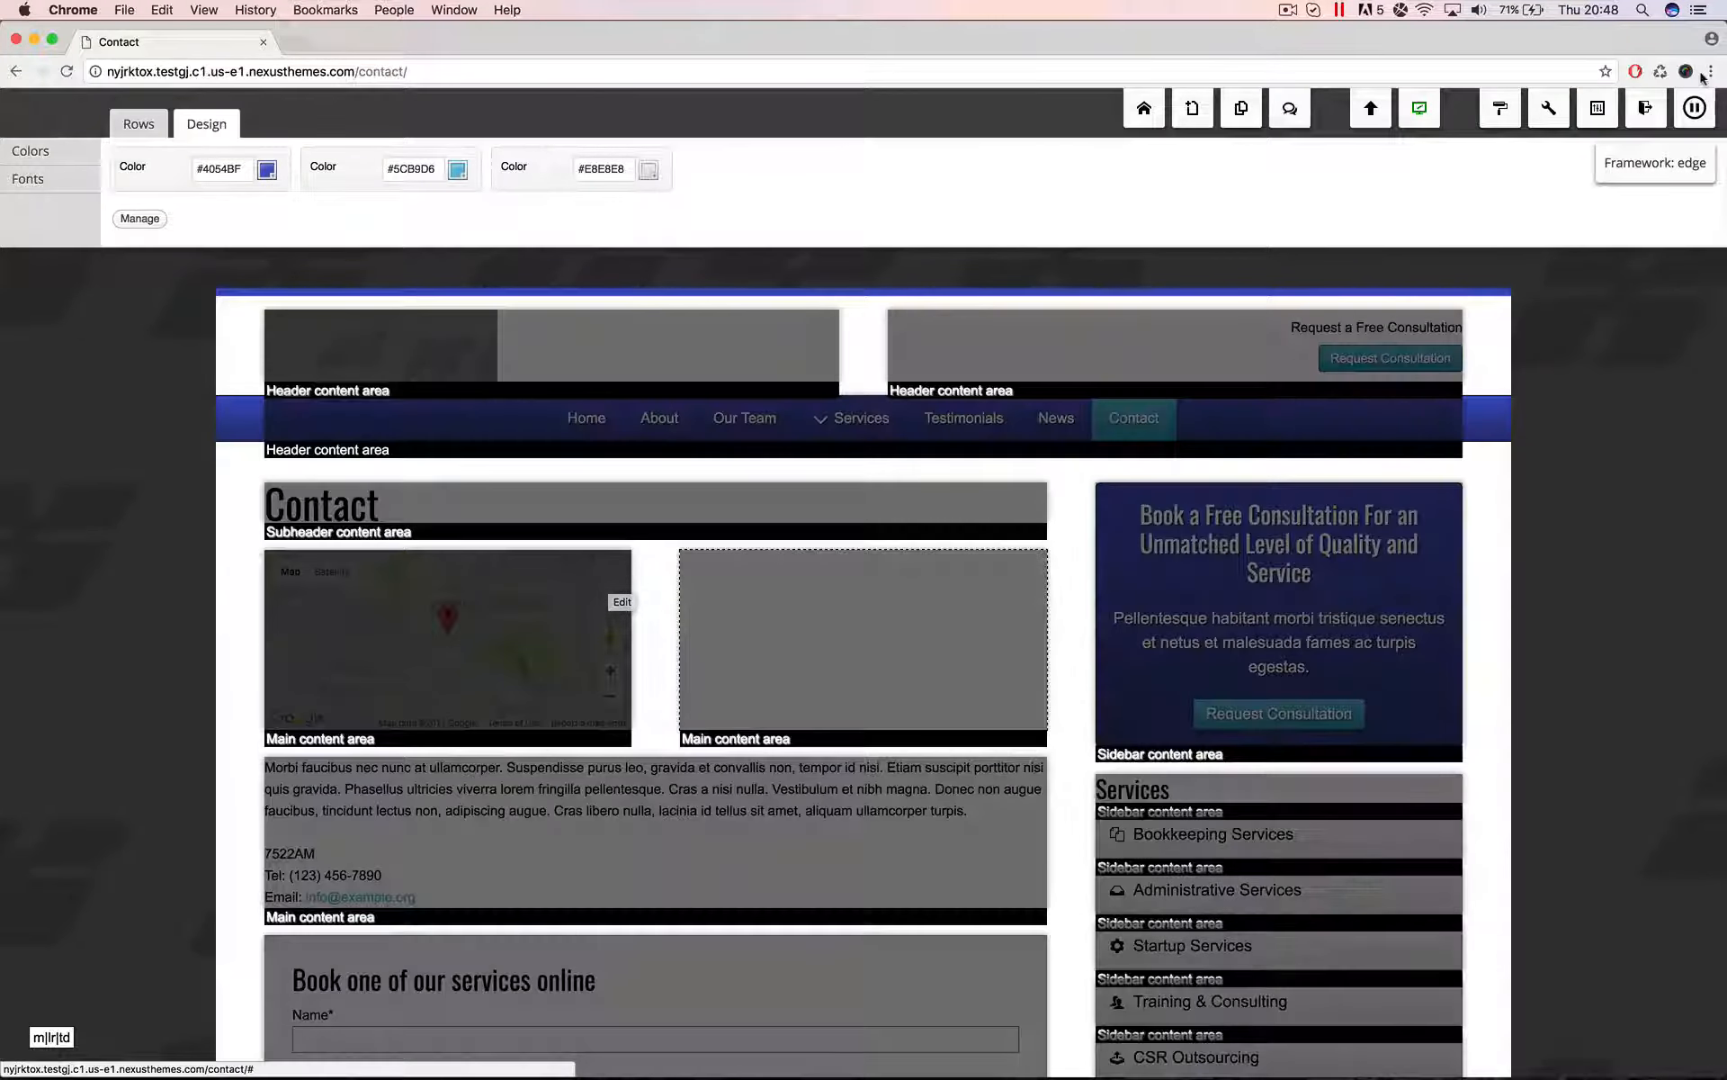
Change the map widget's Locate Address from {{address}} to {{theotheraddress}}
left_click(1598, 108)
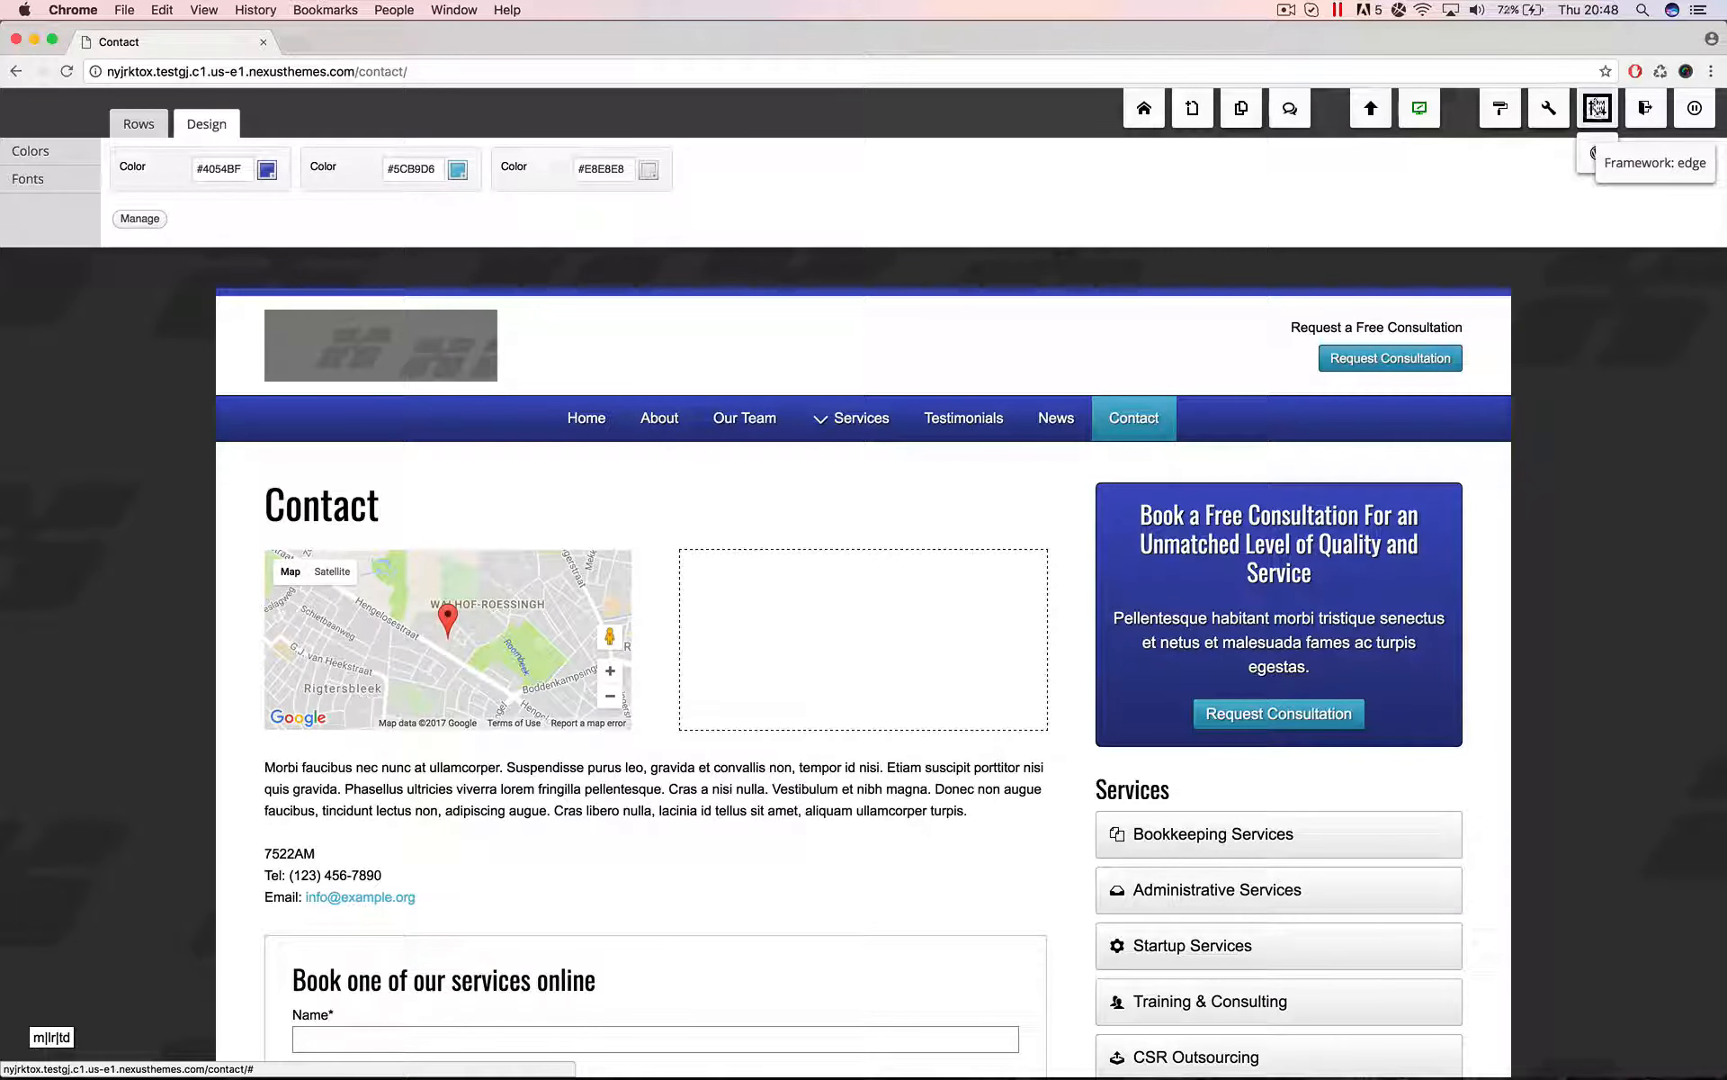
mouse_move(1646, 108)
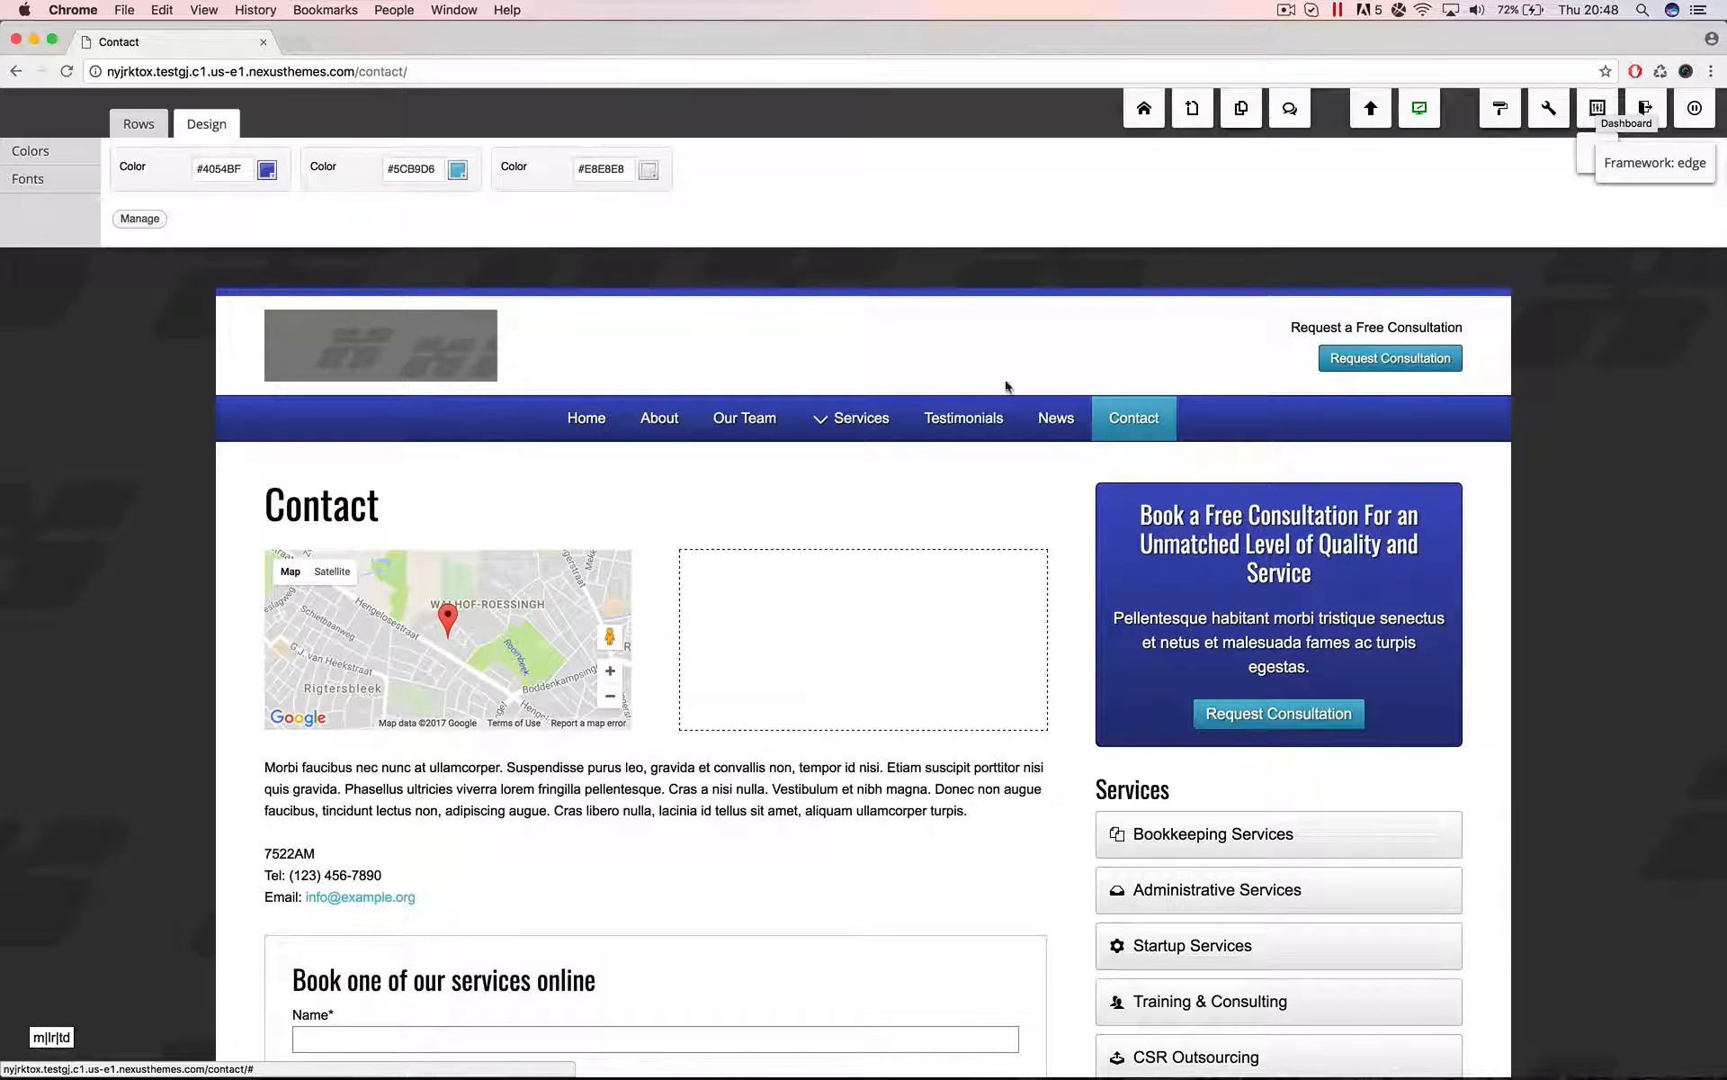
mouse_move(425, 592)
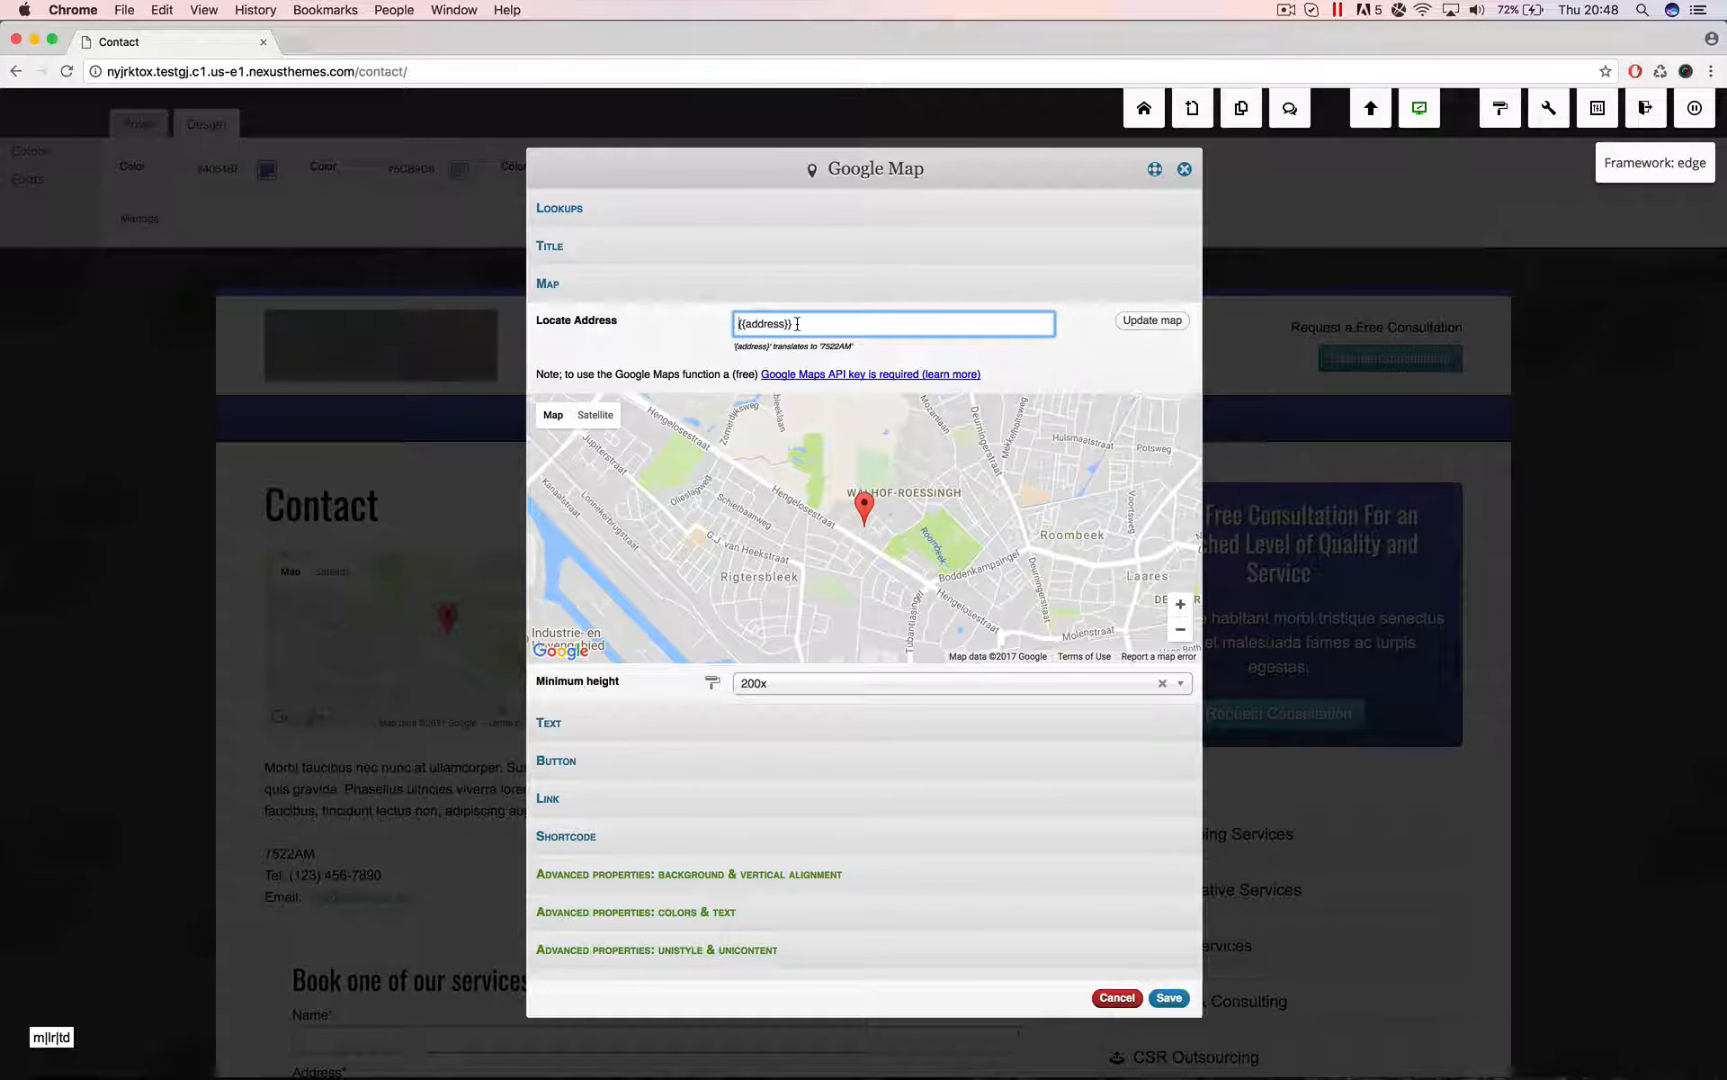
mouse_move(714, 284)
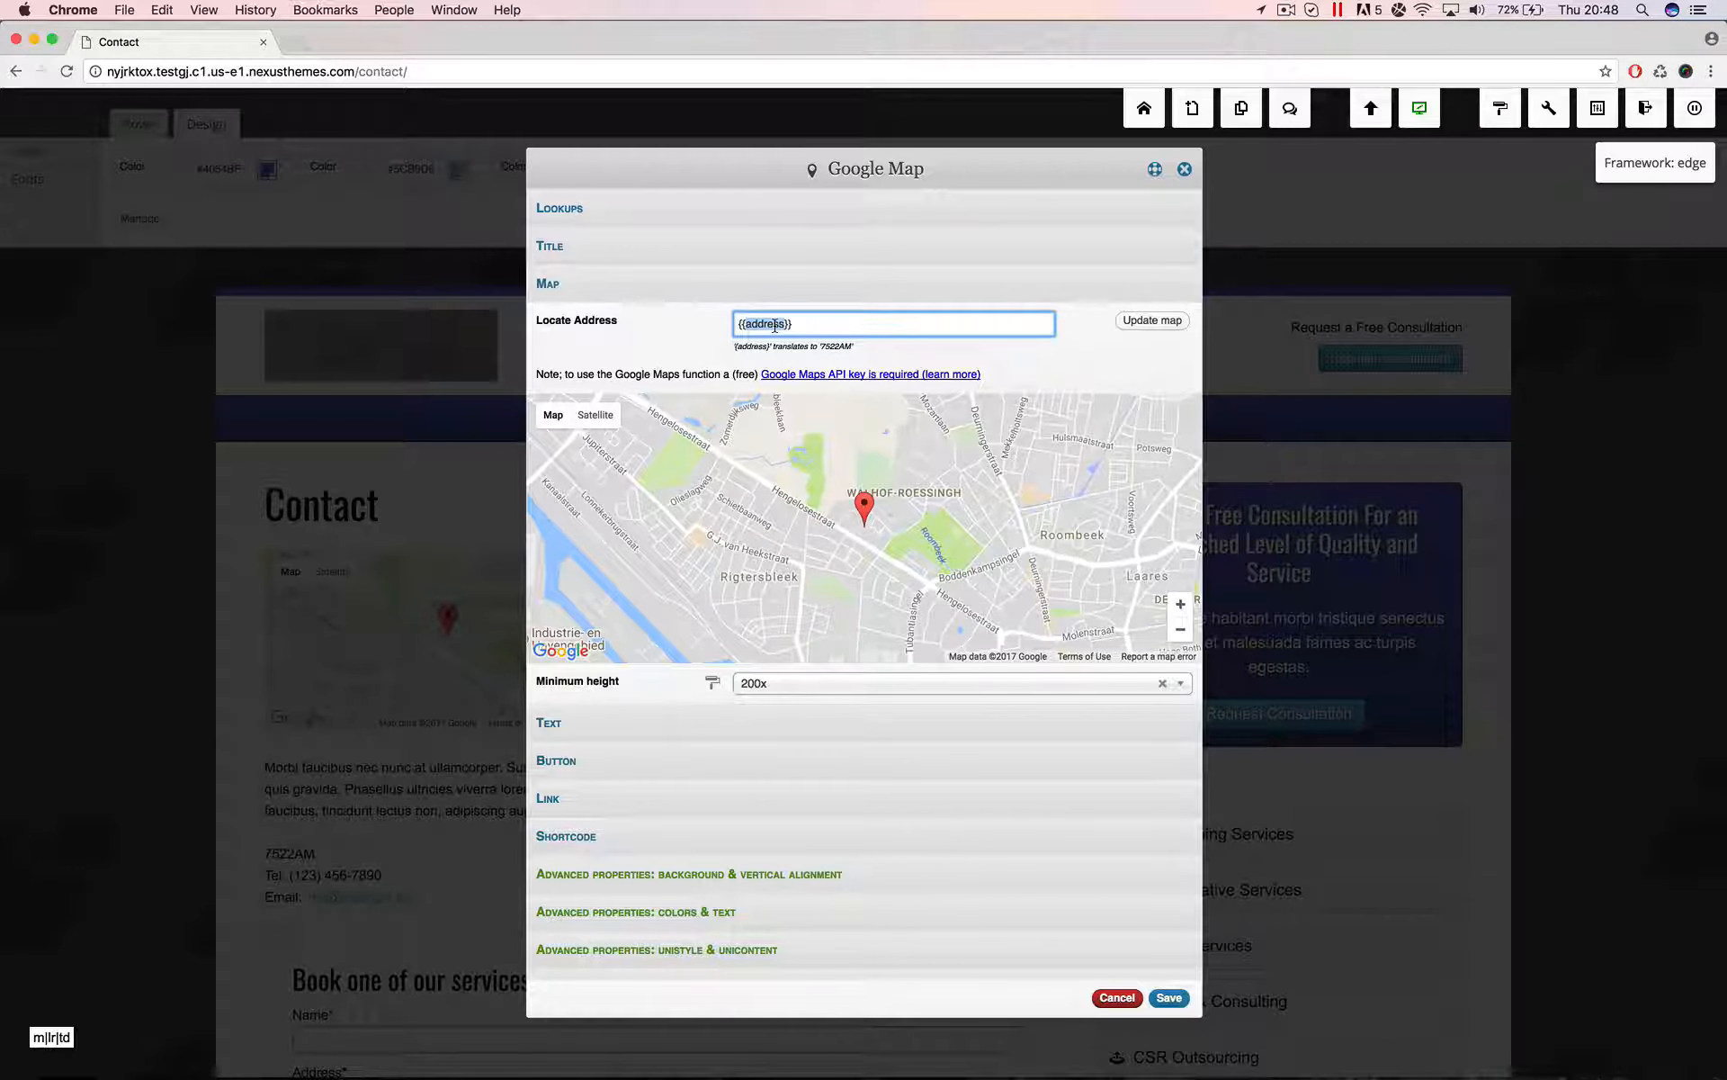
type("theother")
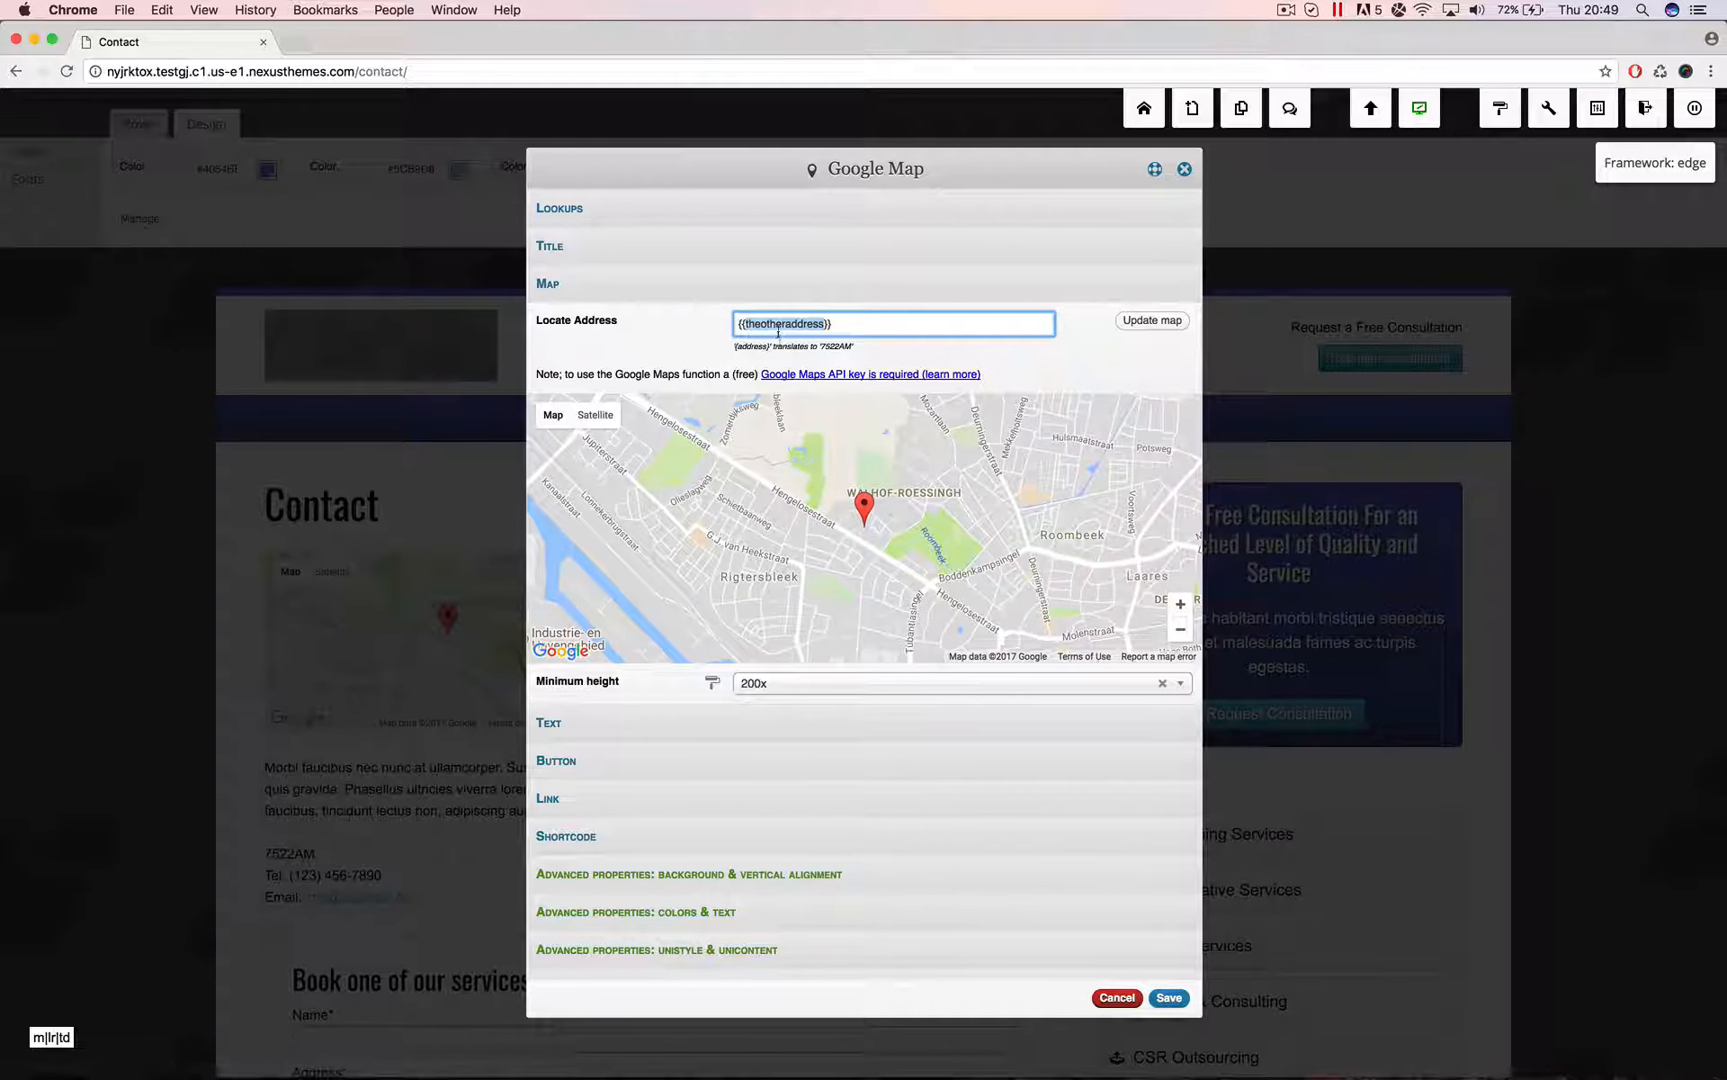
mouse_move(1547, 108)
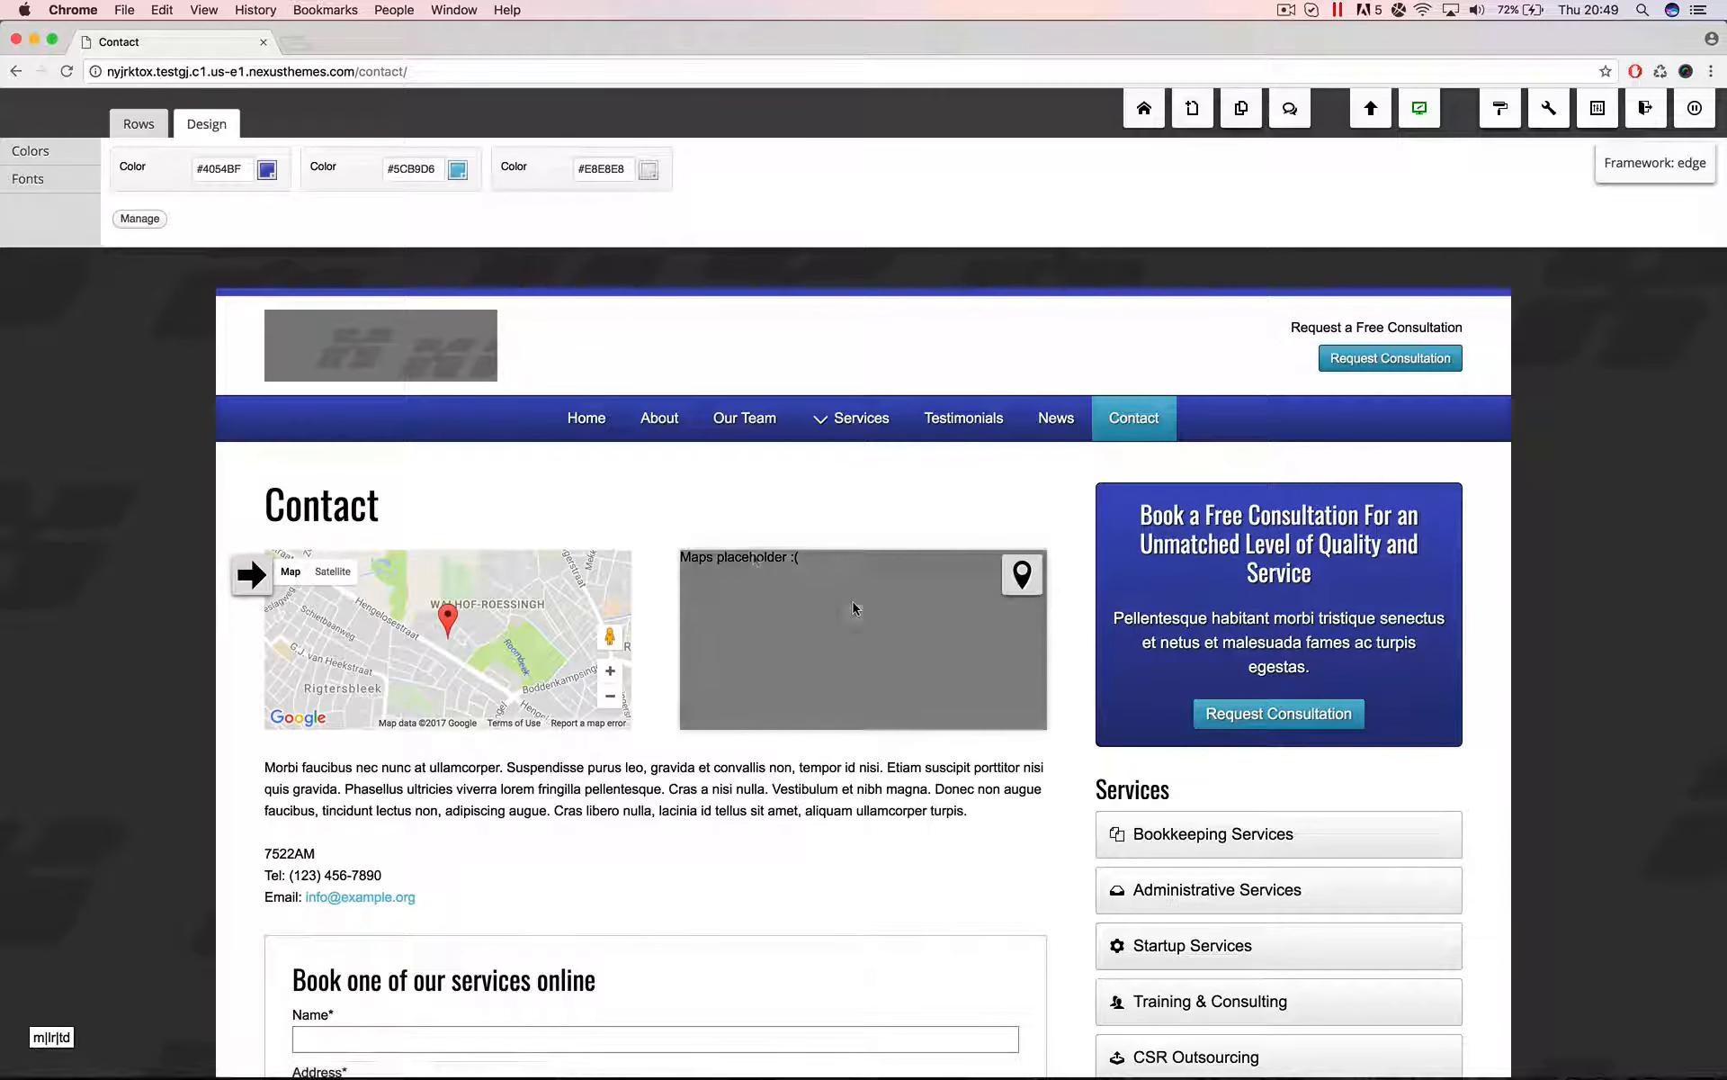
mouse_move(991, 583)
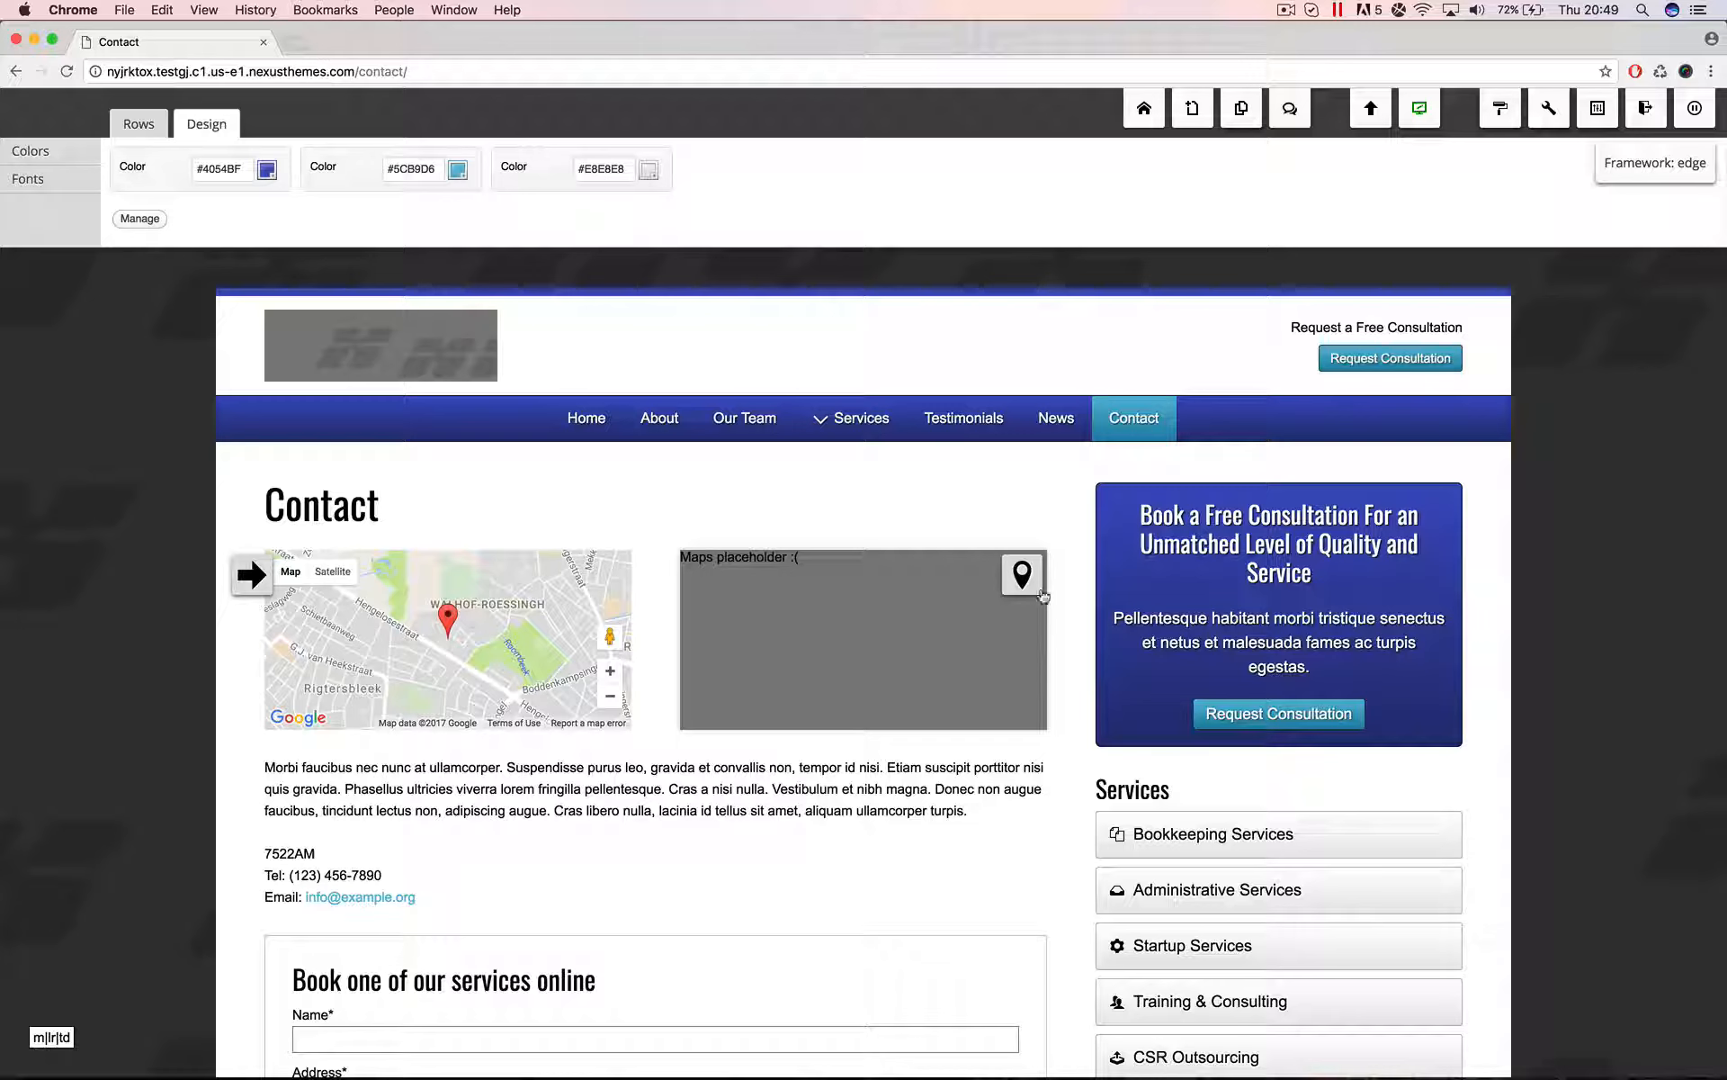
Bring up the second map widget's Google Map settings via its pin icon
left_click(1022, 574)
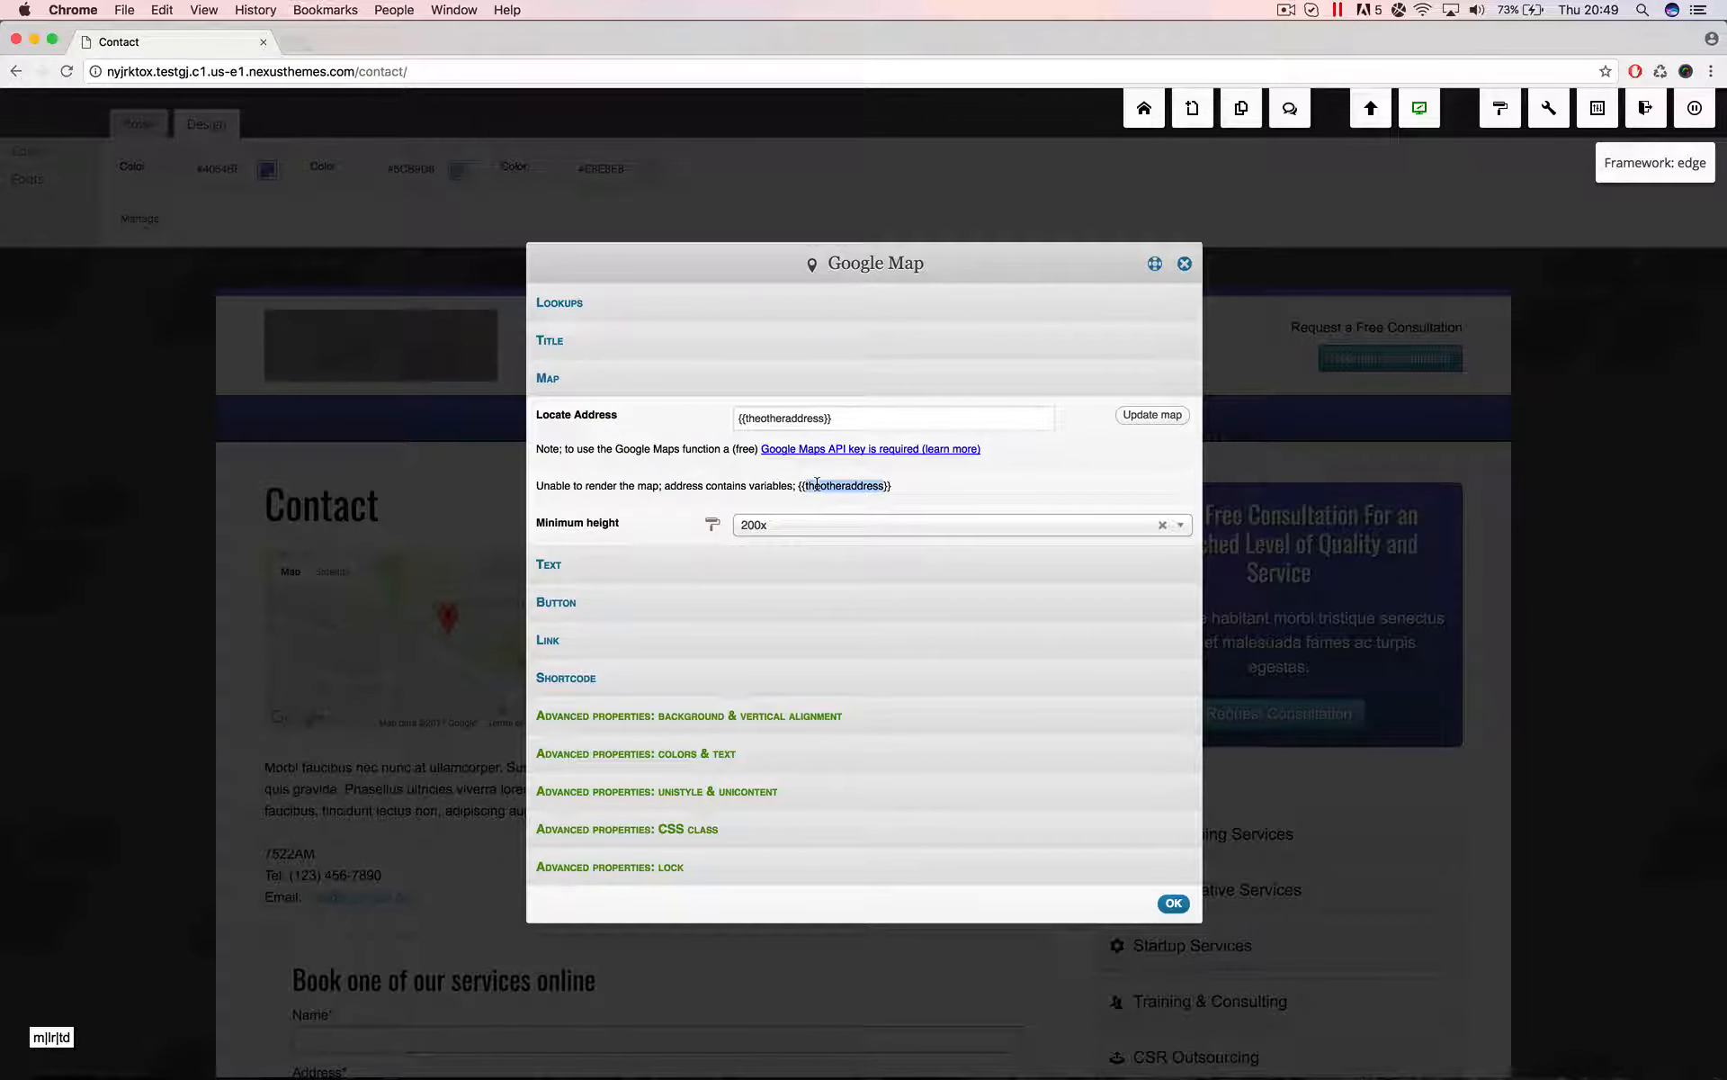
Reopen the second map widget's settings so they render a preview for {{theotheraddress}}
left_click(893, 417)
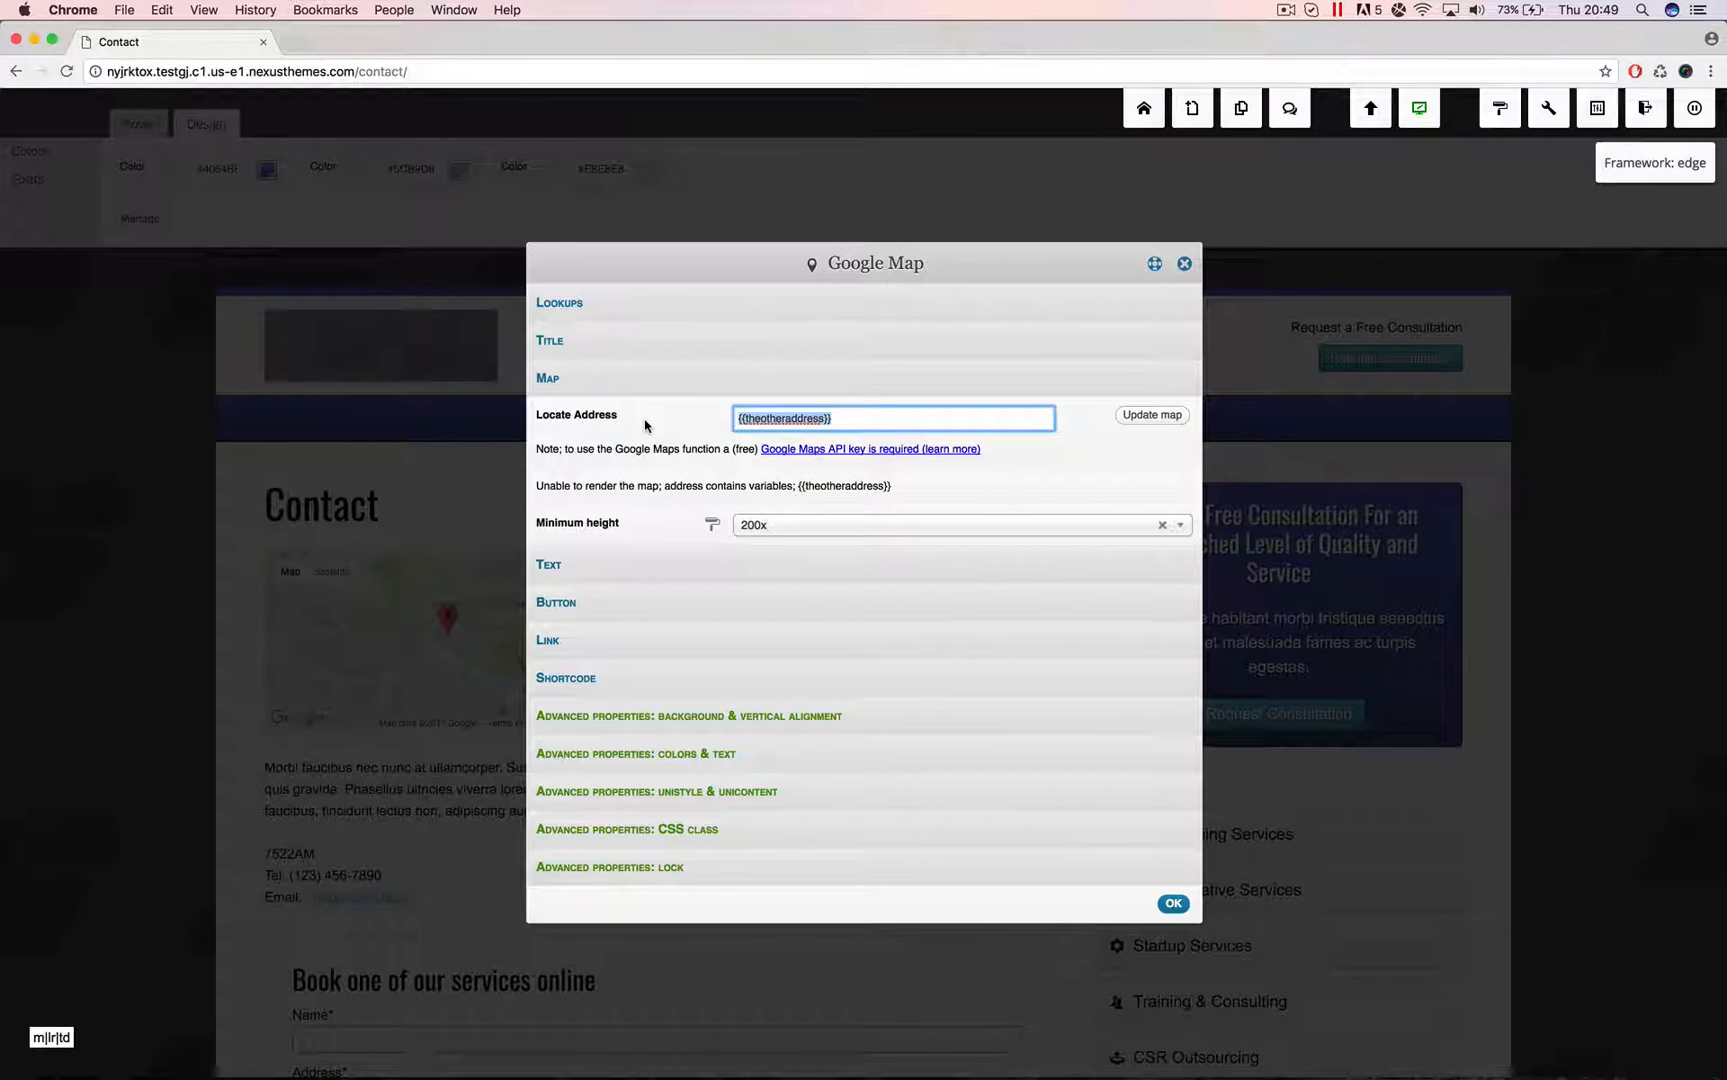
mouse_move(673, 428)
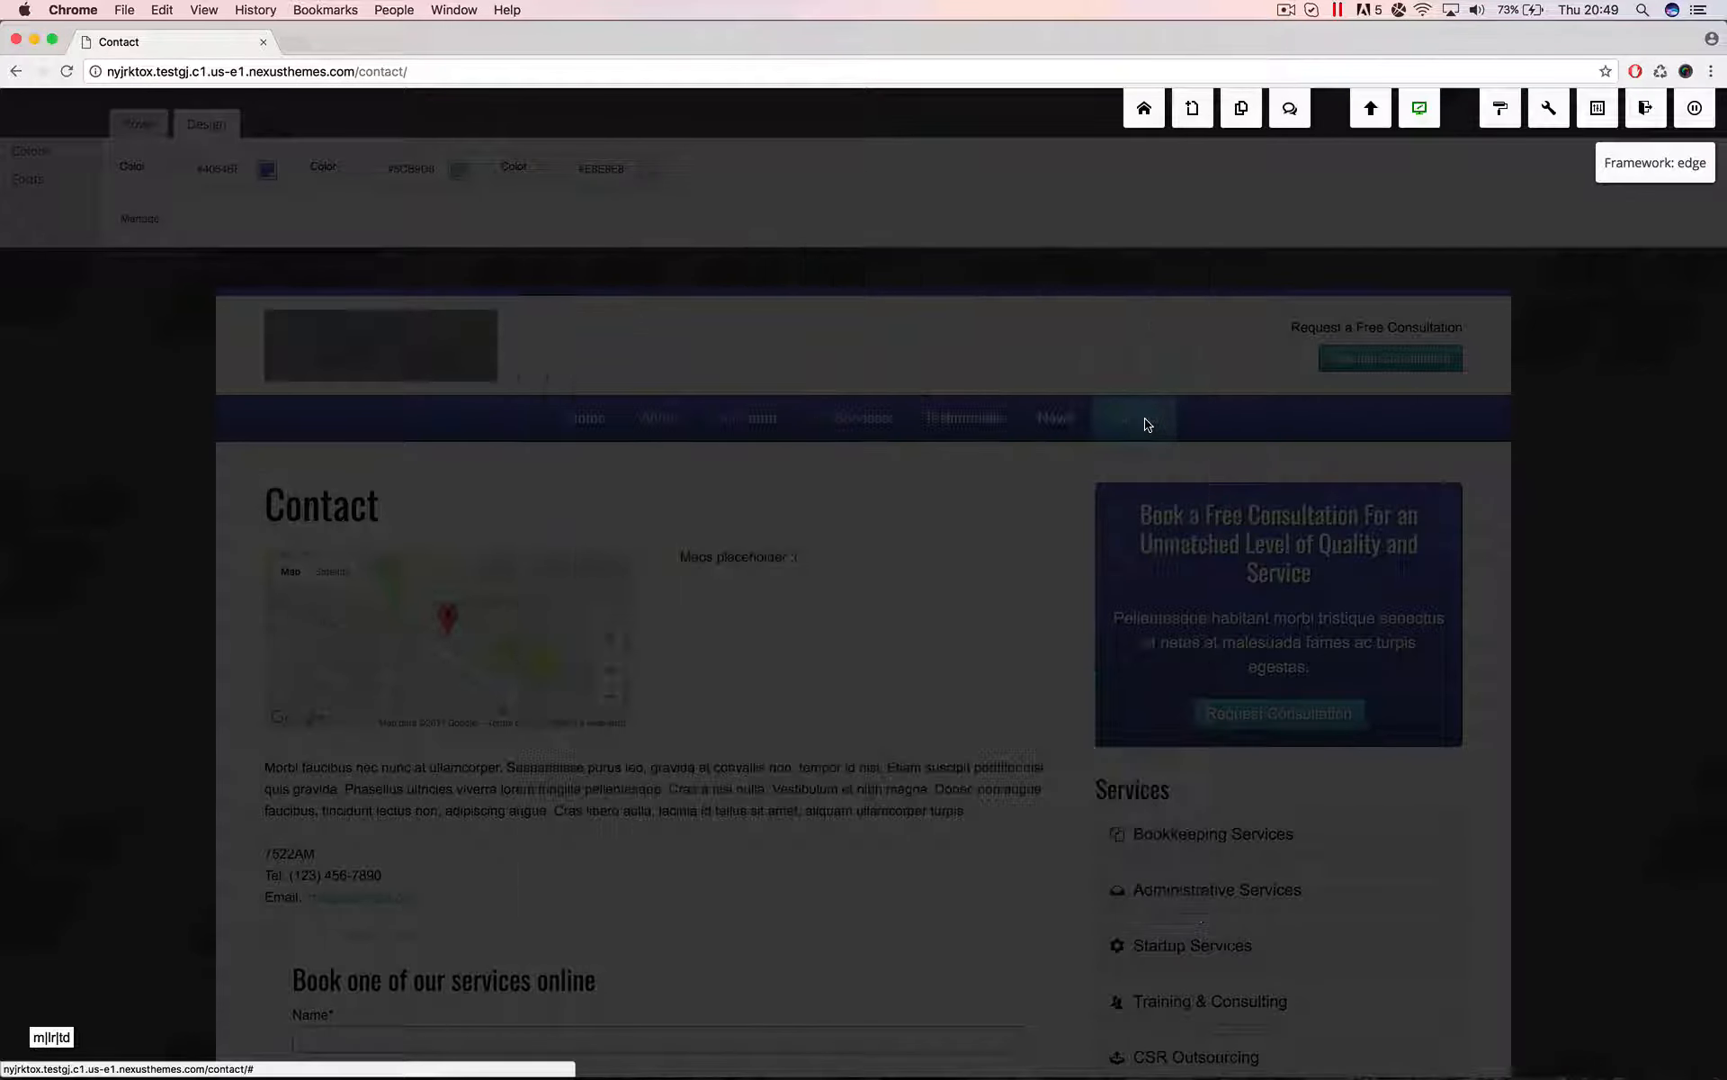
left_click(446, 617)
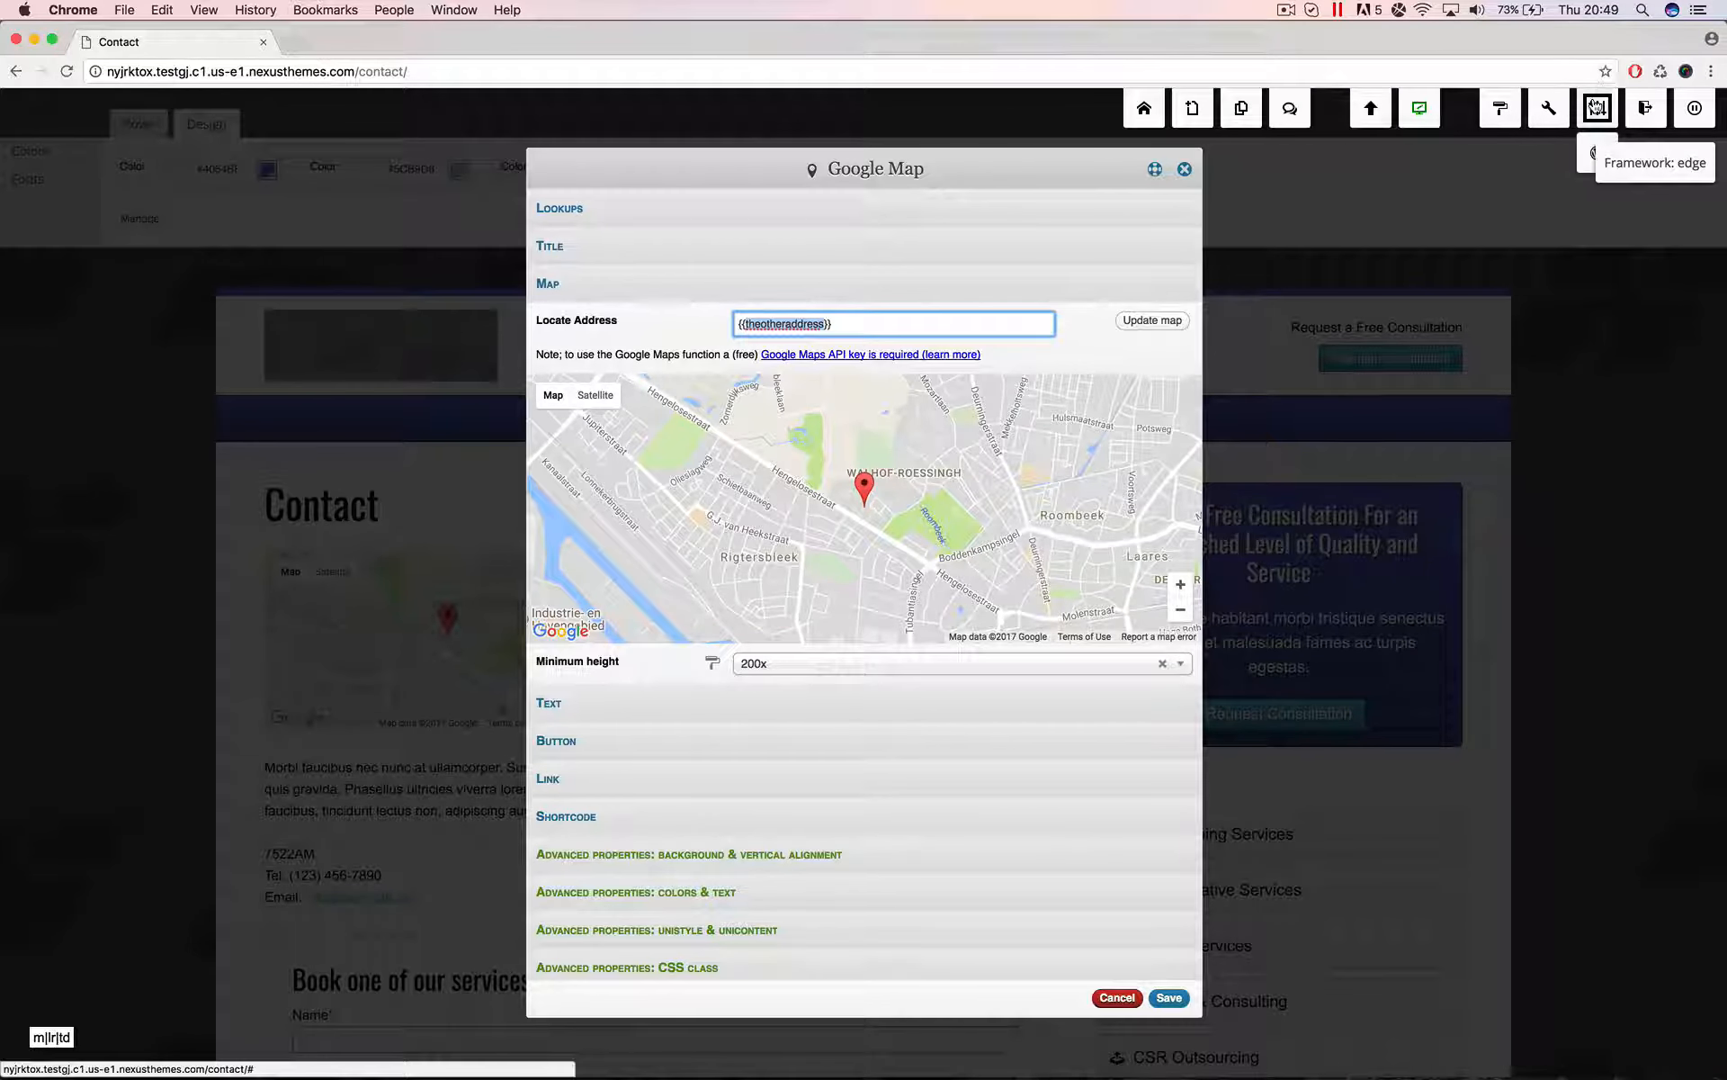
mouse_move(560, 209)
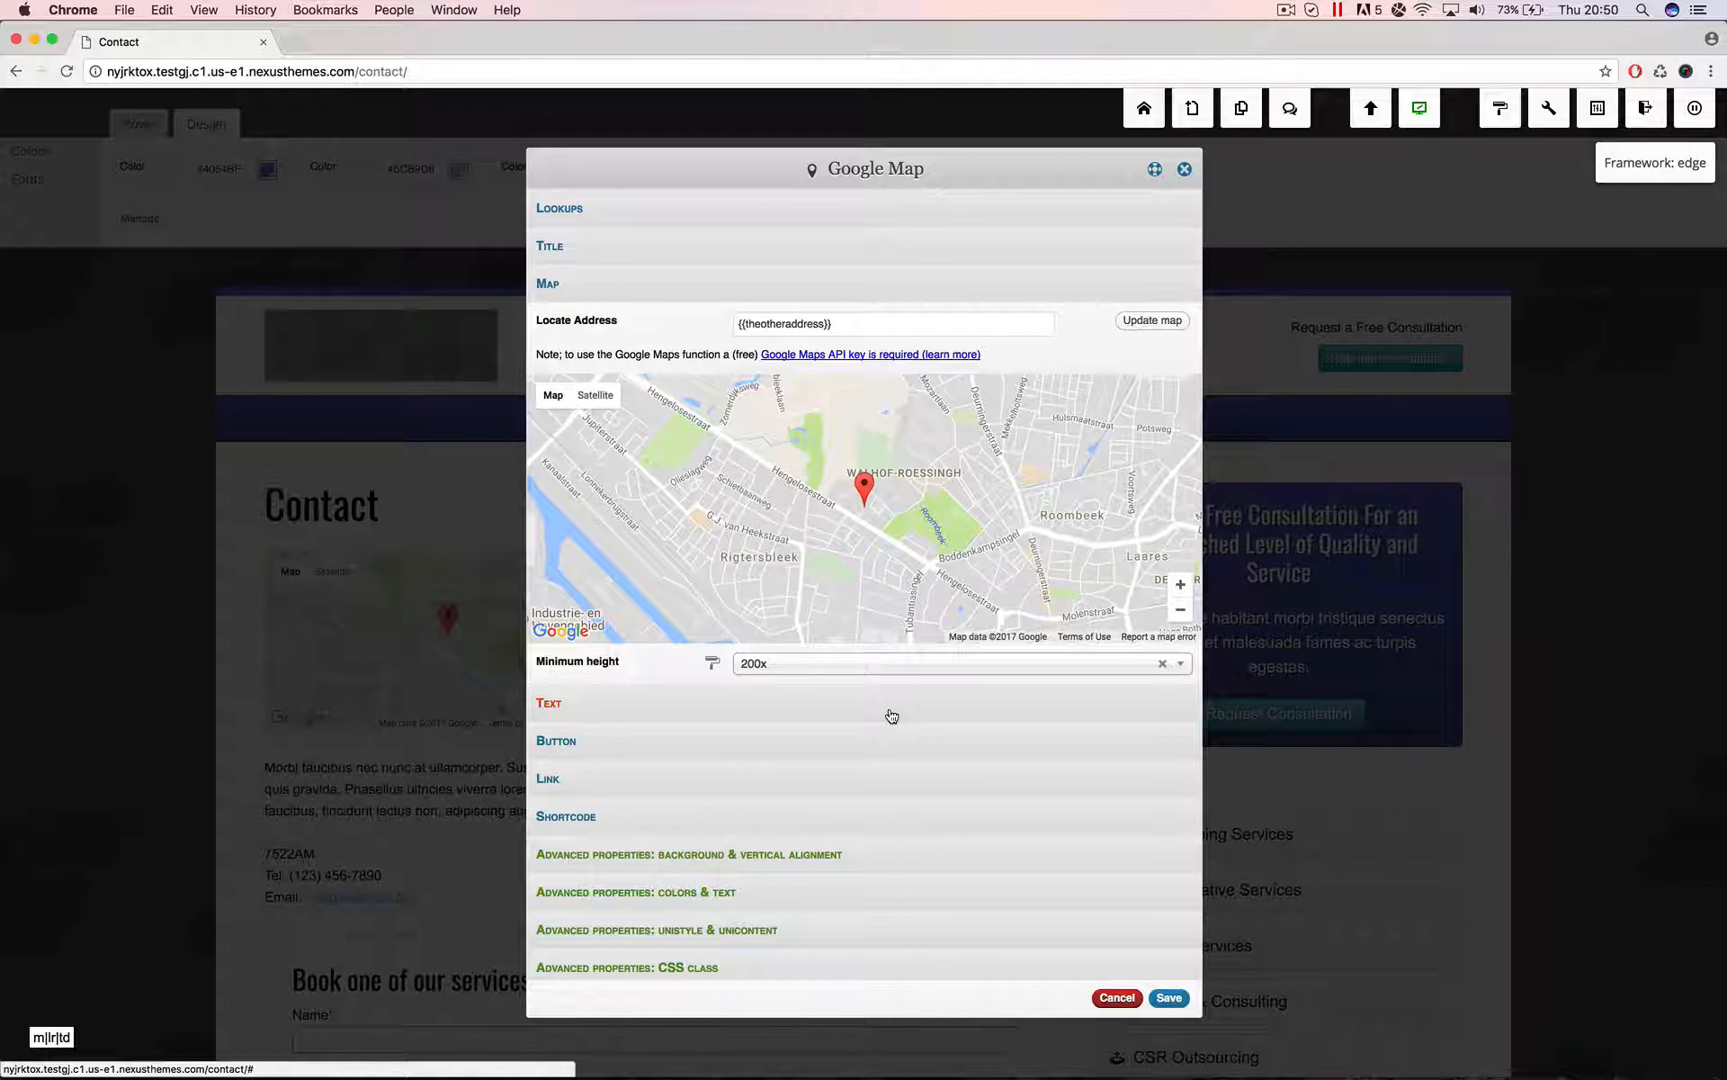
mouse_move(633, 219)
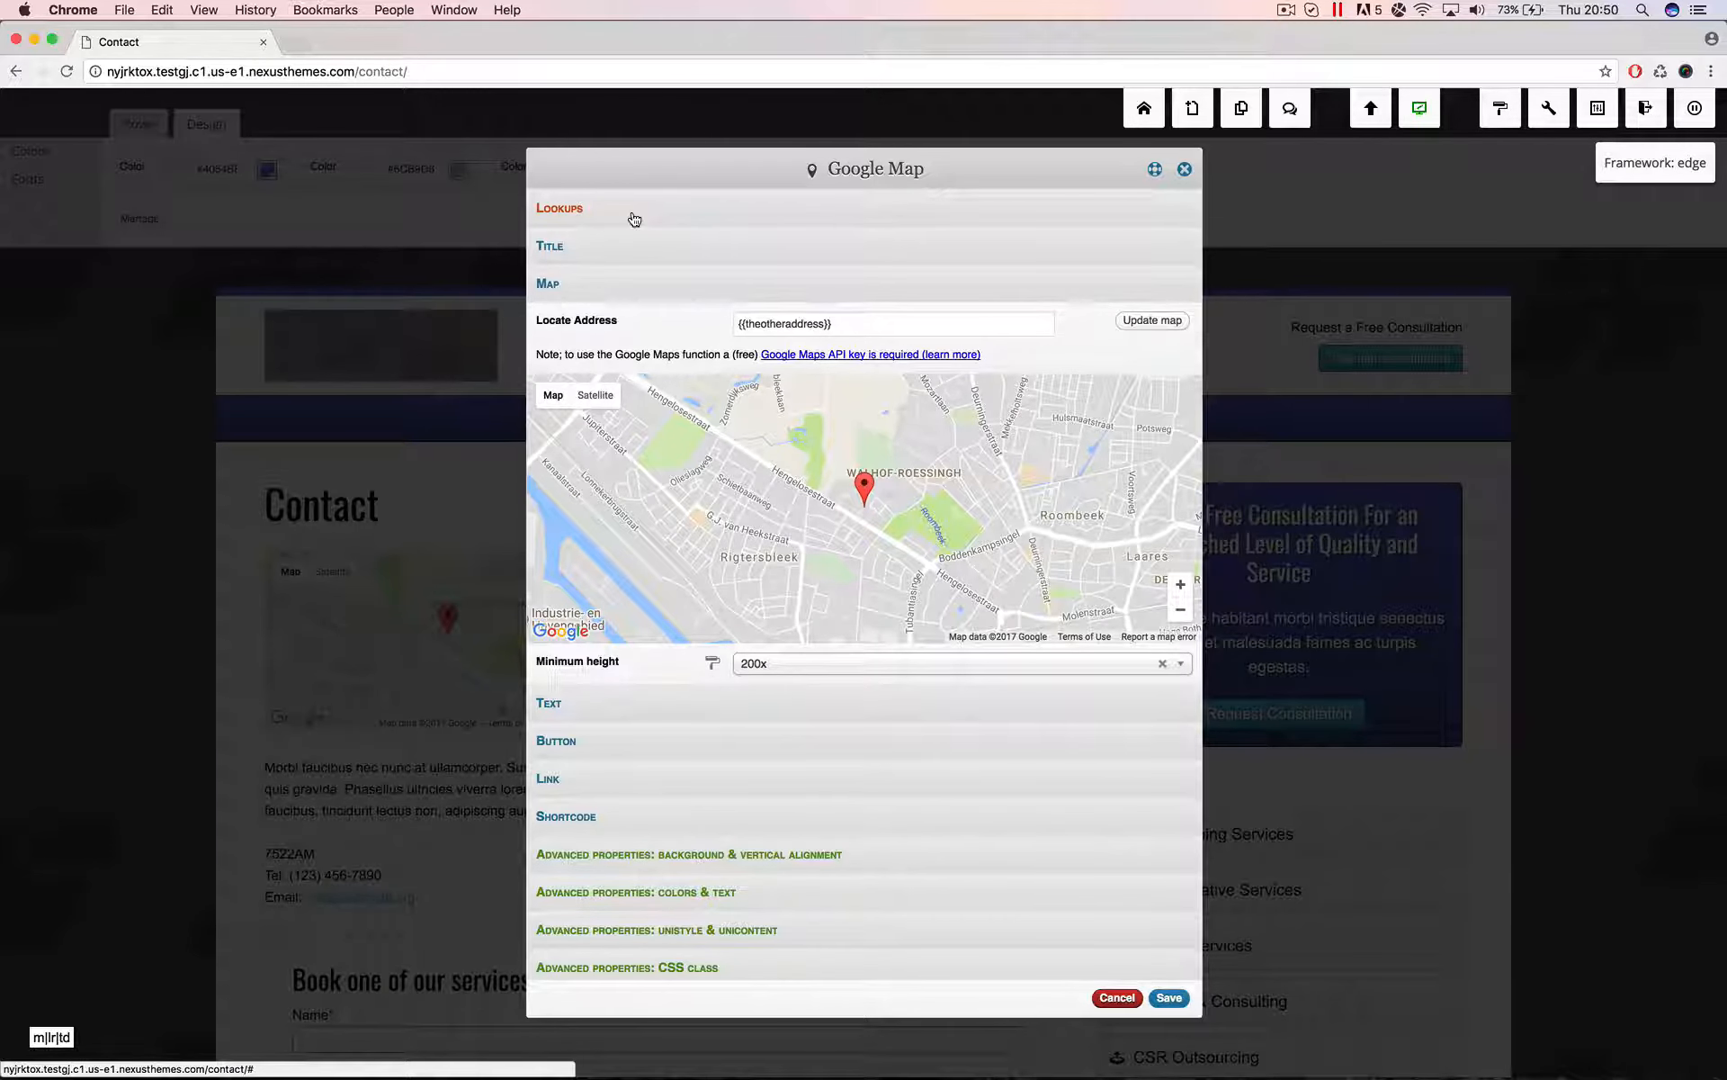
mouse_move(660, 213)
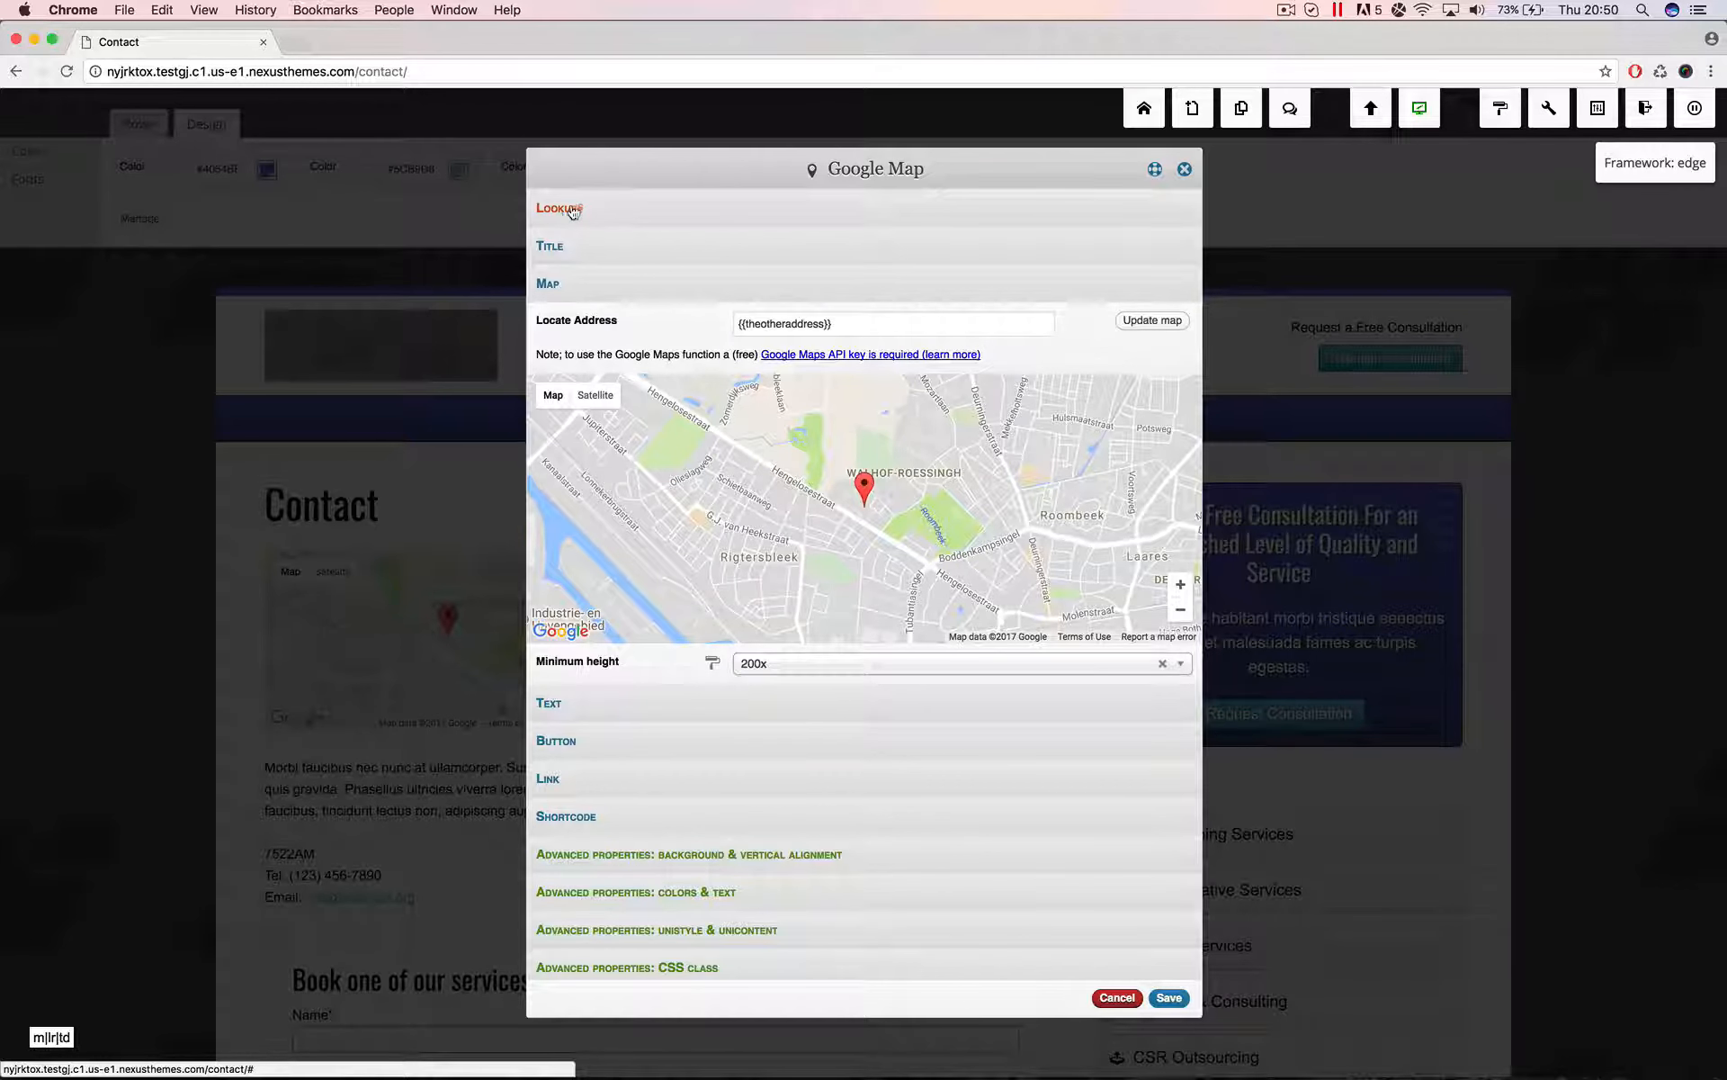
Add the lookup theotheraddress=1093ED to the second map widget and save it
left_click(560, 208)
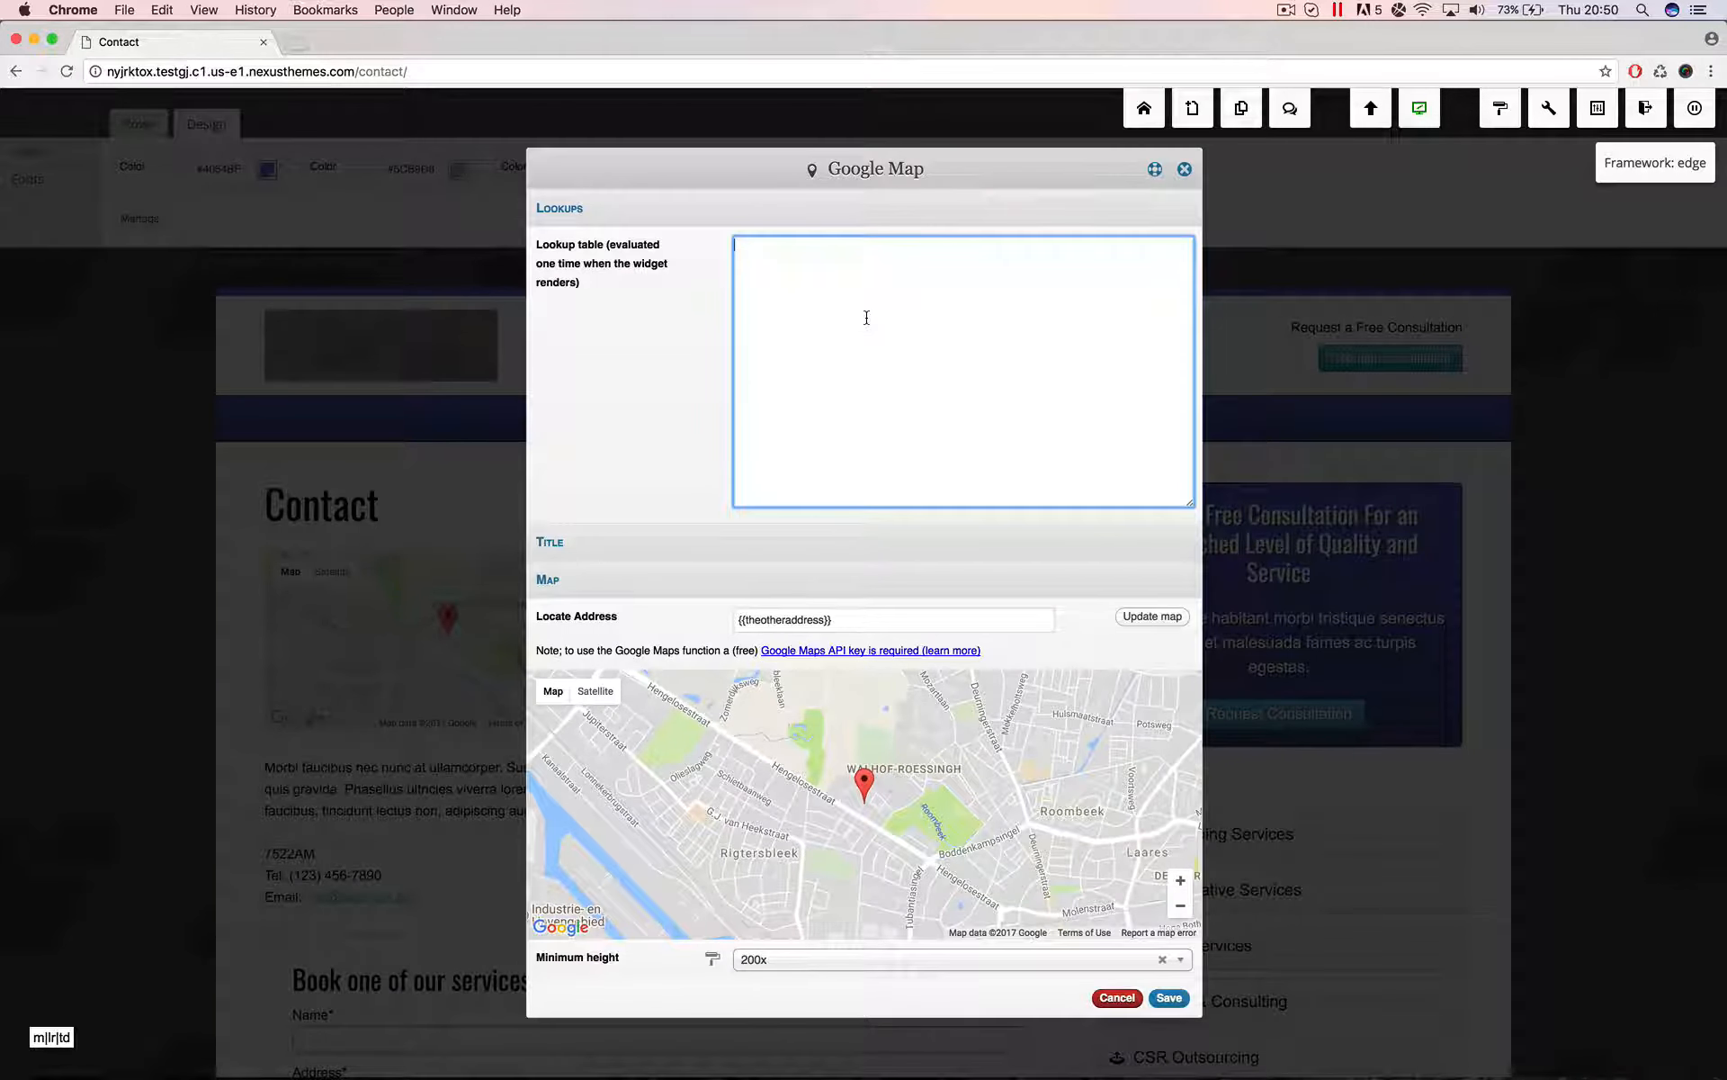
type("theotheraddress")
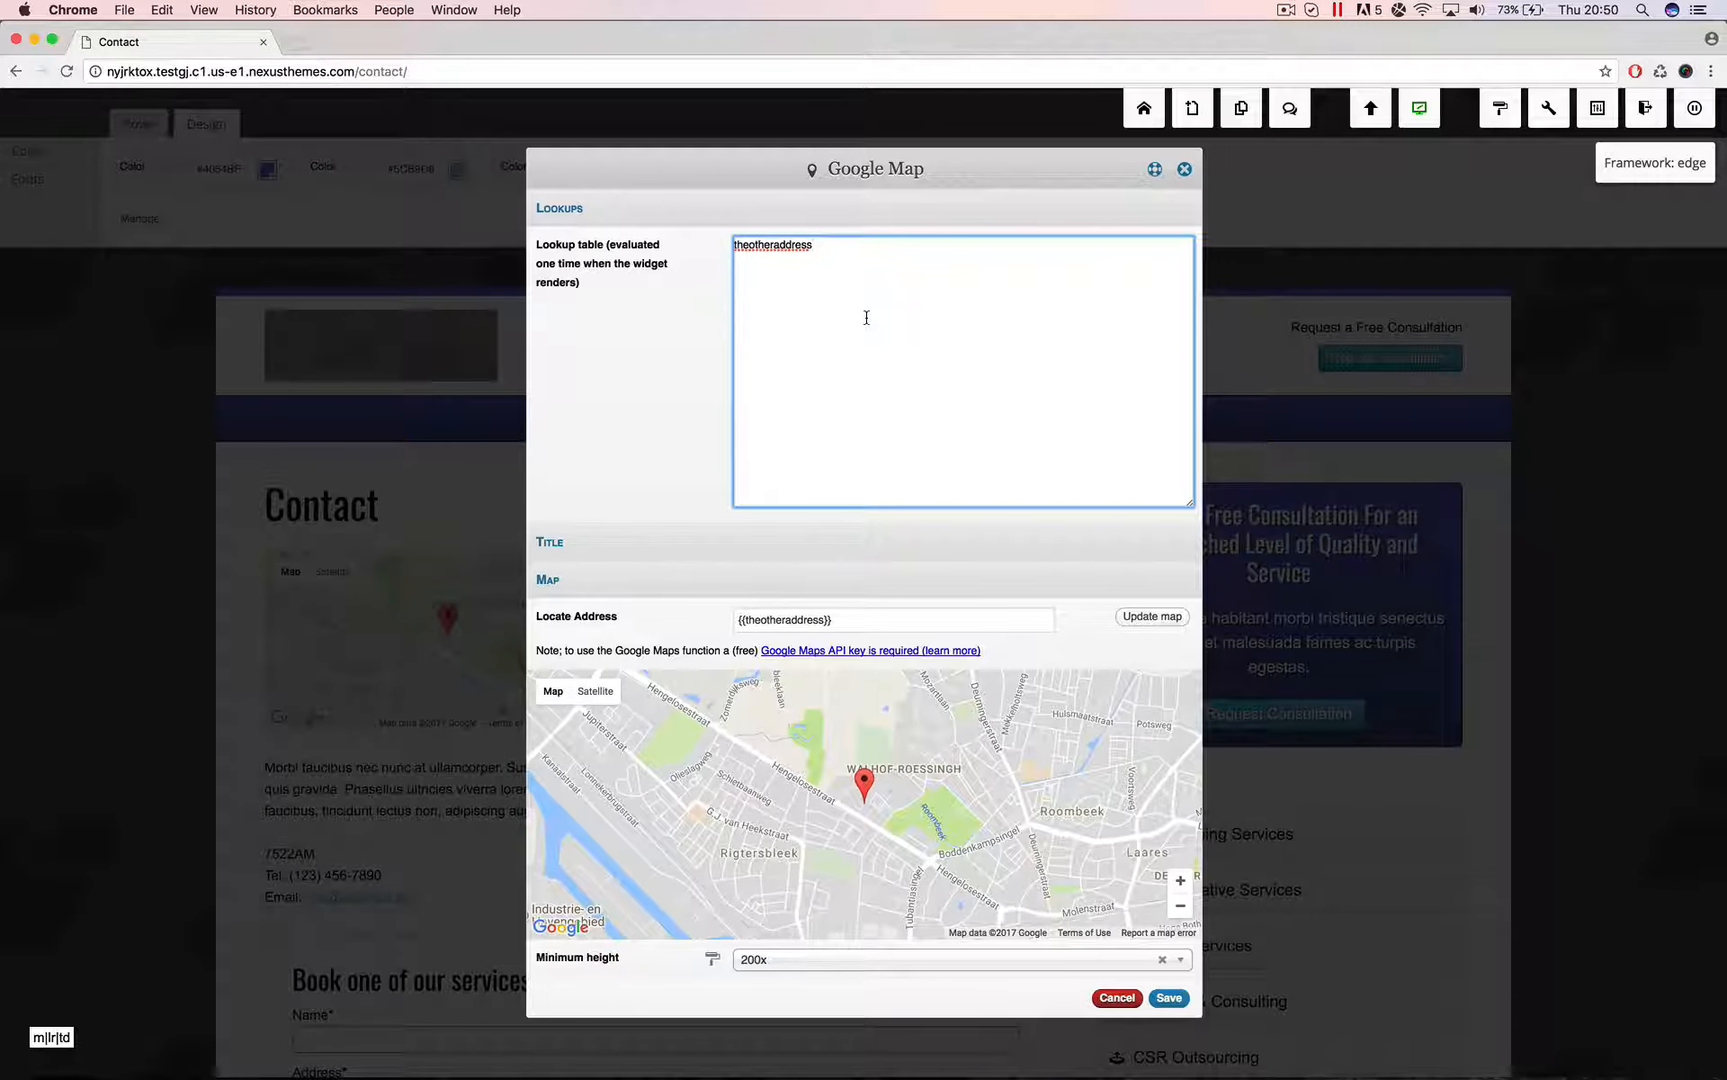
type("=")
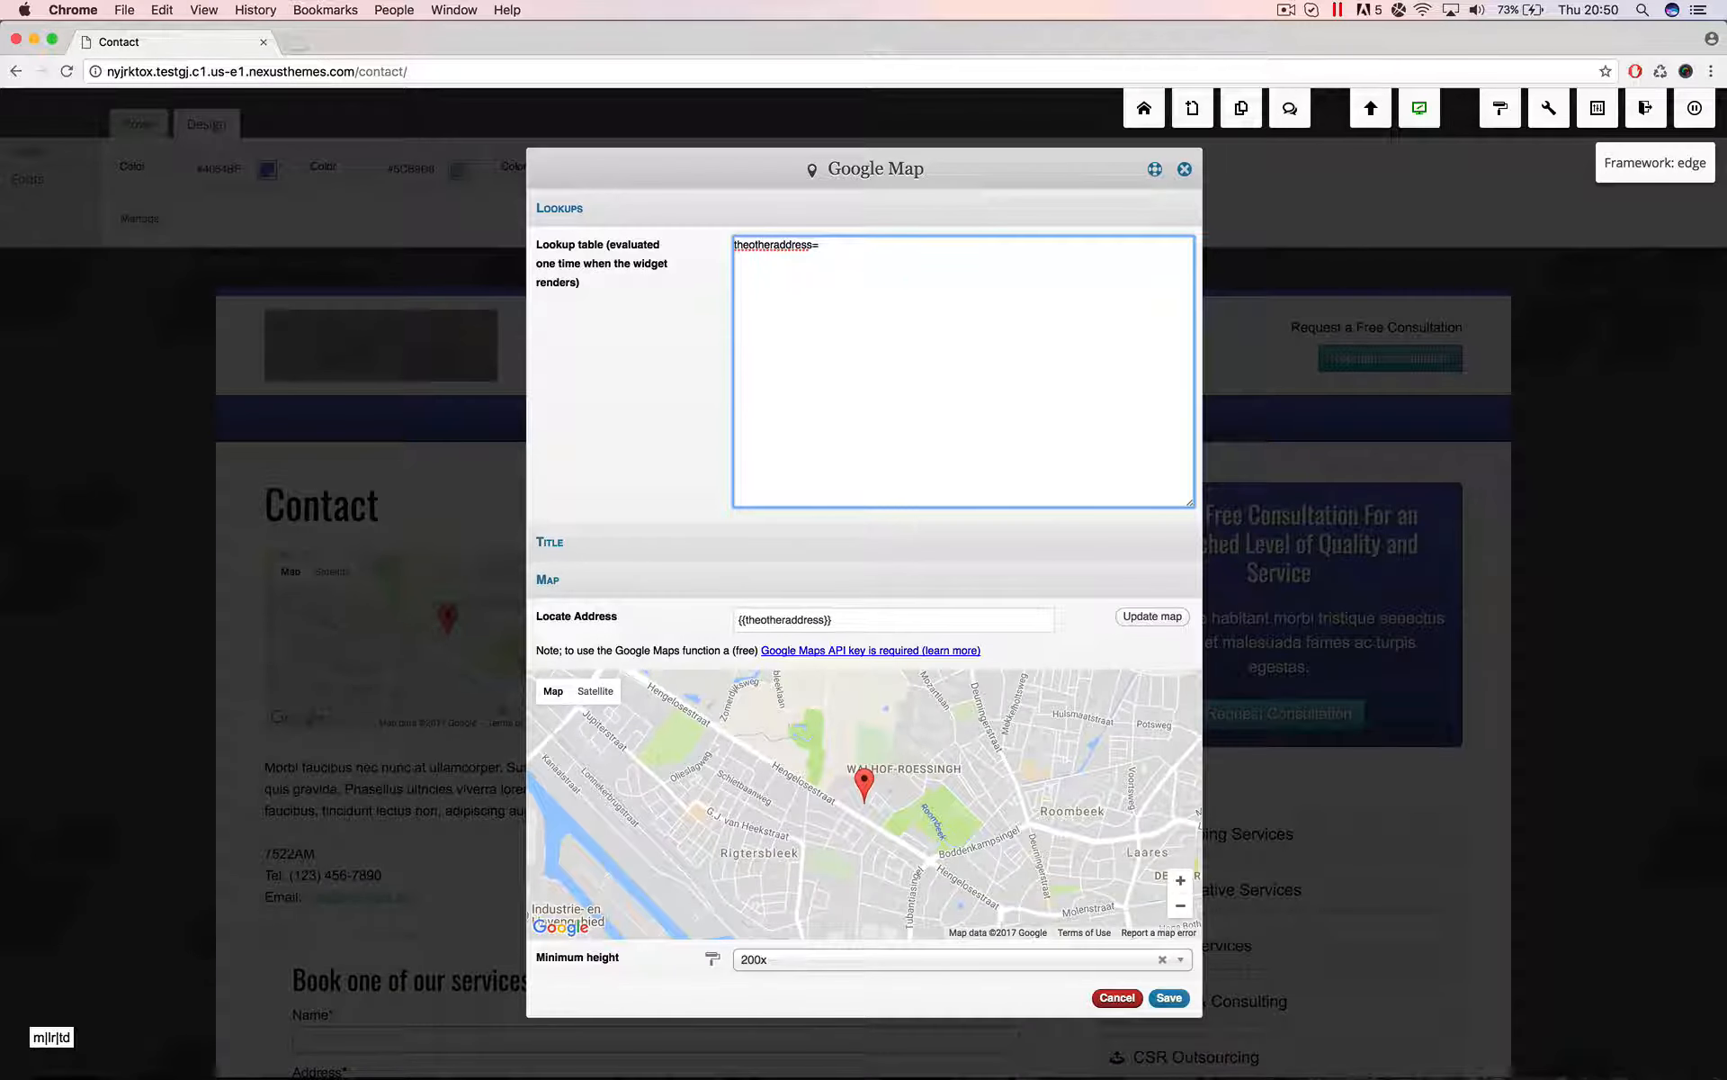
type("1093ED")
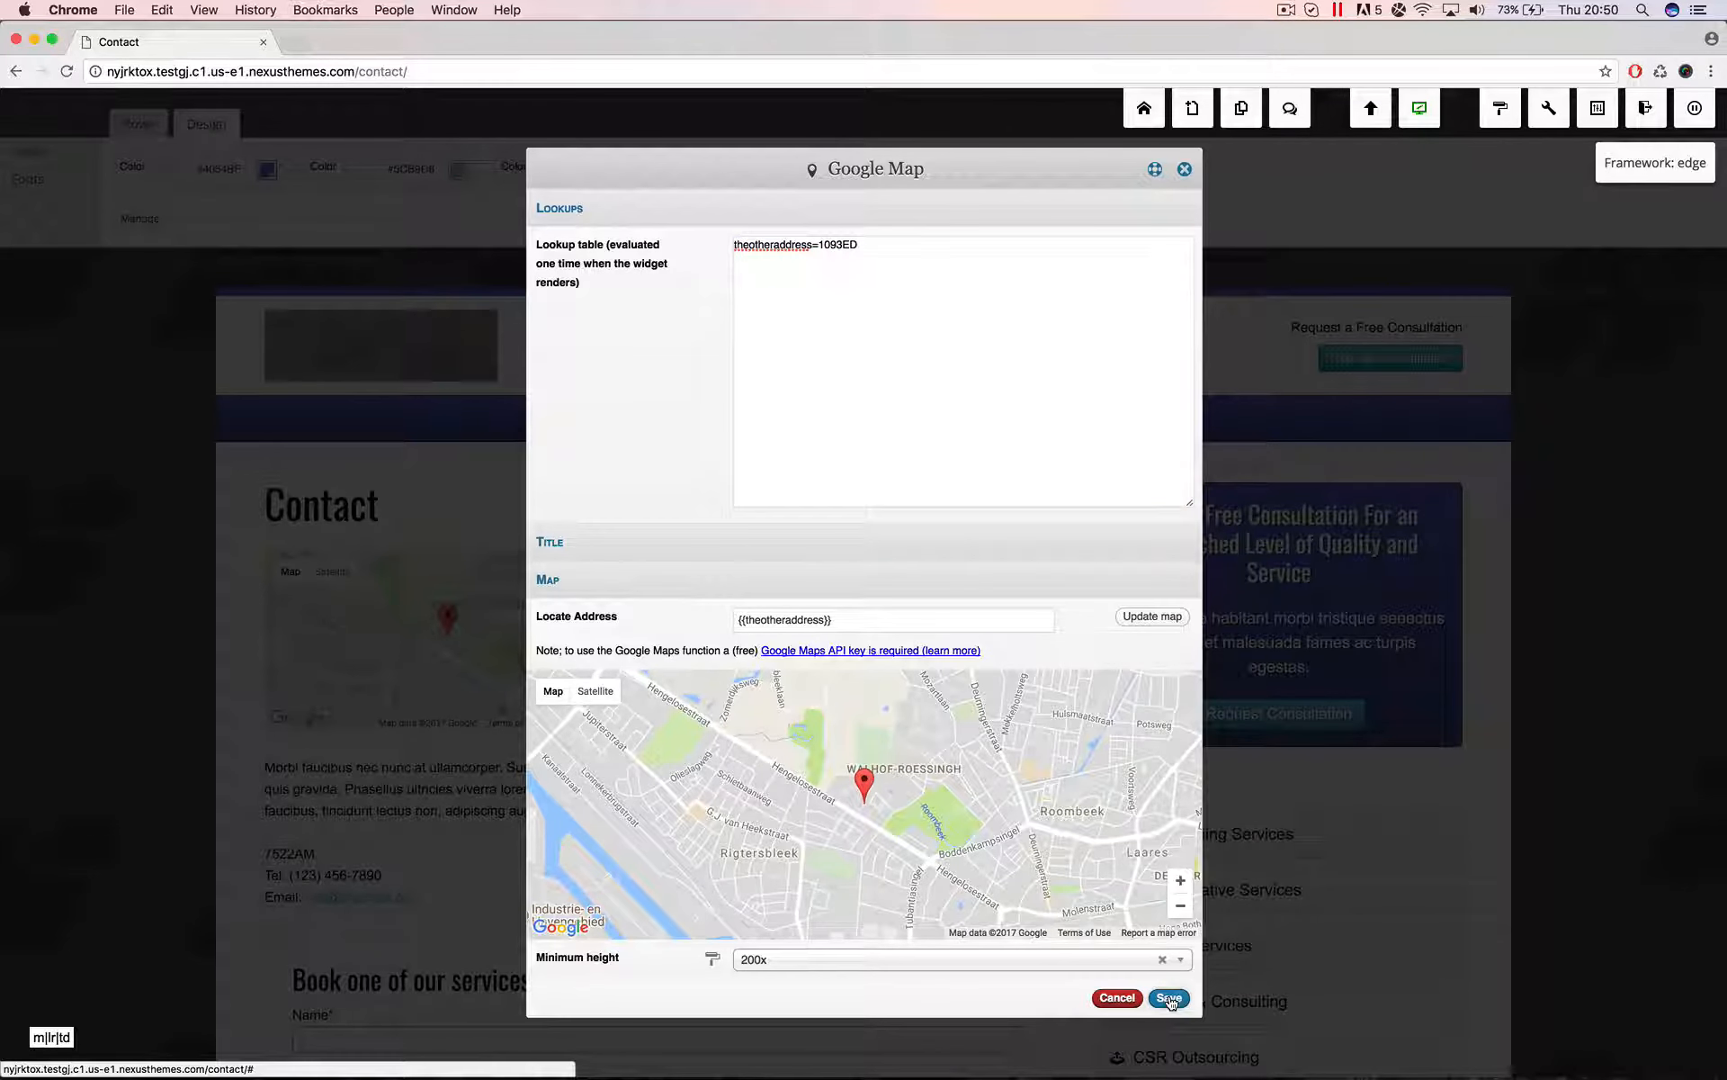
left_click(1167, 998)
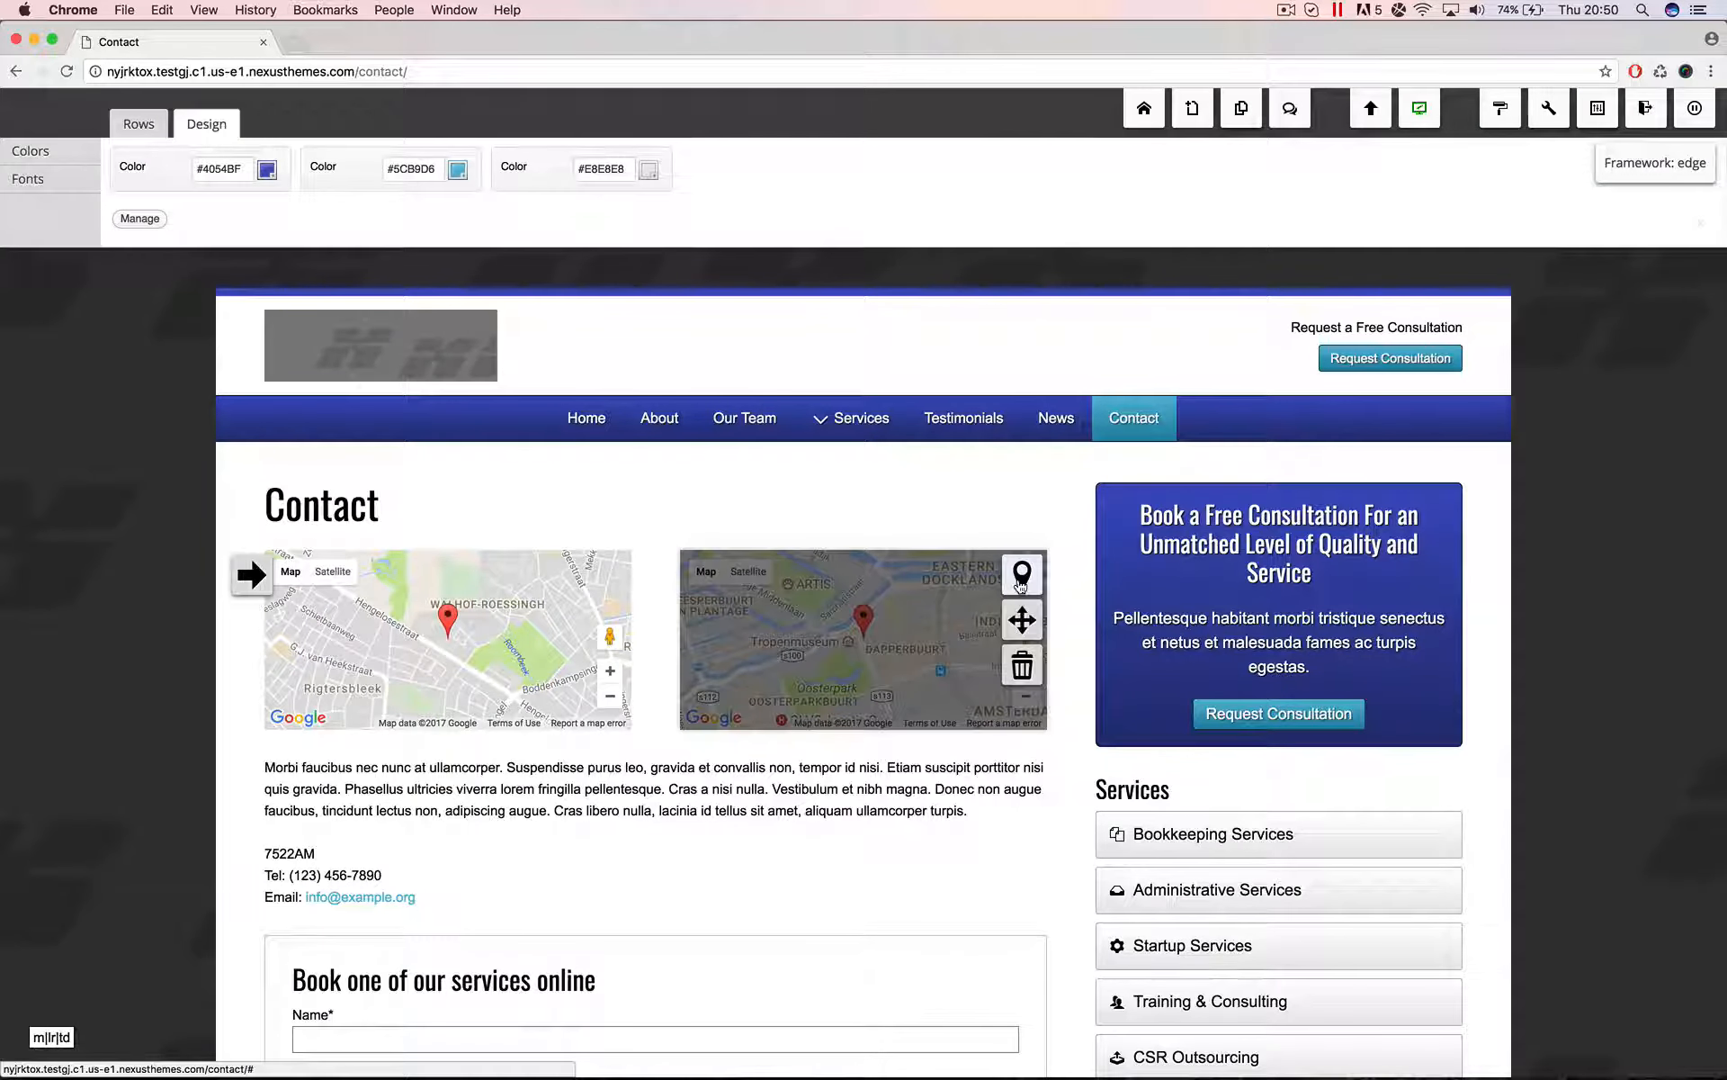
Delete the theotheraddress lookup entry from the second map widget and save
left_click(1020, 574)
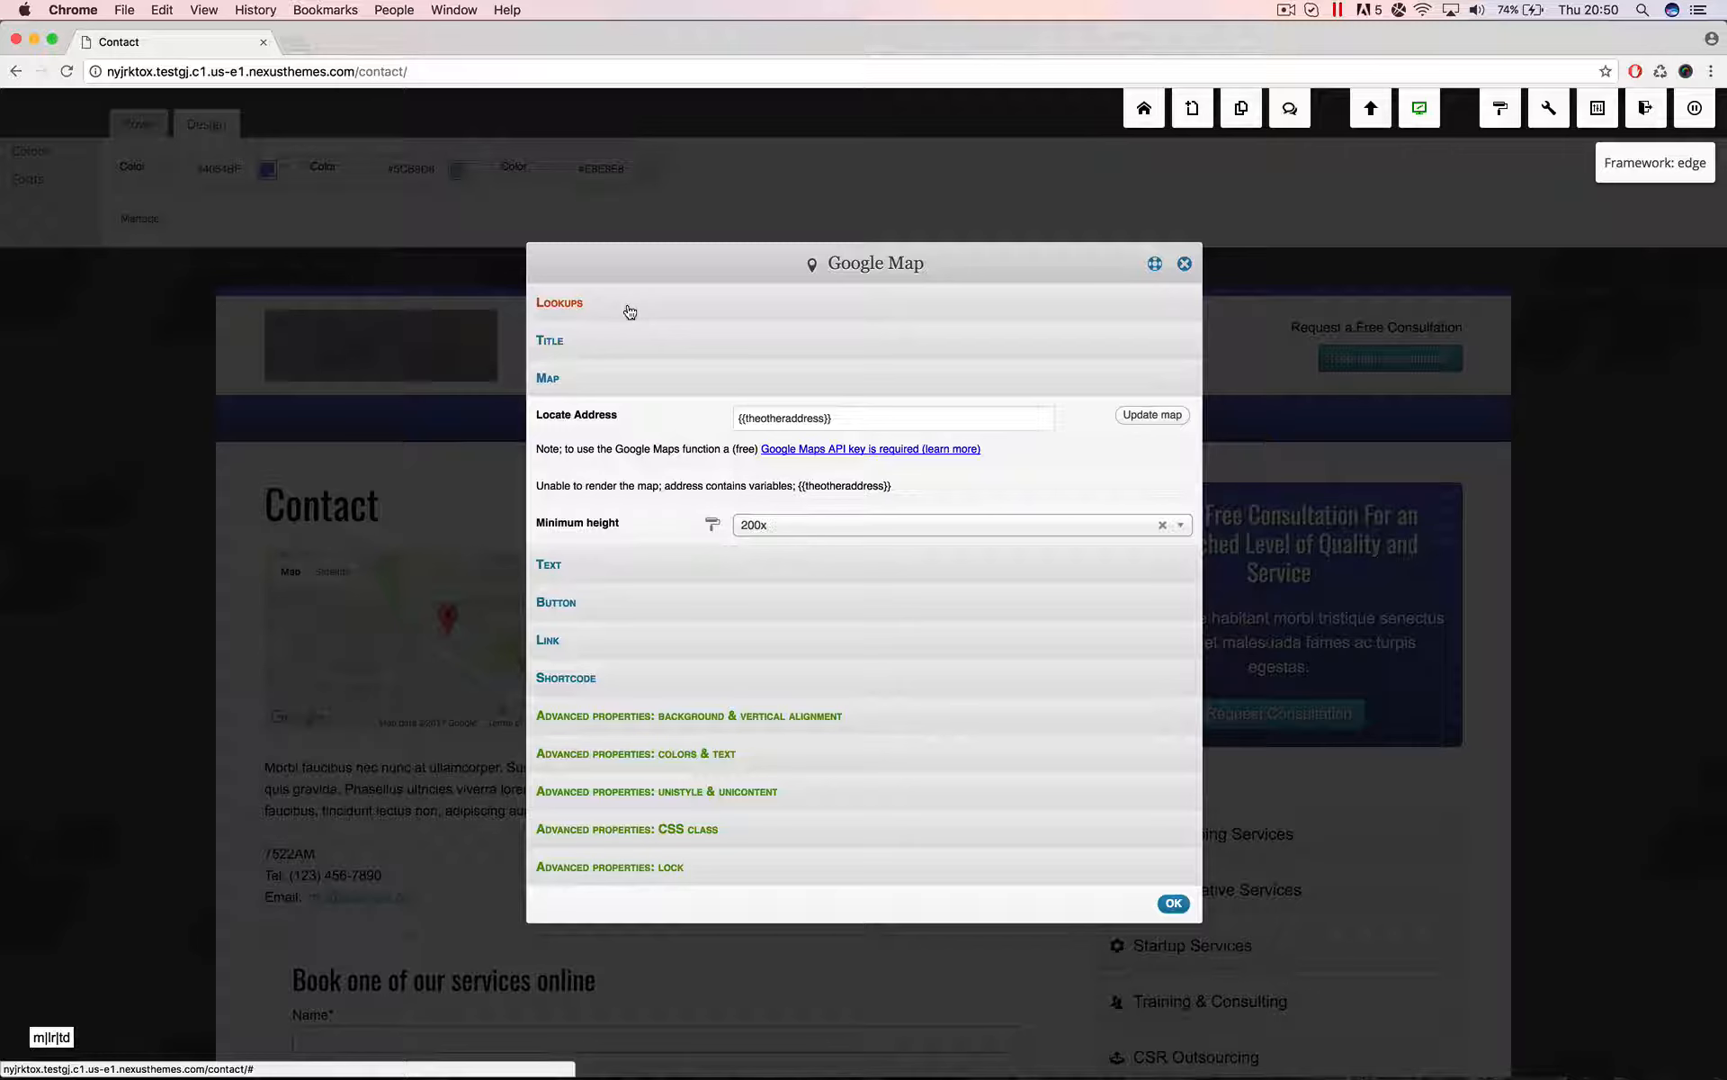
left_click(559, 303)
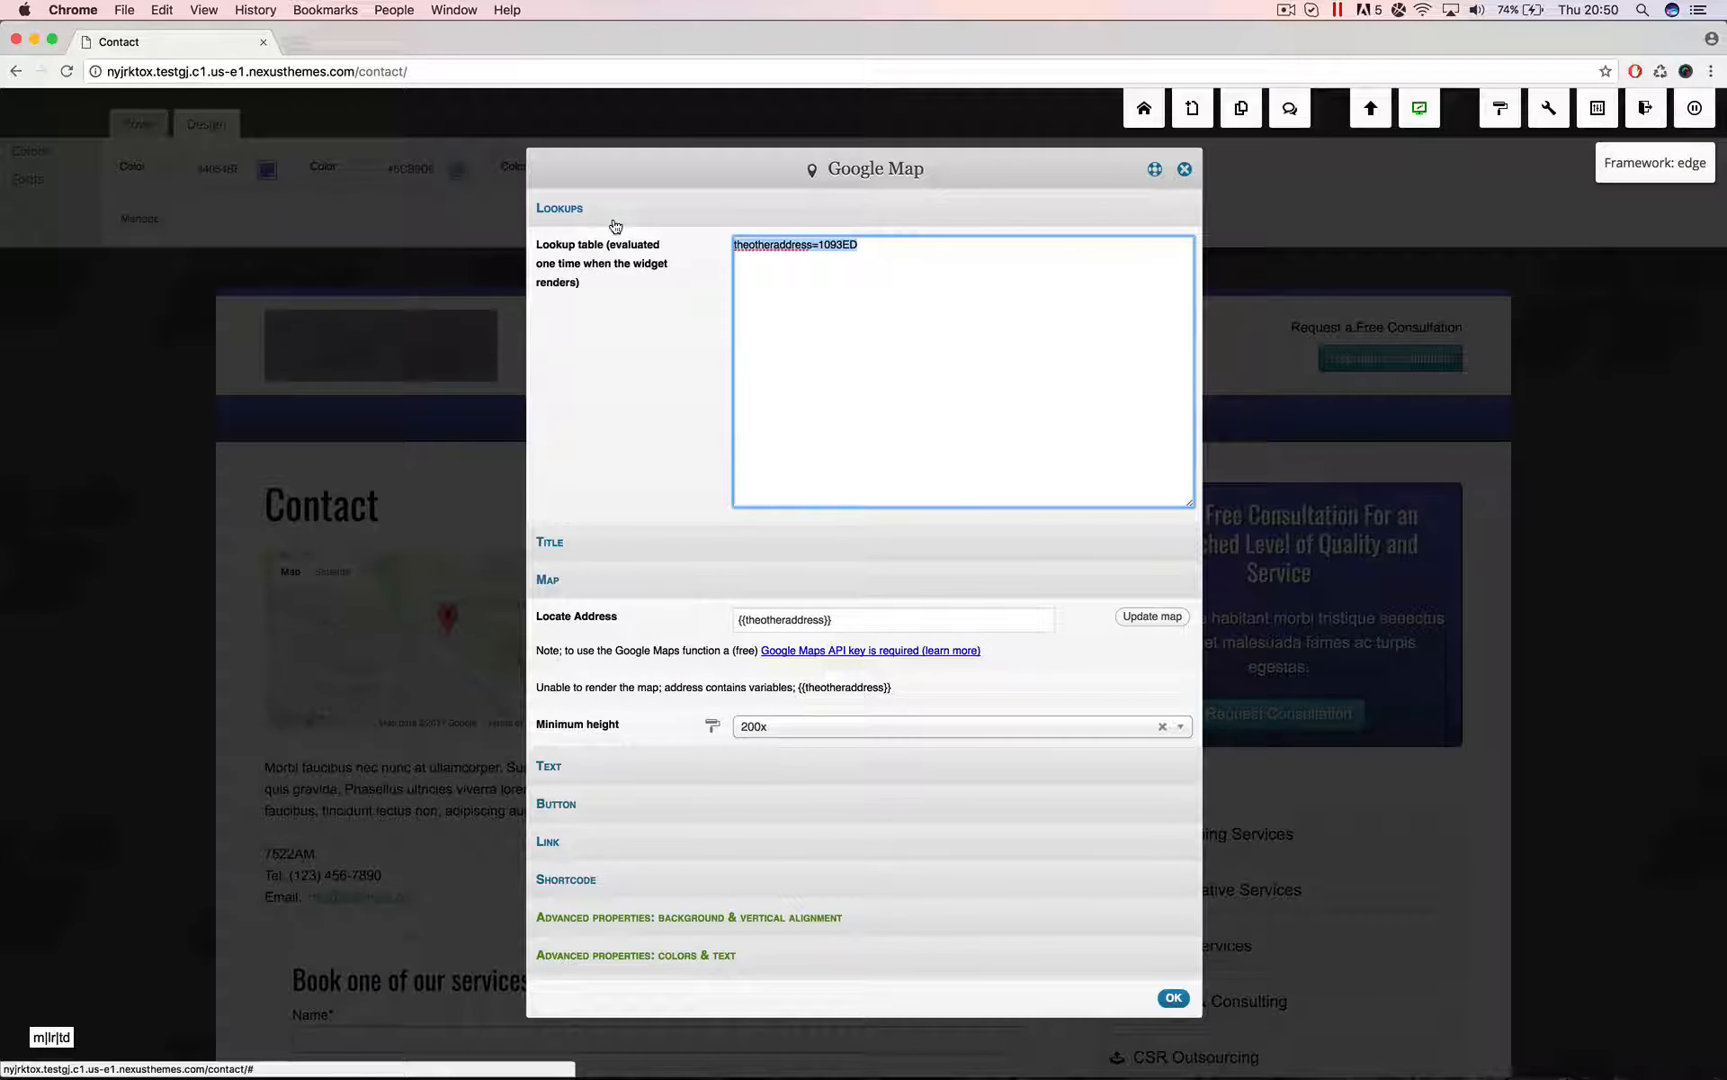
left_click(892, 244)
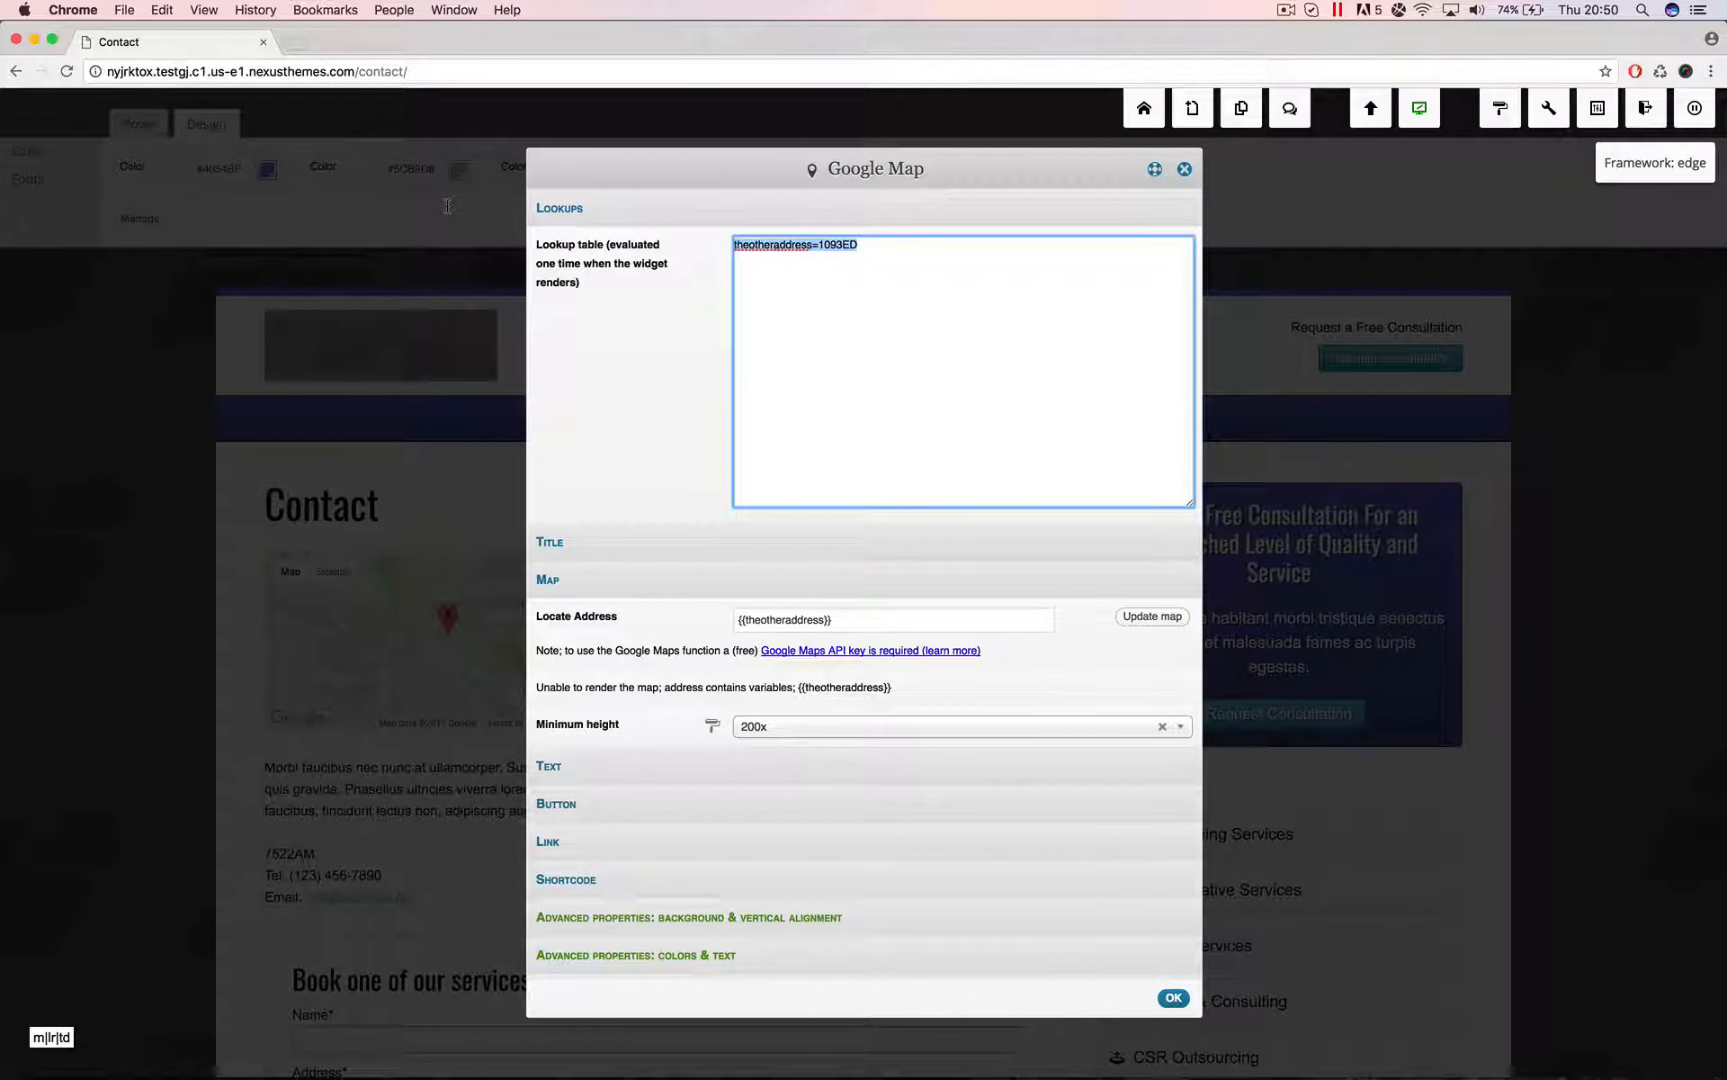
key("Delete")
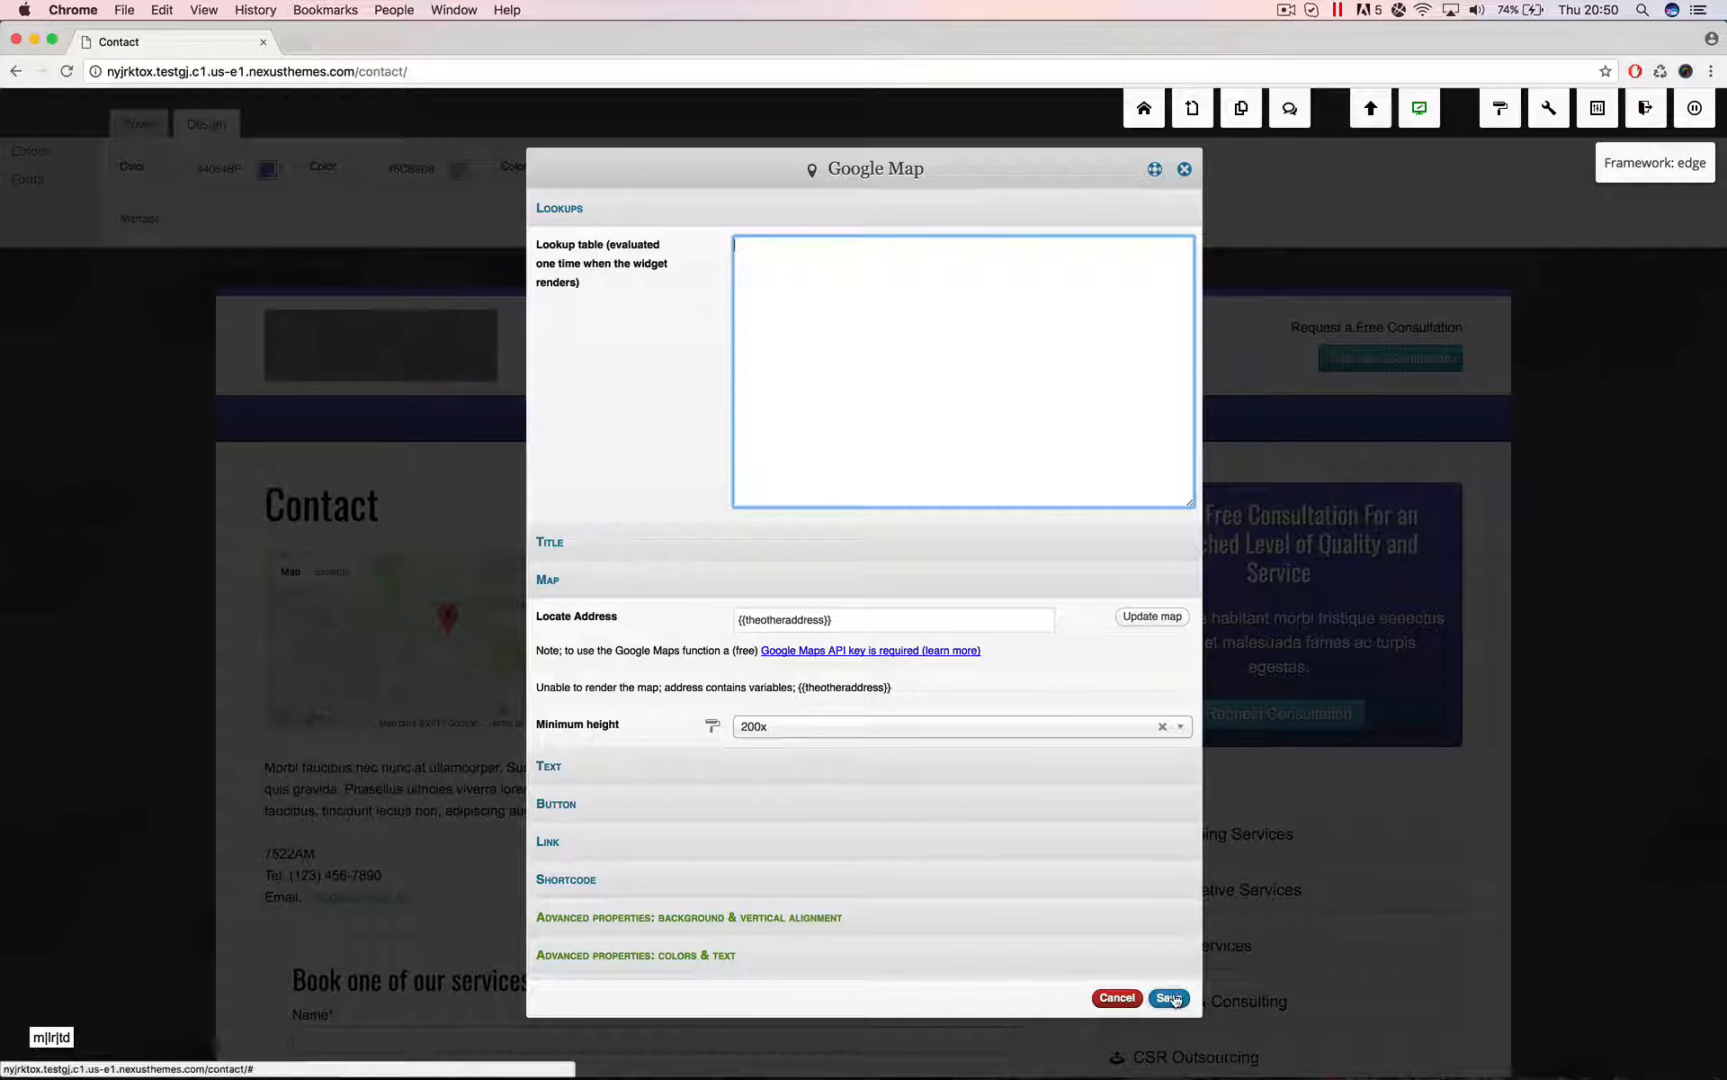
left_click(1169, 999)
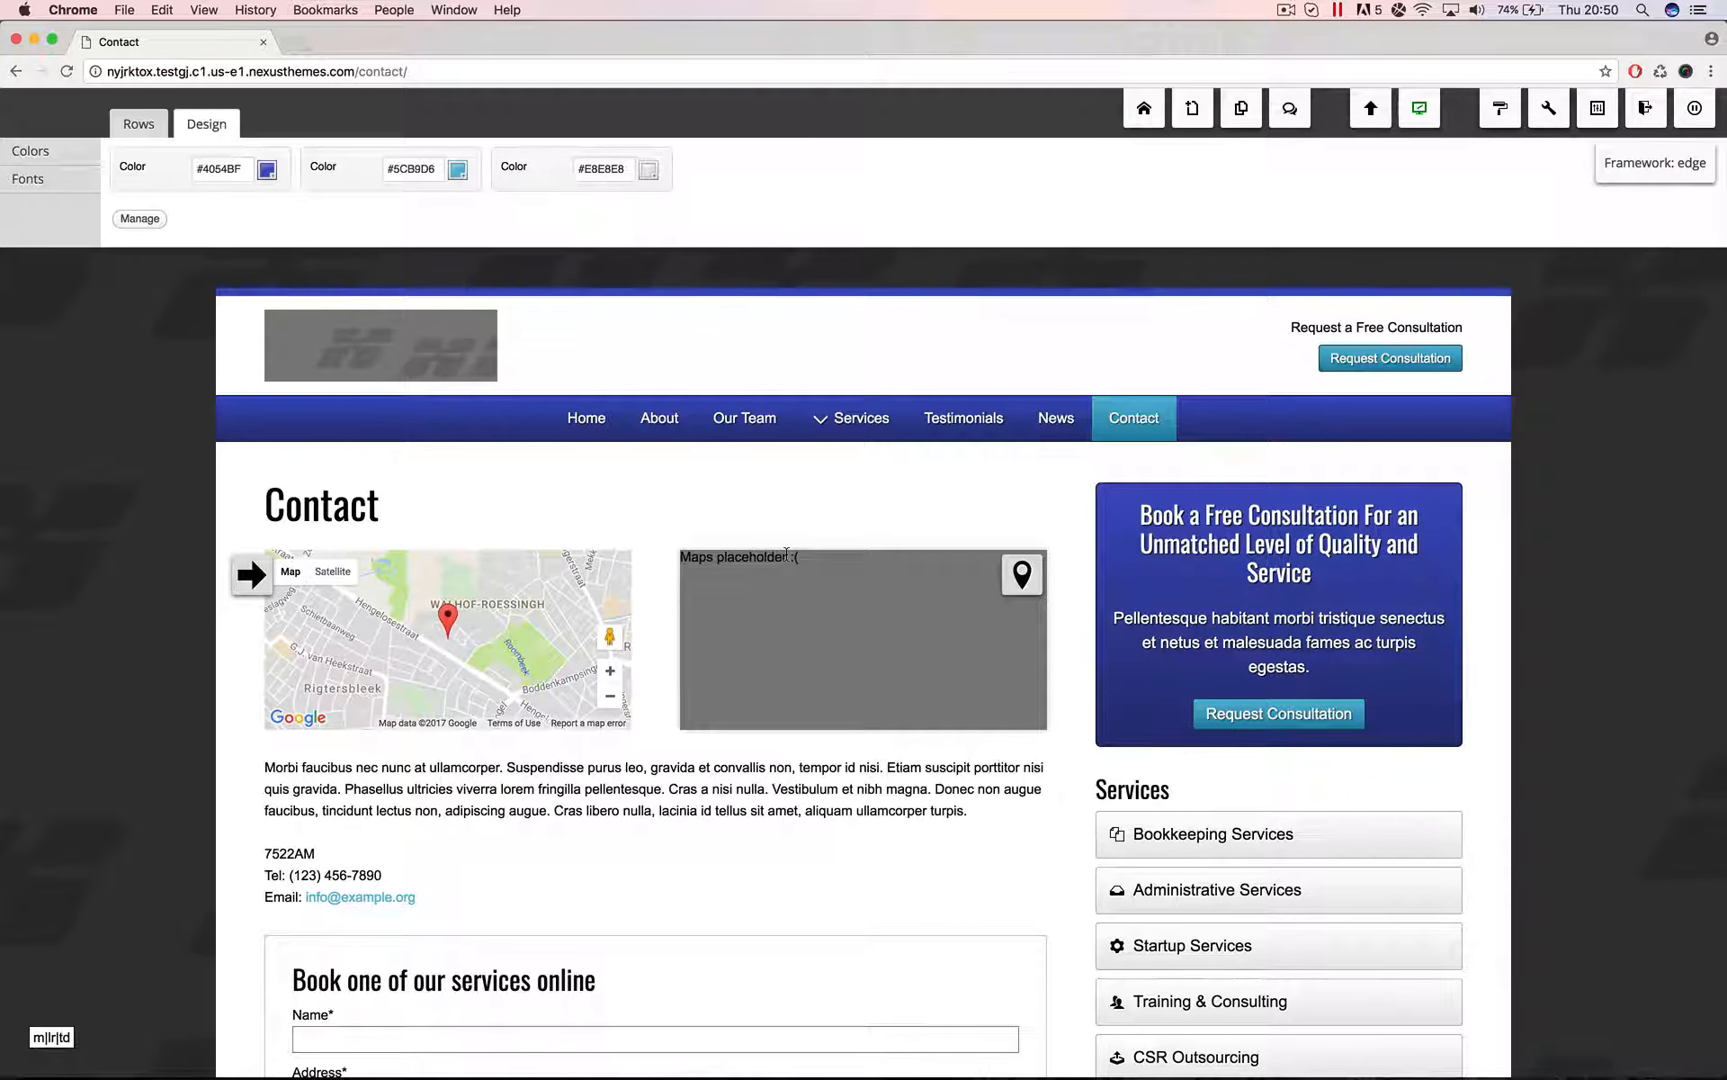
Add an Always business rule on the page template rules and bring up its settings
left_click(1240, 108)
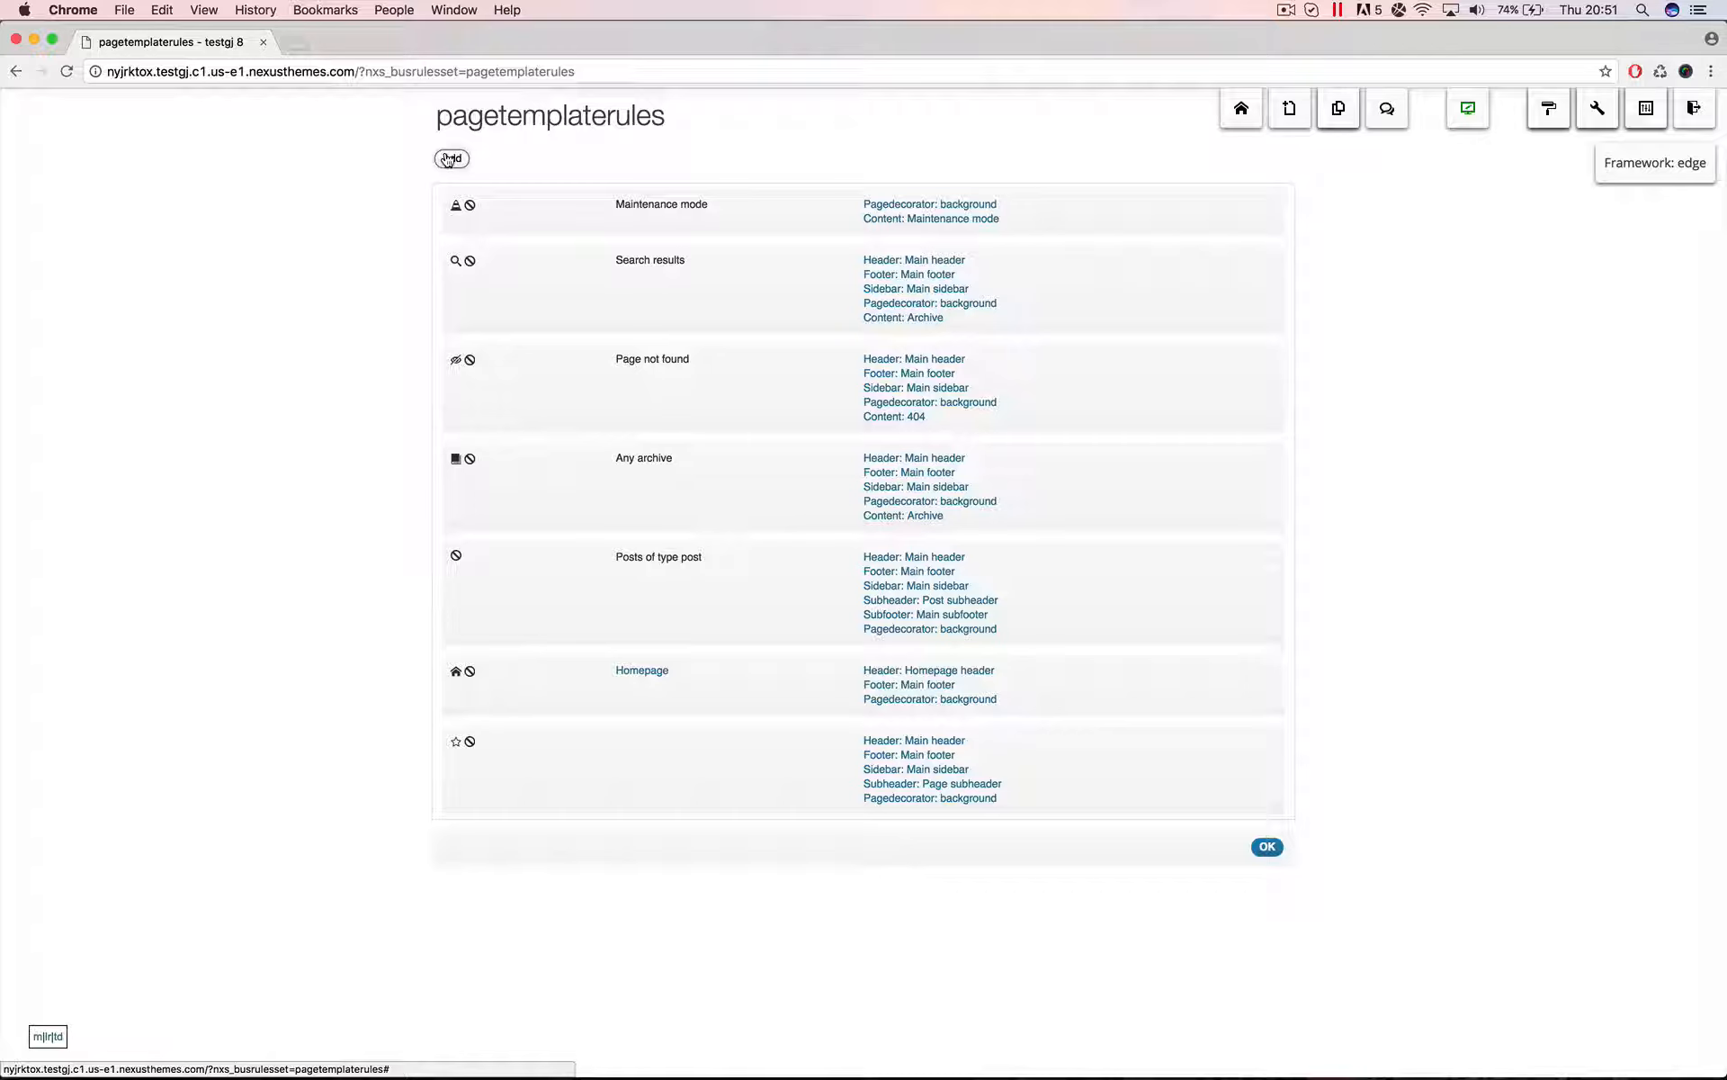
left_click(449, 158)
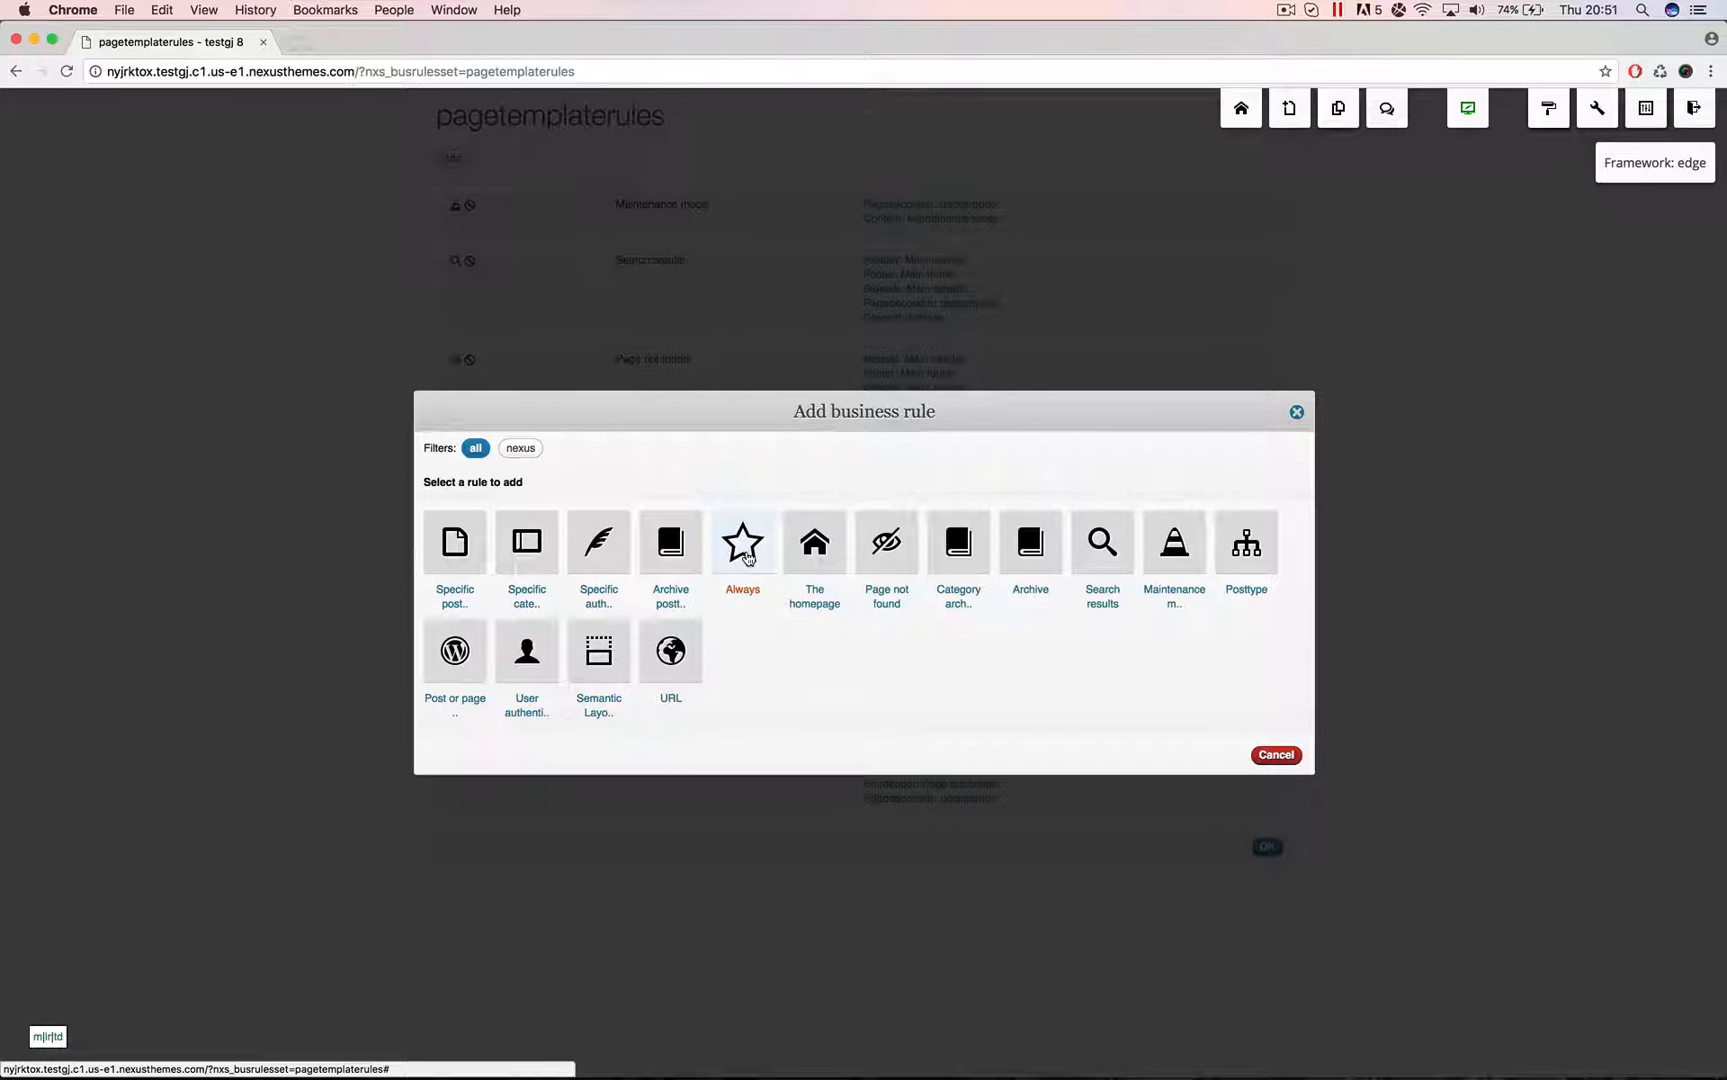
left_click(741, 542)
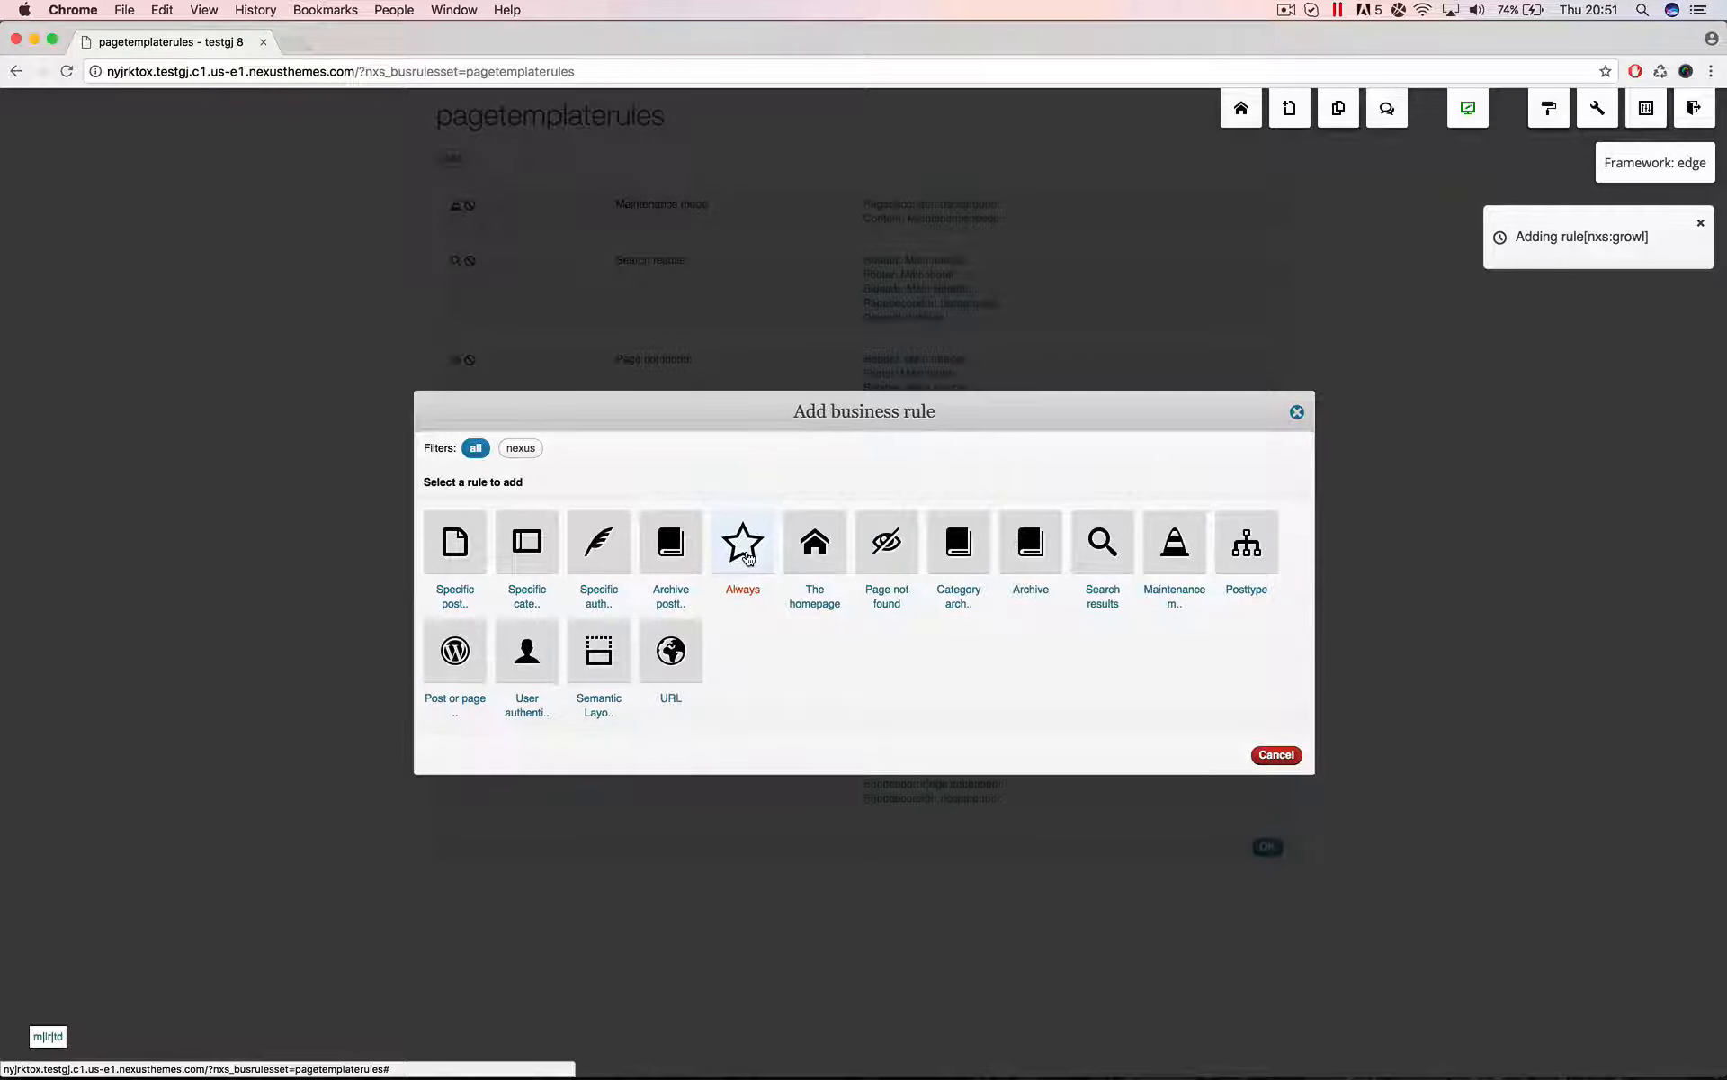
mouse_move(670, 542)
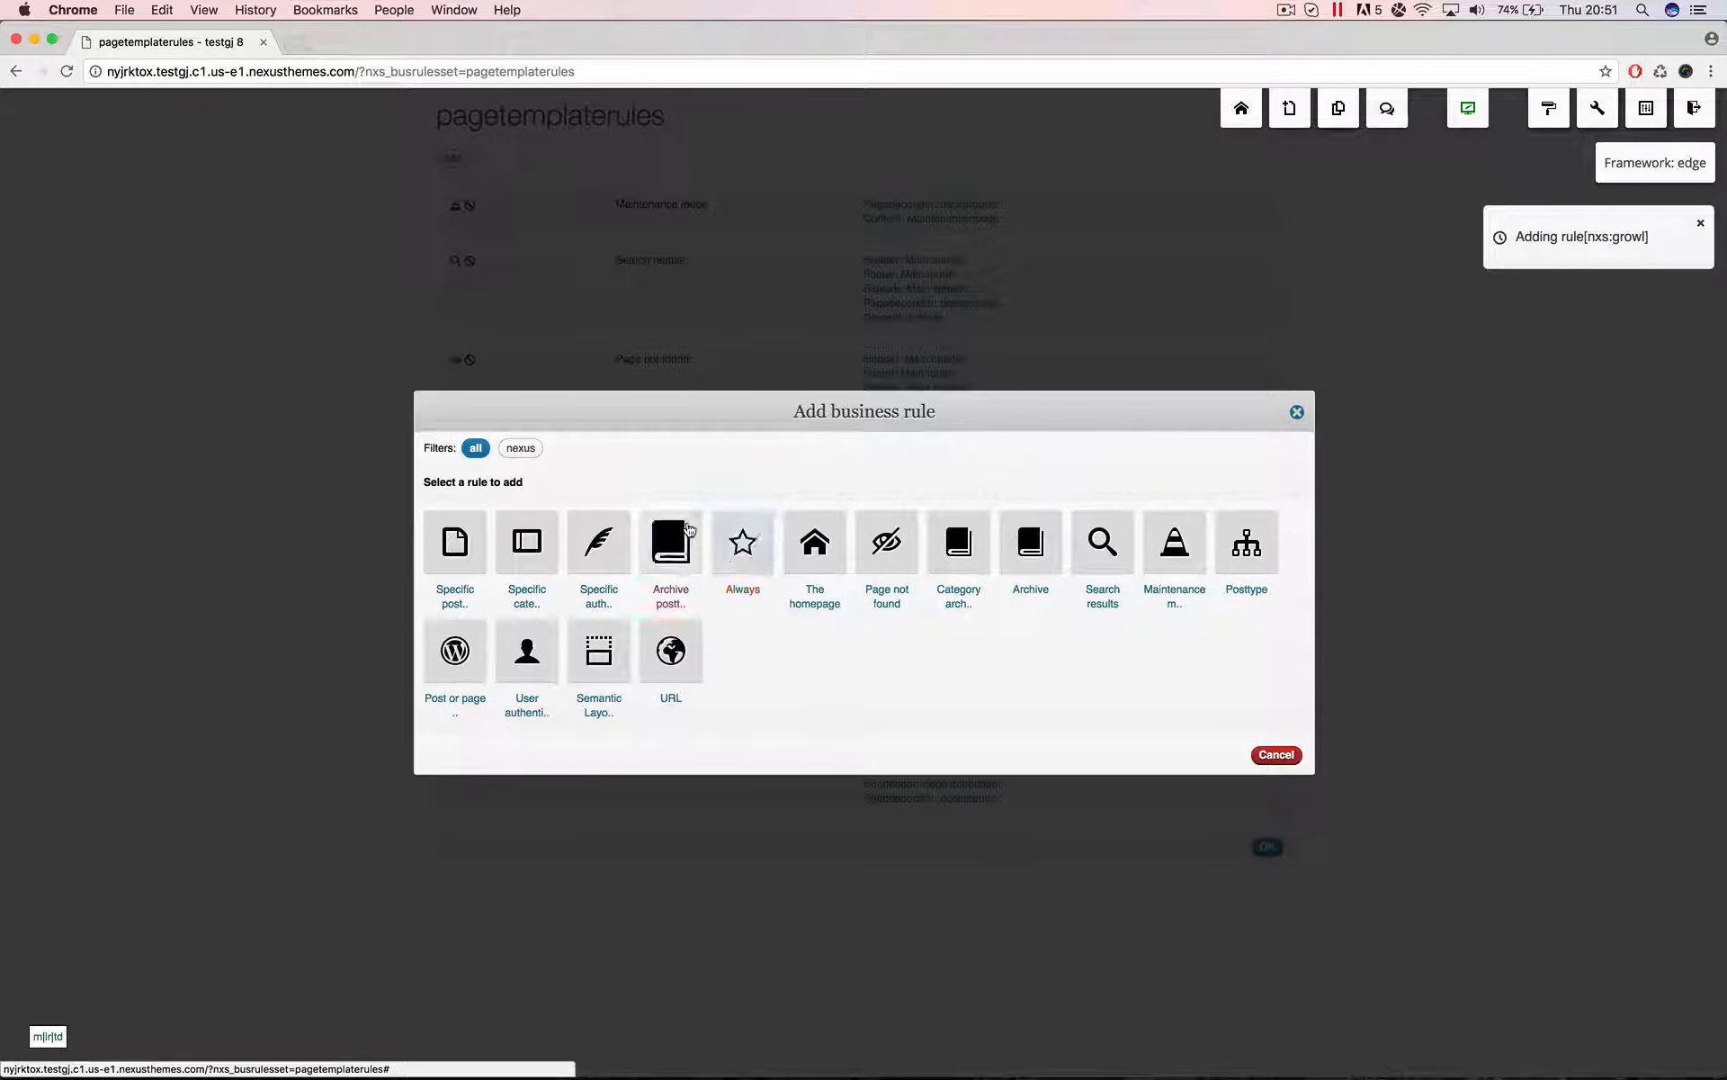
left_click(741, 542)
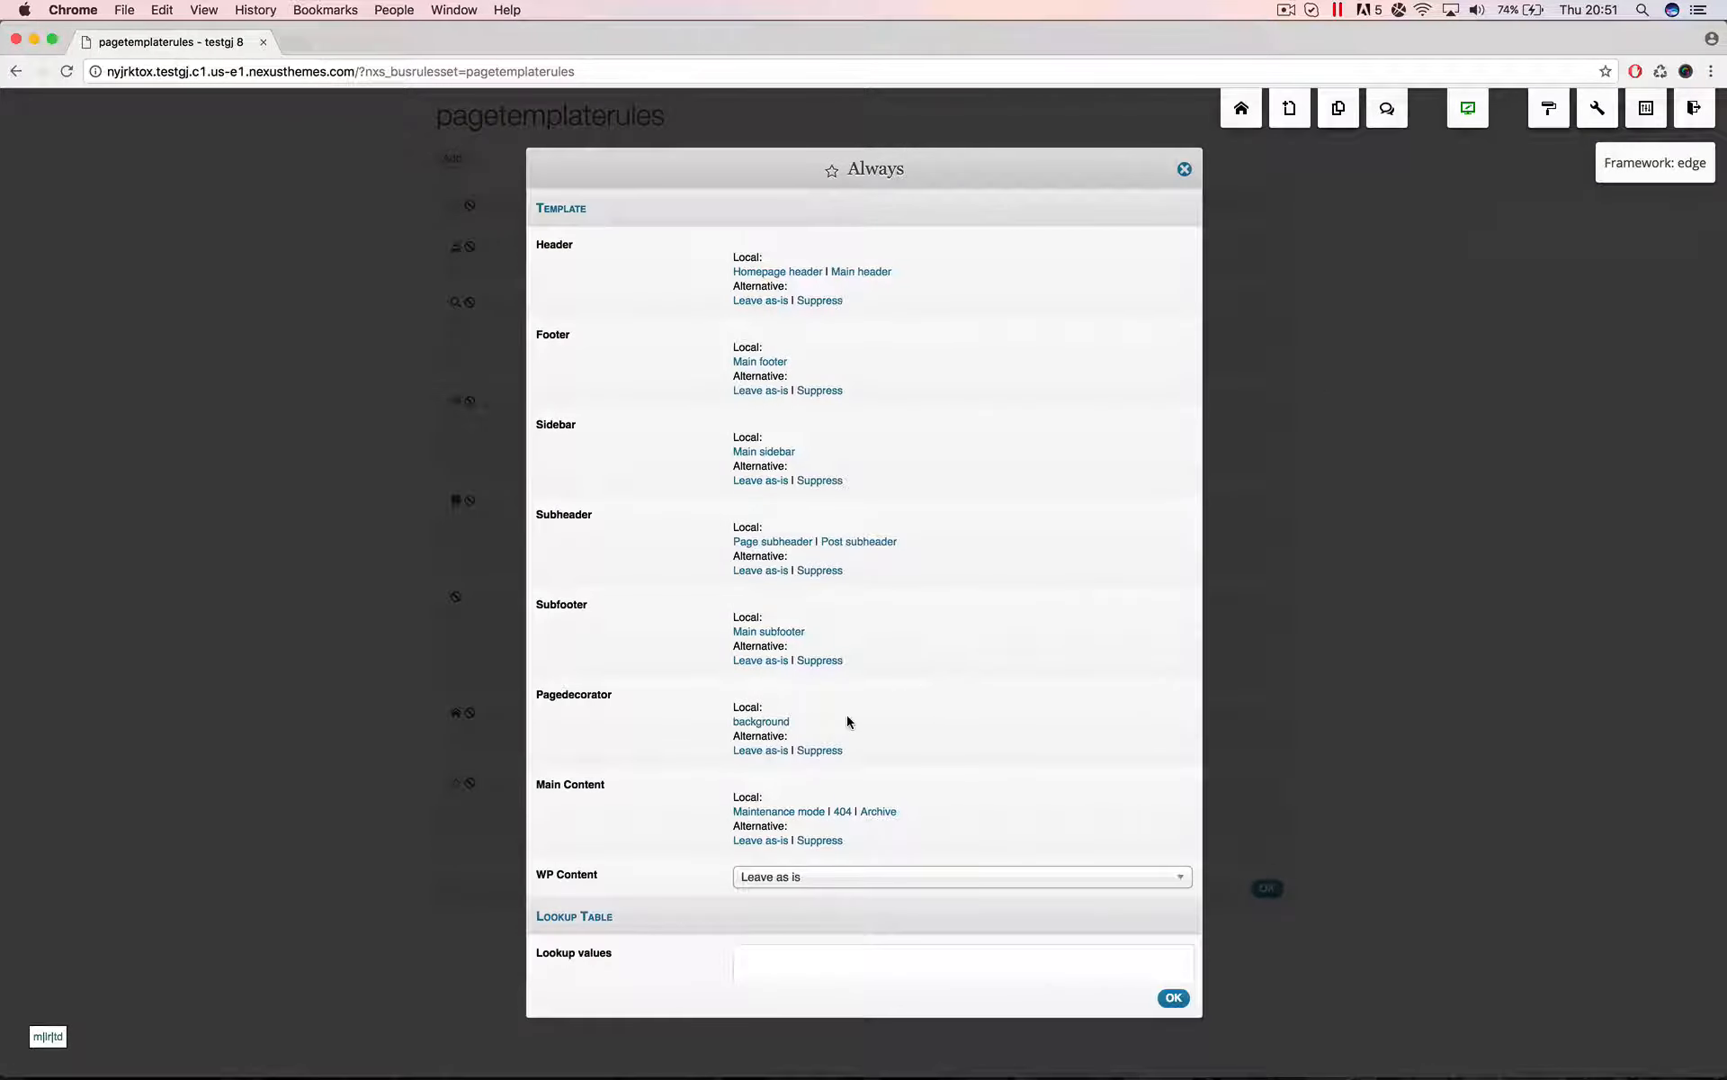
Set the Always rule's lookup value theotheraddress=1000AZ and save the rule
scroll("down", 3)
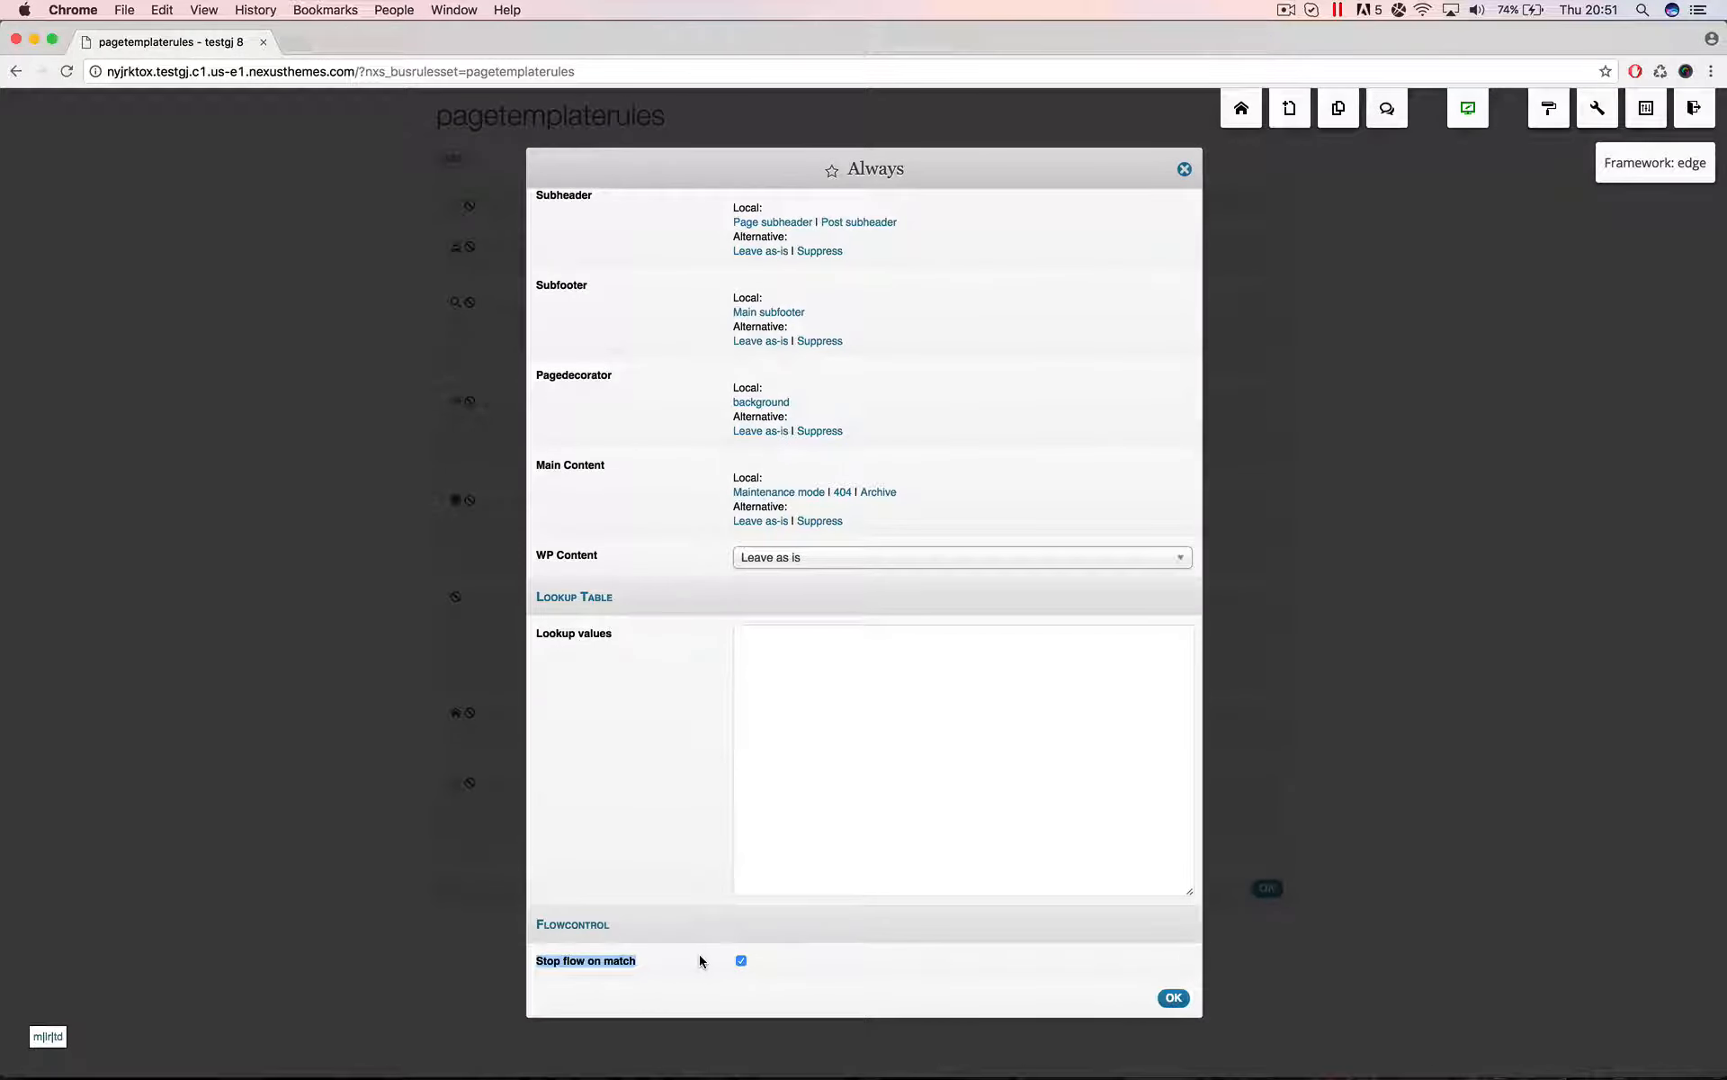
mouse_move(590, 291)
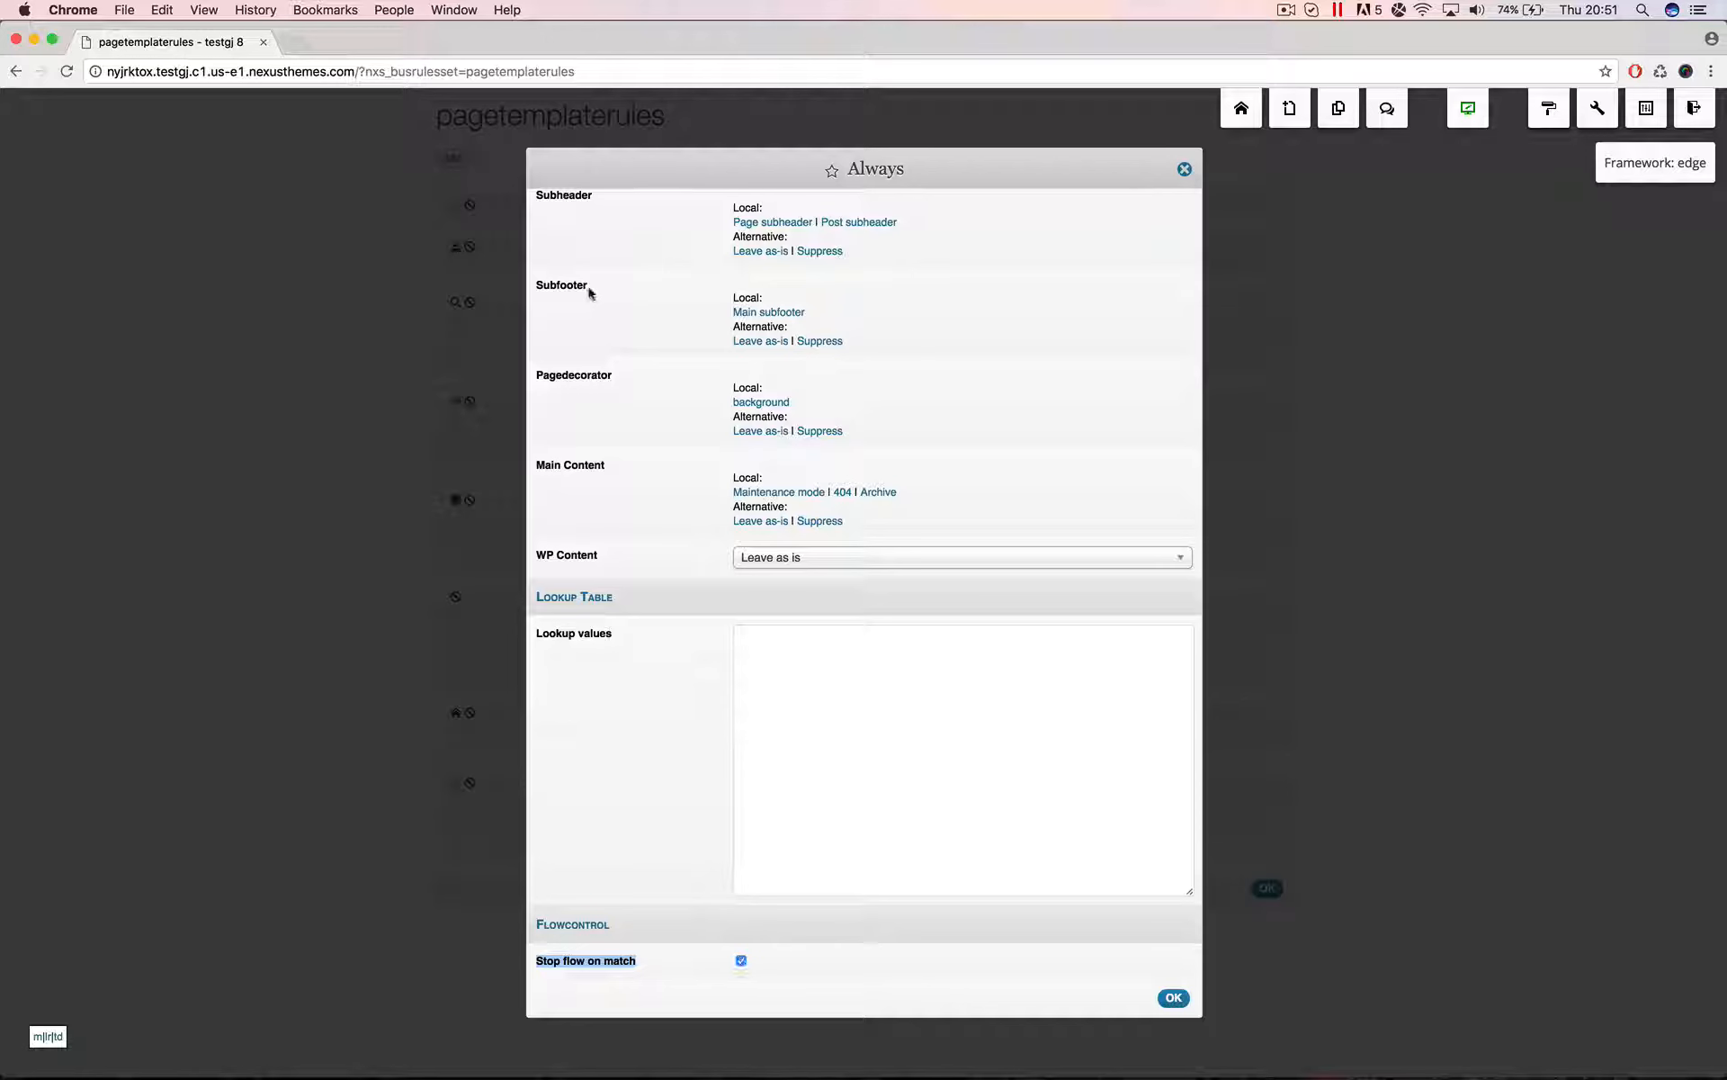
left_click(739, 961)
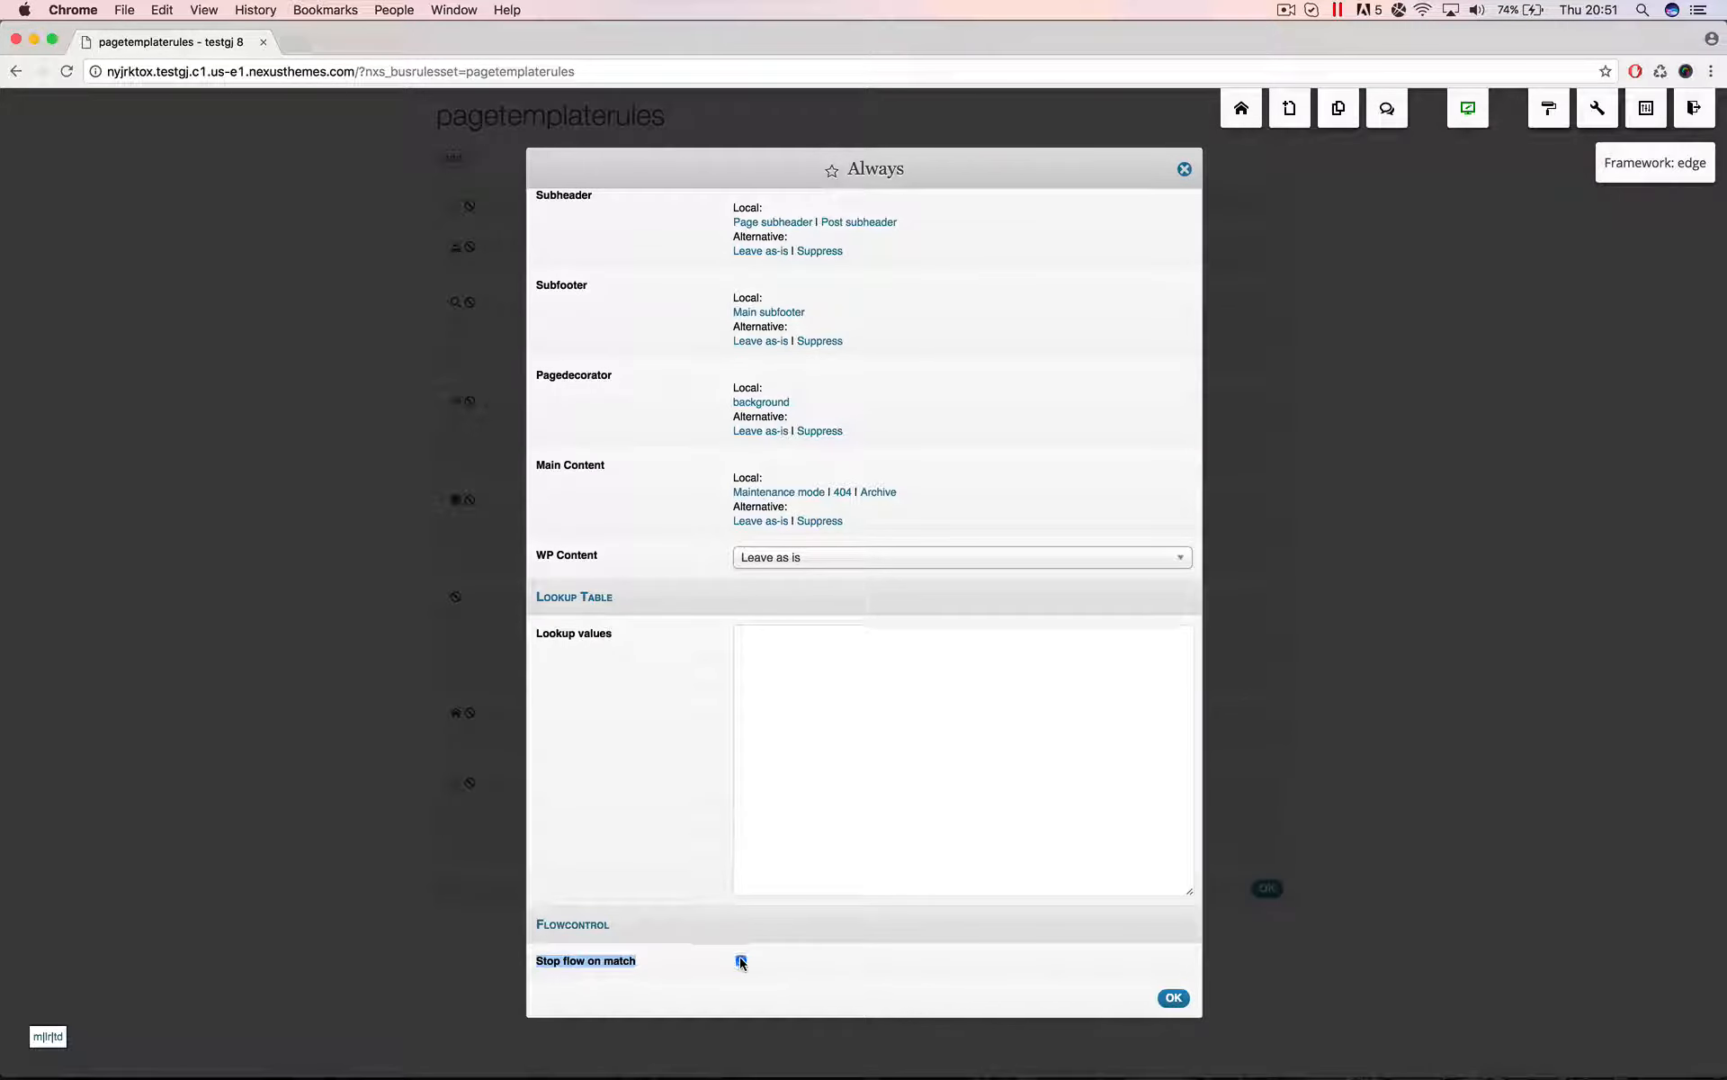
left_click(740, 959)
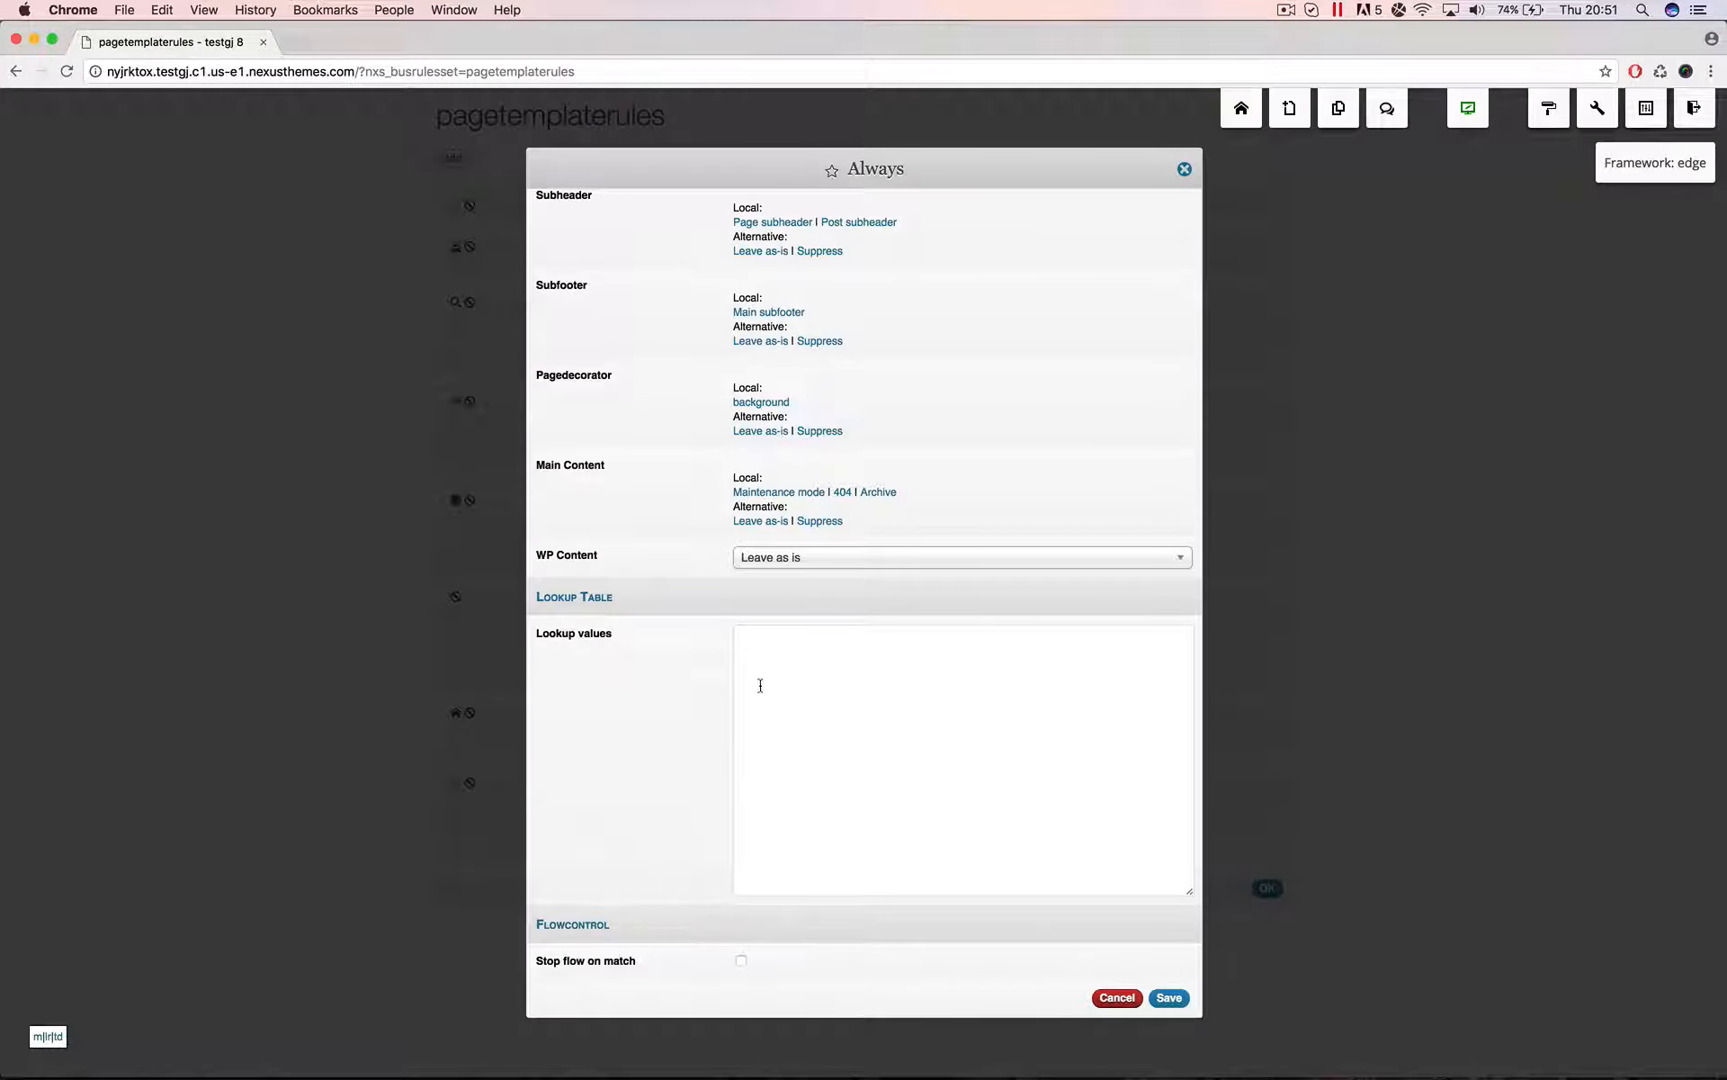
scroll("up", 3)
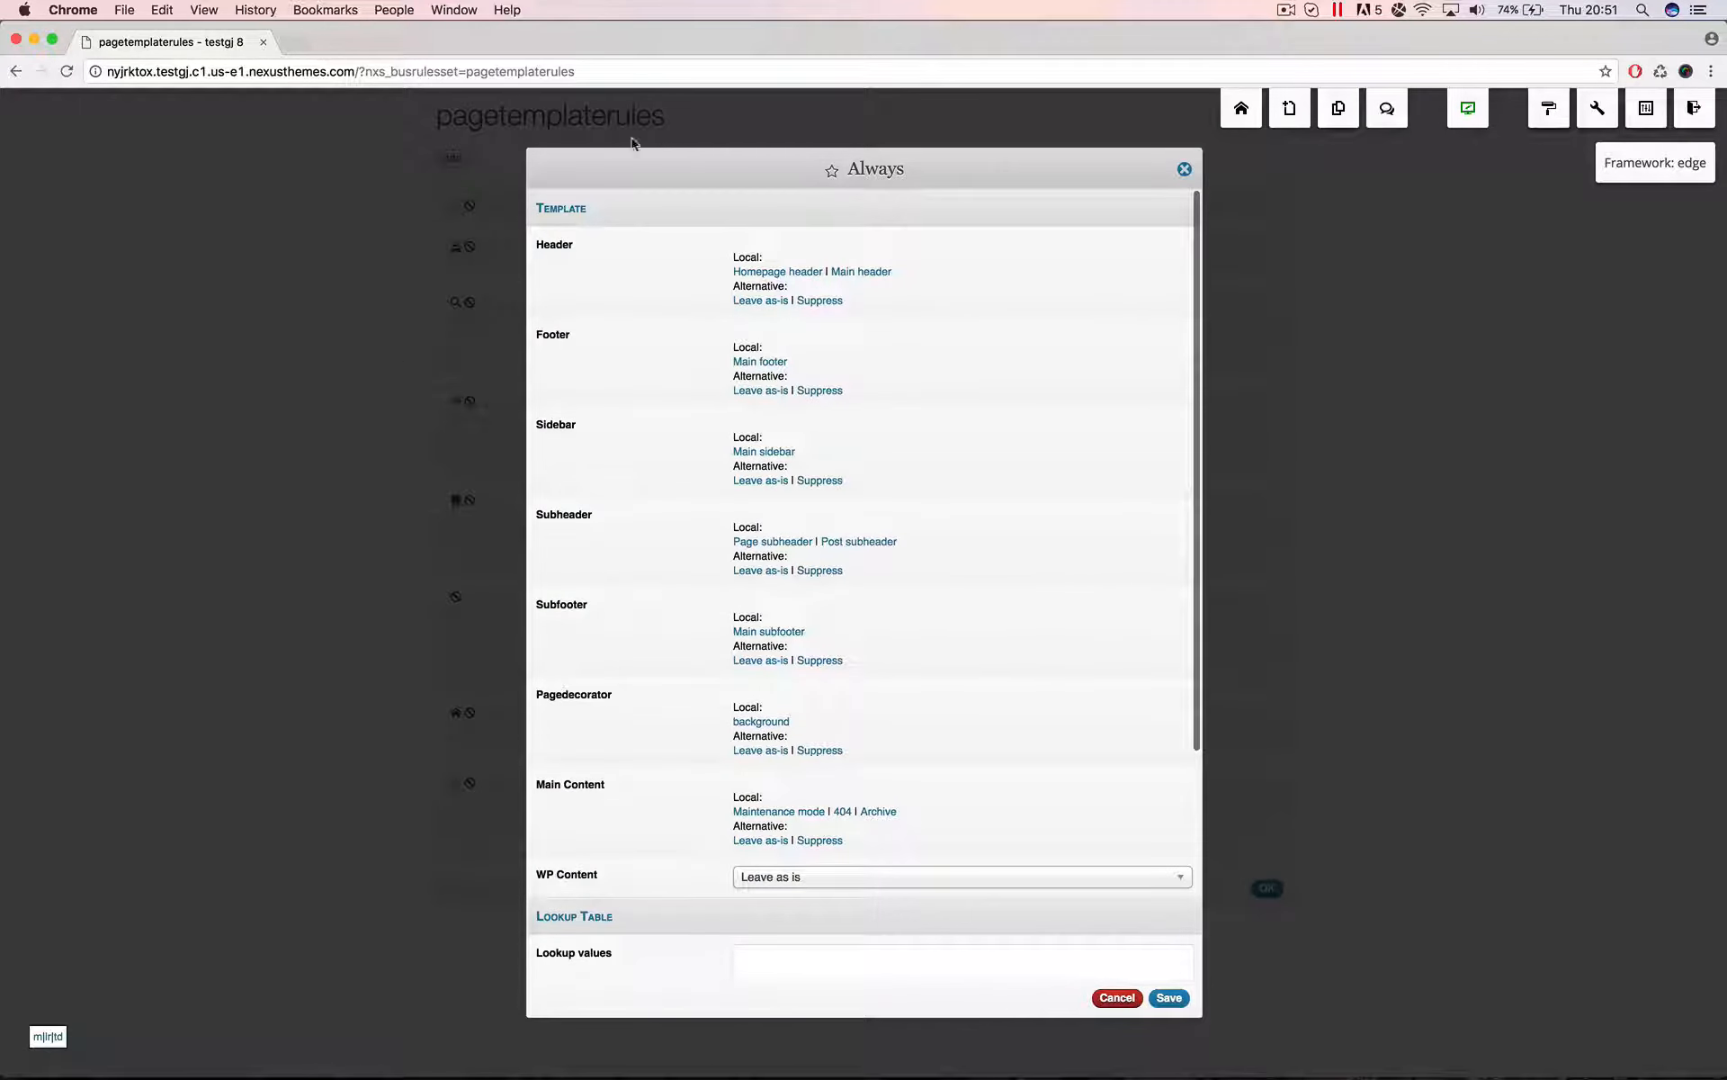
mouse_move(307, 290)
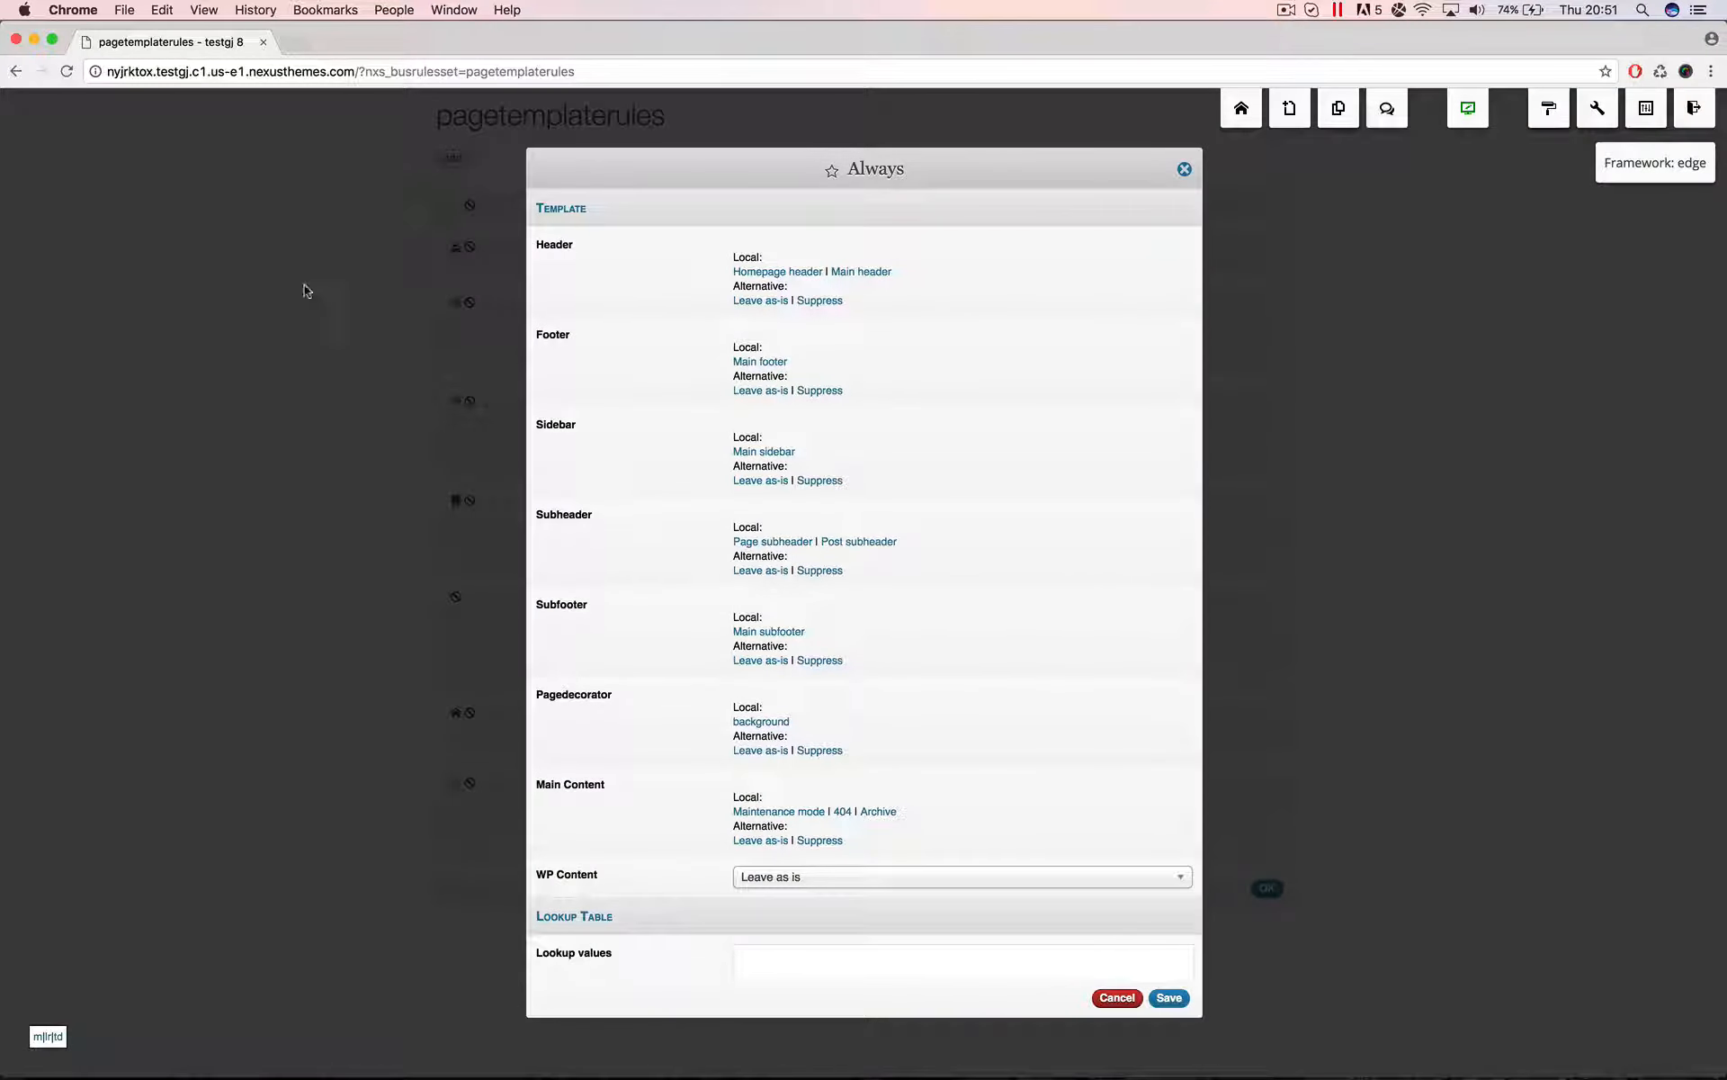
scroll("down", 3)
type("theotheraddress=1083ED")
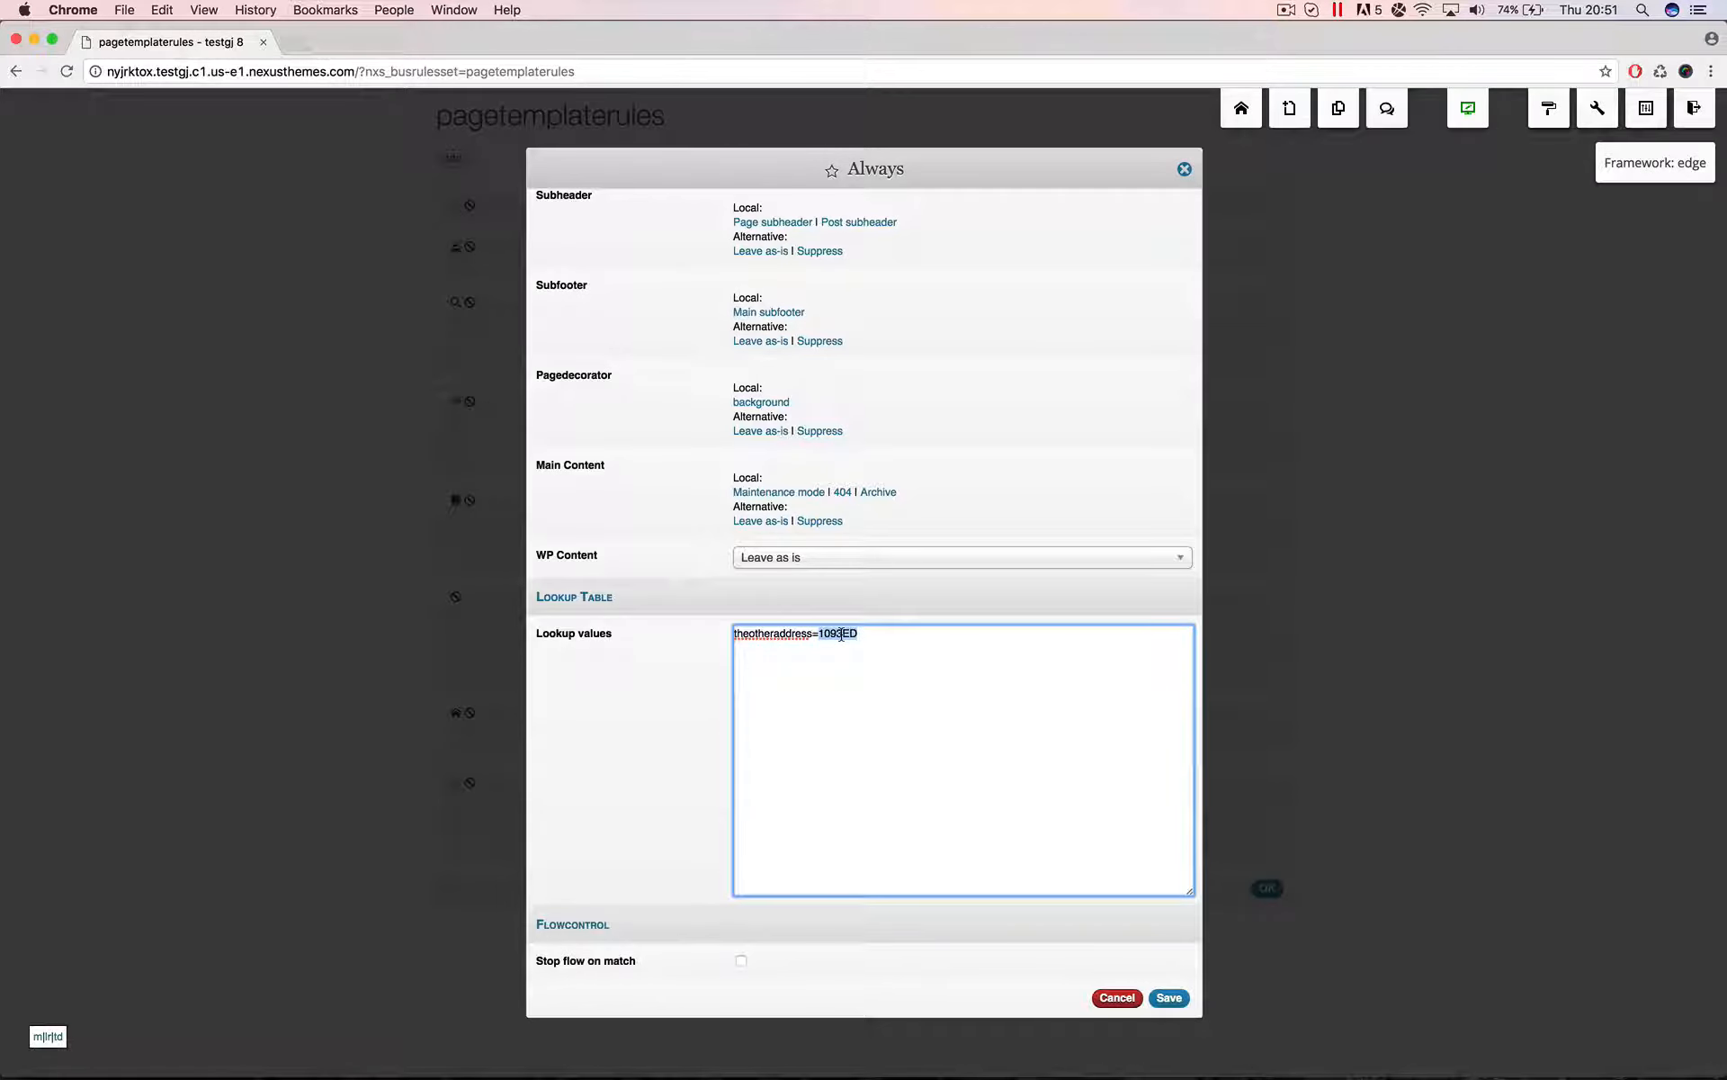
type("1000AZ")
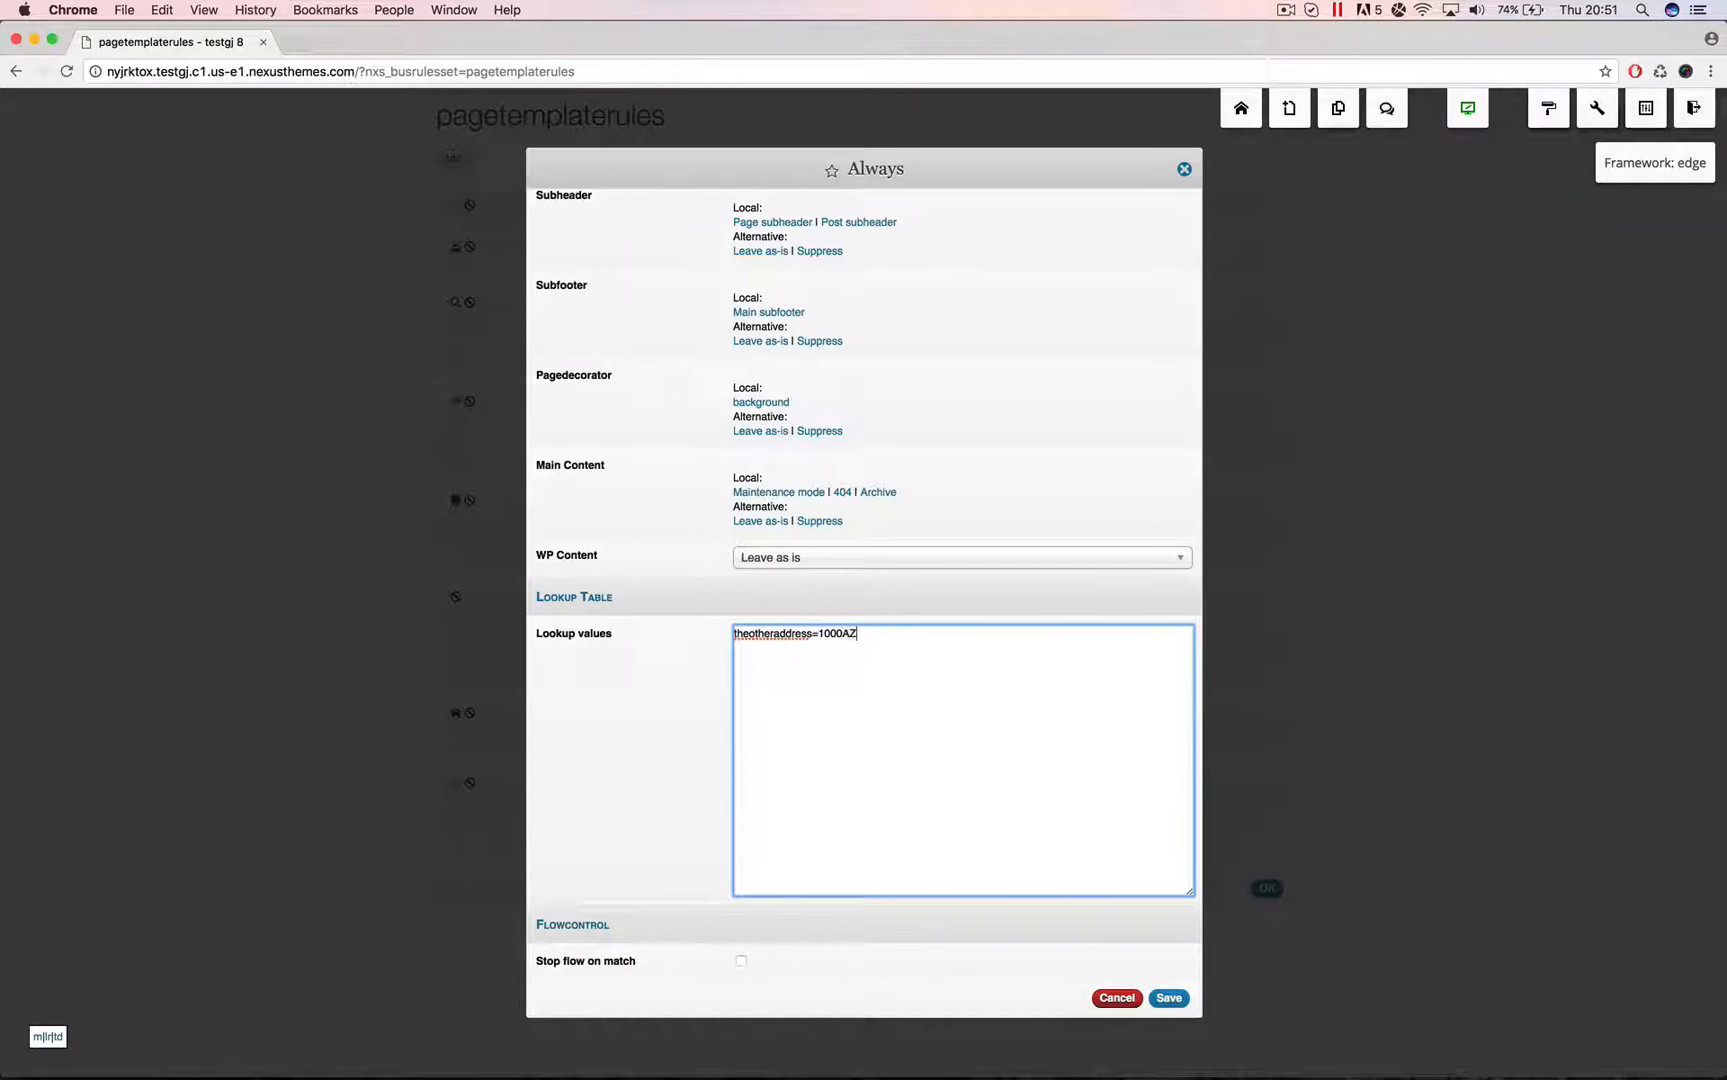
left_click(1170, 998)
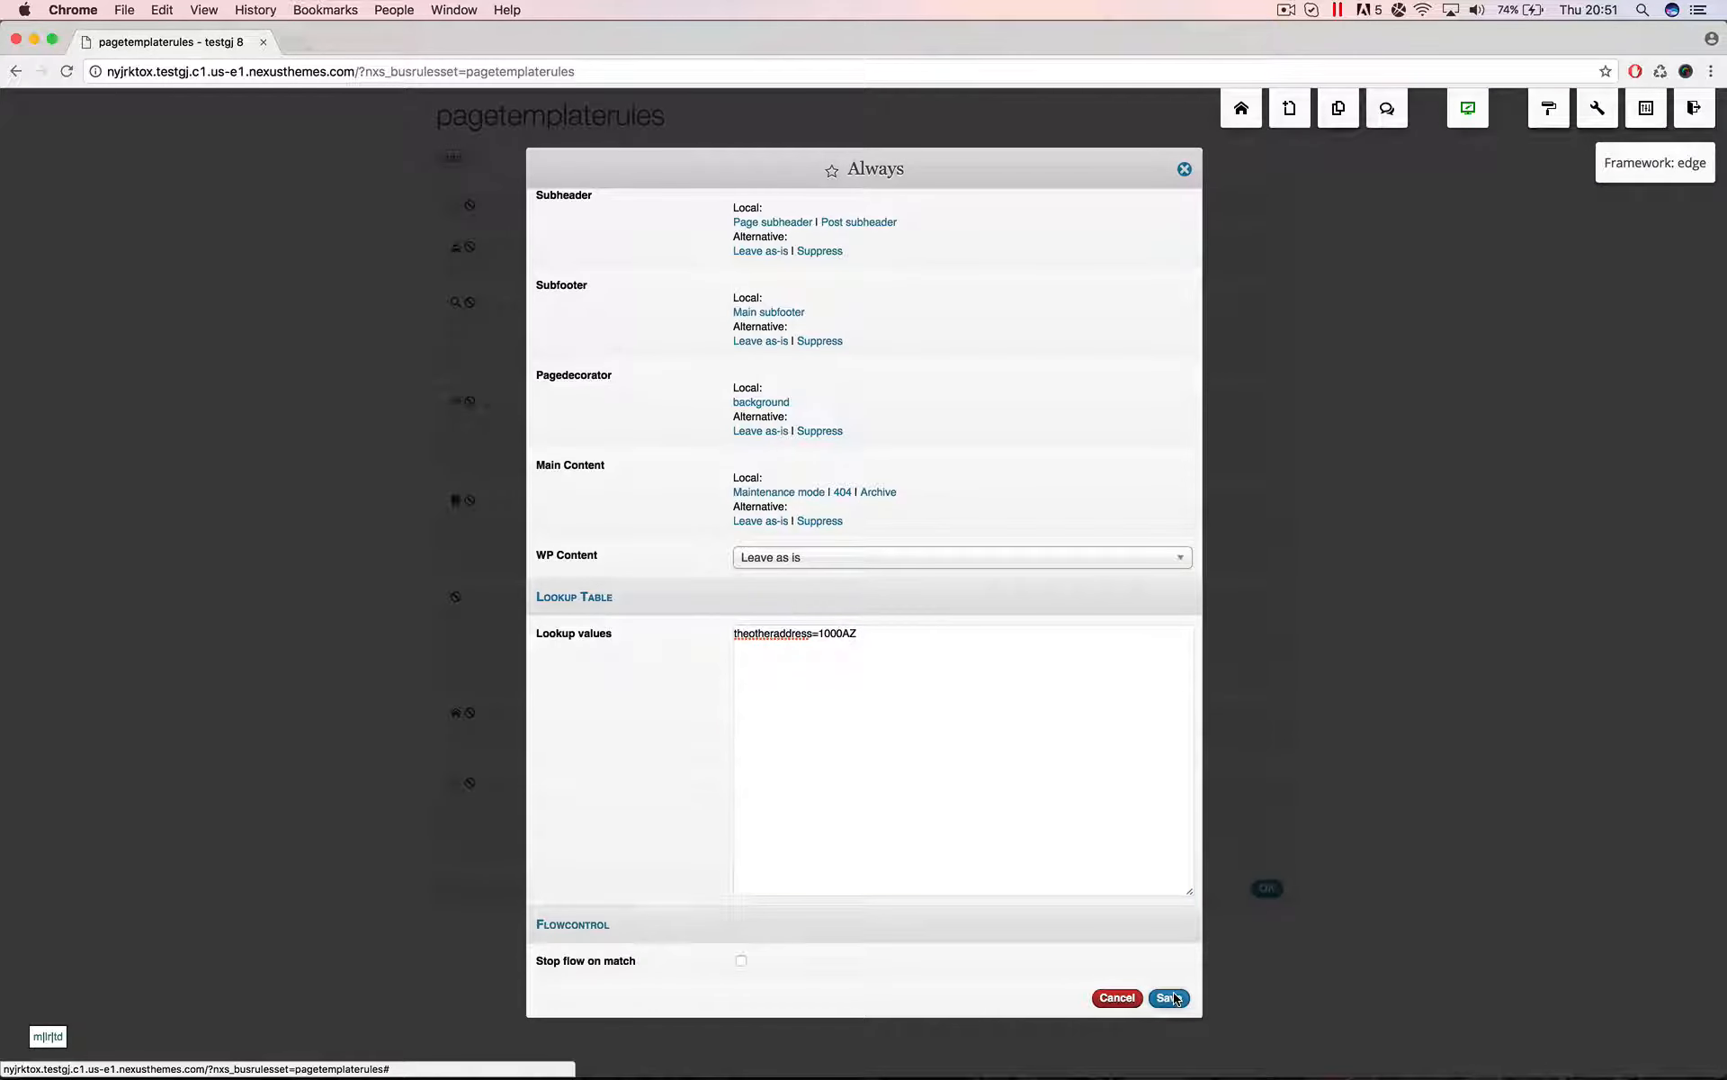
left_click(1168, 998)
type("http://nyjrktox.testgj.c1.us-e1.nexusthemes.com/")
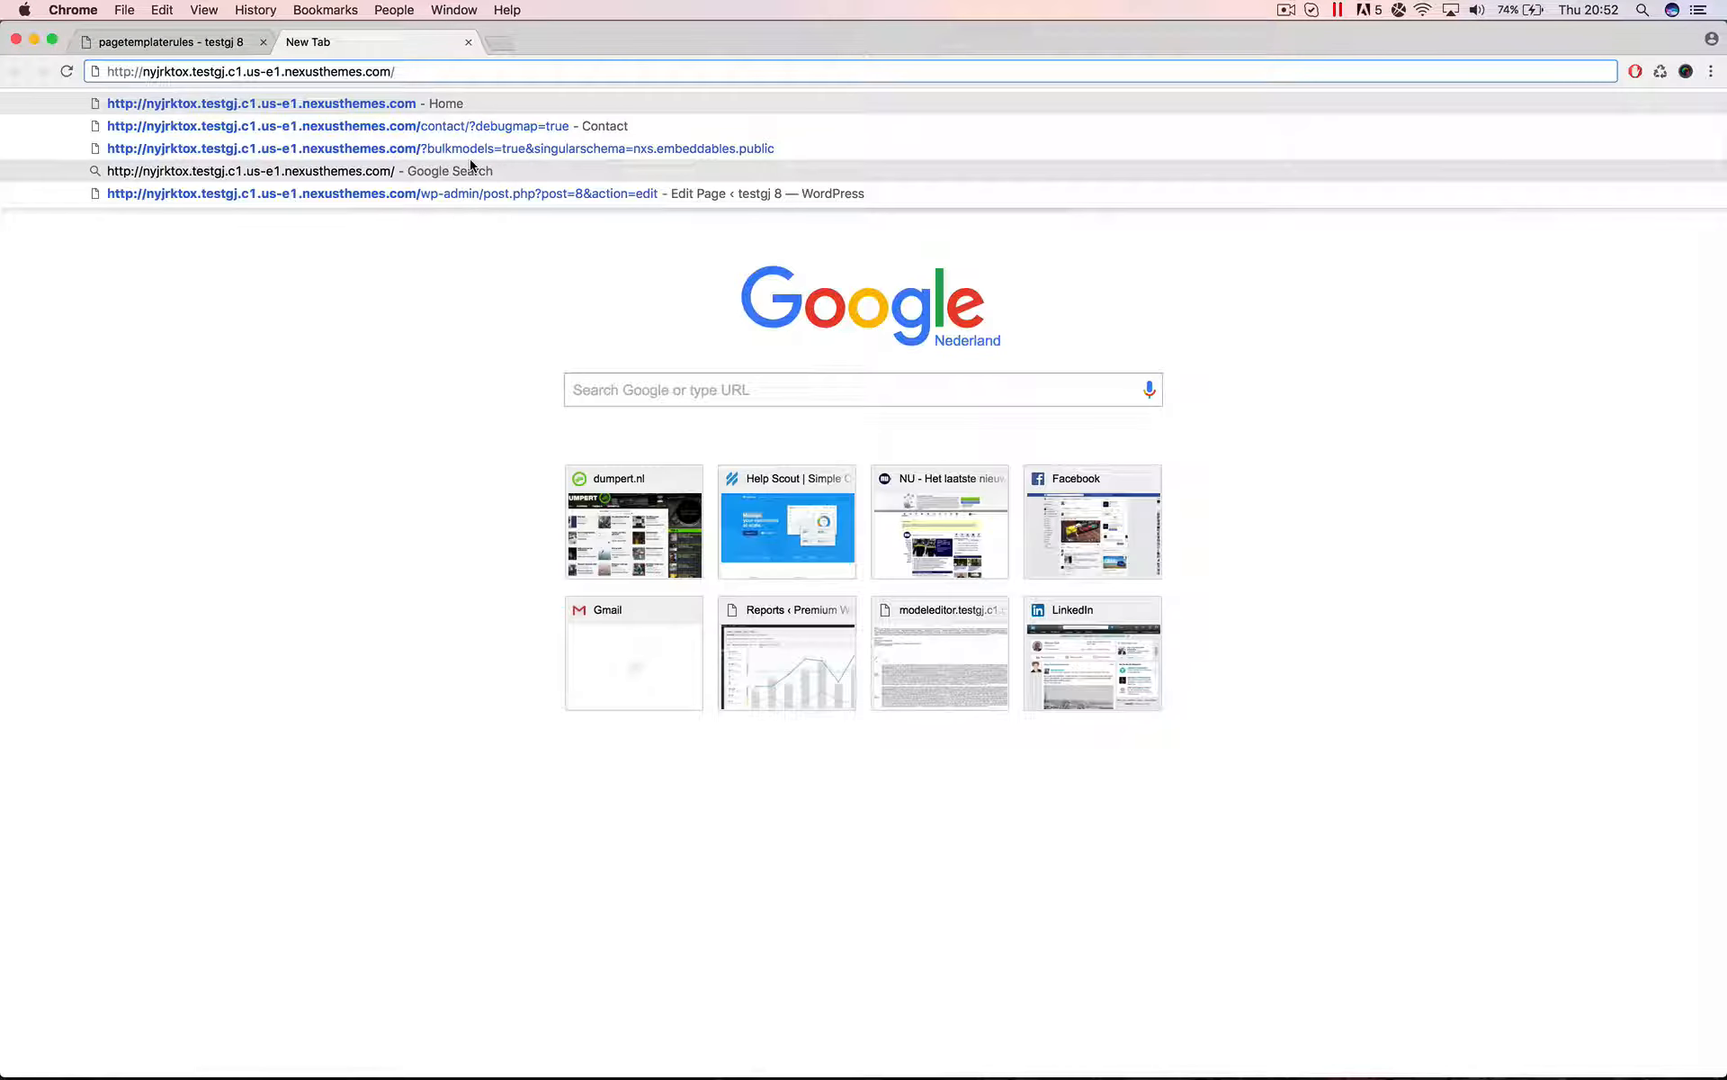
View the Contact page's second map settings showing theotheraddress, then return to the rules
left_click(352, 125)
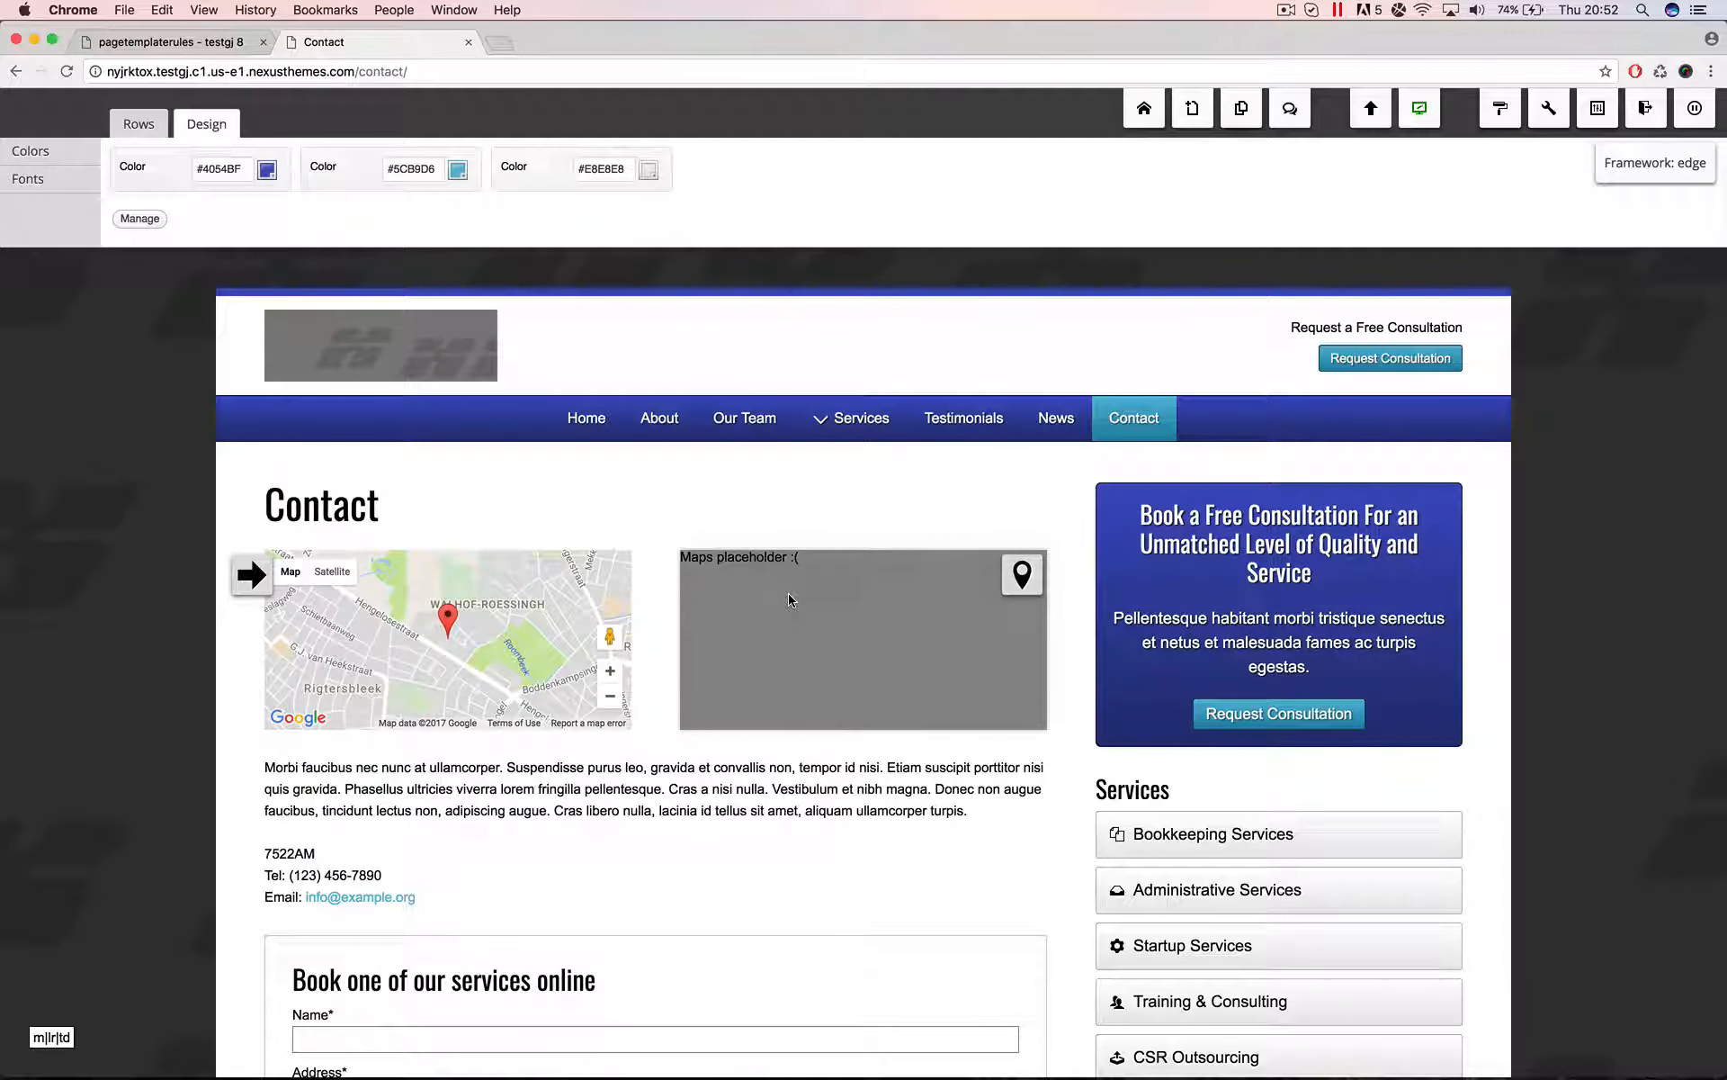
mouse_move(1024, 572)
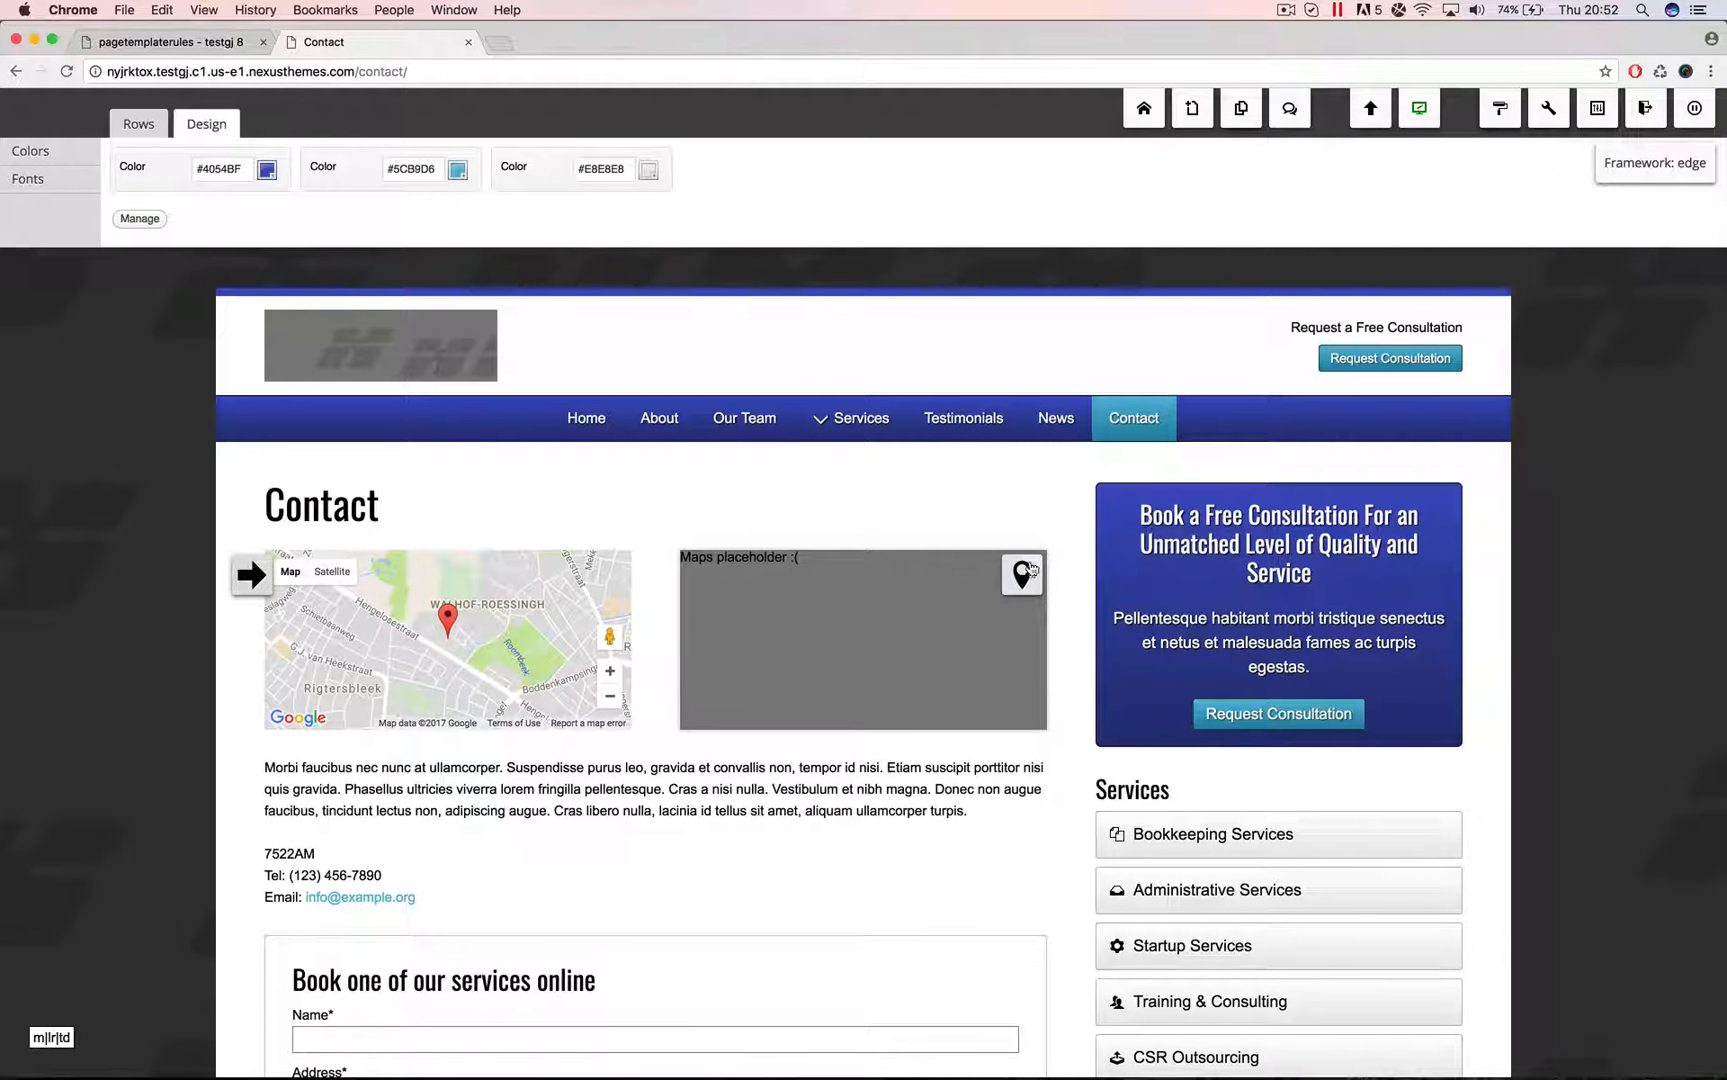
left_click(1022, 574)
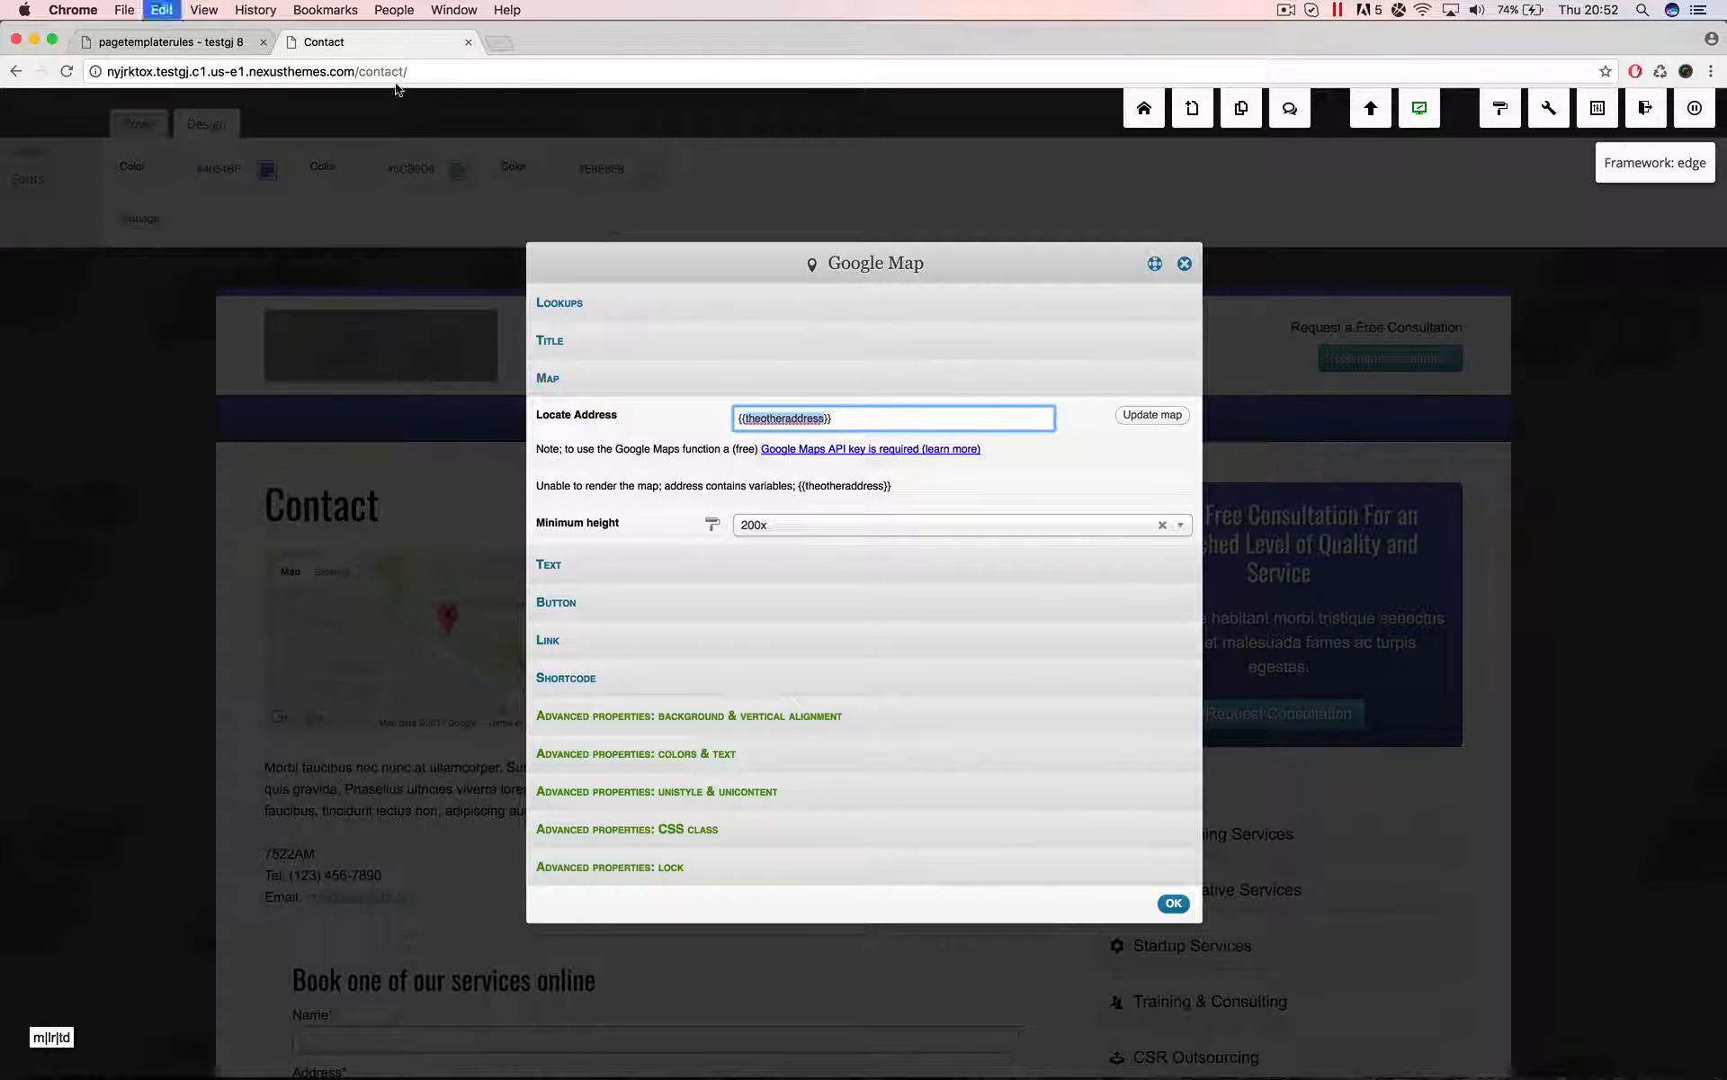
left_click(1172, 903)
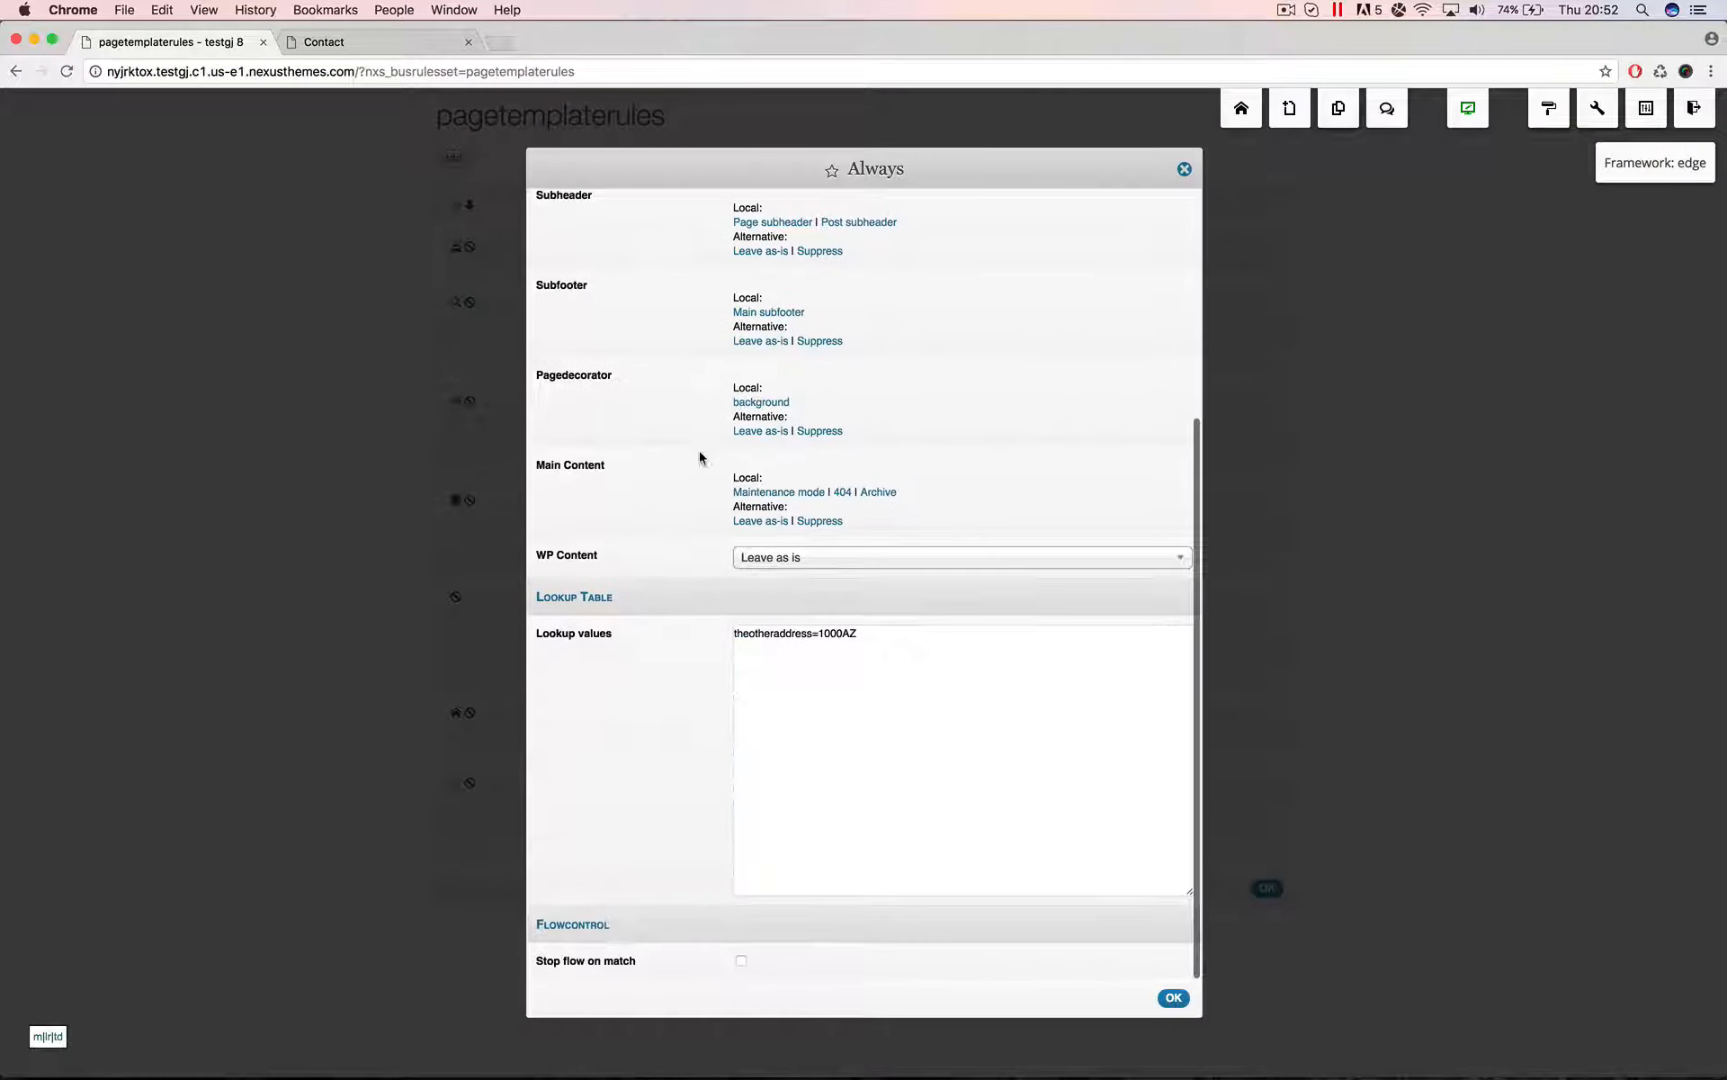
Change the Always rule's theotheraddress lookup to 1093ED, save it and go to Contact
left_click(923, 705)
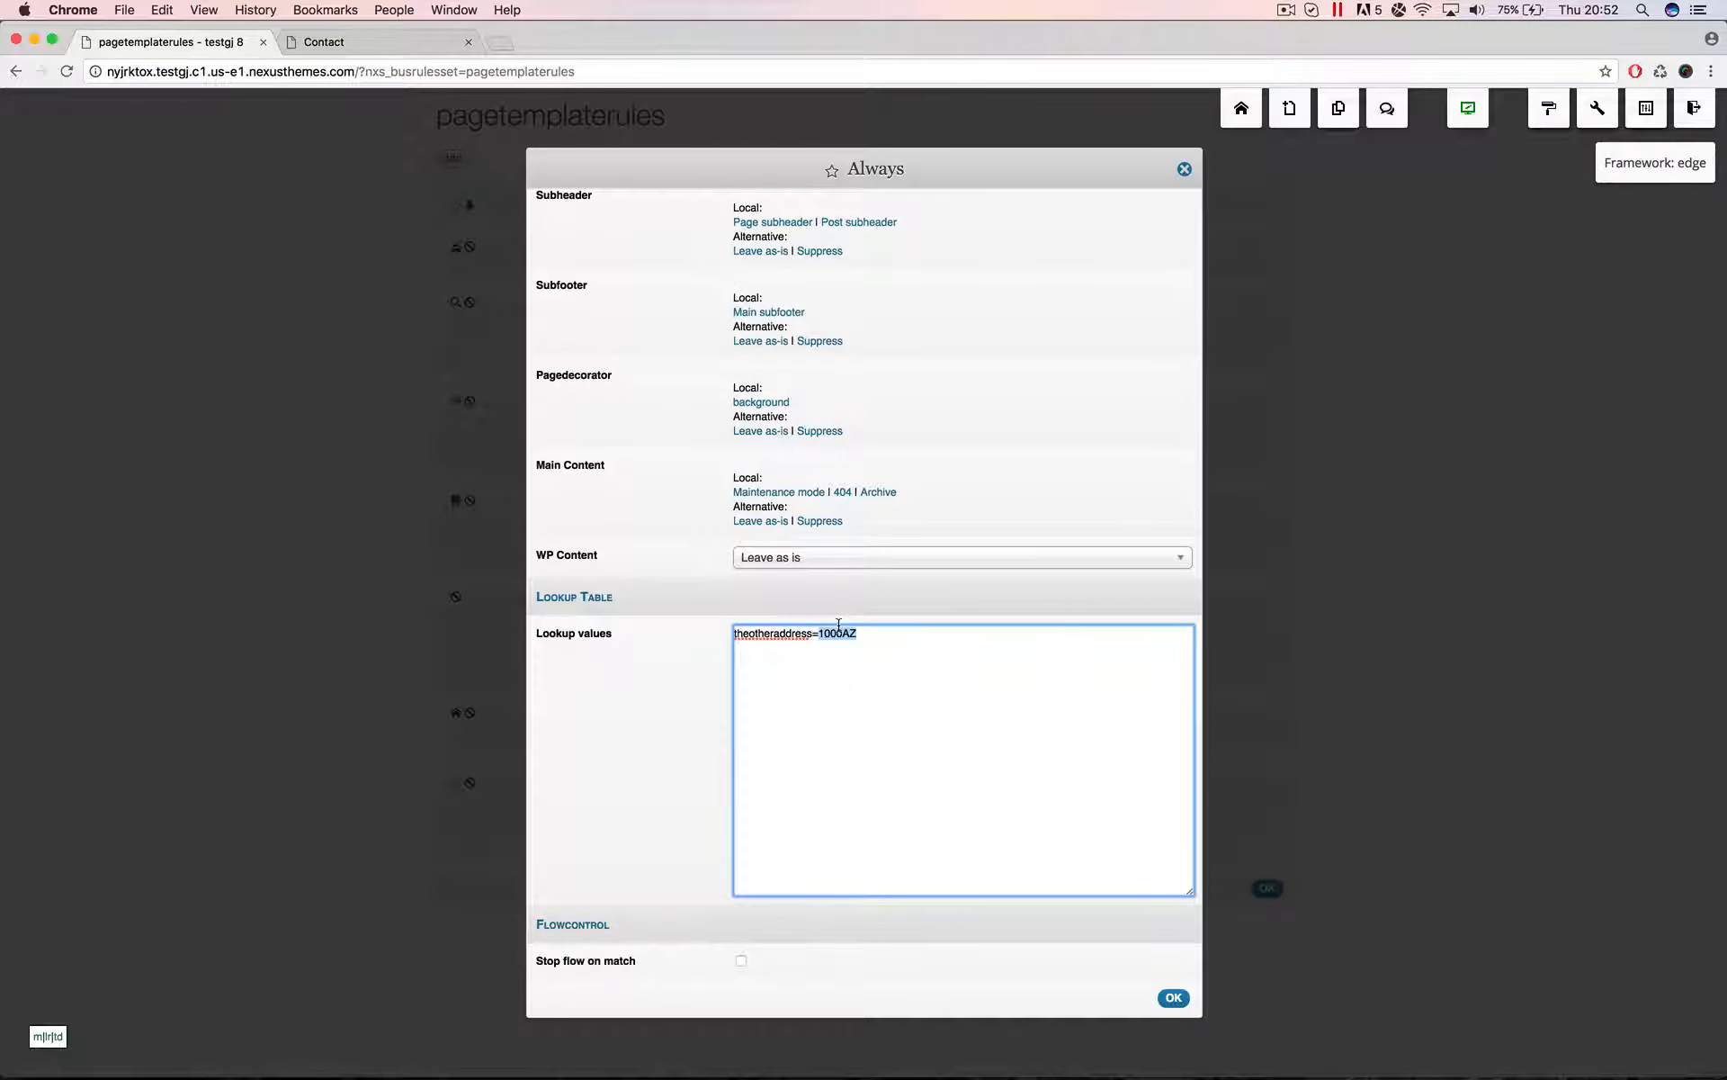
type("1093ED")
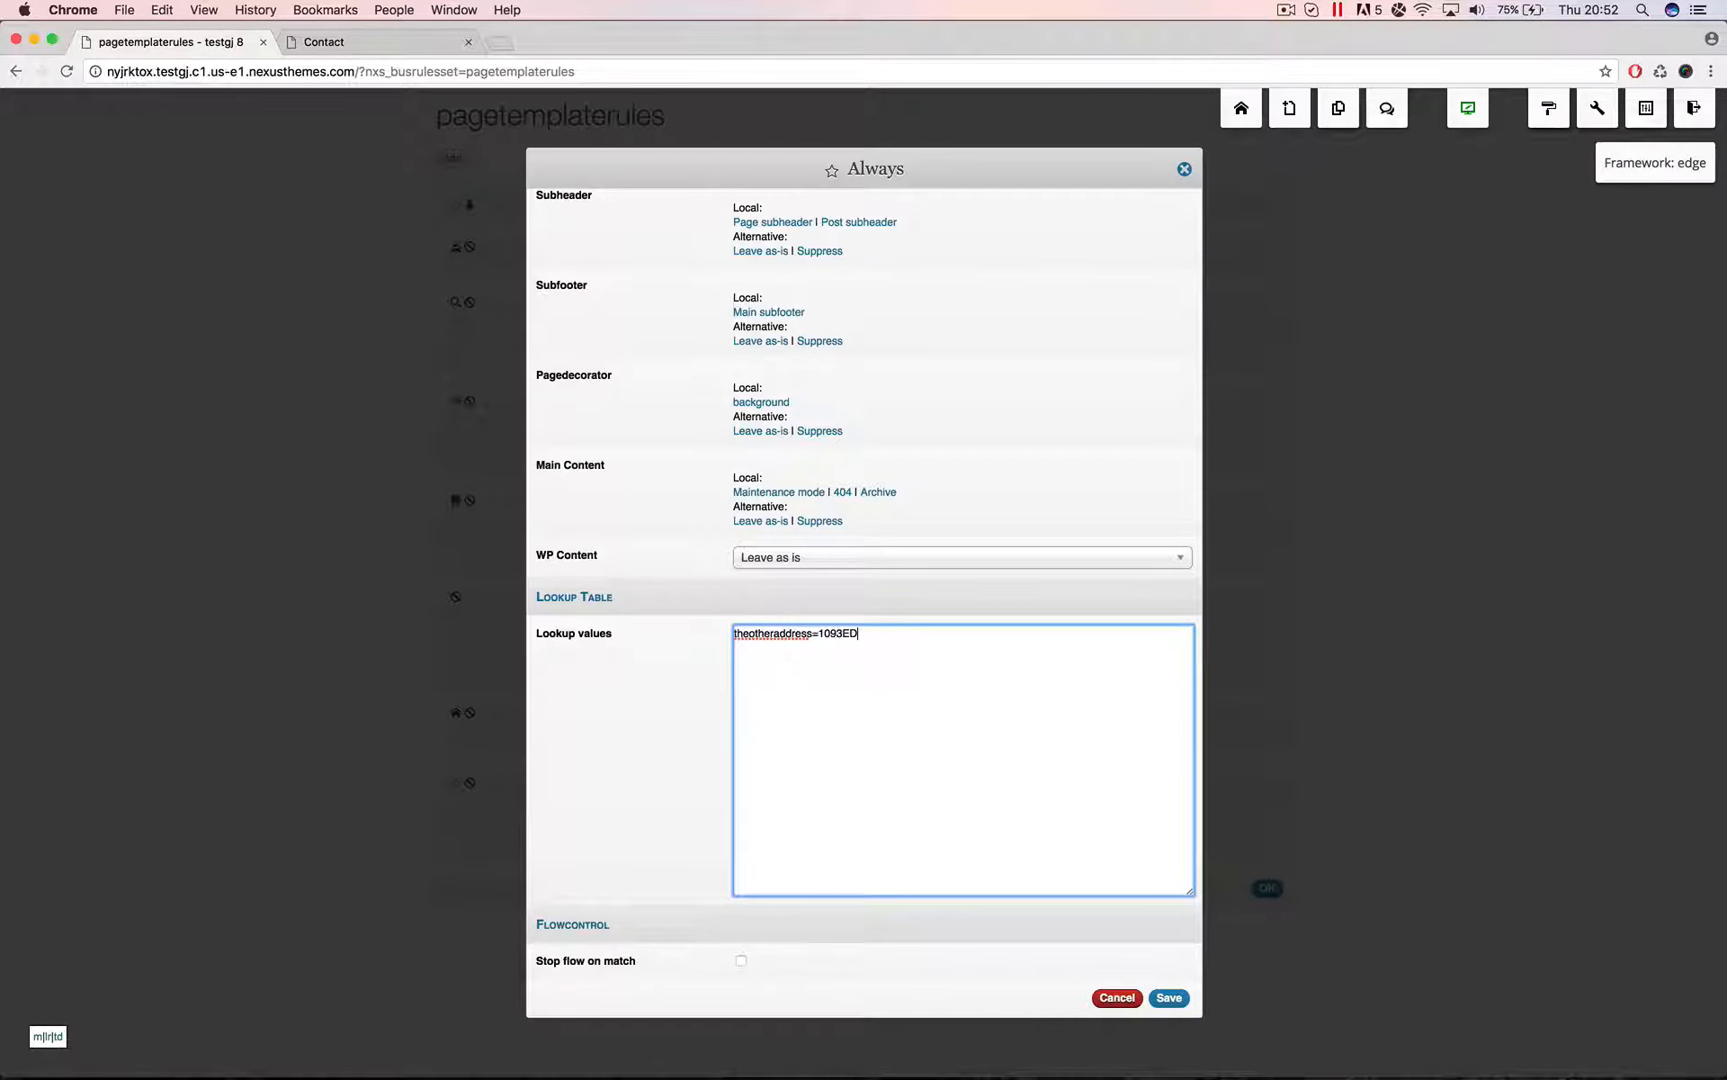
left_click(1167, 997)
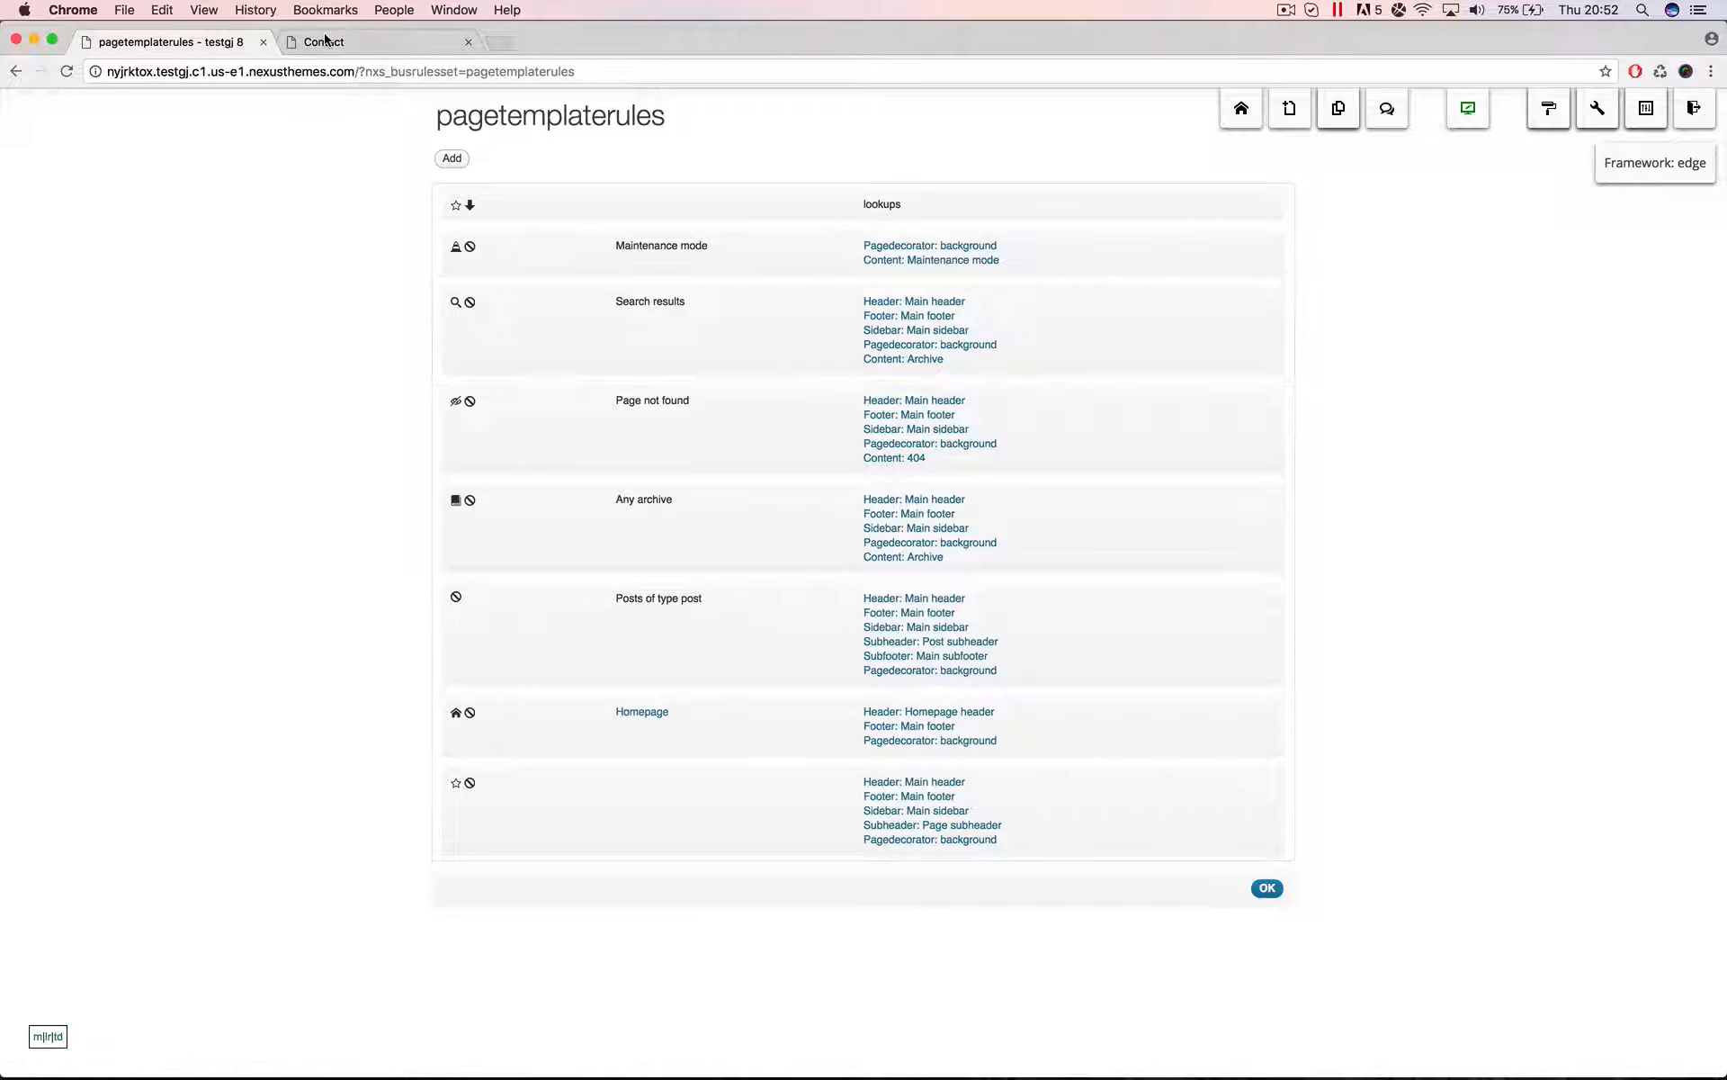
left_click(324, 41)
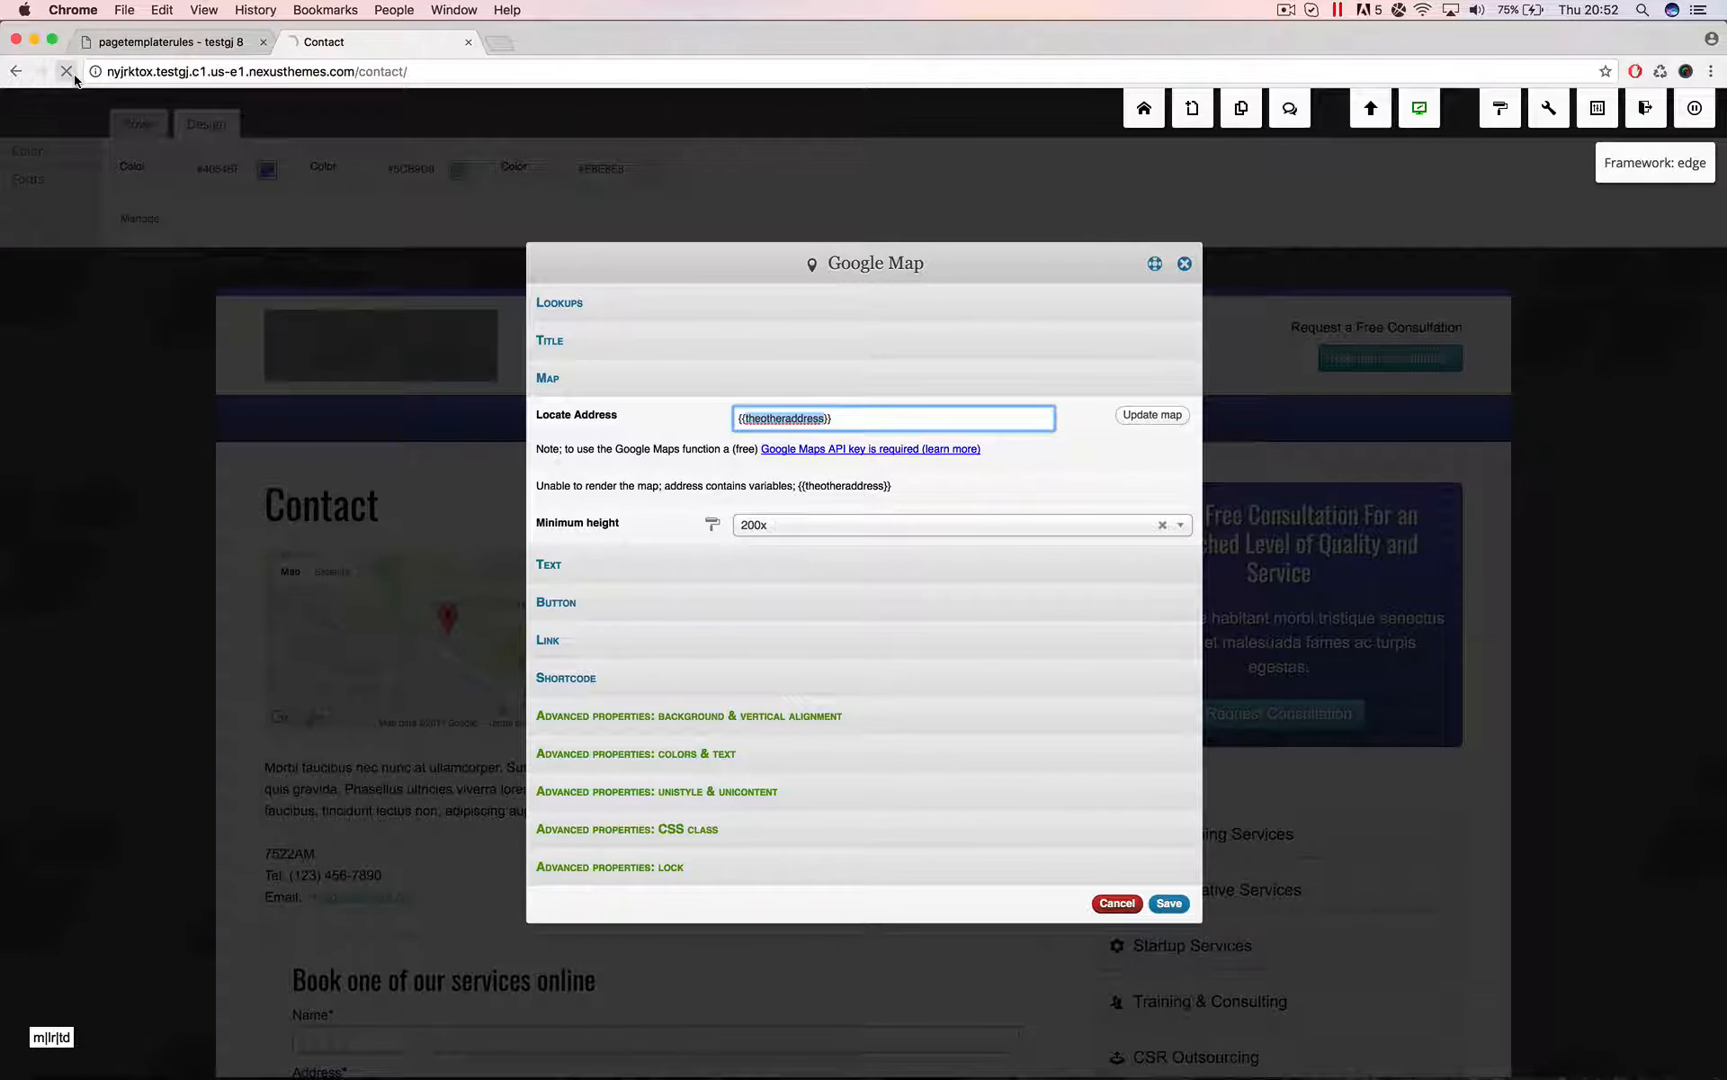
Set the Always rule's theotheraddress to 'kalverstraat amsterdam' and save it
left_click(1168, 903)
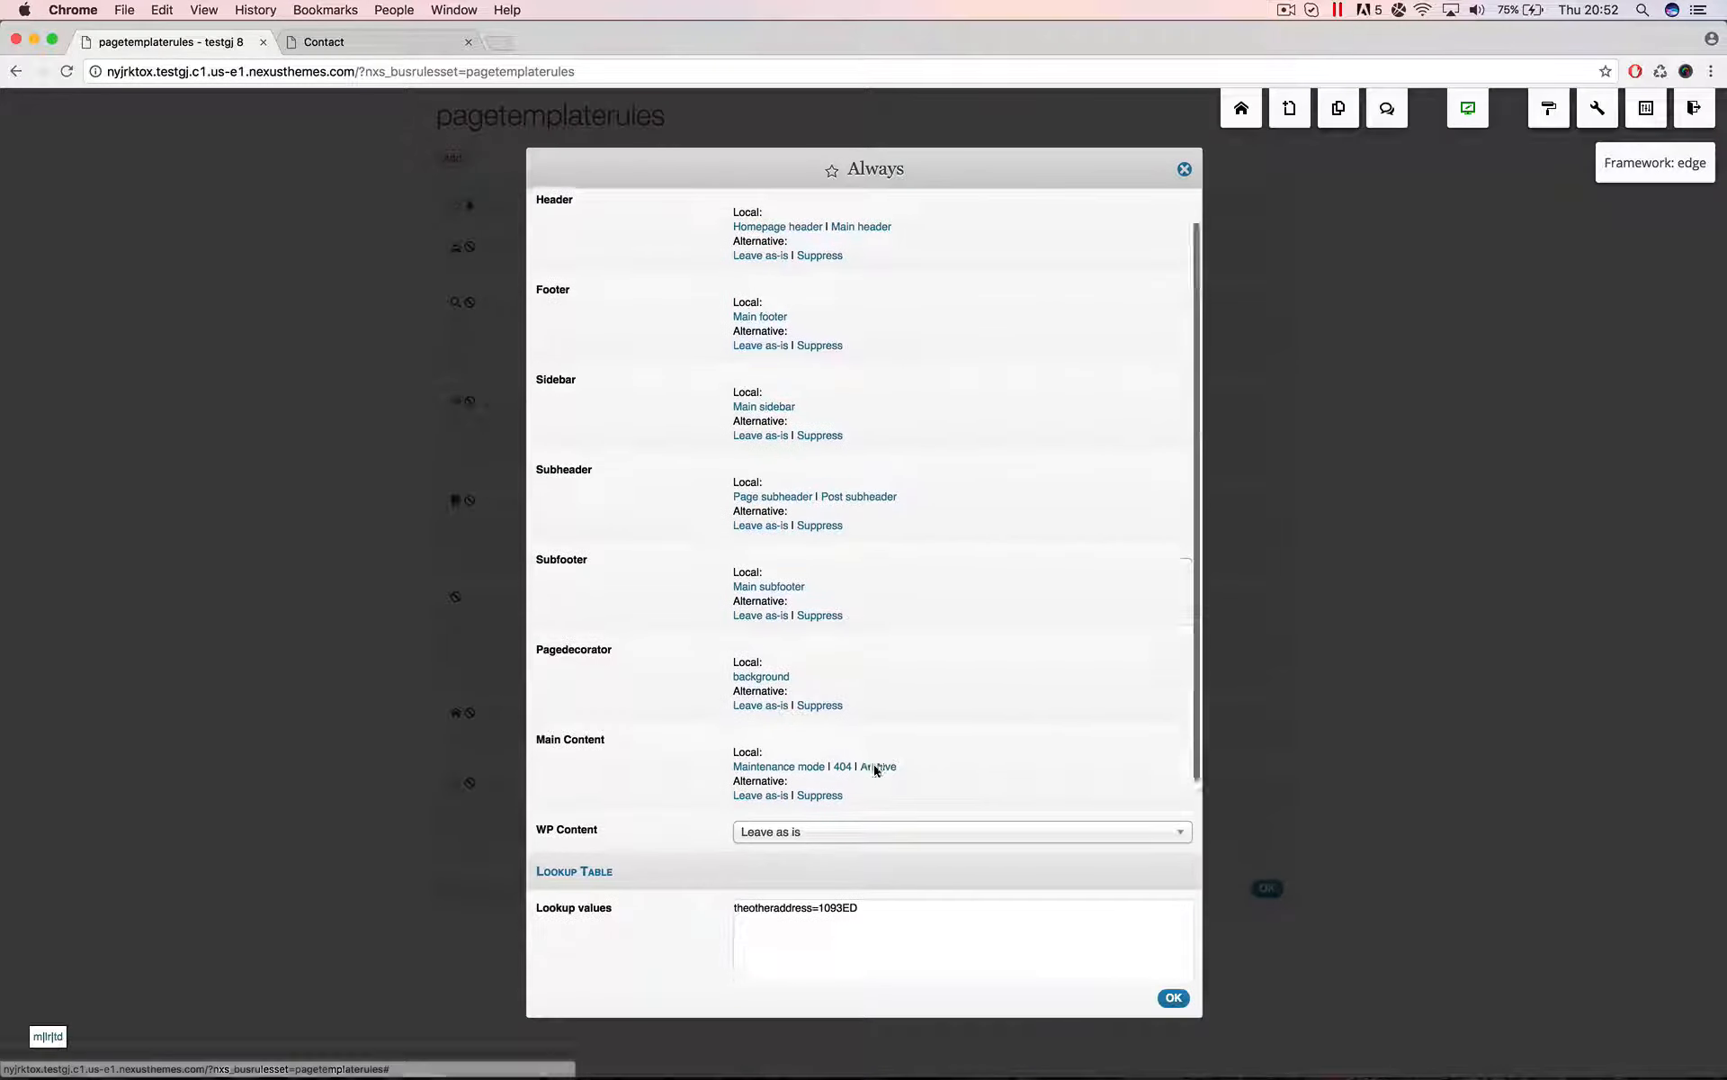
scroll("down", 3)
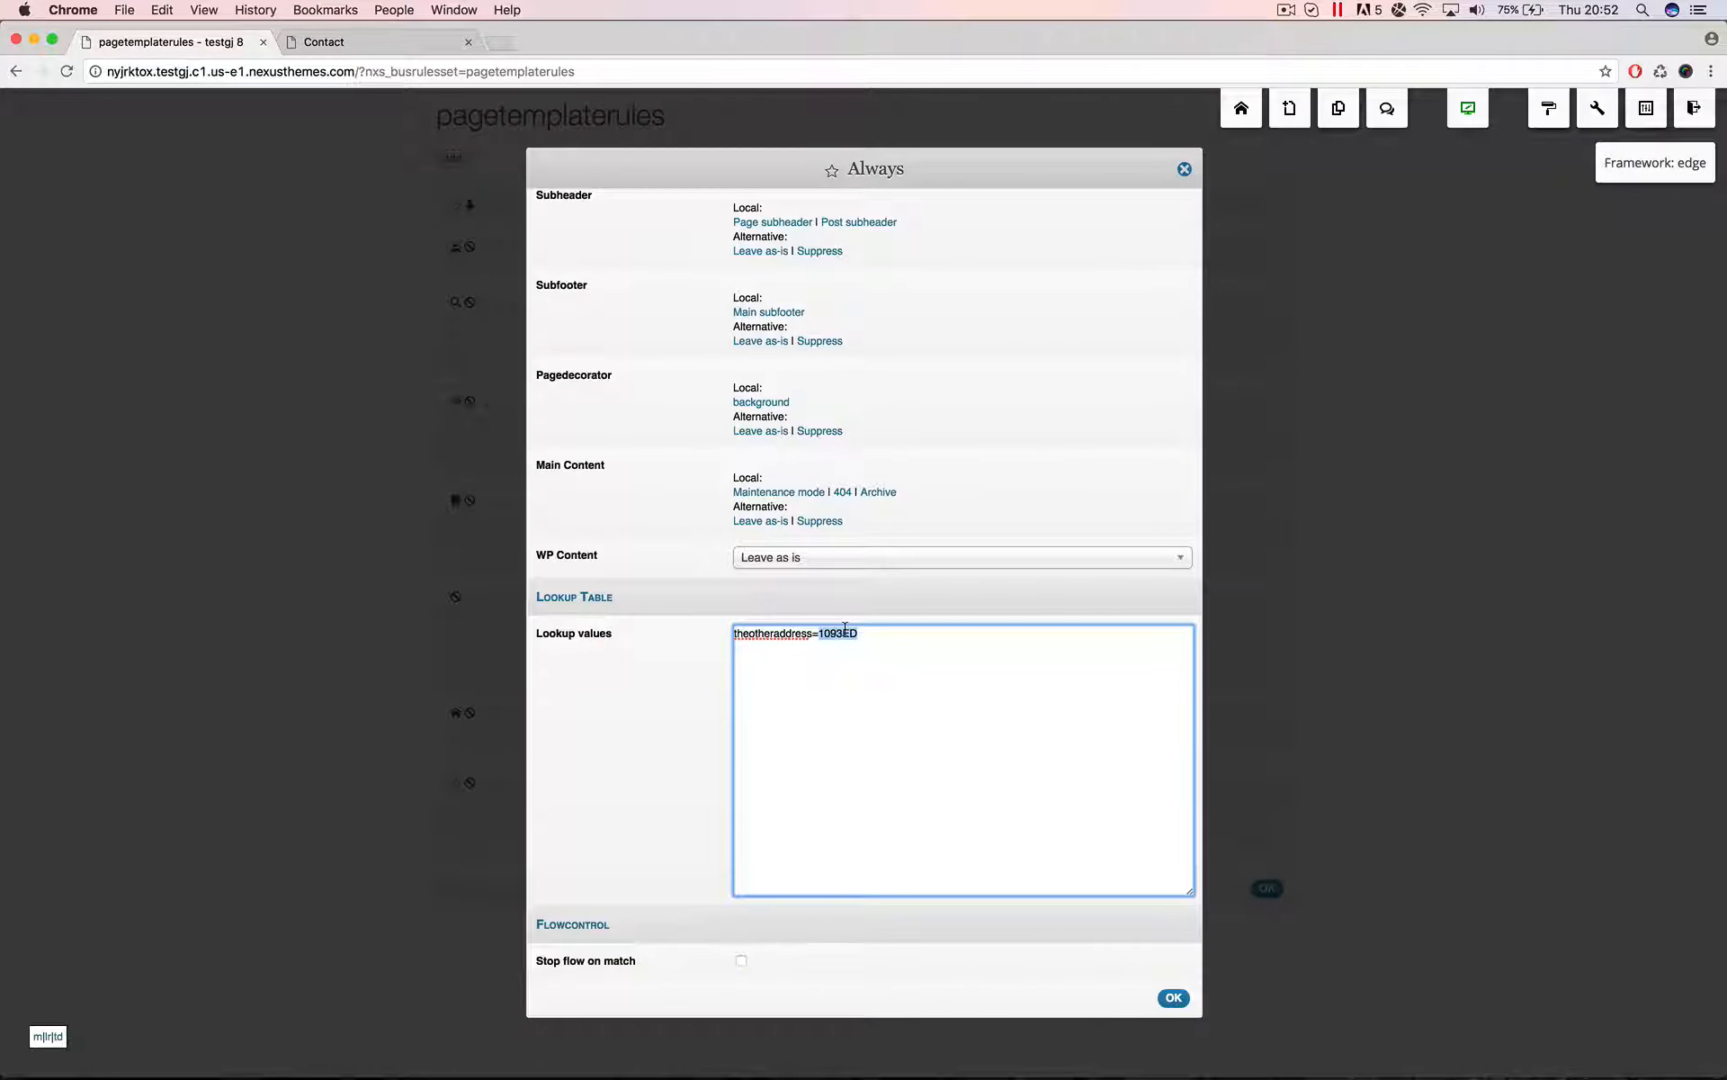
type("kalverstraat")
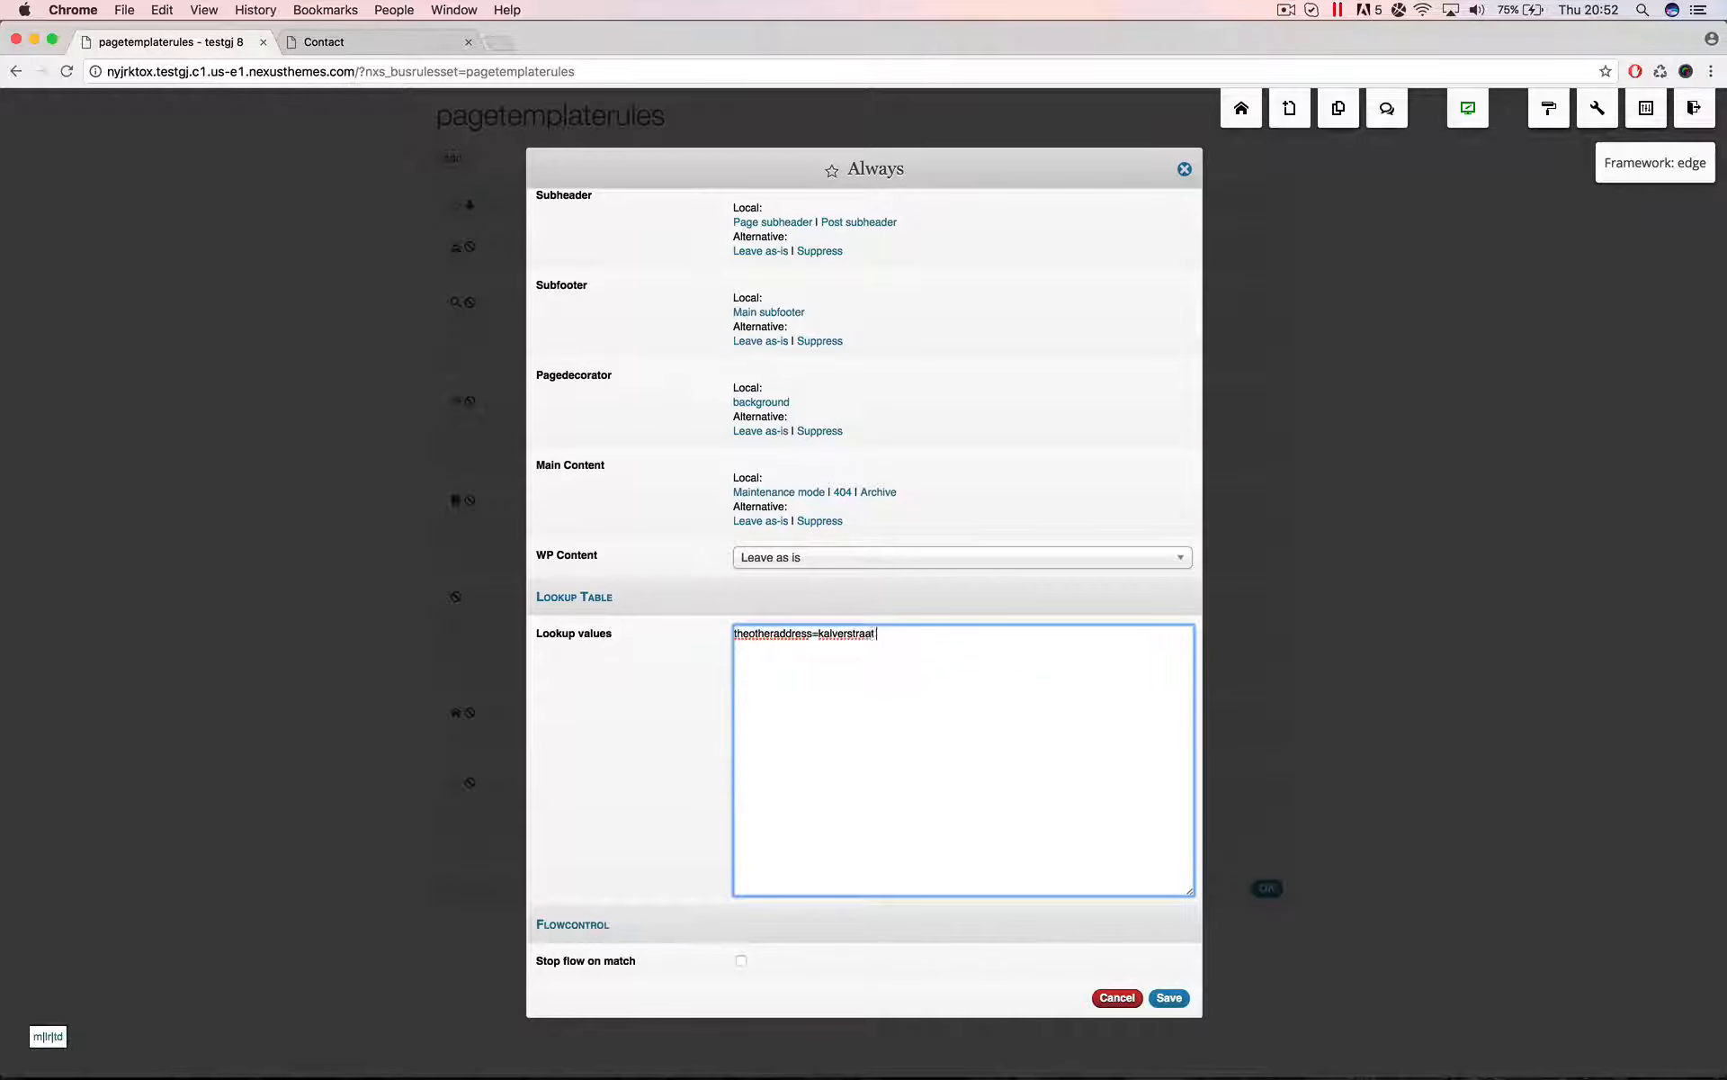
type("amsterdam")
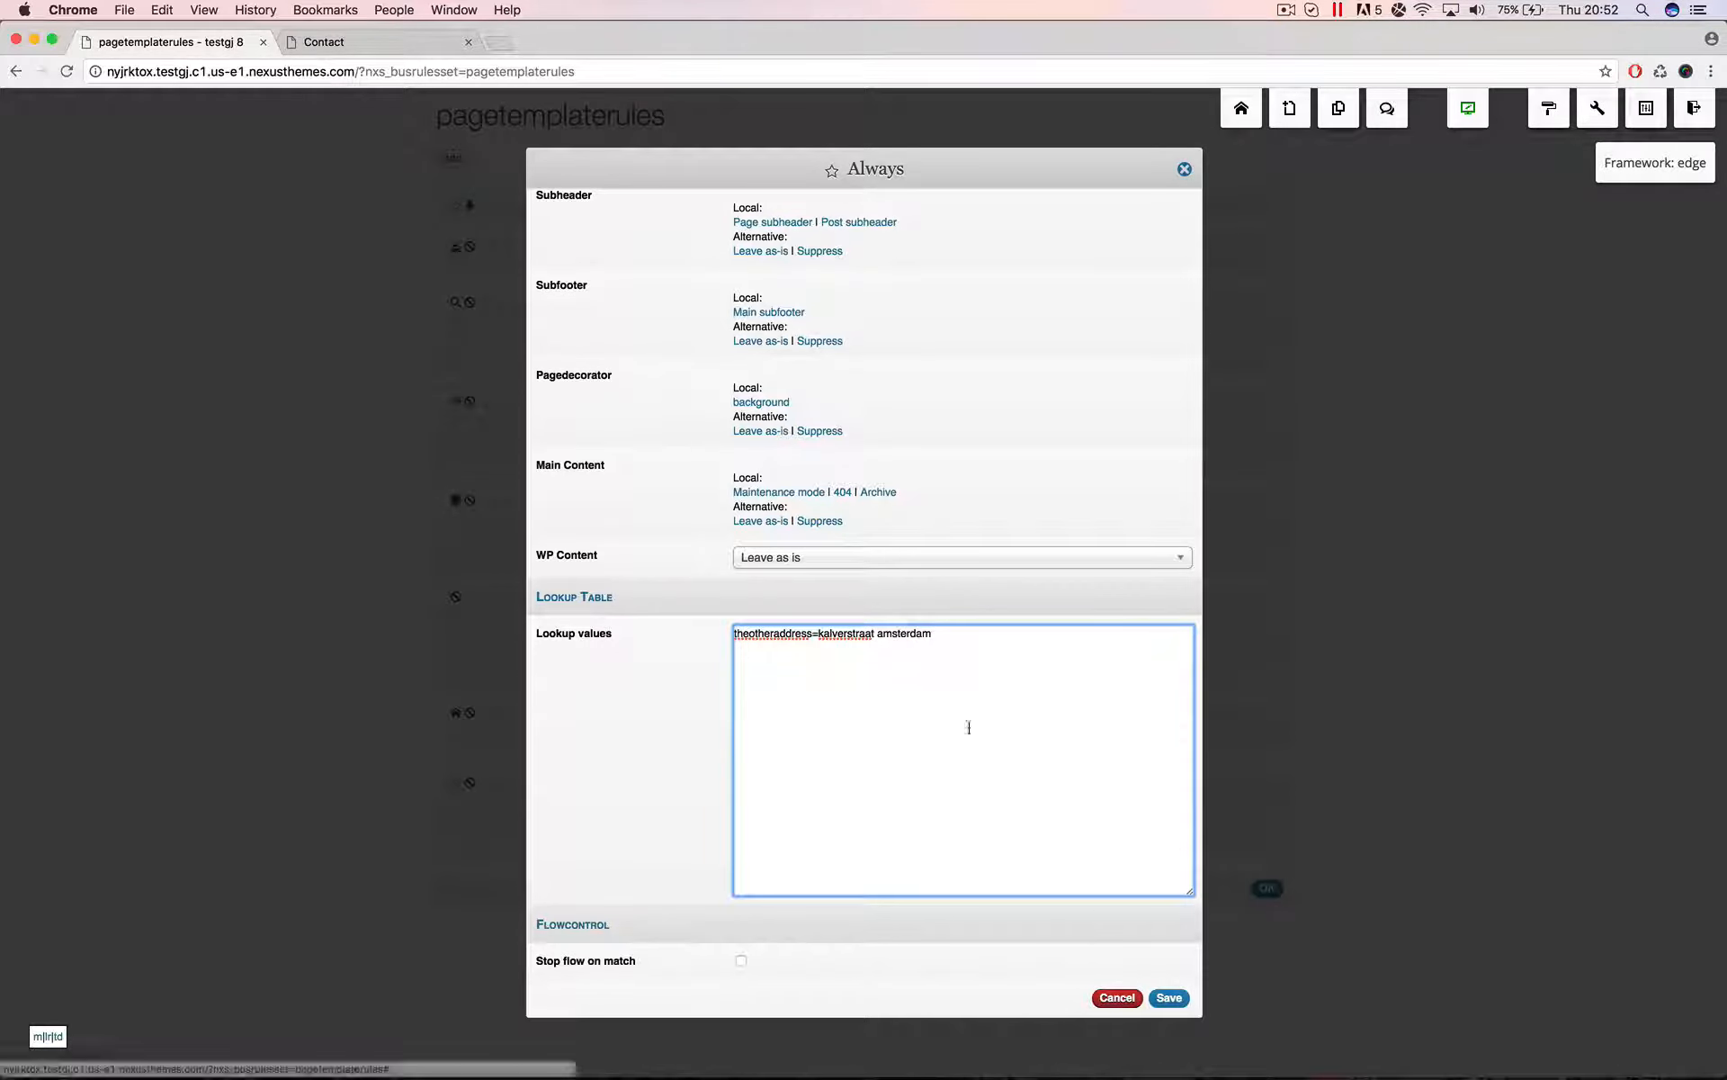
left_click(1169, 997)
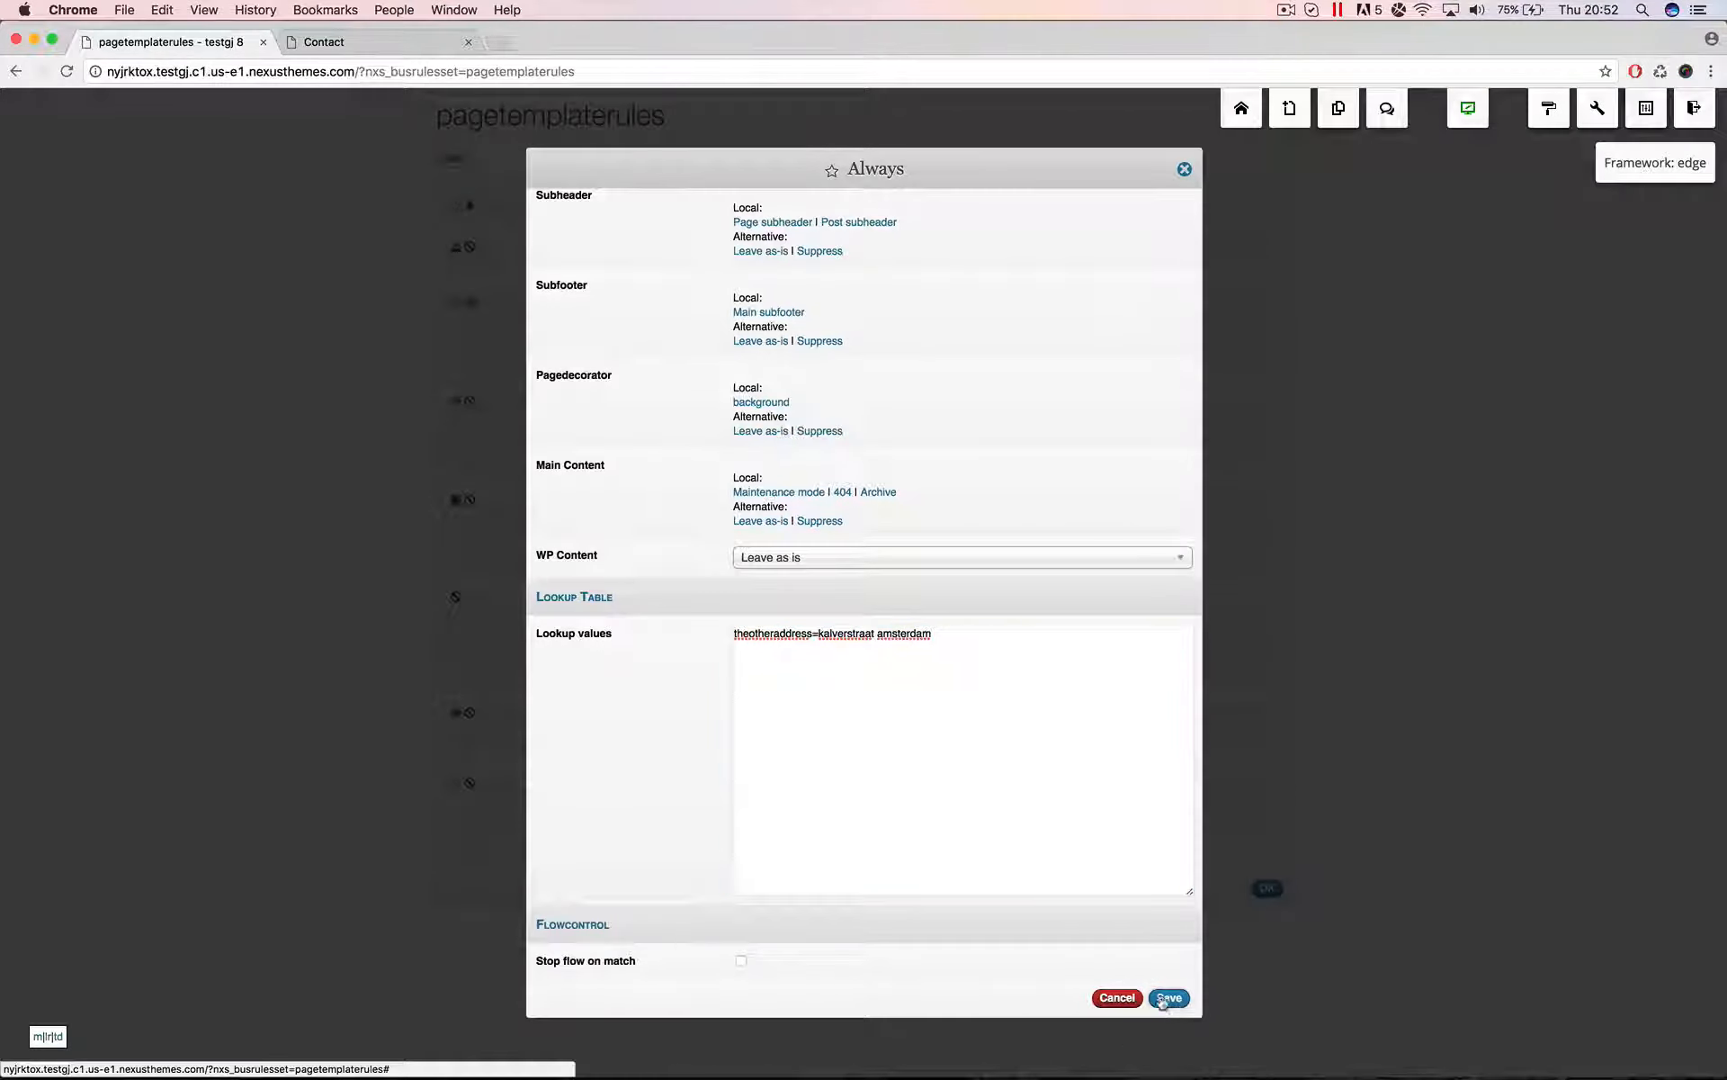
left_click(1168, 998)
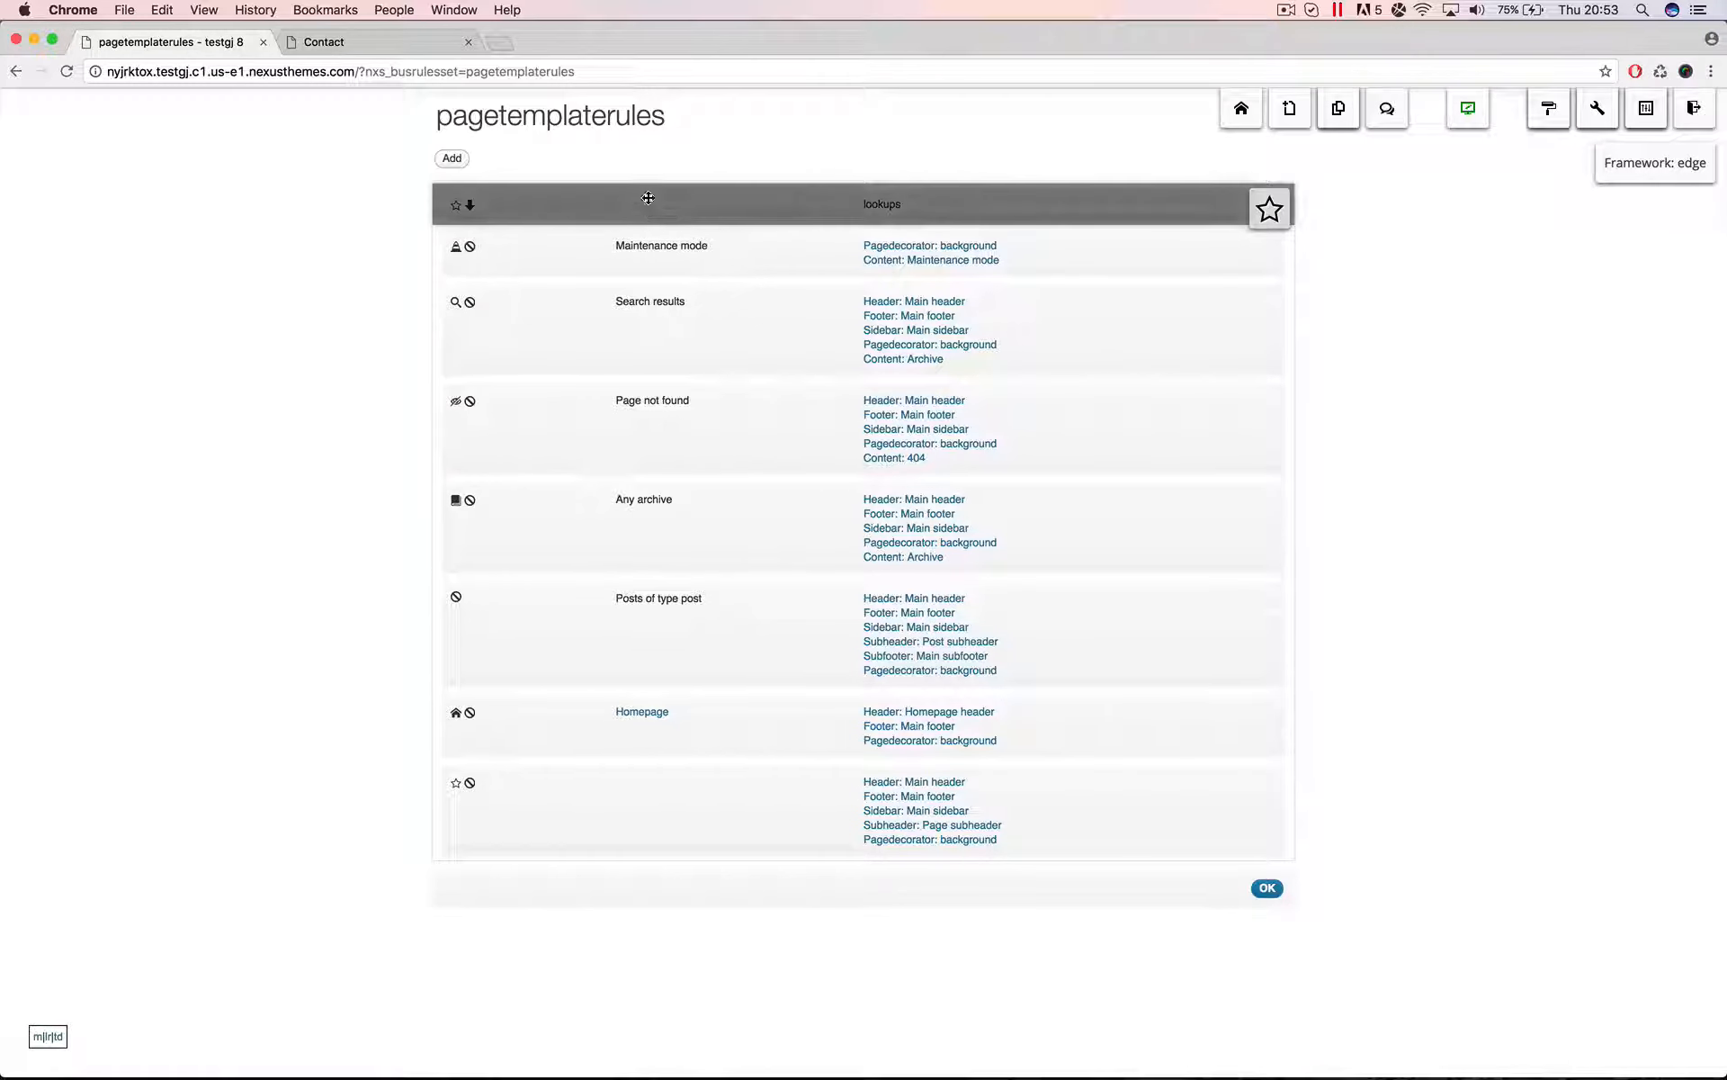
mouse_move(581, 218)
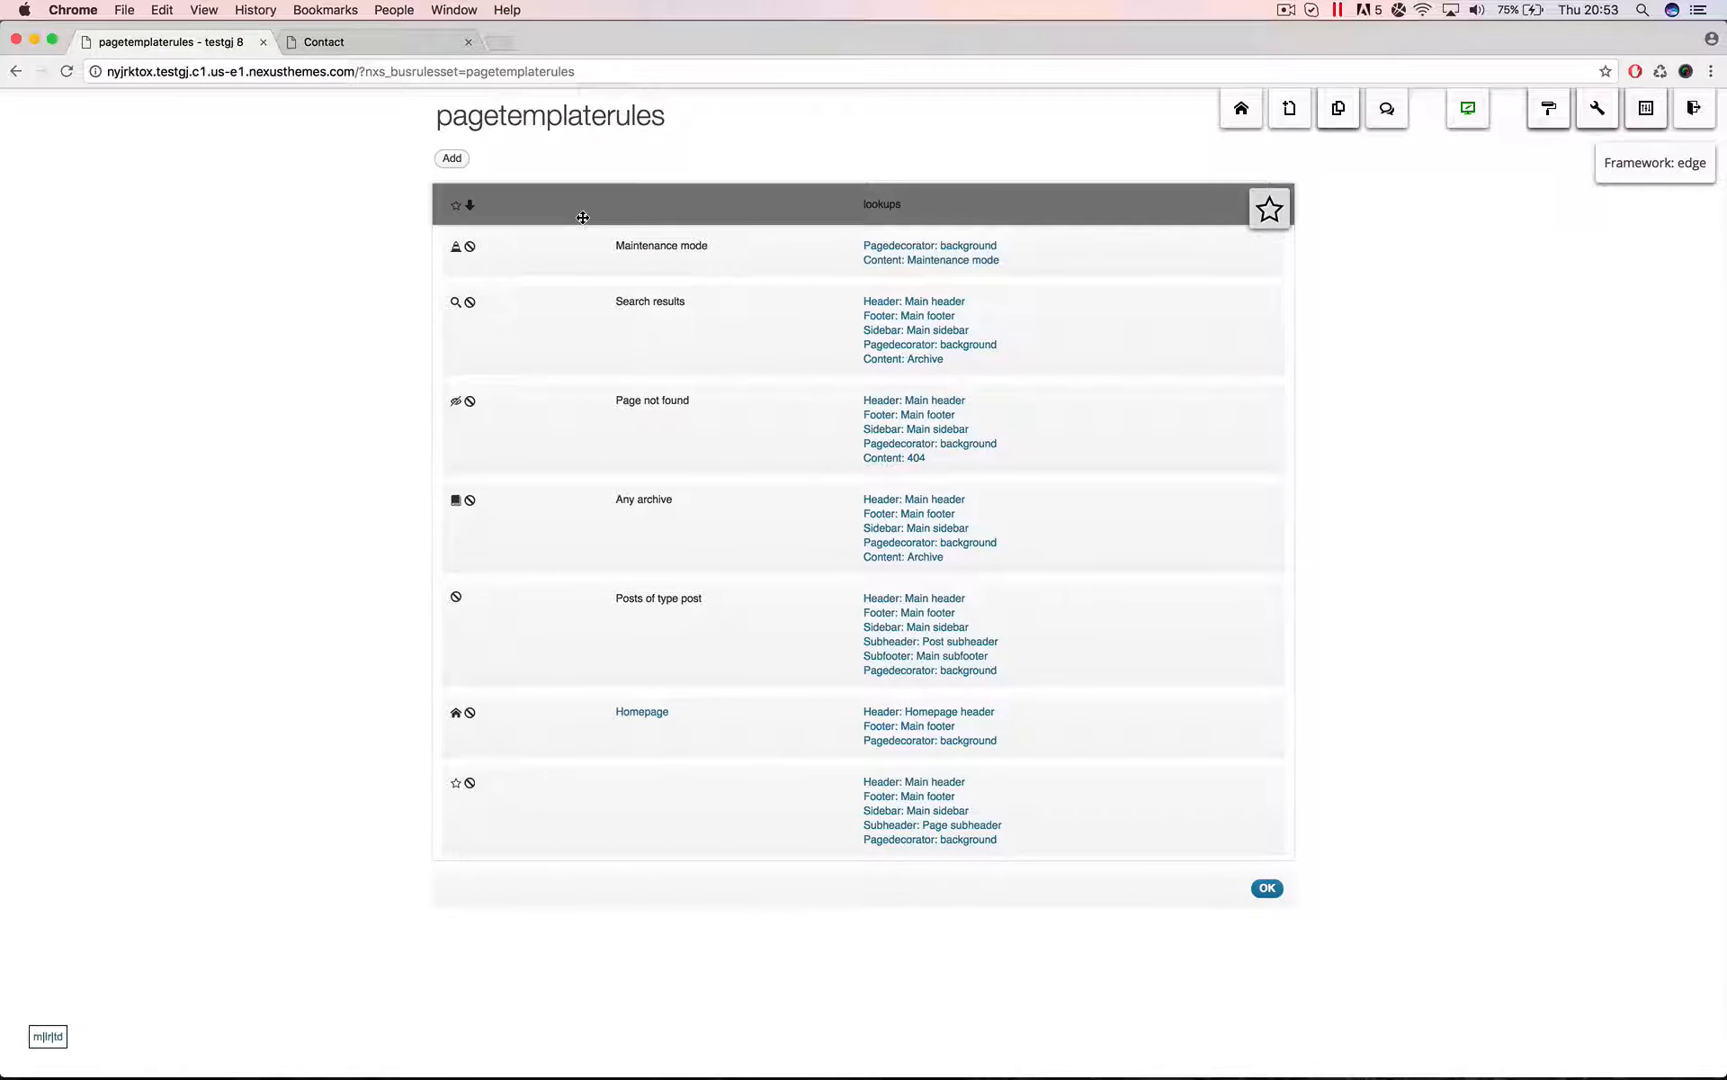
mouse_move(531, 205)
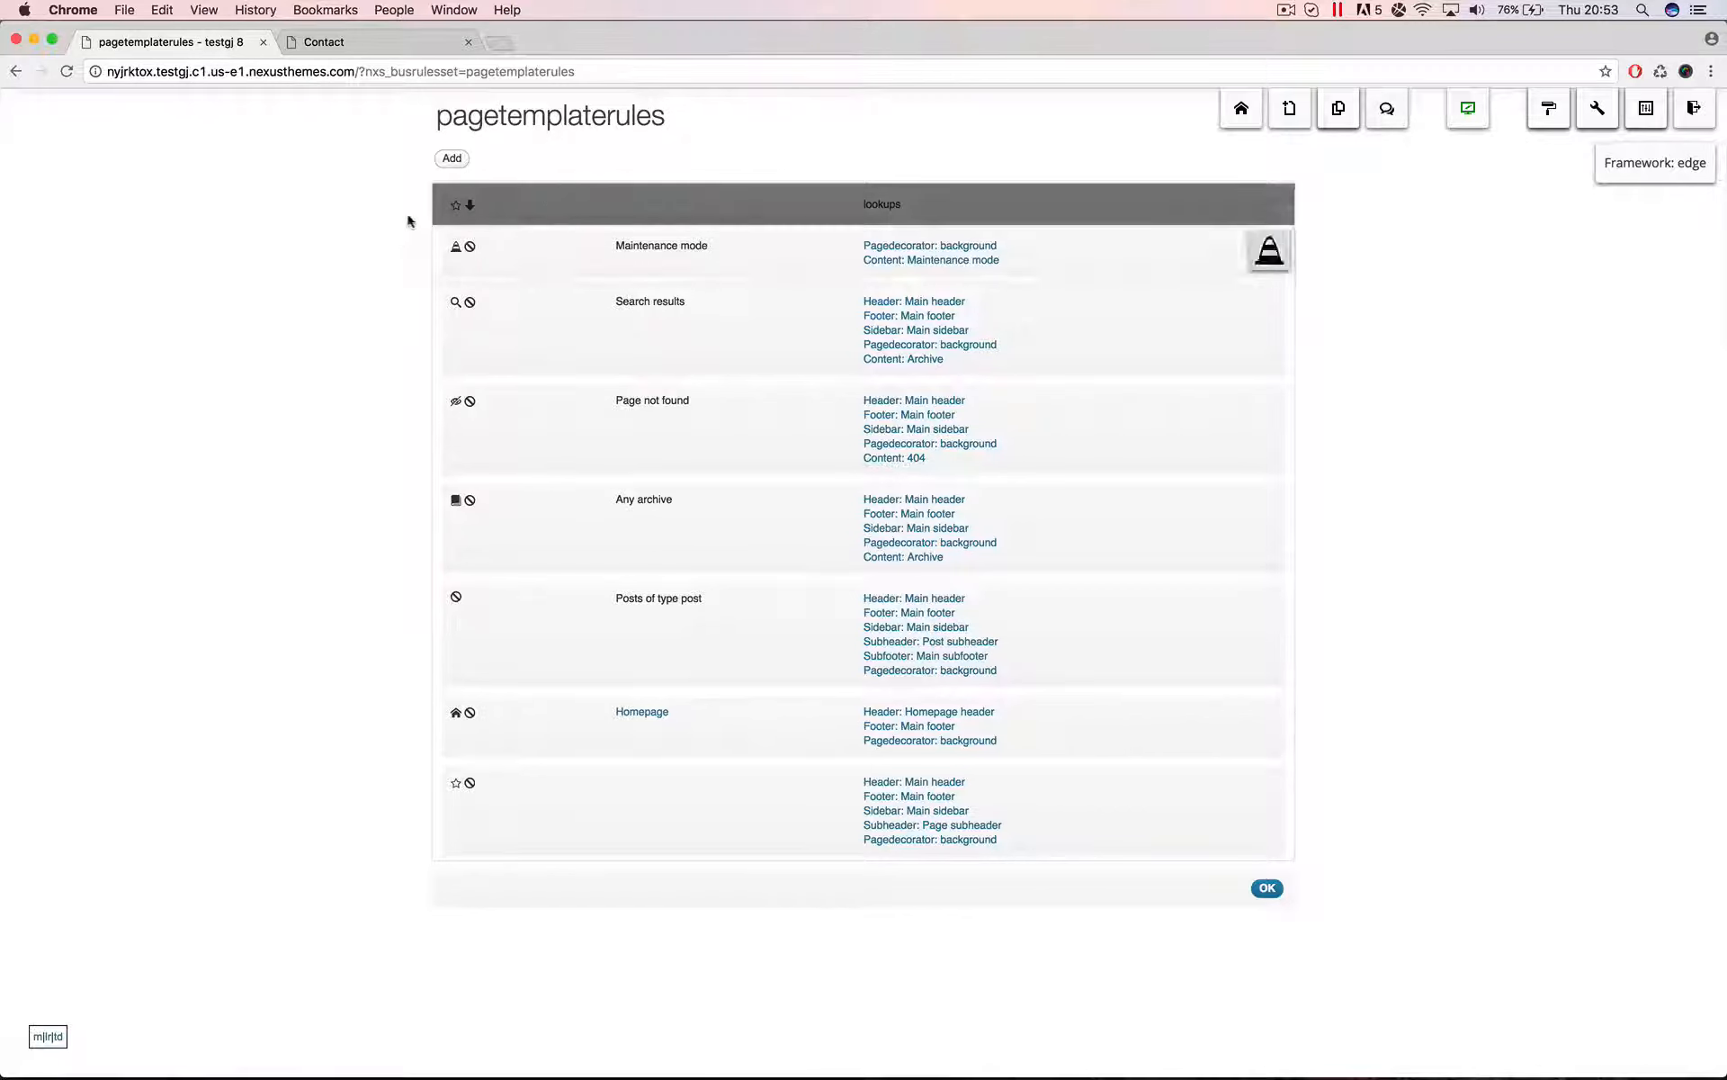
mouse_move(599, 404)
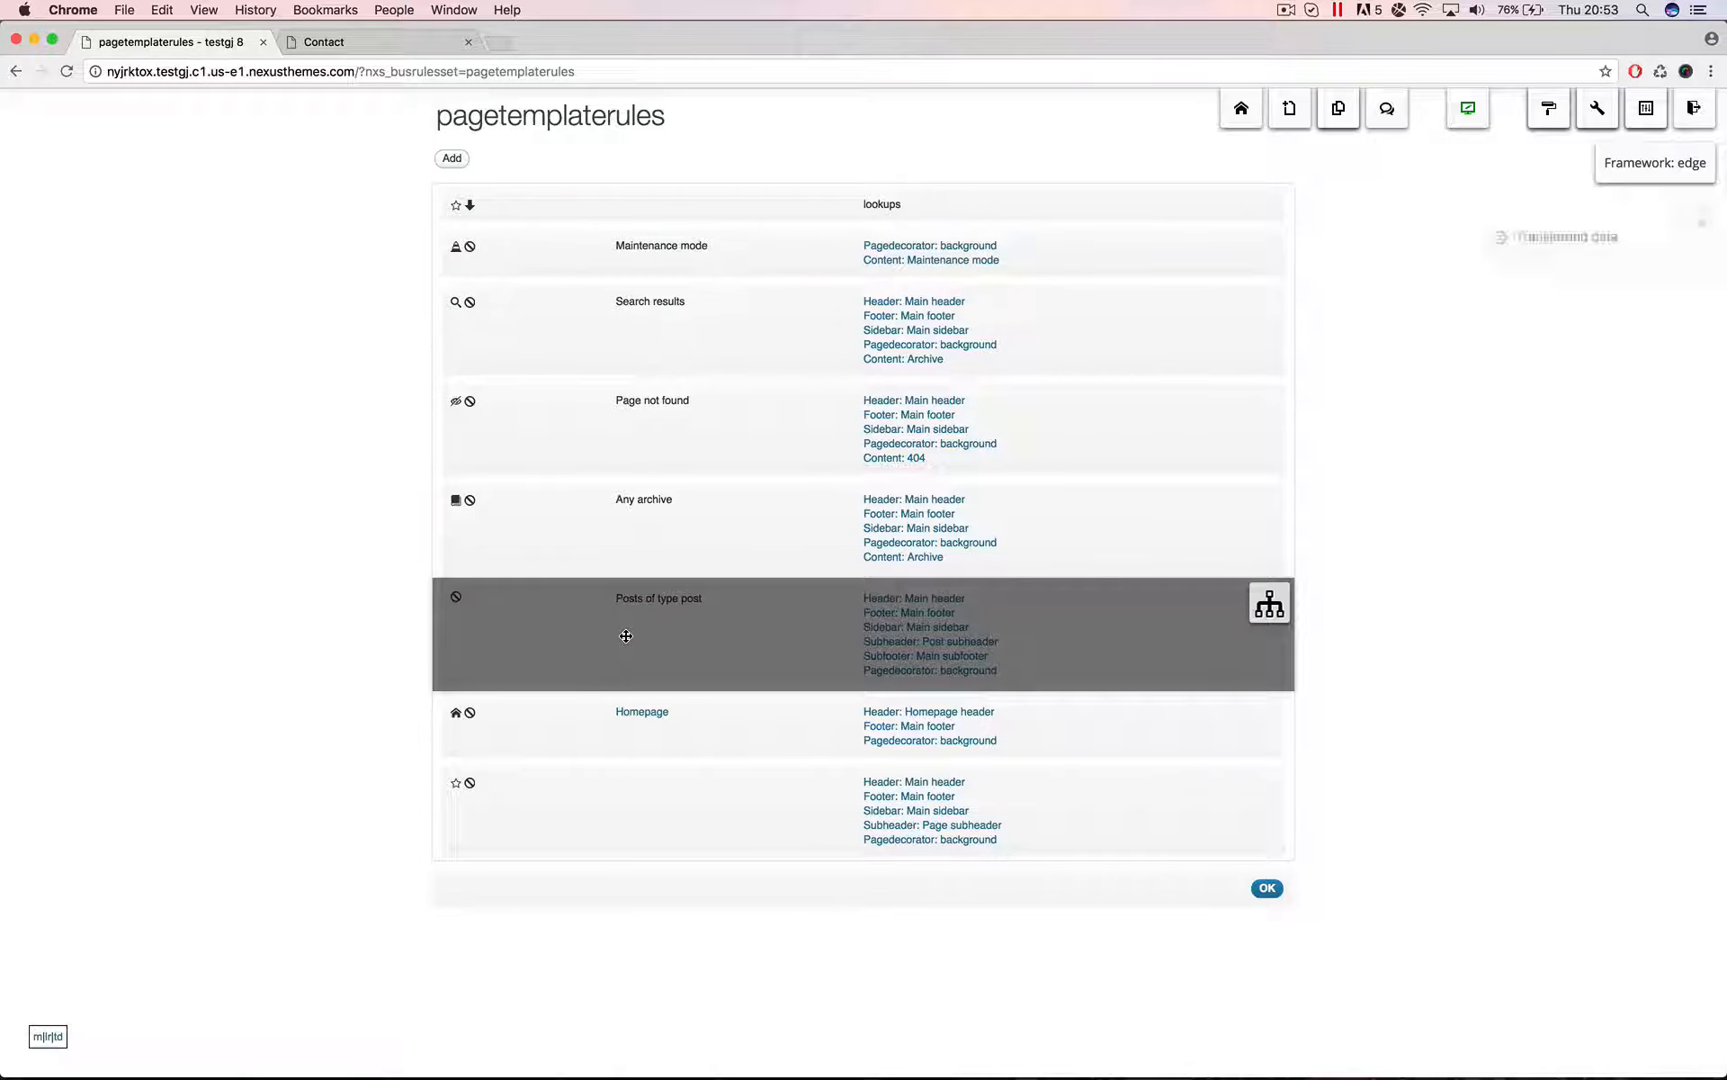
Review the Posts of type post rule unchanged, then delete the top Always lookups rule
left_click(1269, 605)
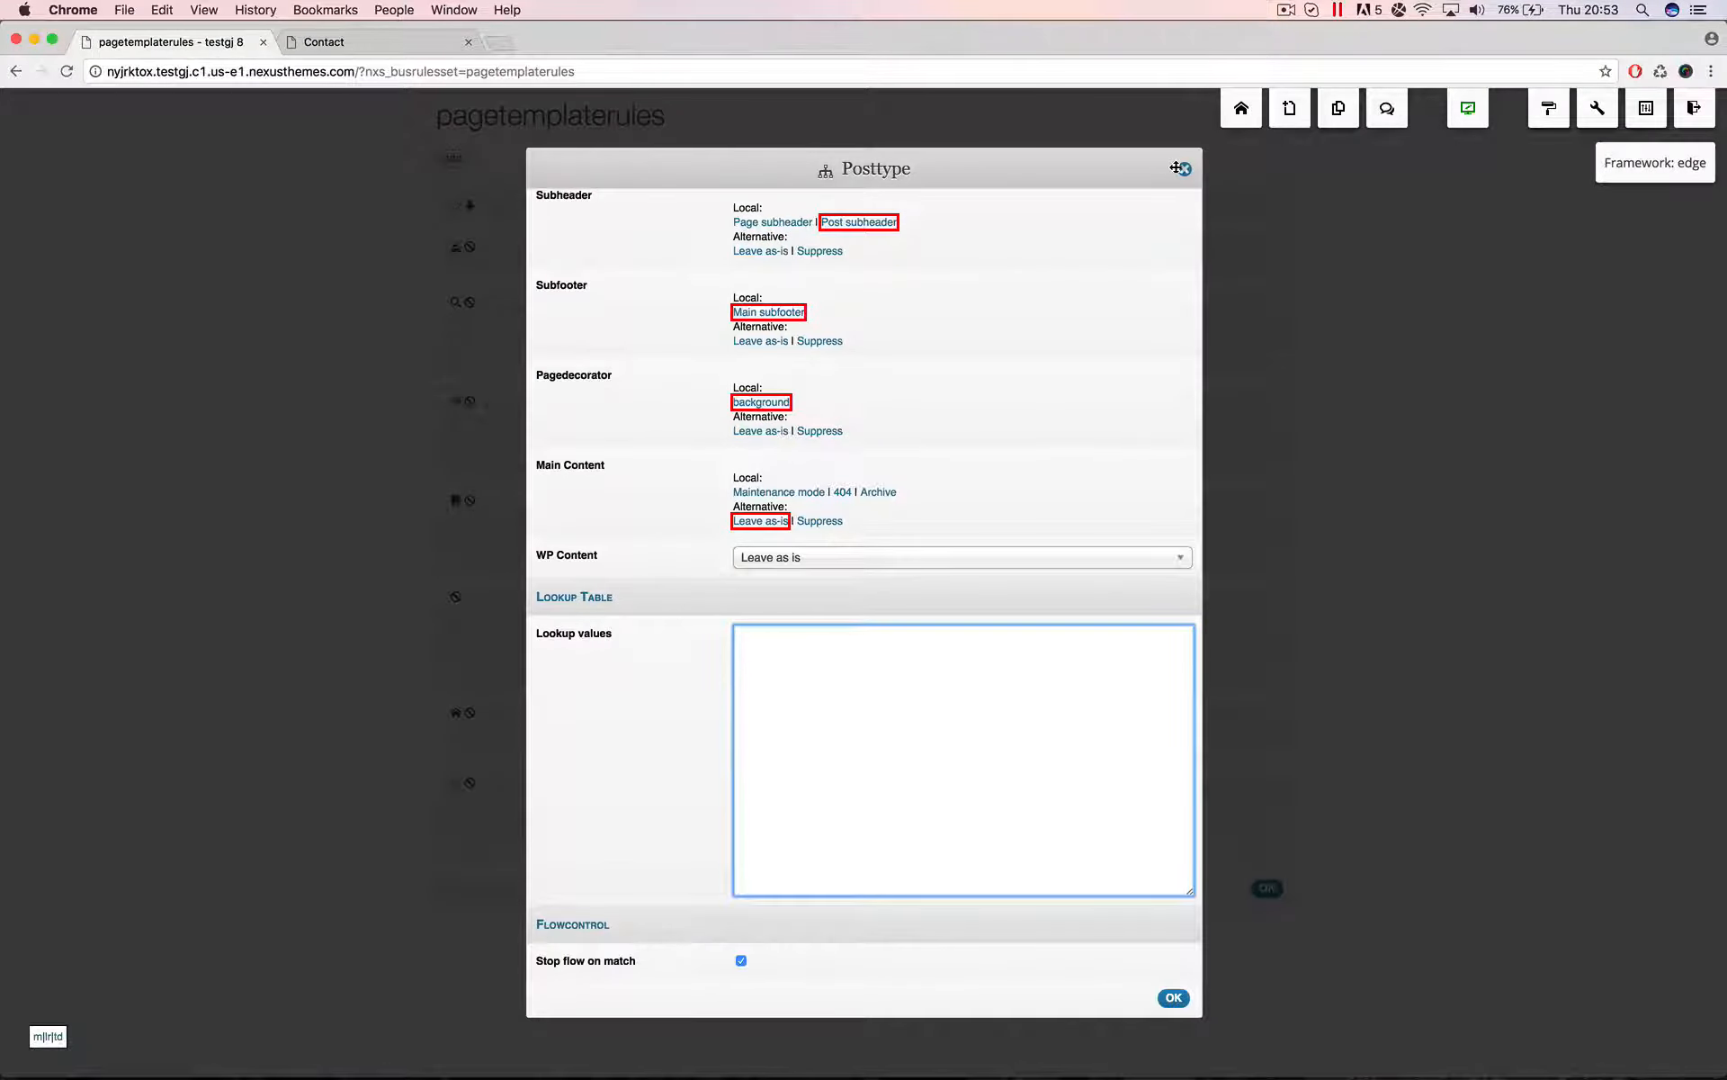
left_click(1171, 999)
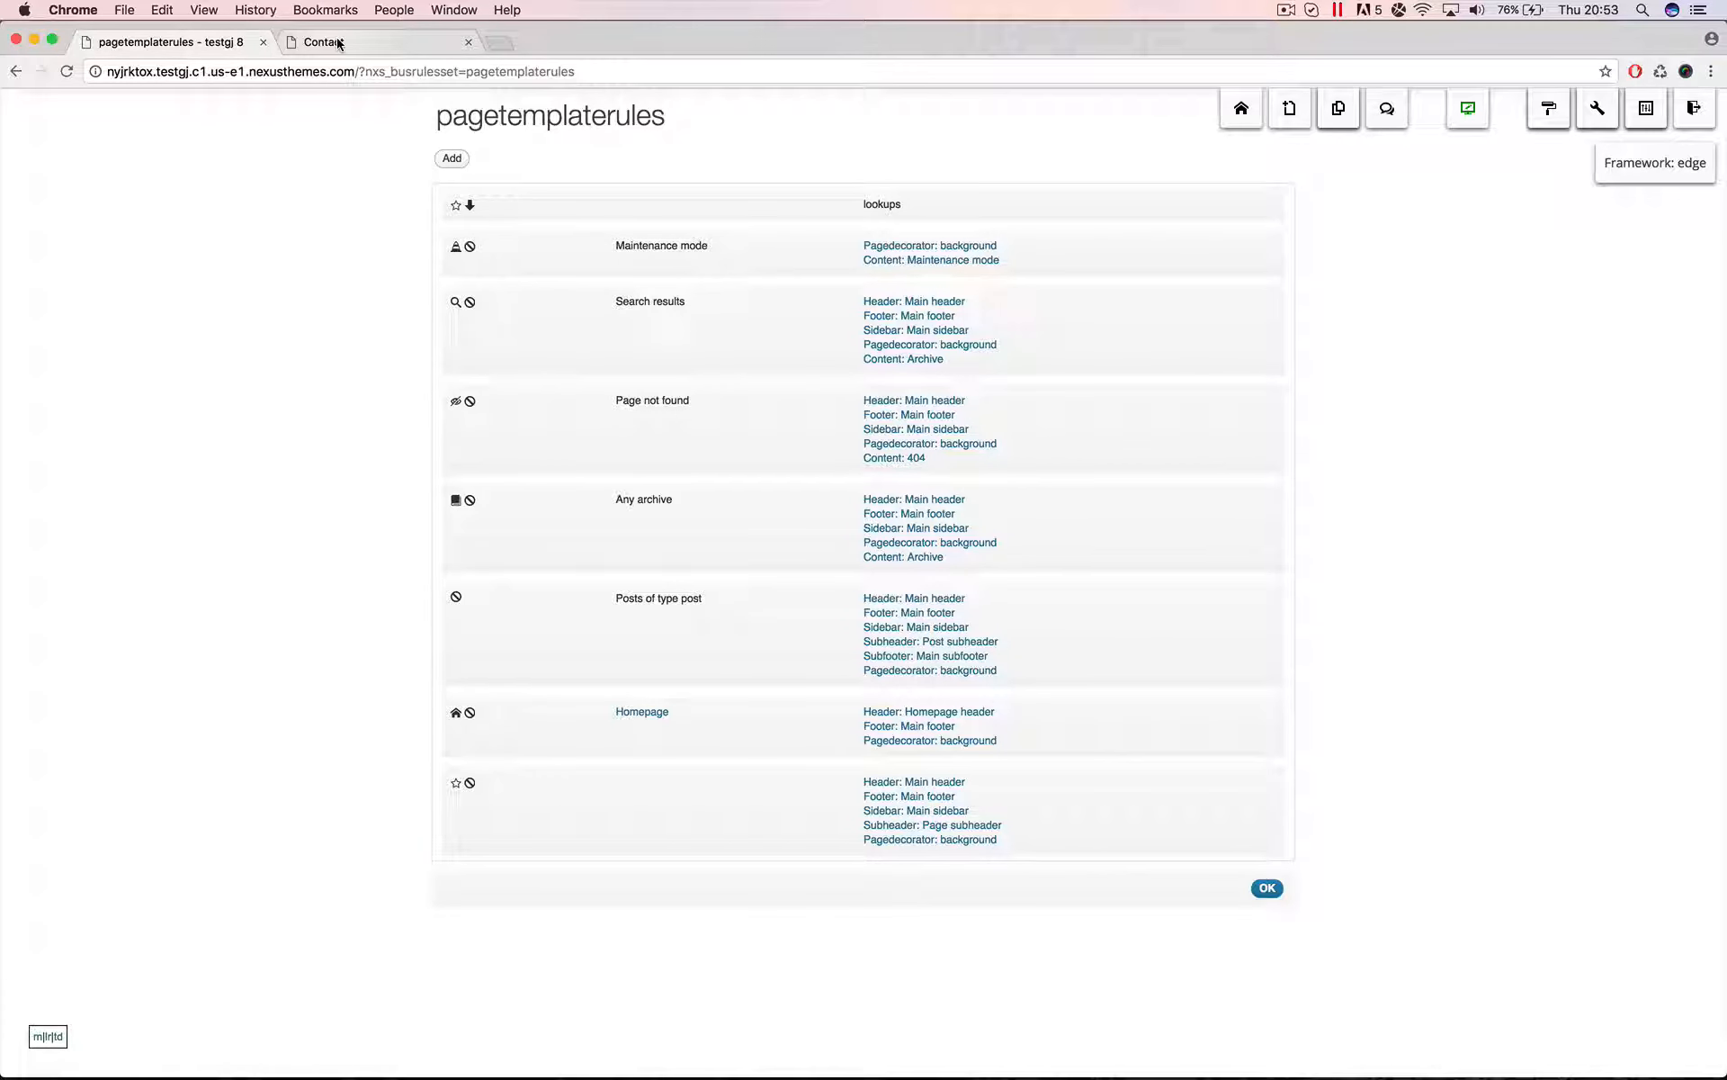
mouse_move(320, 41)
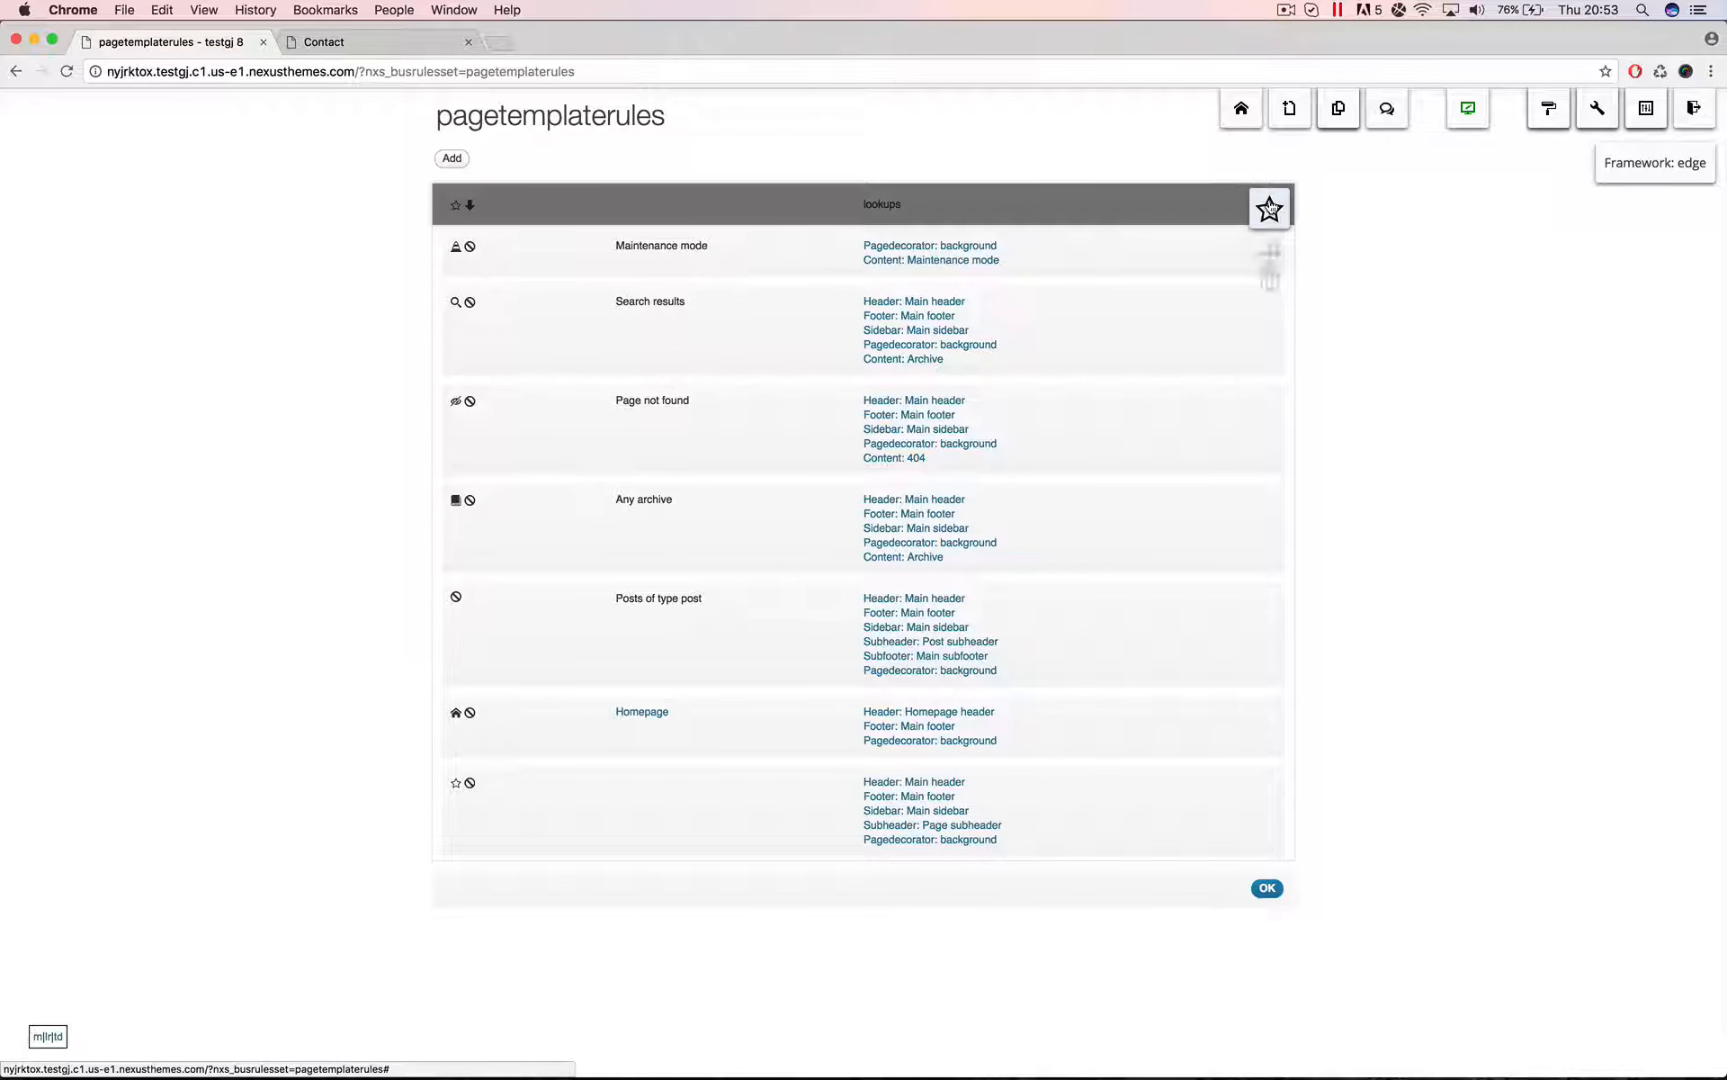
left_click(1268, 299)
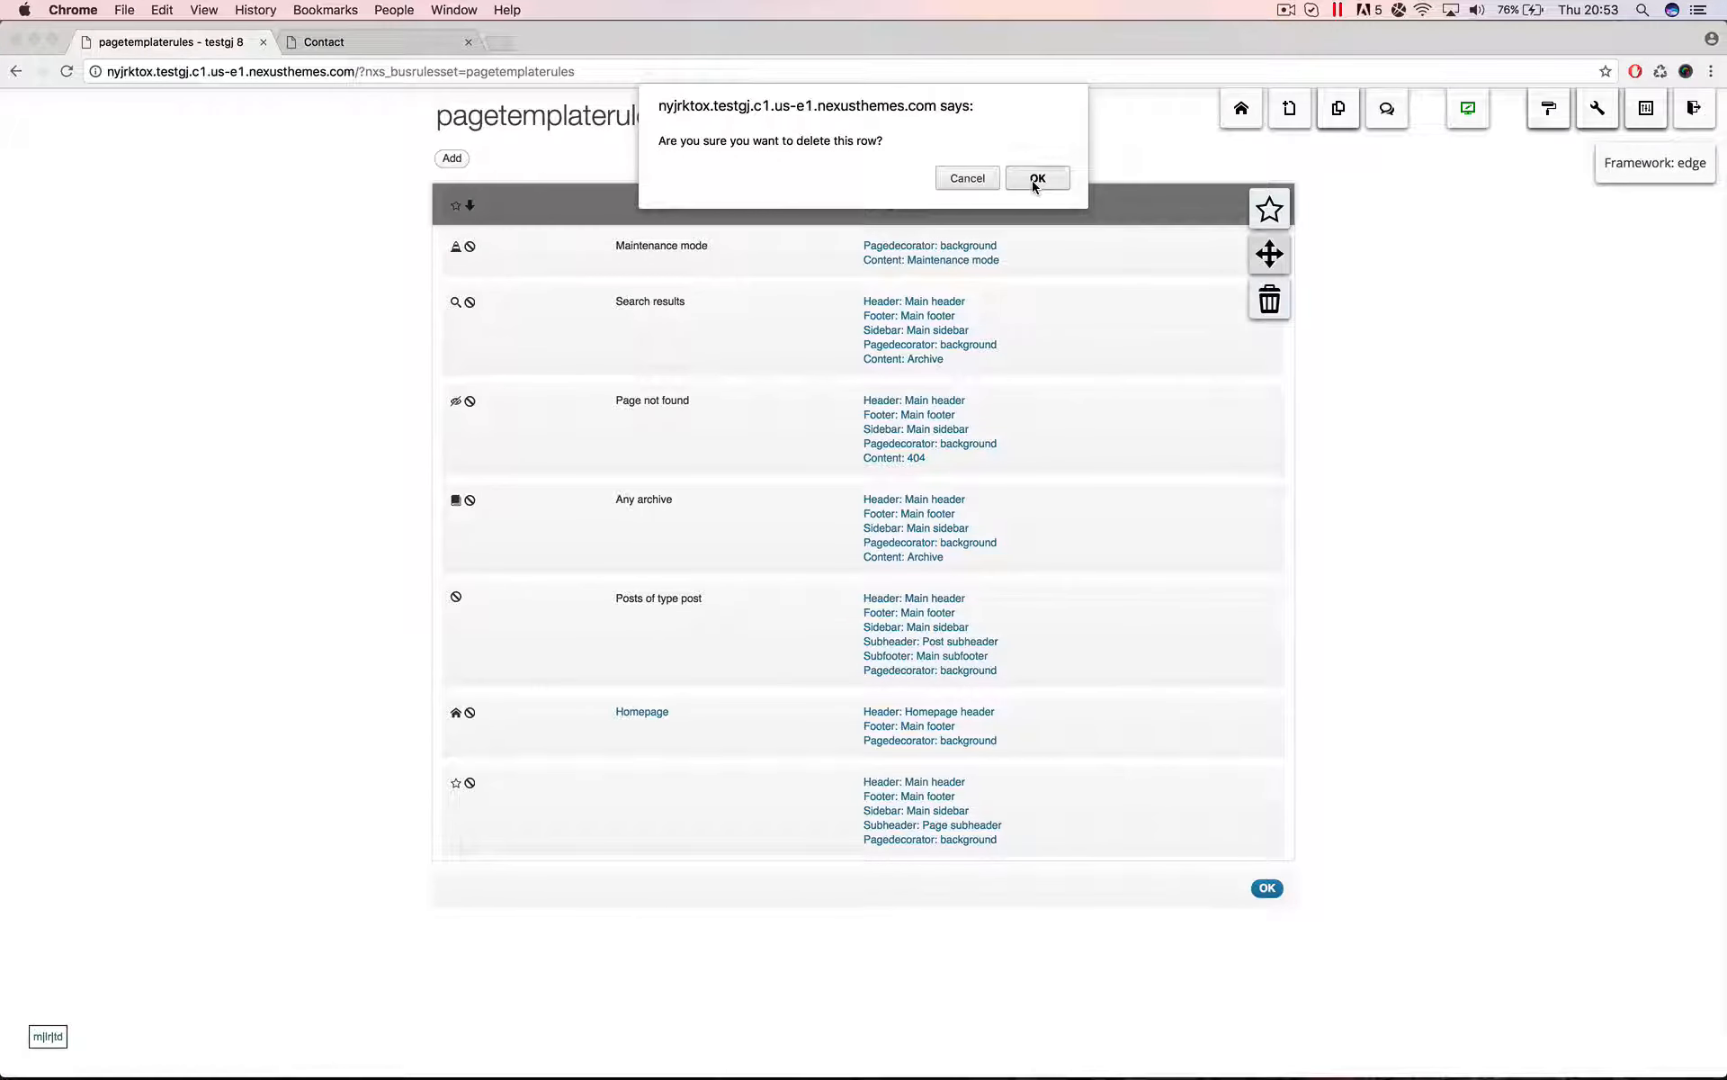
left_click(1036, 178)
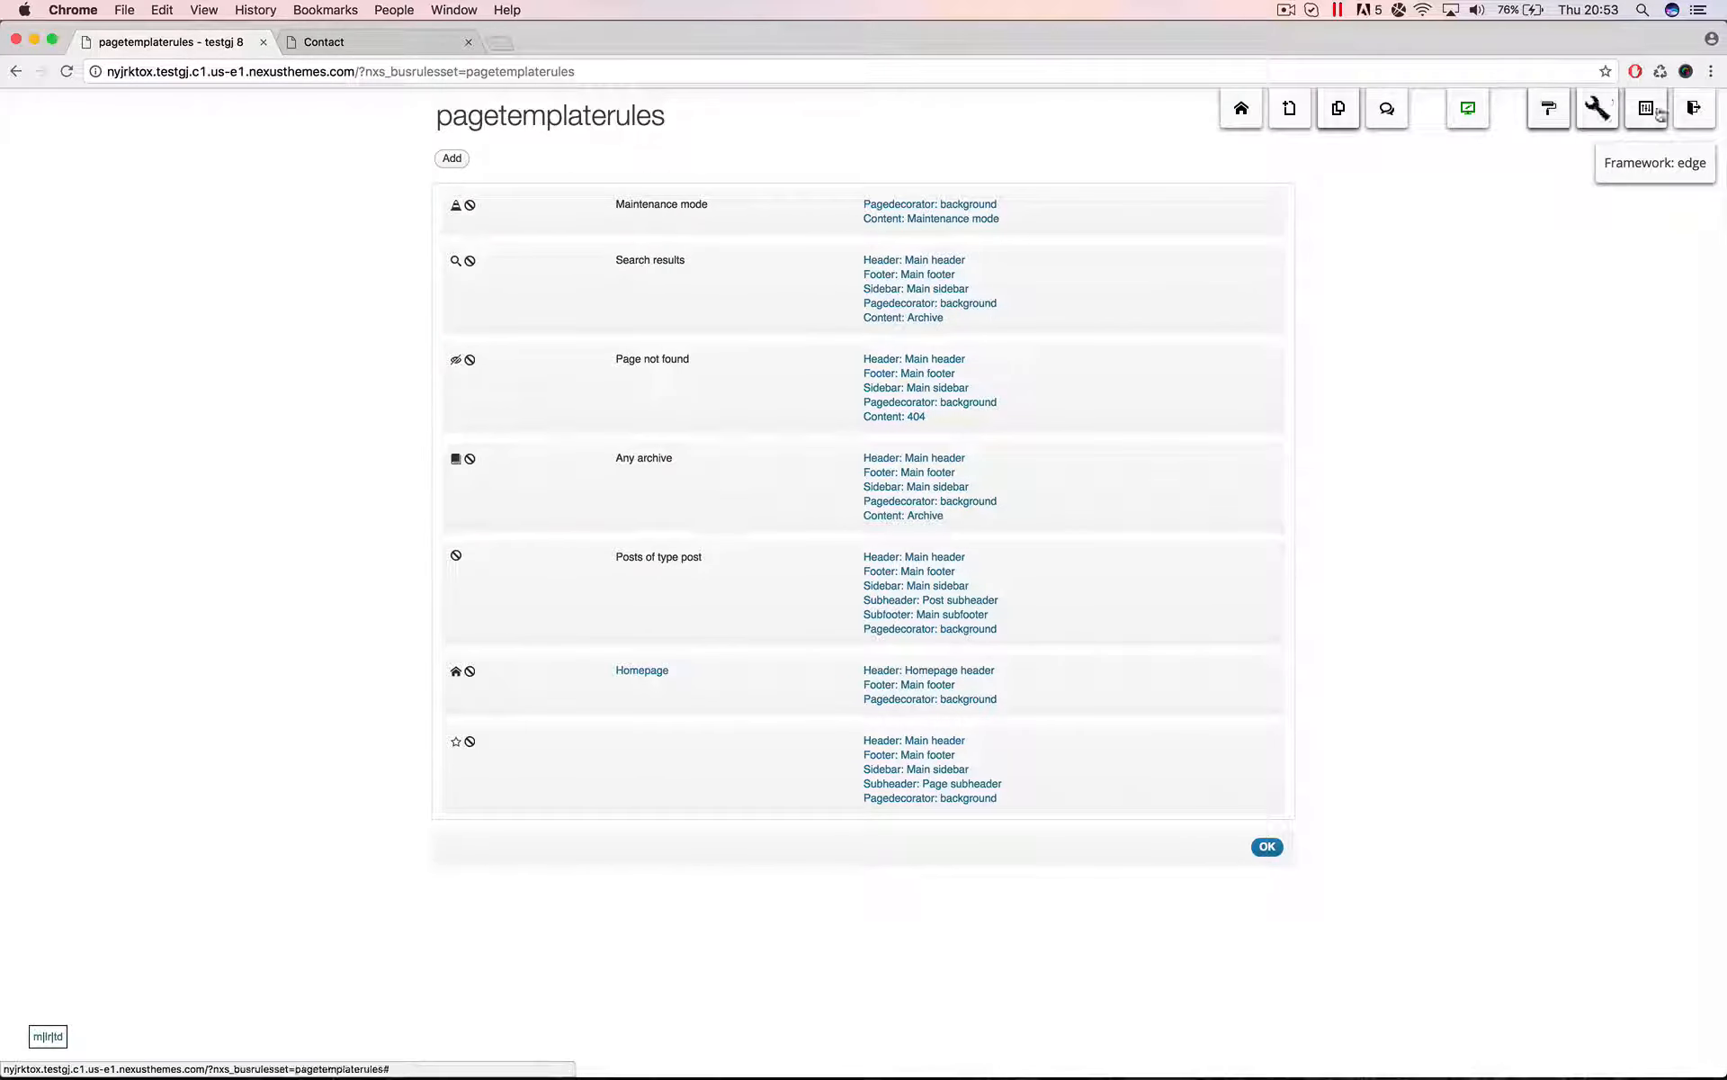
mouse_move(479, 32)
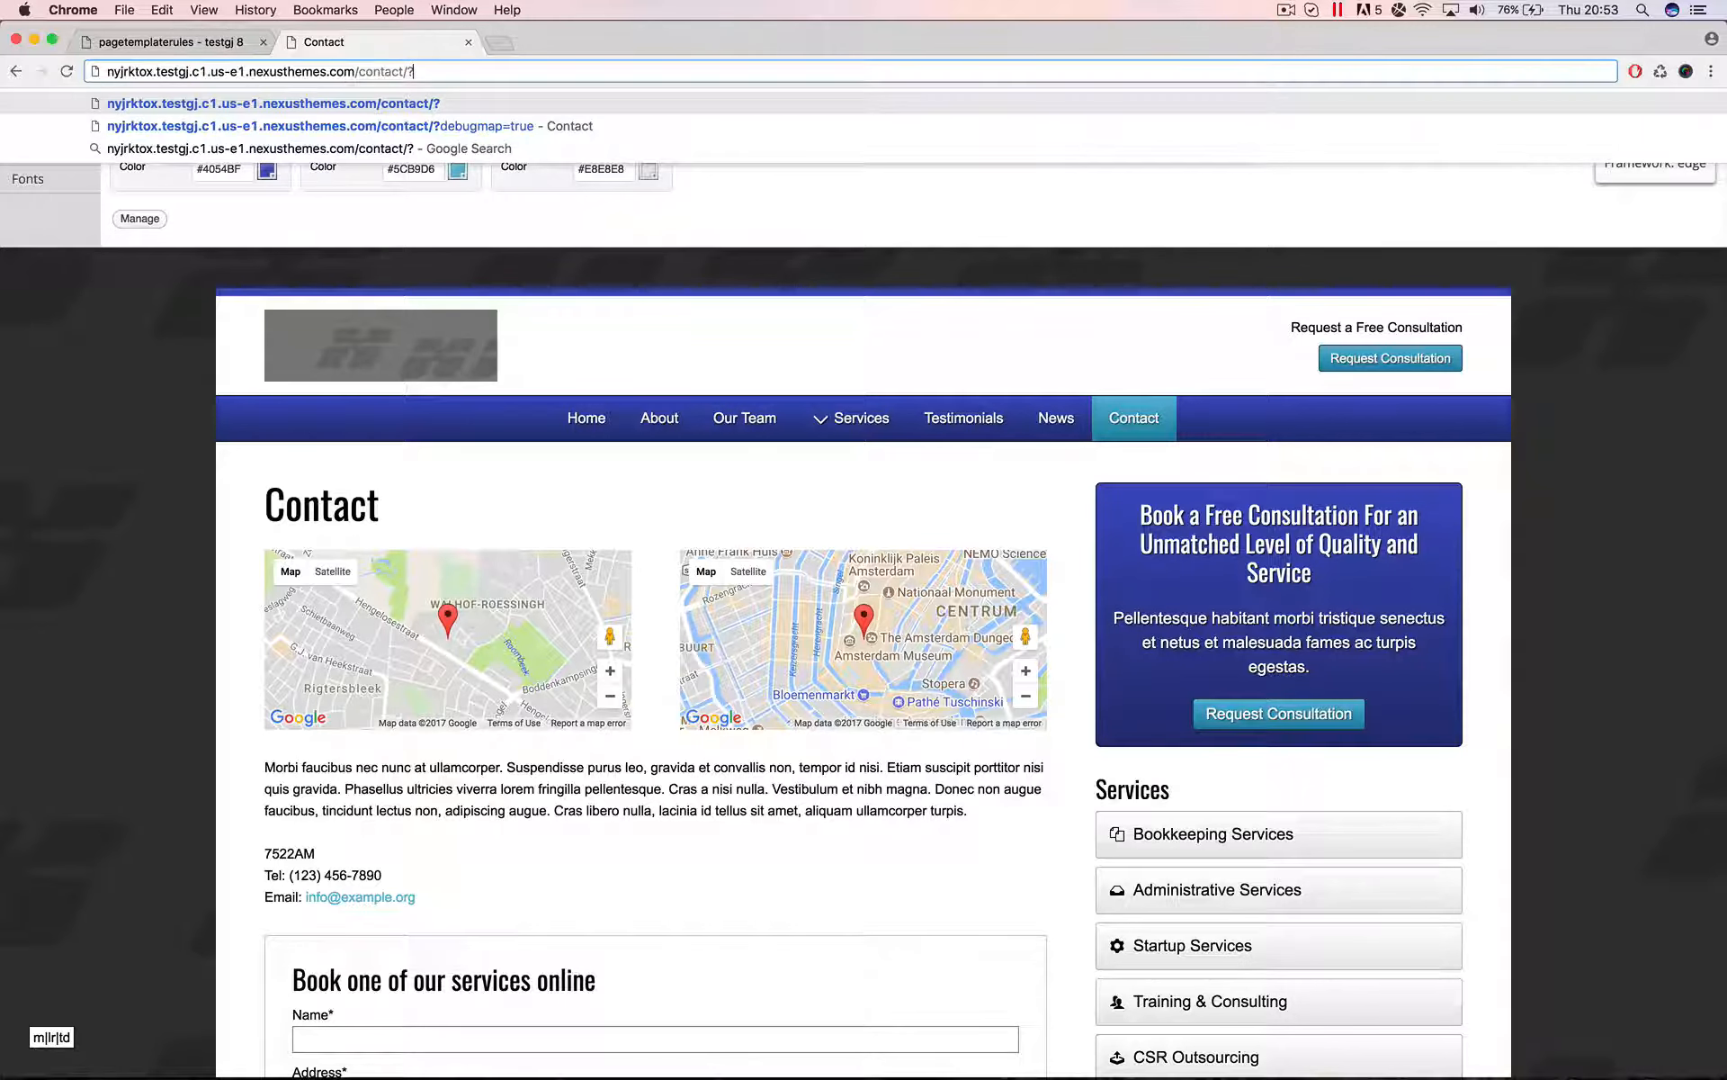
Add theotheraddress=7522AM to the Contact page URL so both maps share that area
type("theotheraddress")
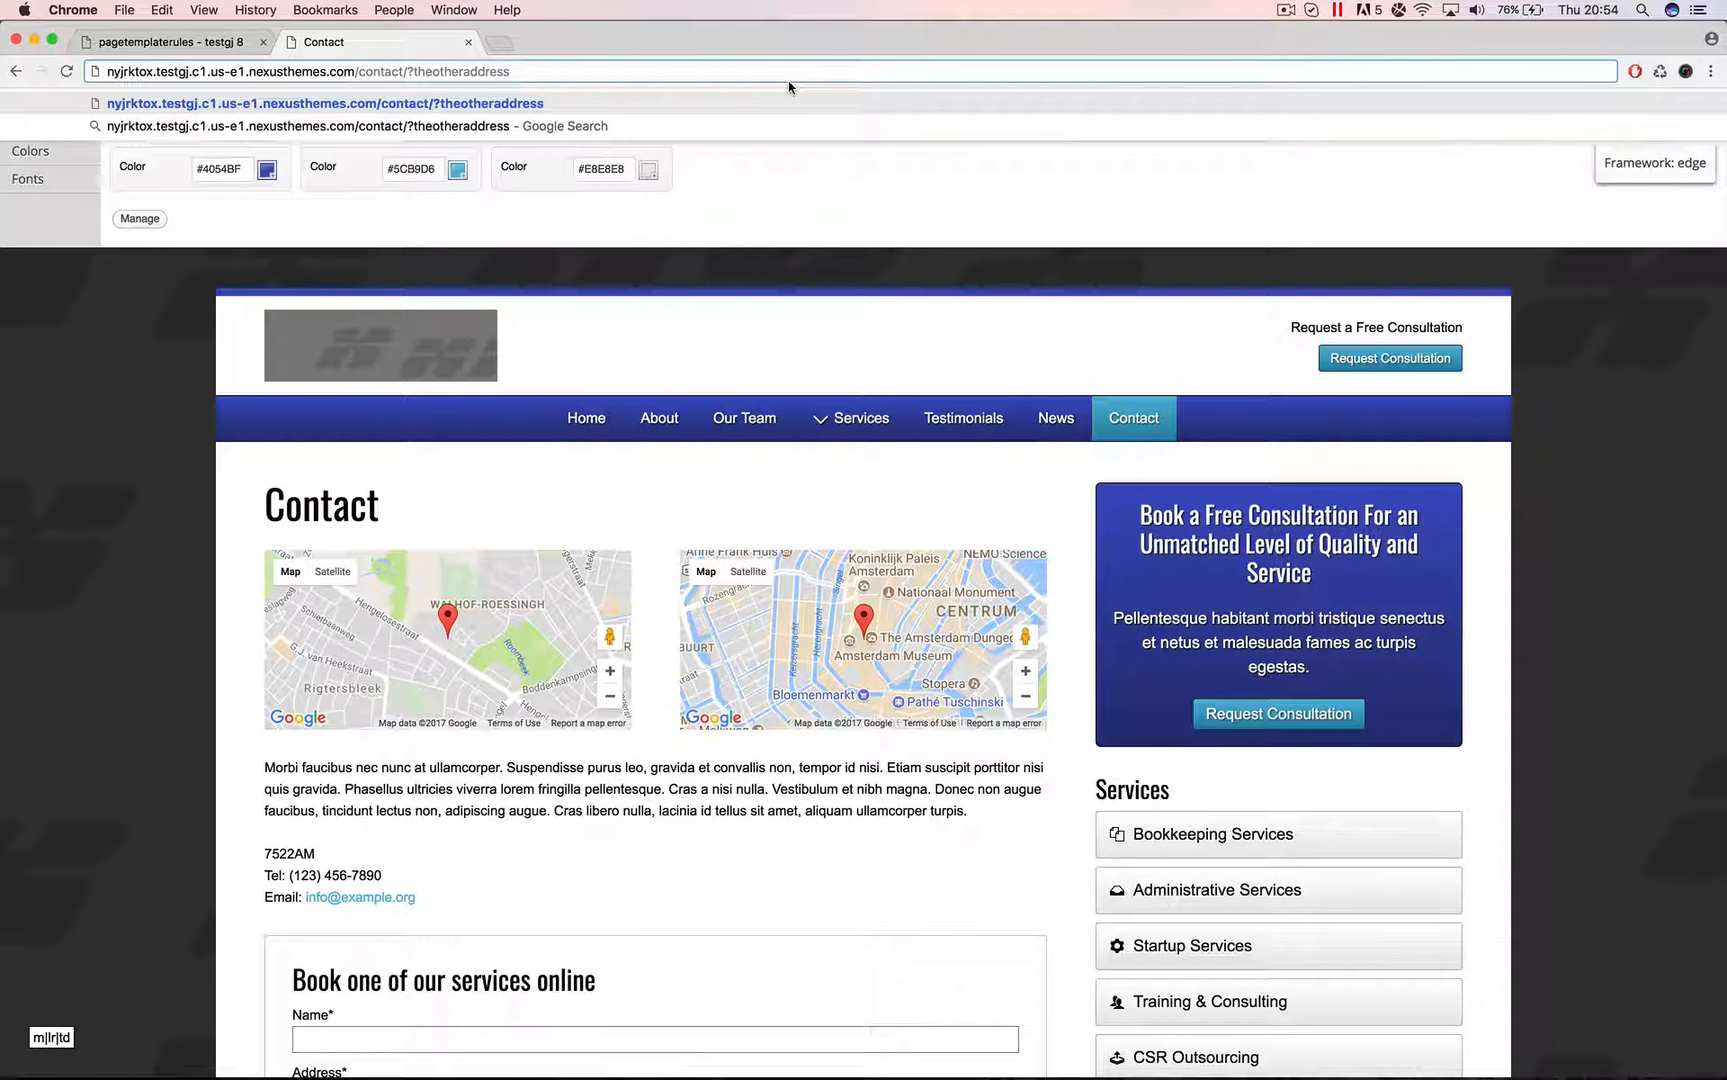
type("=")
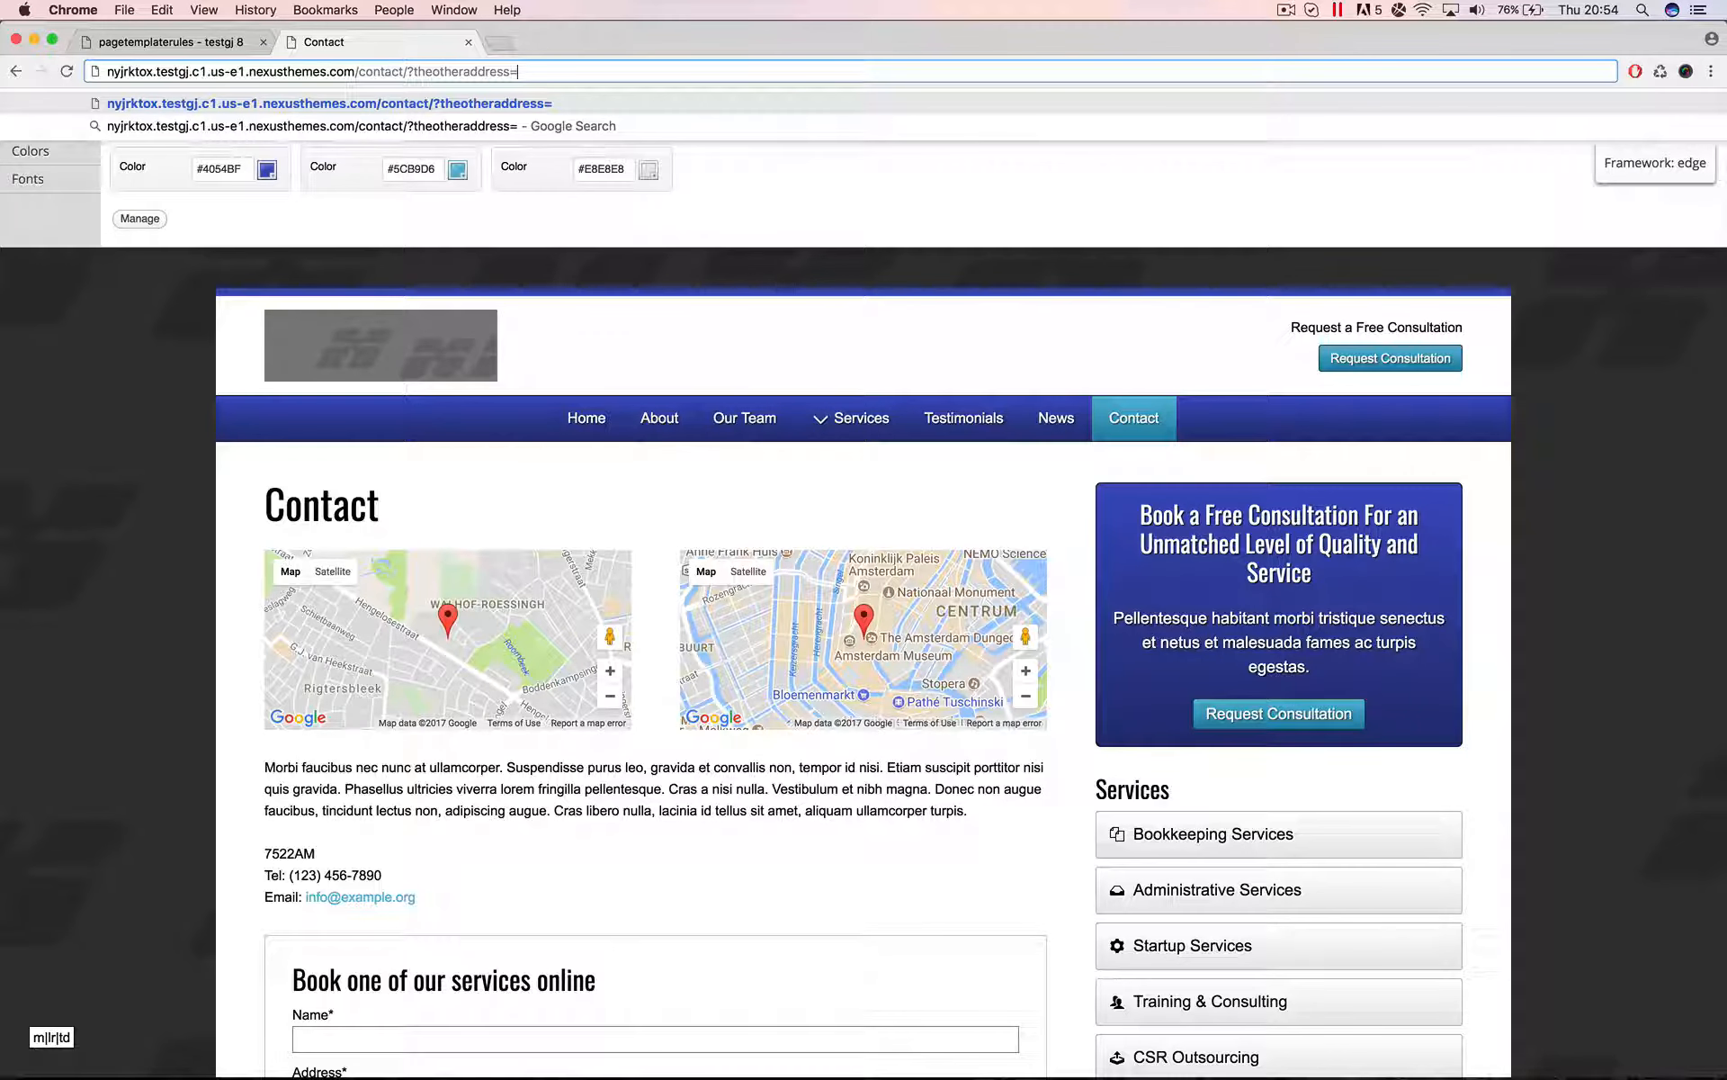
type("7522AM")
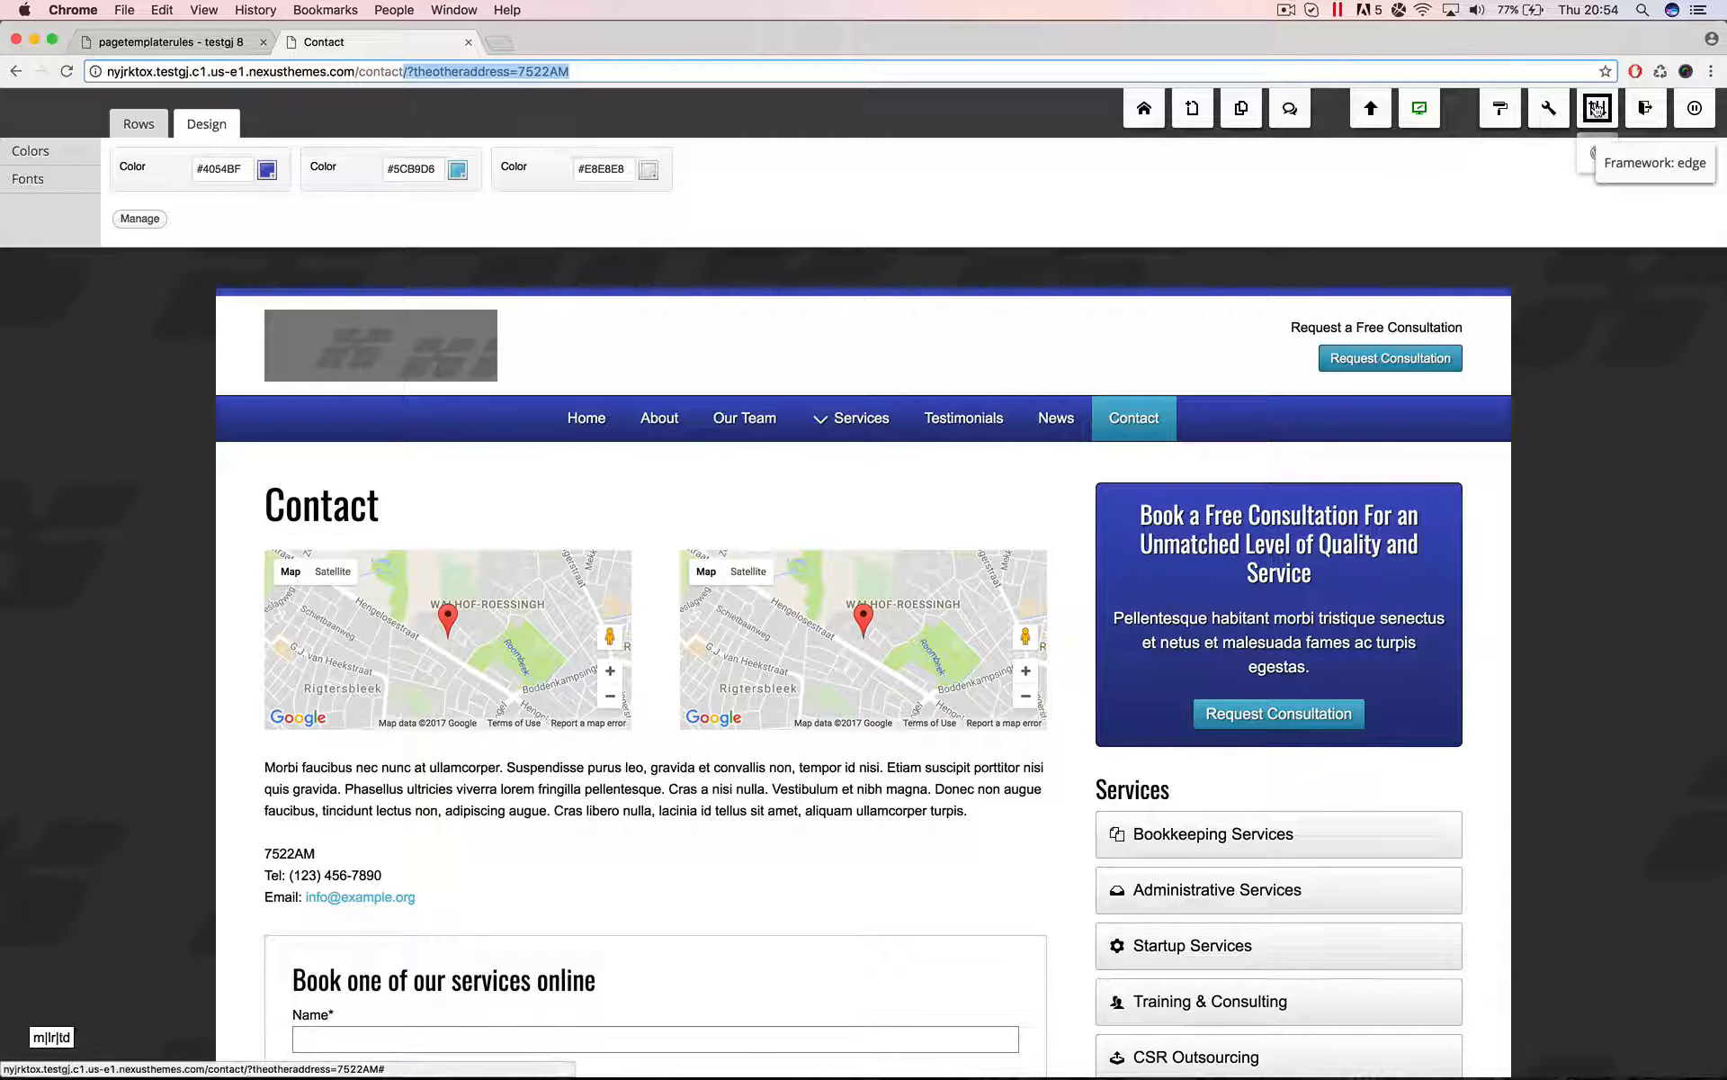
mouse_move(1596, 107)
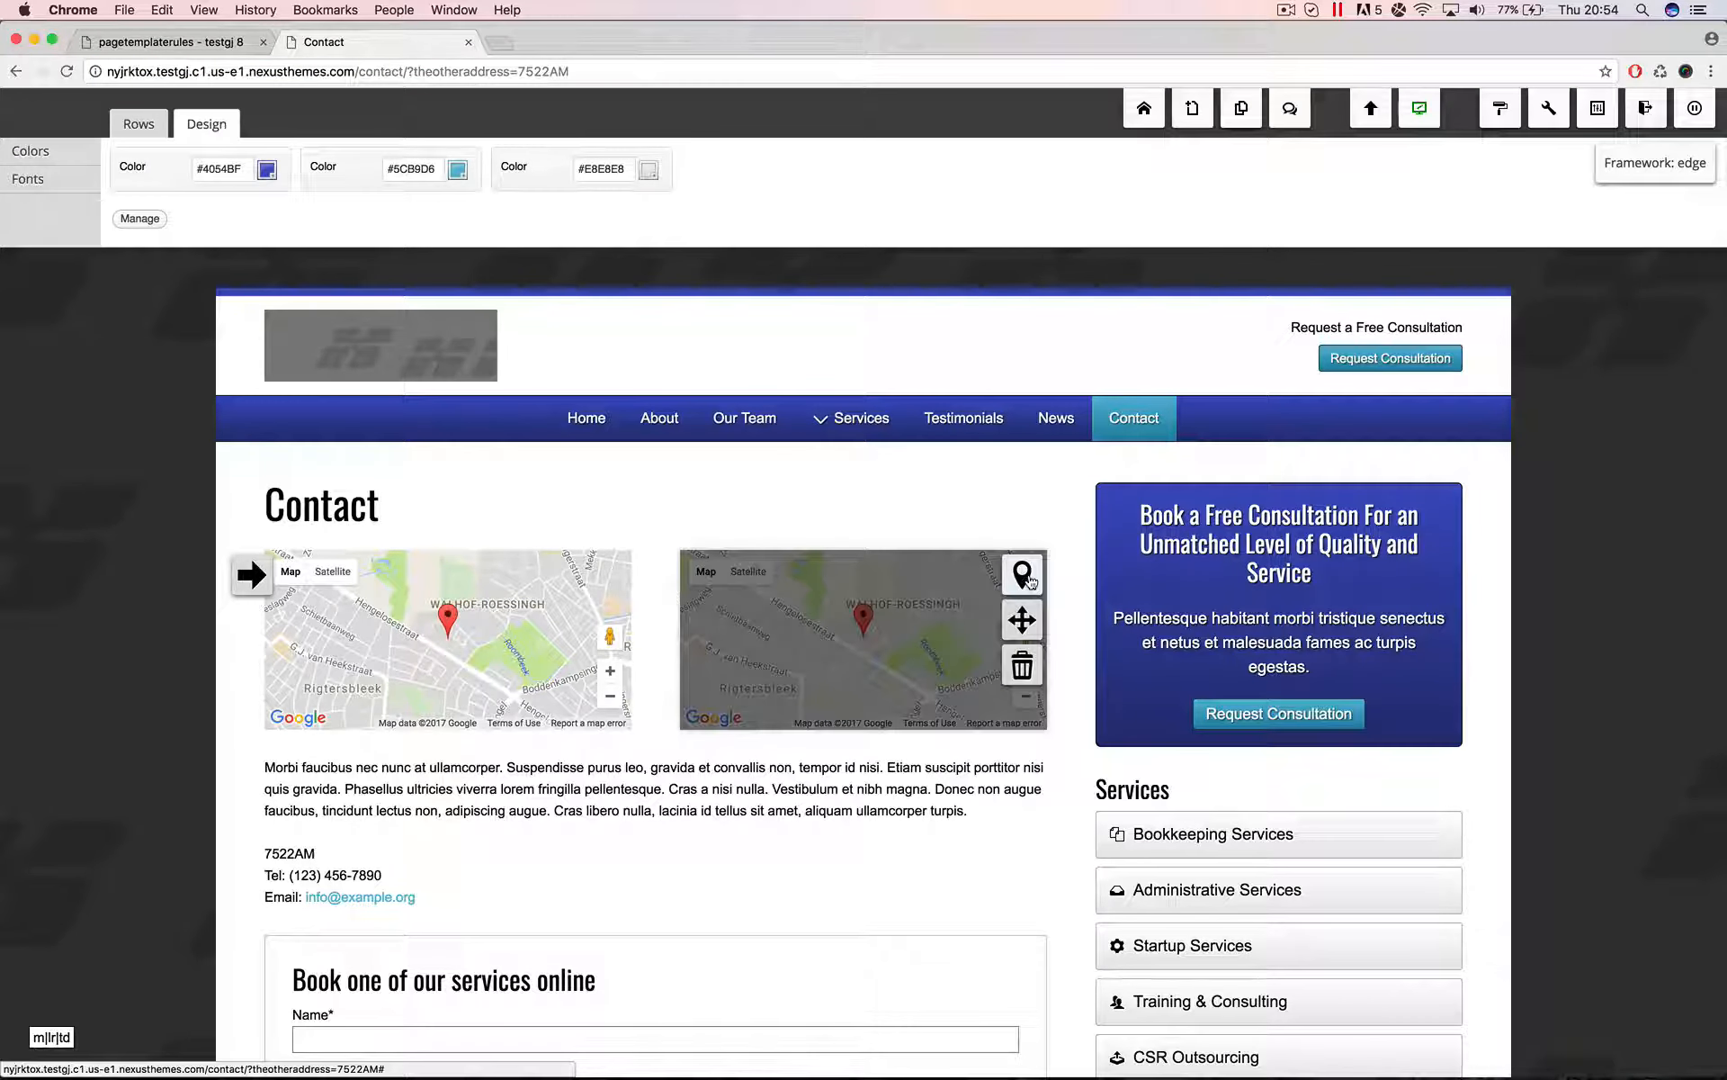
Give the second map widget its own lookup theotheraddress=1093ED and save it
left_click(1022, 574)
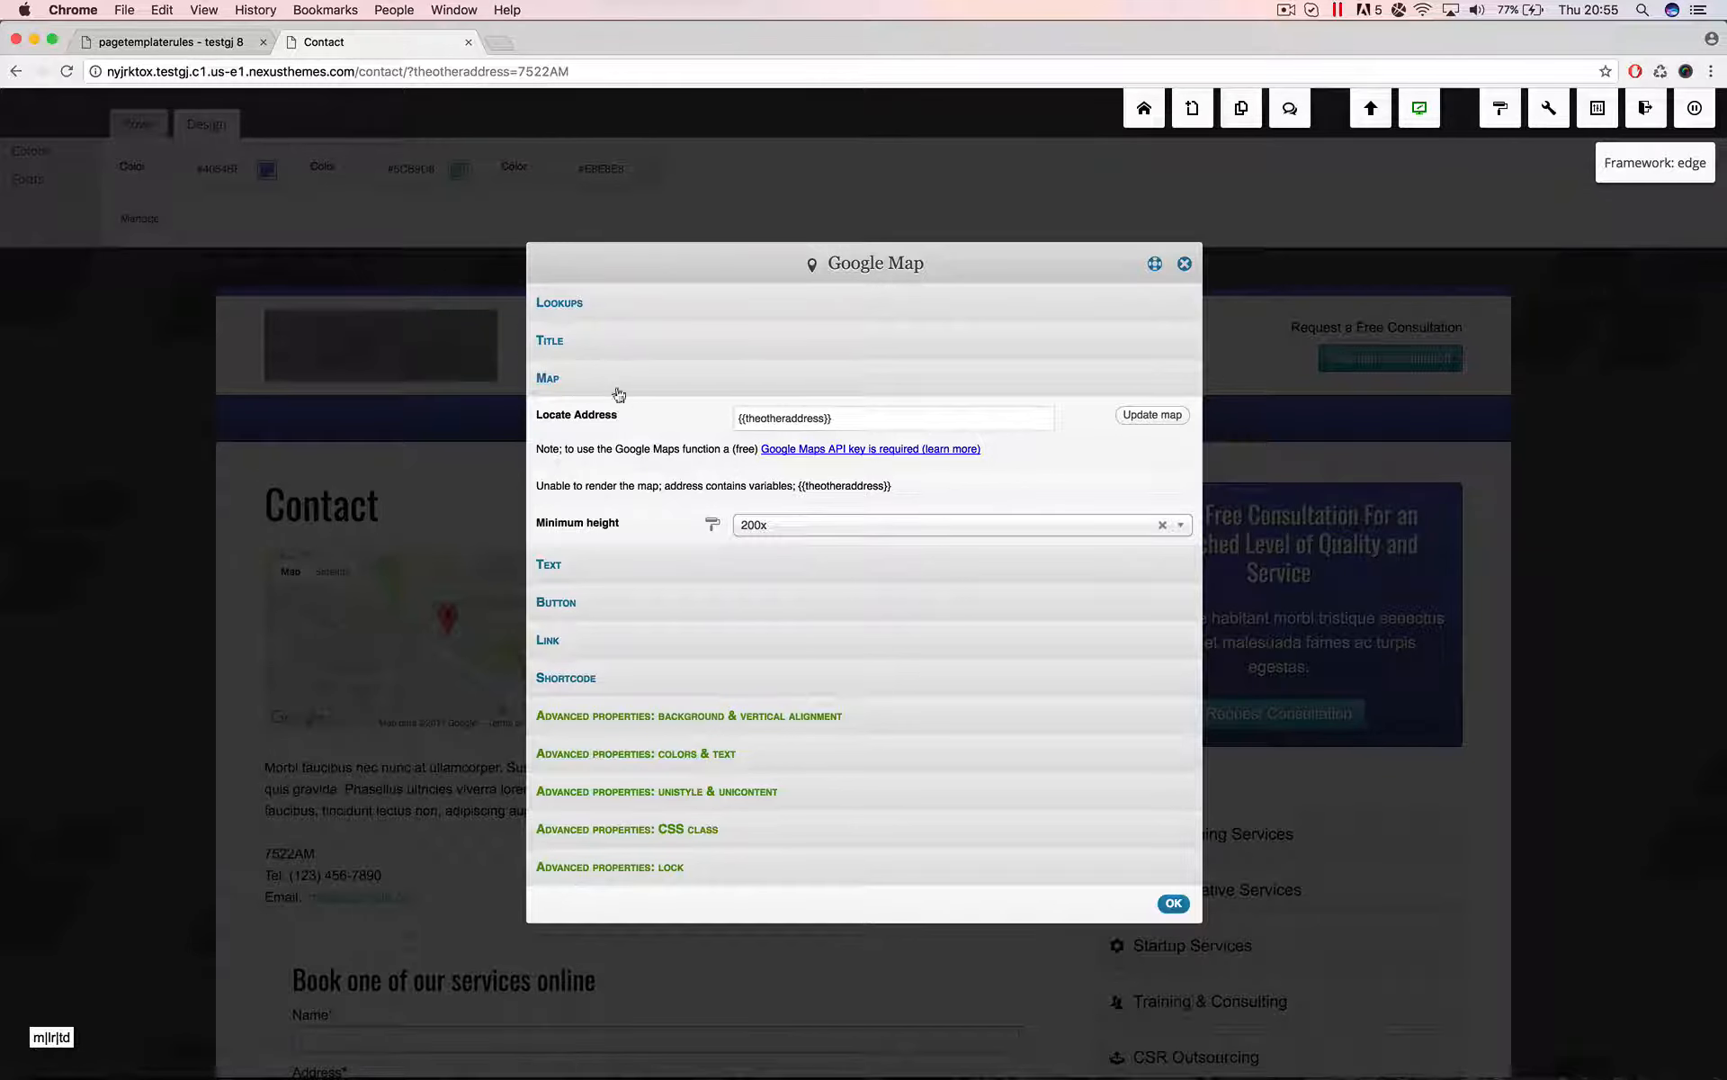
left_click(558, 303)
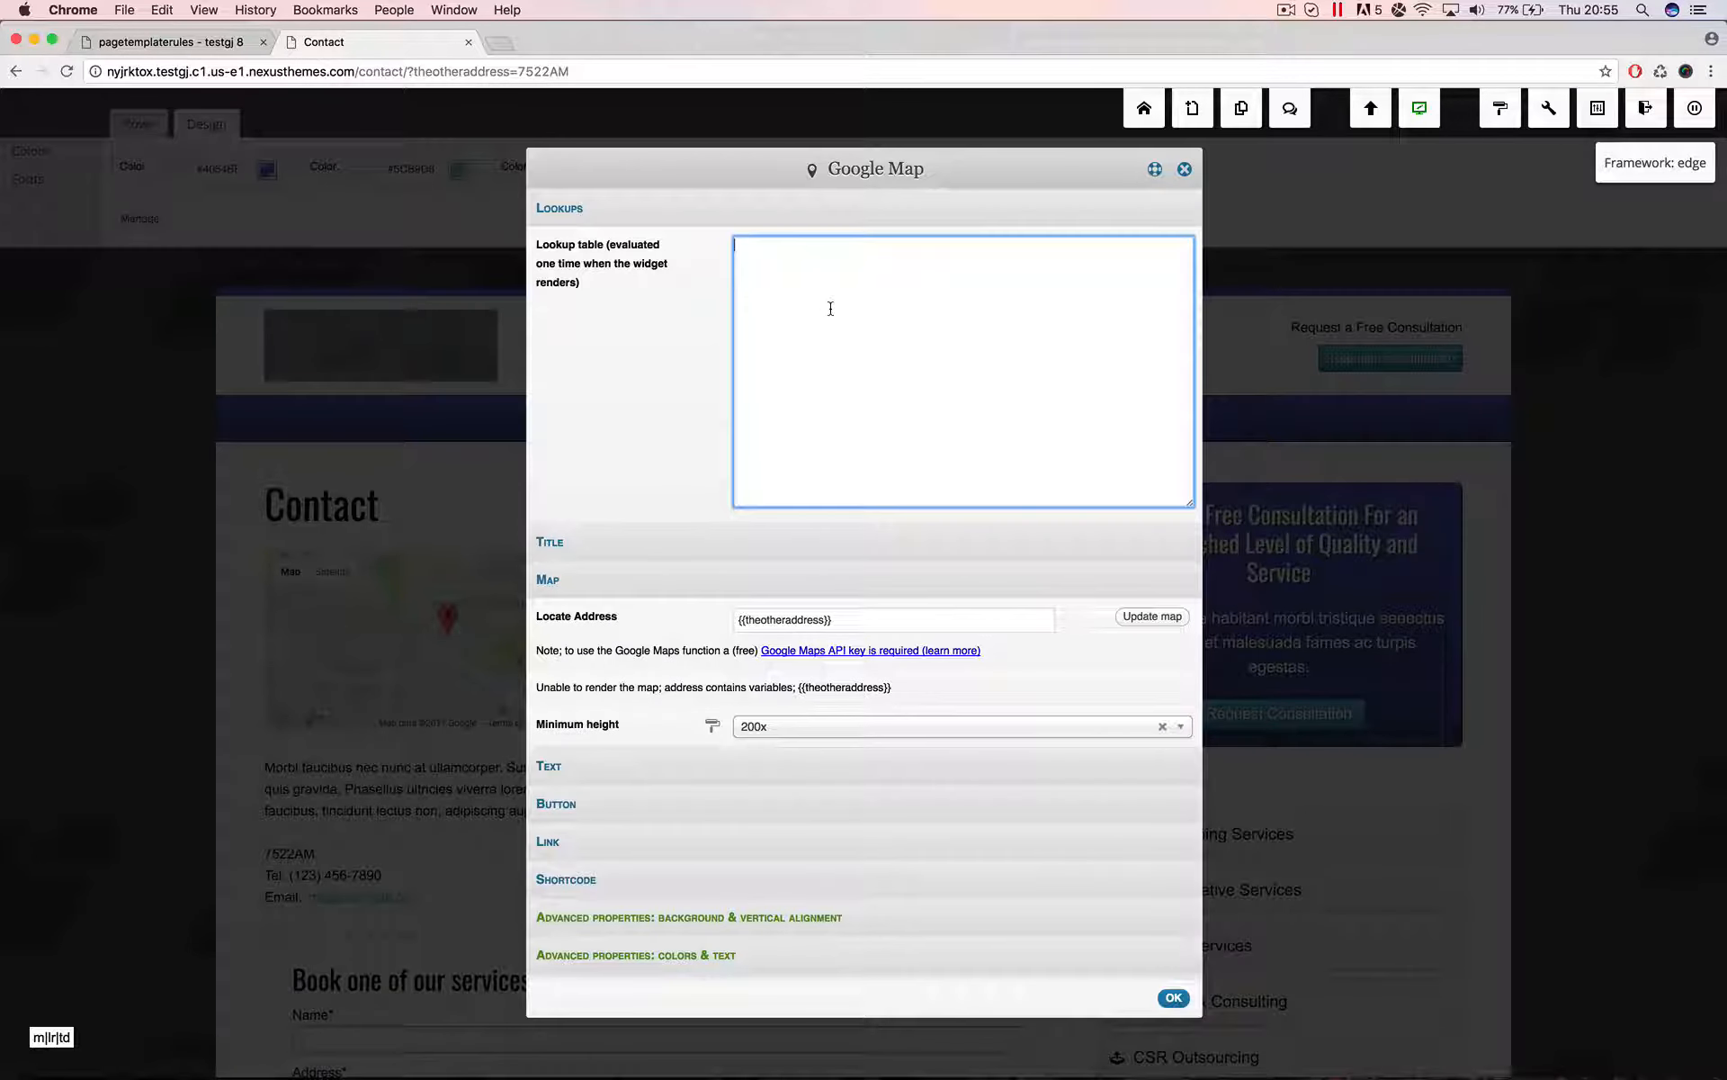
type("theotheraddress=")
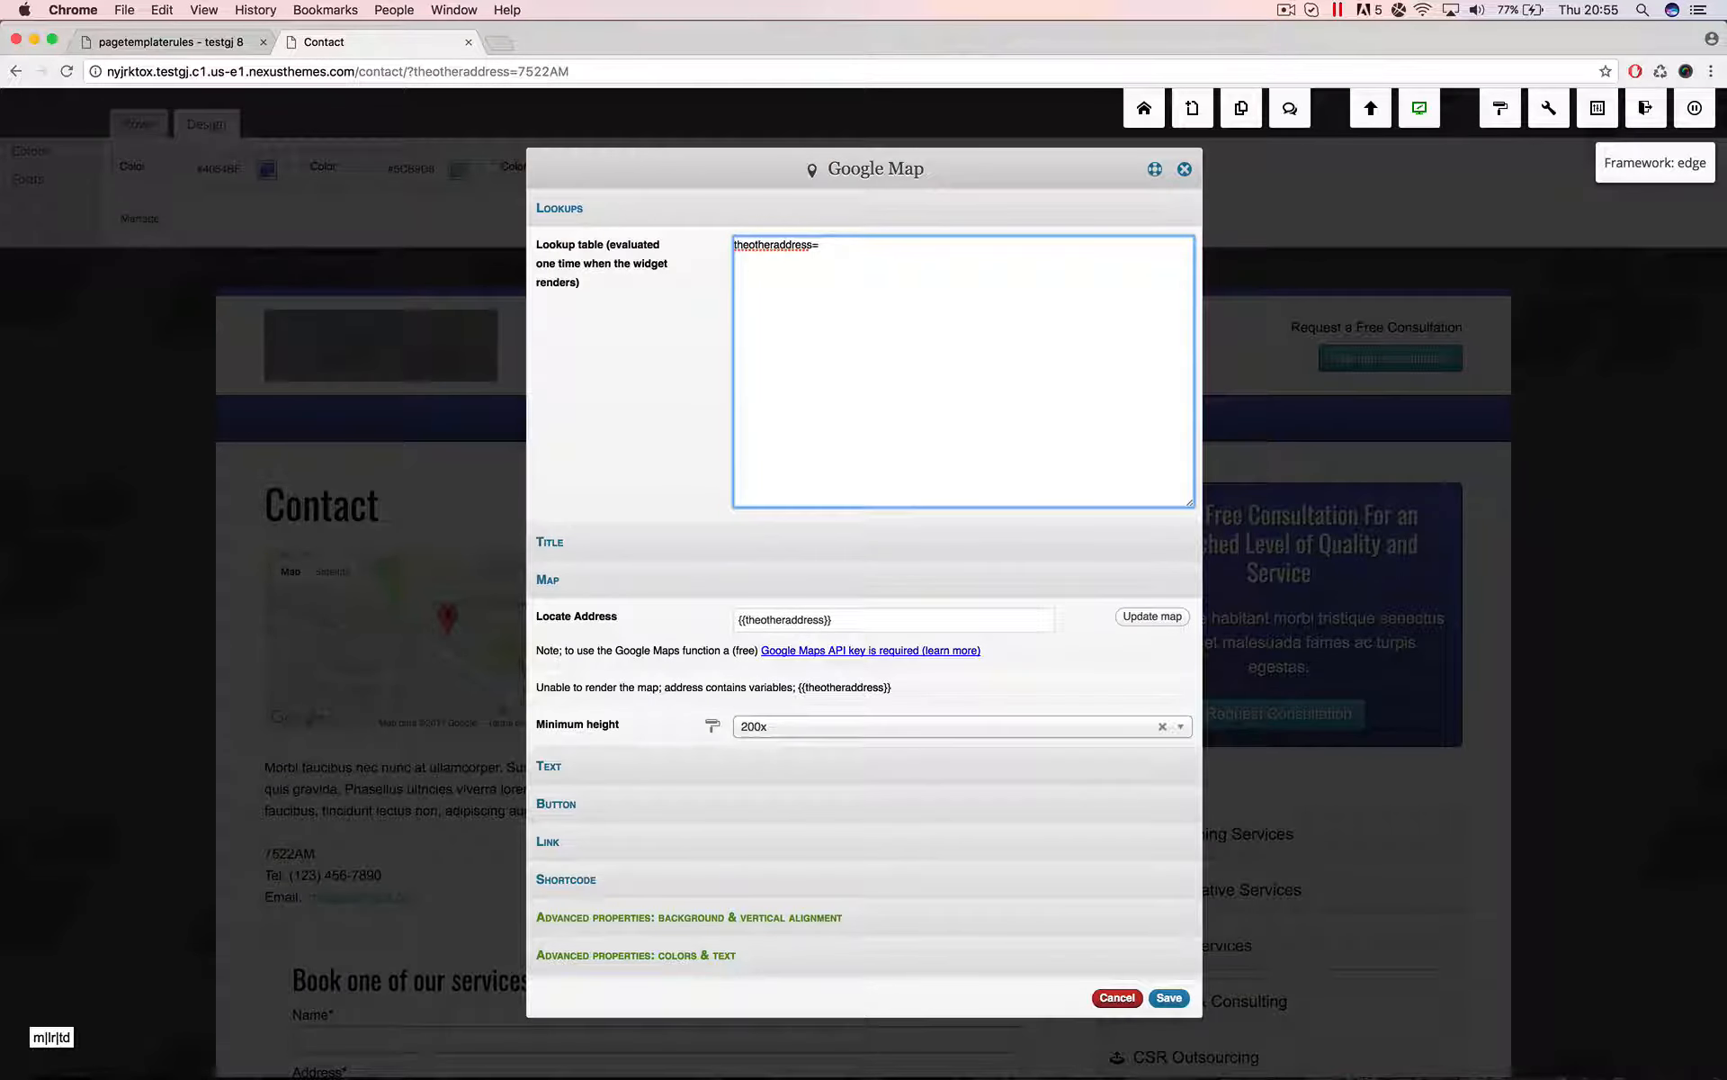
type("1")
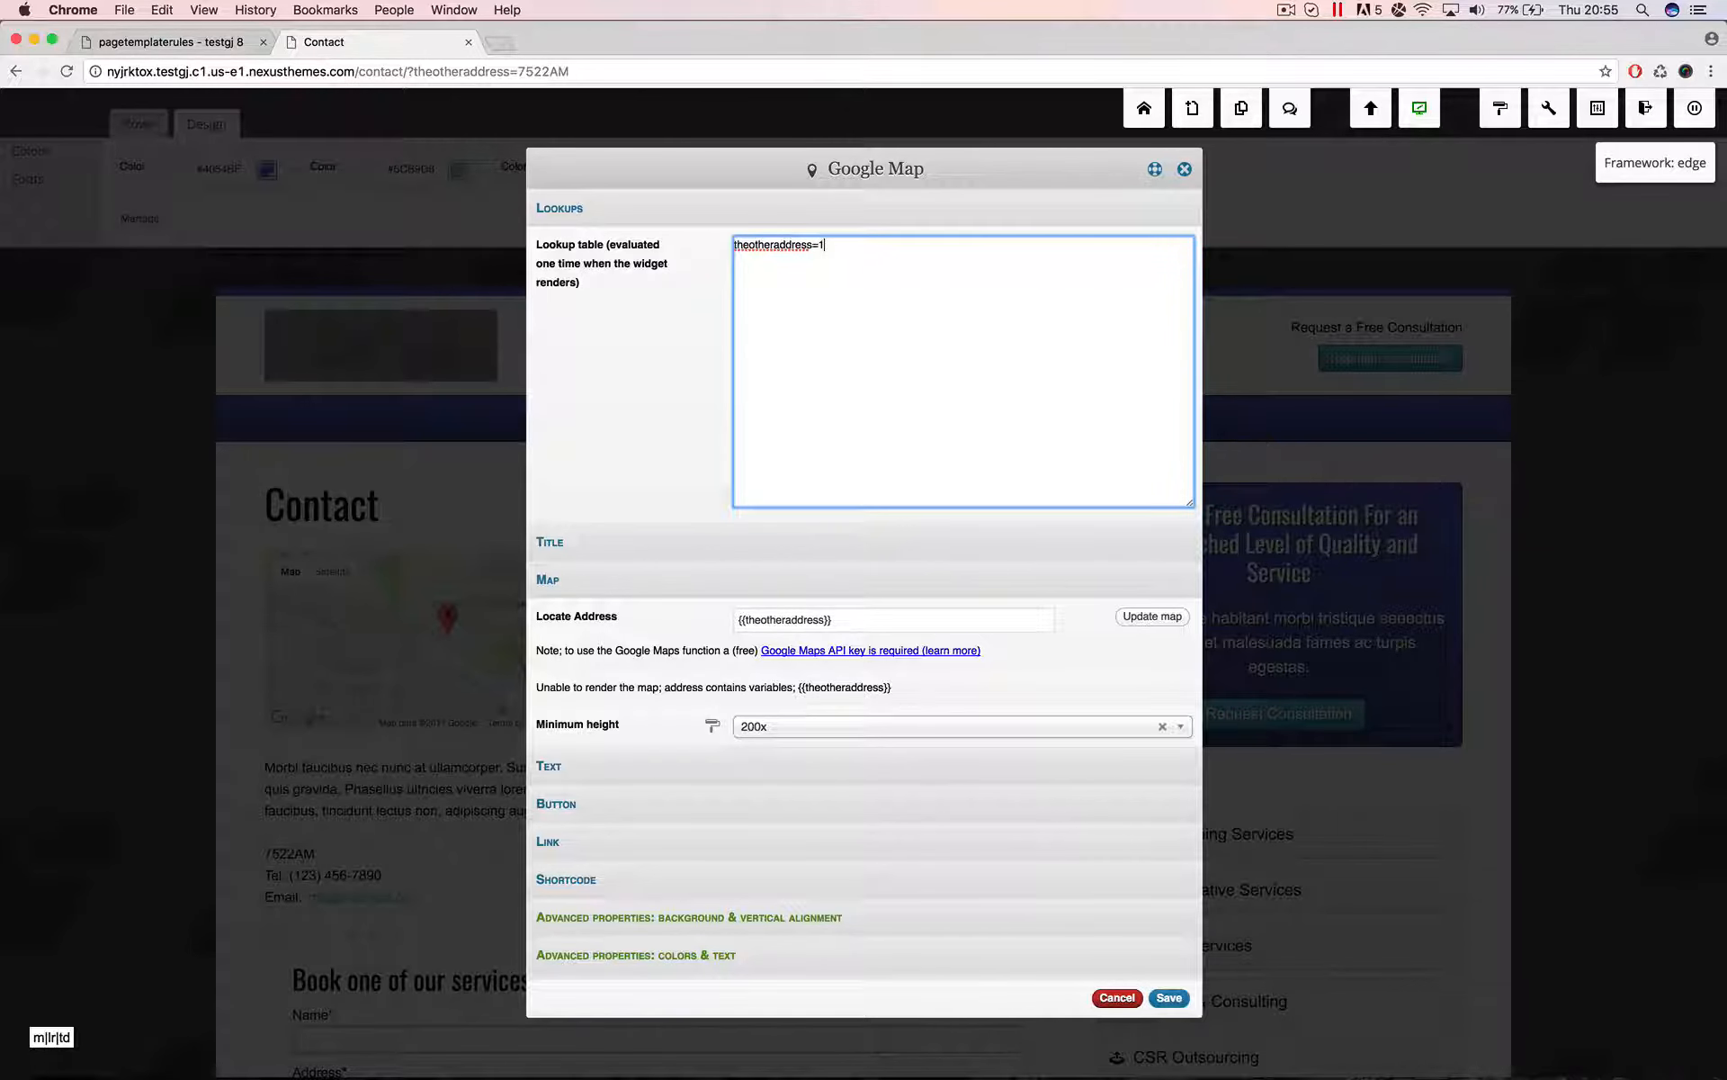
type("093ED")
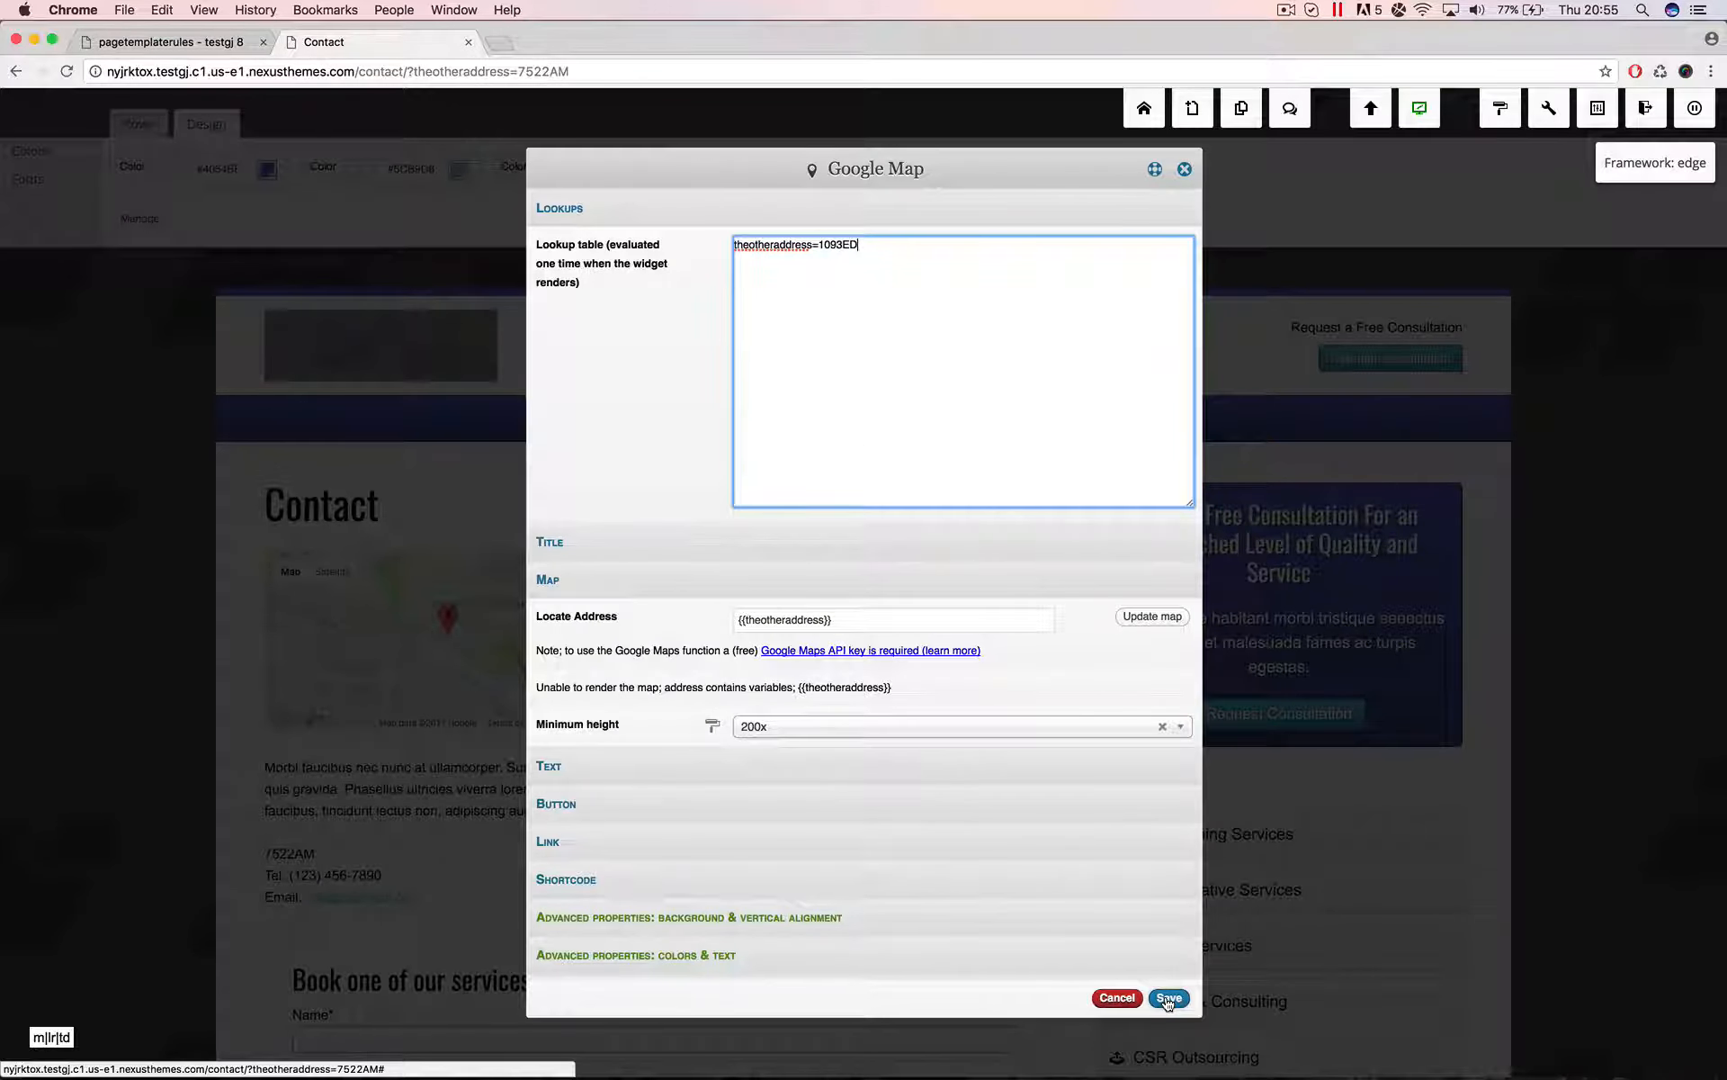
left_click(1169, 998)
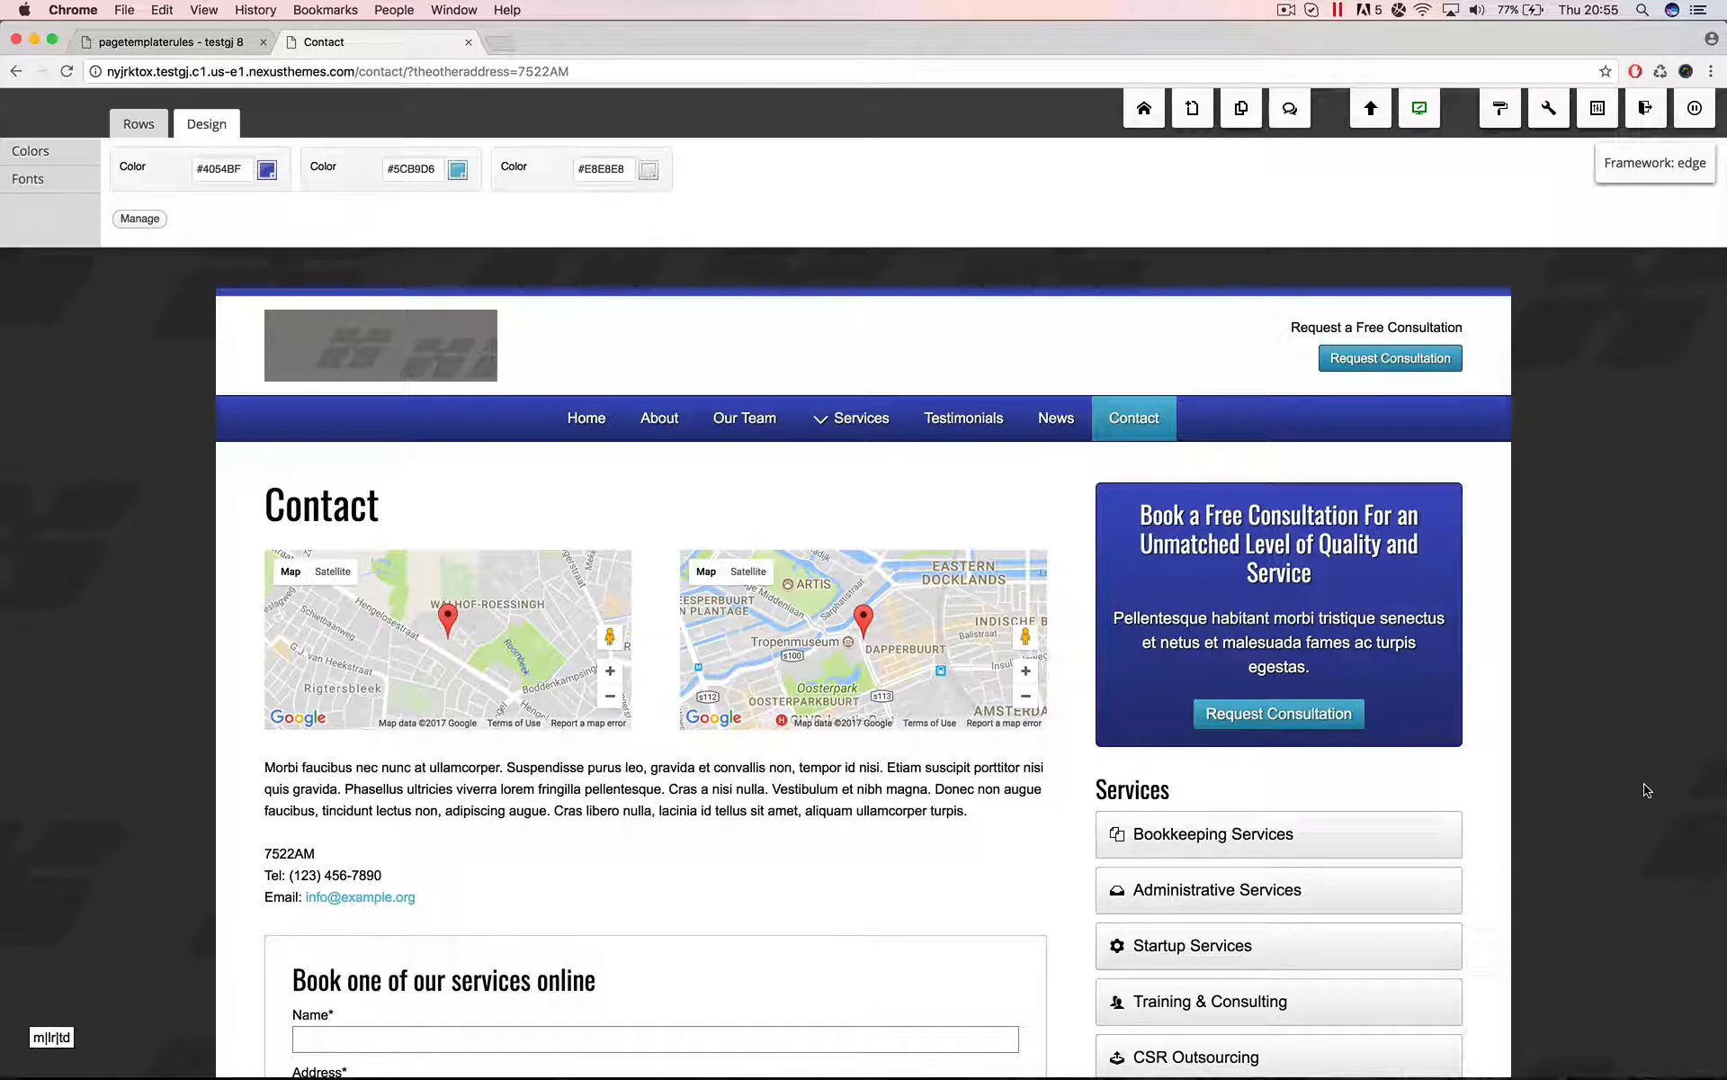
mouse_move(955, 678)
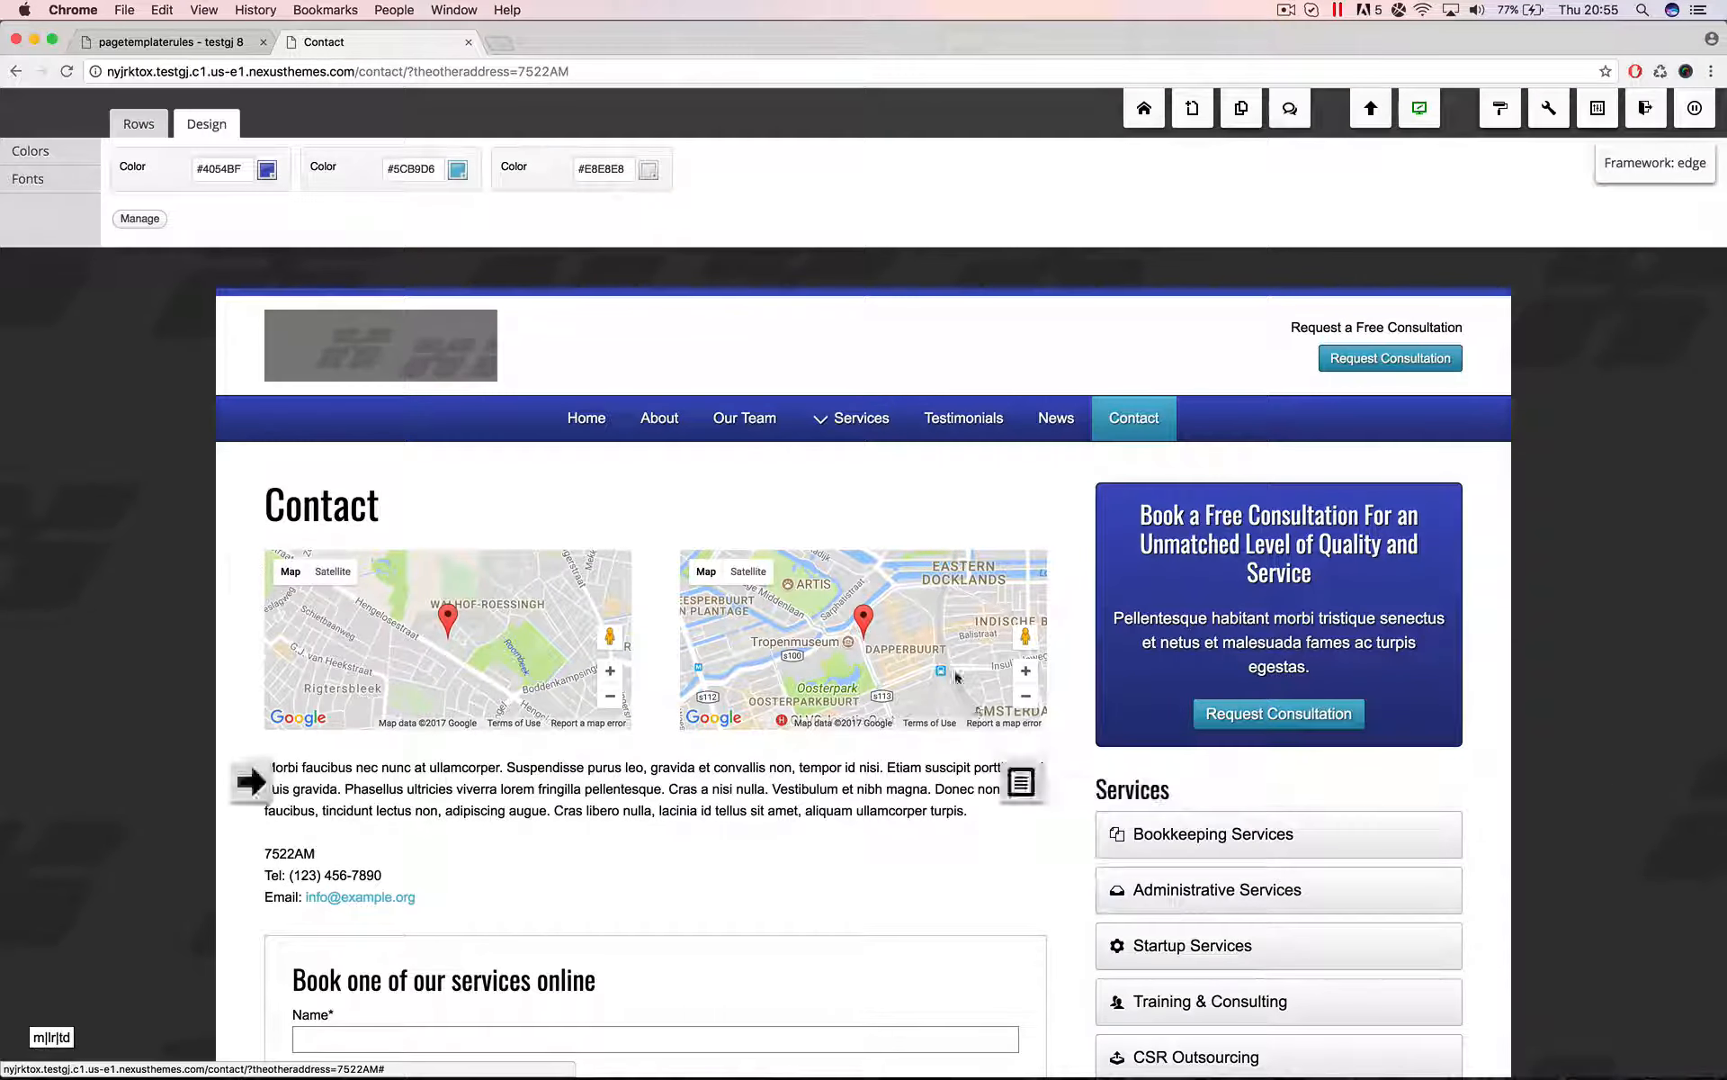
mouse_move(72, 572)
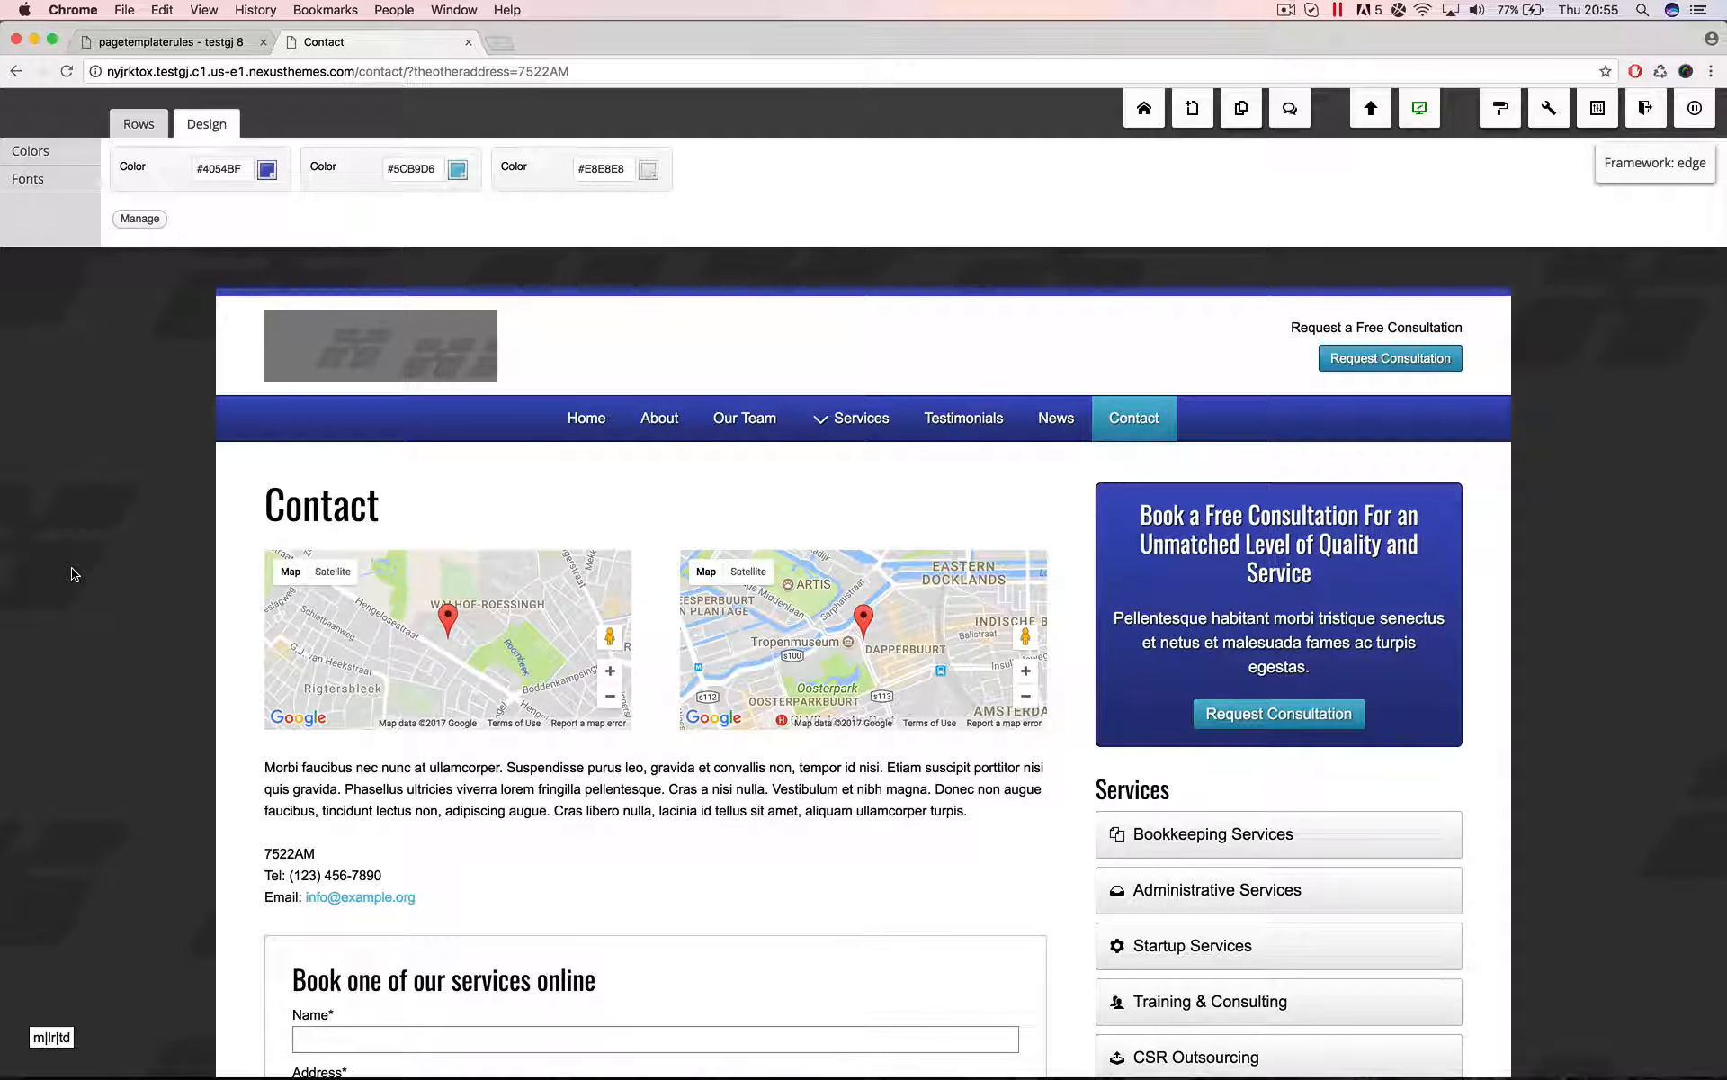
mouse_move(446, 639)
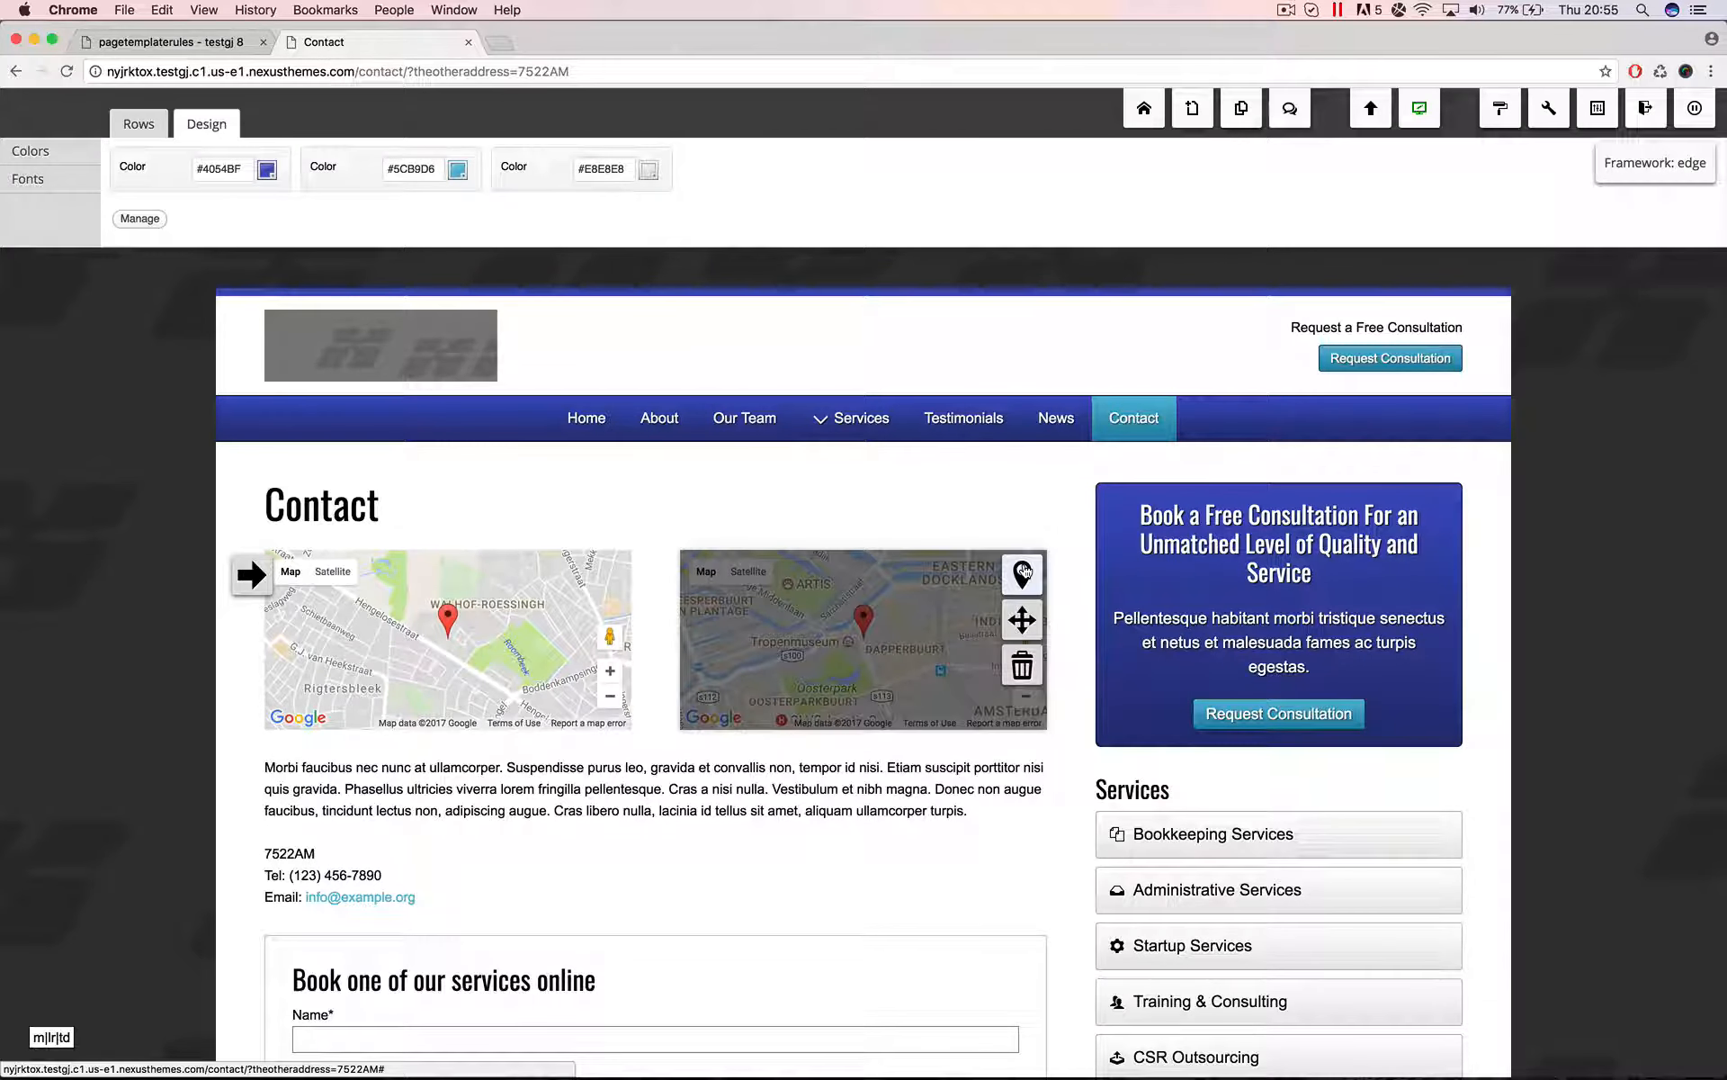
mouse_move(1022, 573)
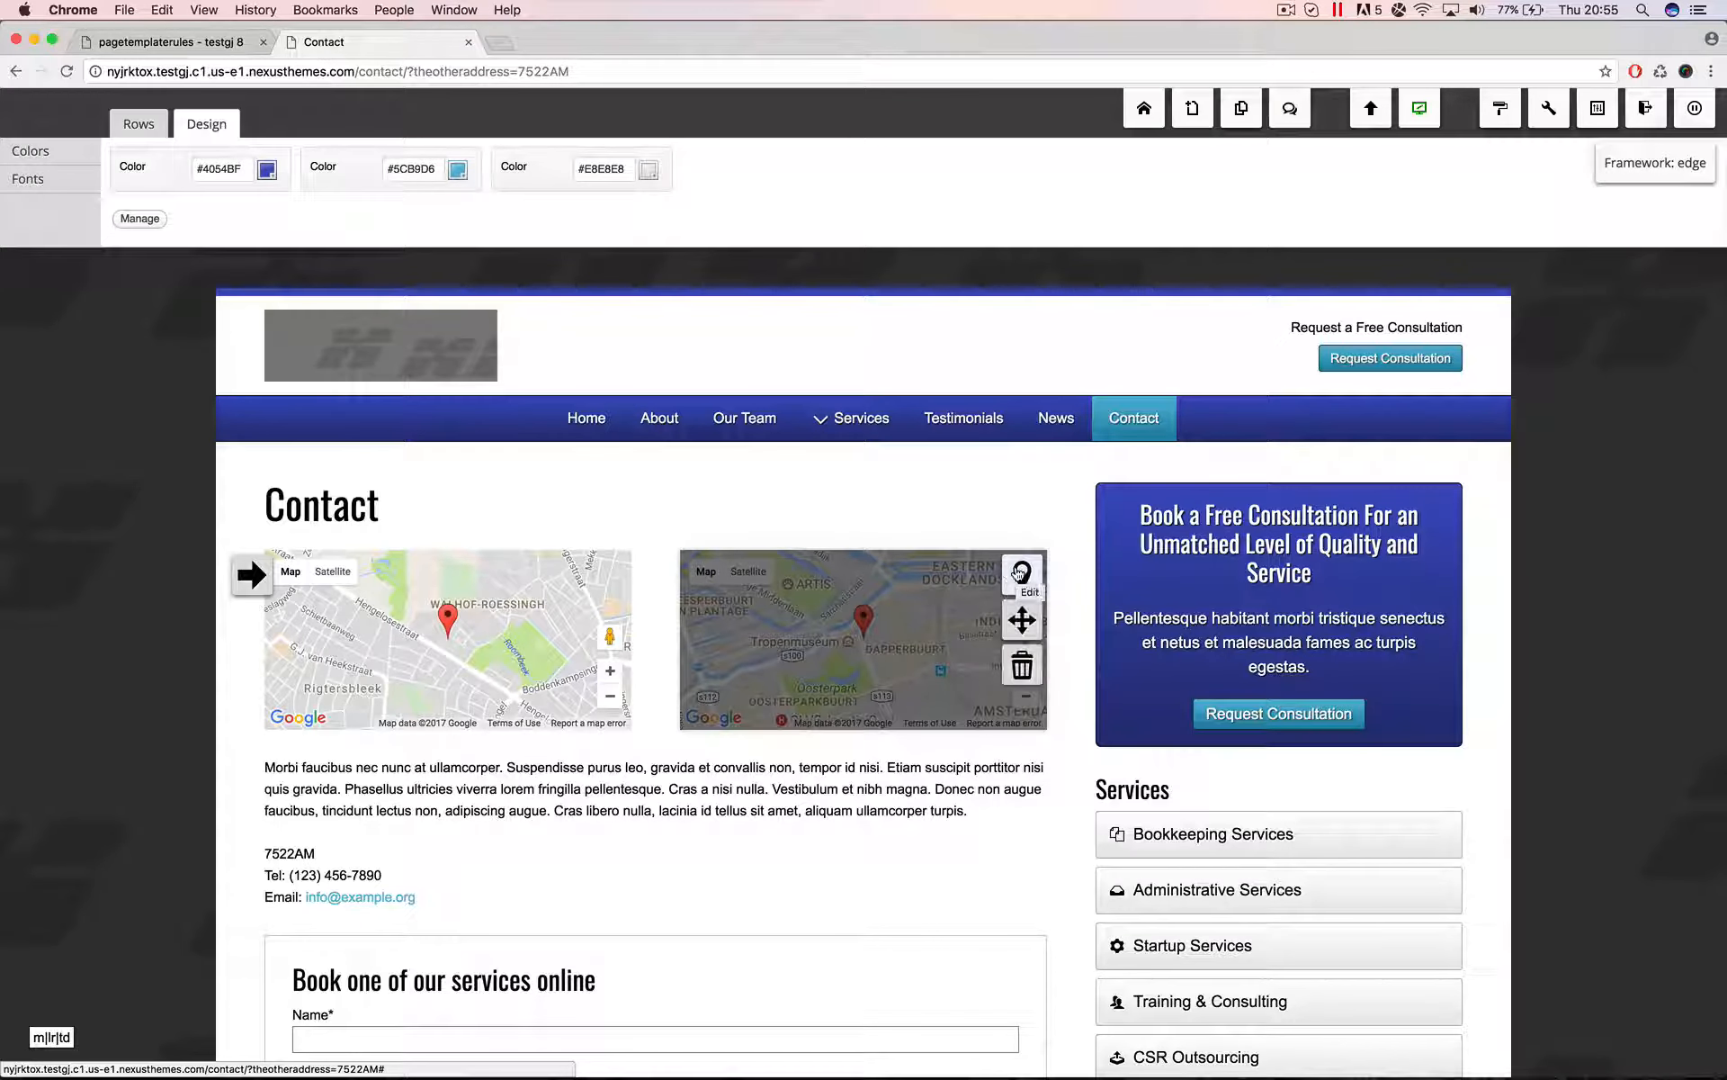
Empty the second map's lookup, locate address 1093ED directly and zoom the preview in
left_click(1027, 575)
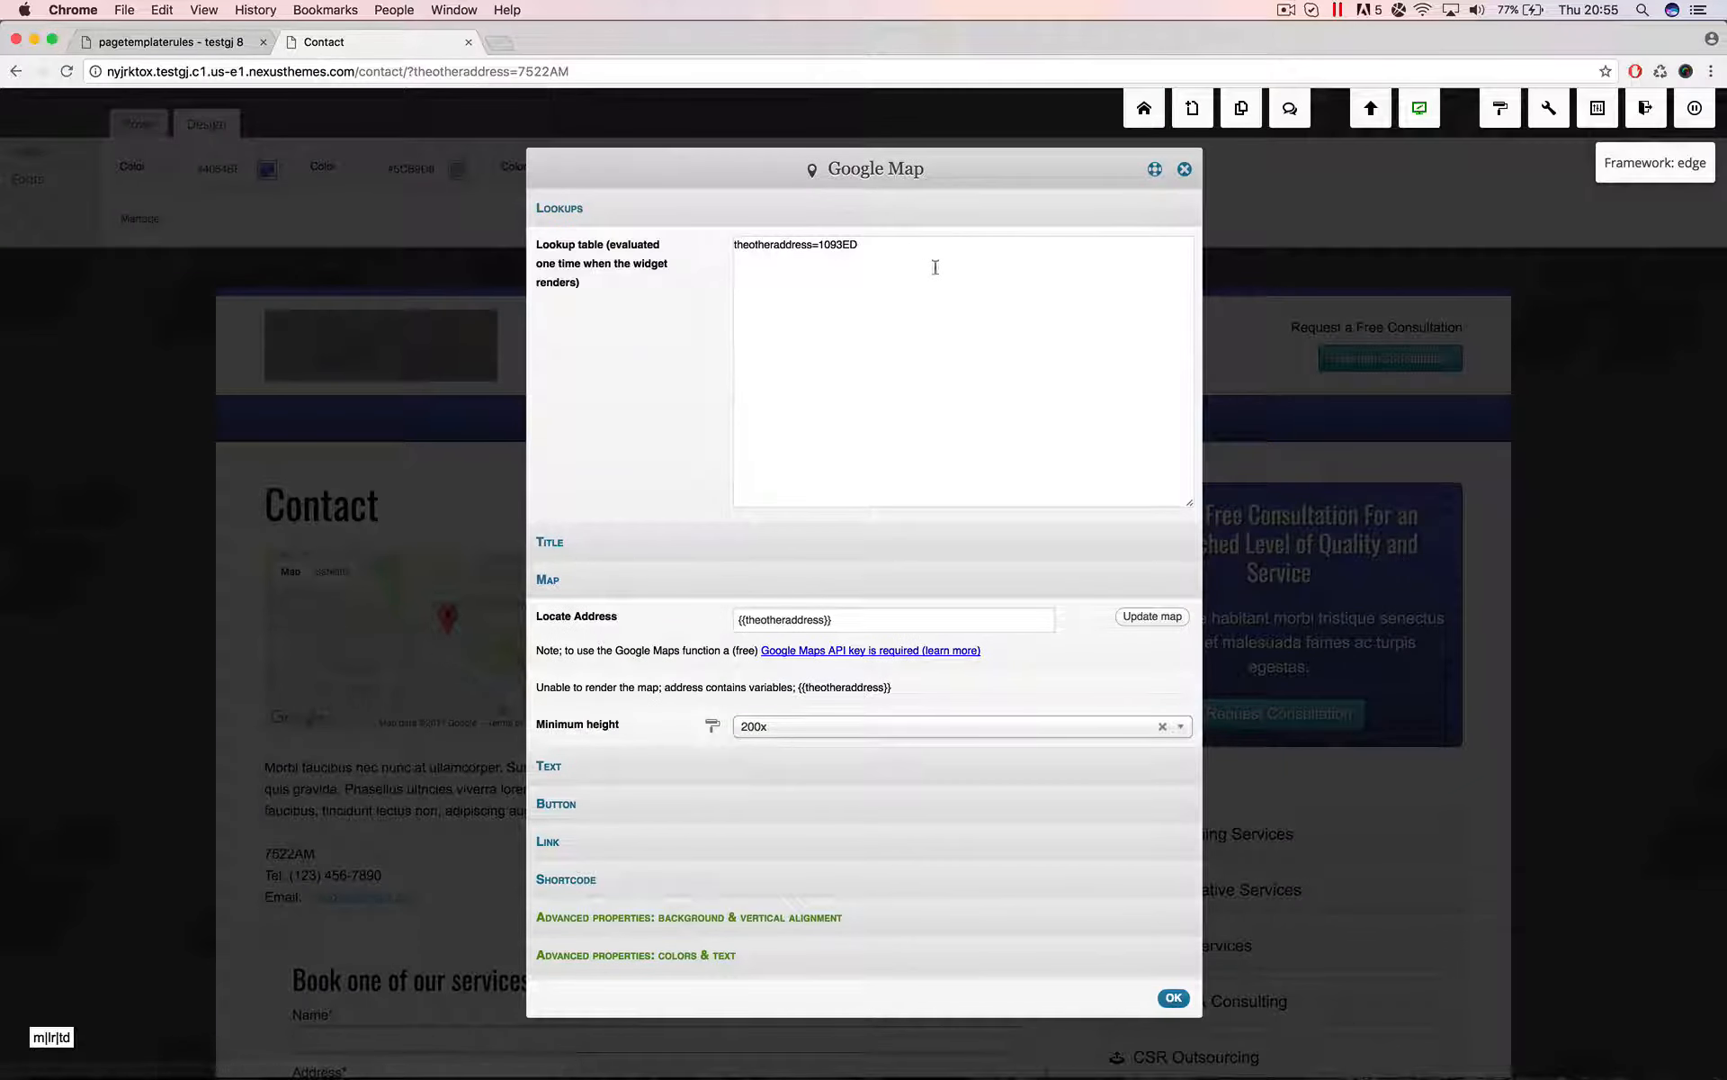
triple_click(796, 245)
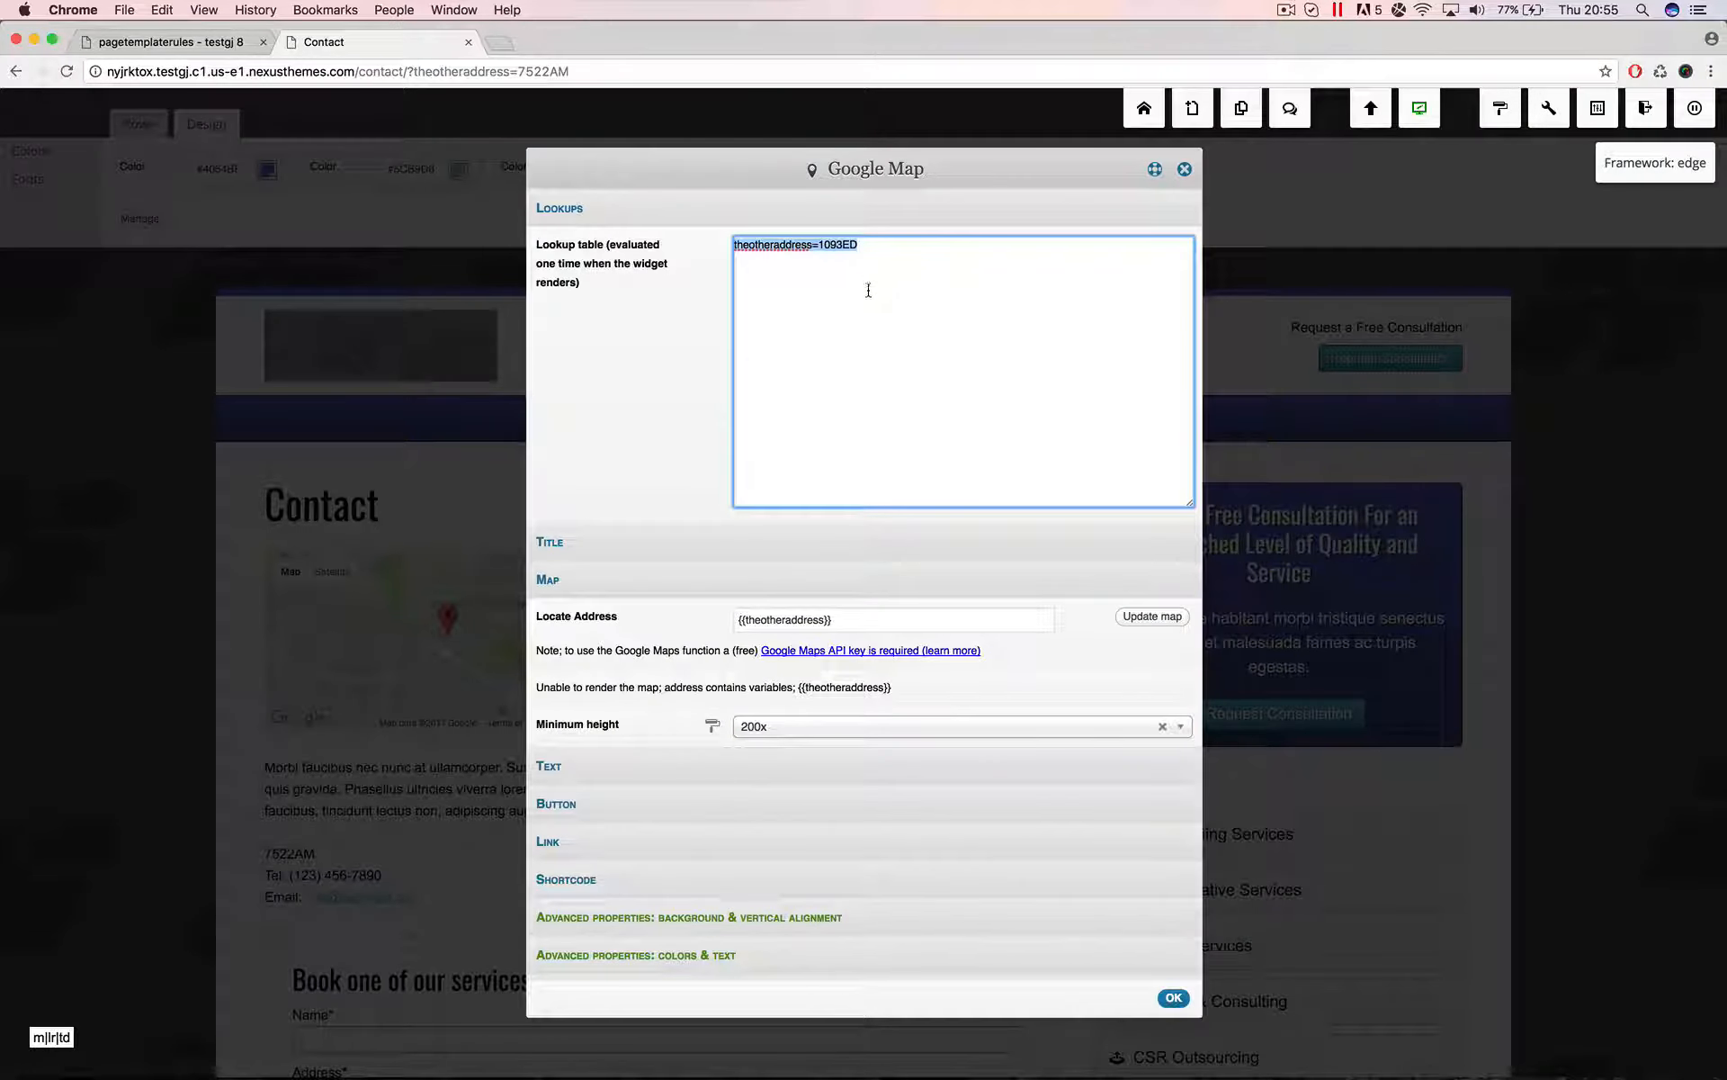
key("Delete")
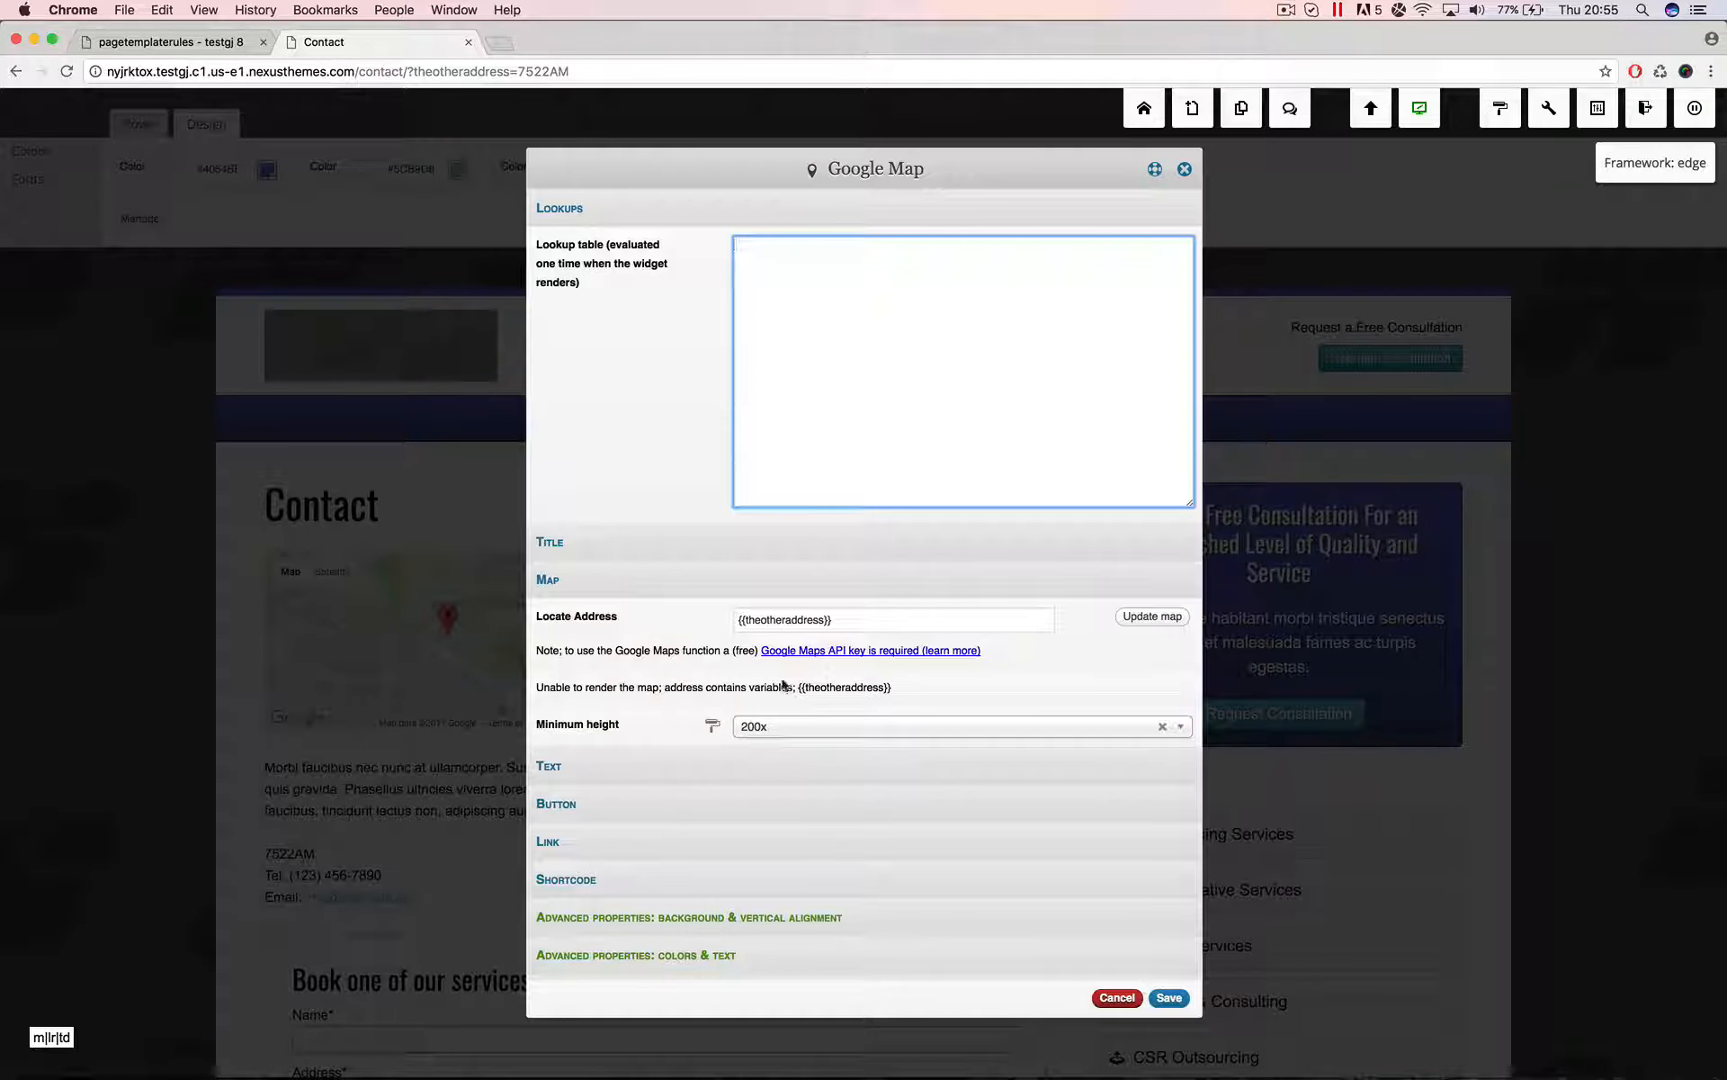
type("1093ED")
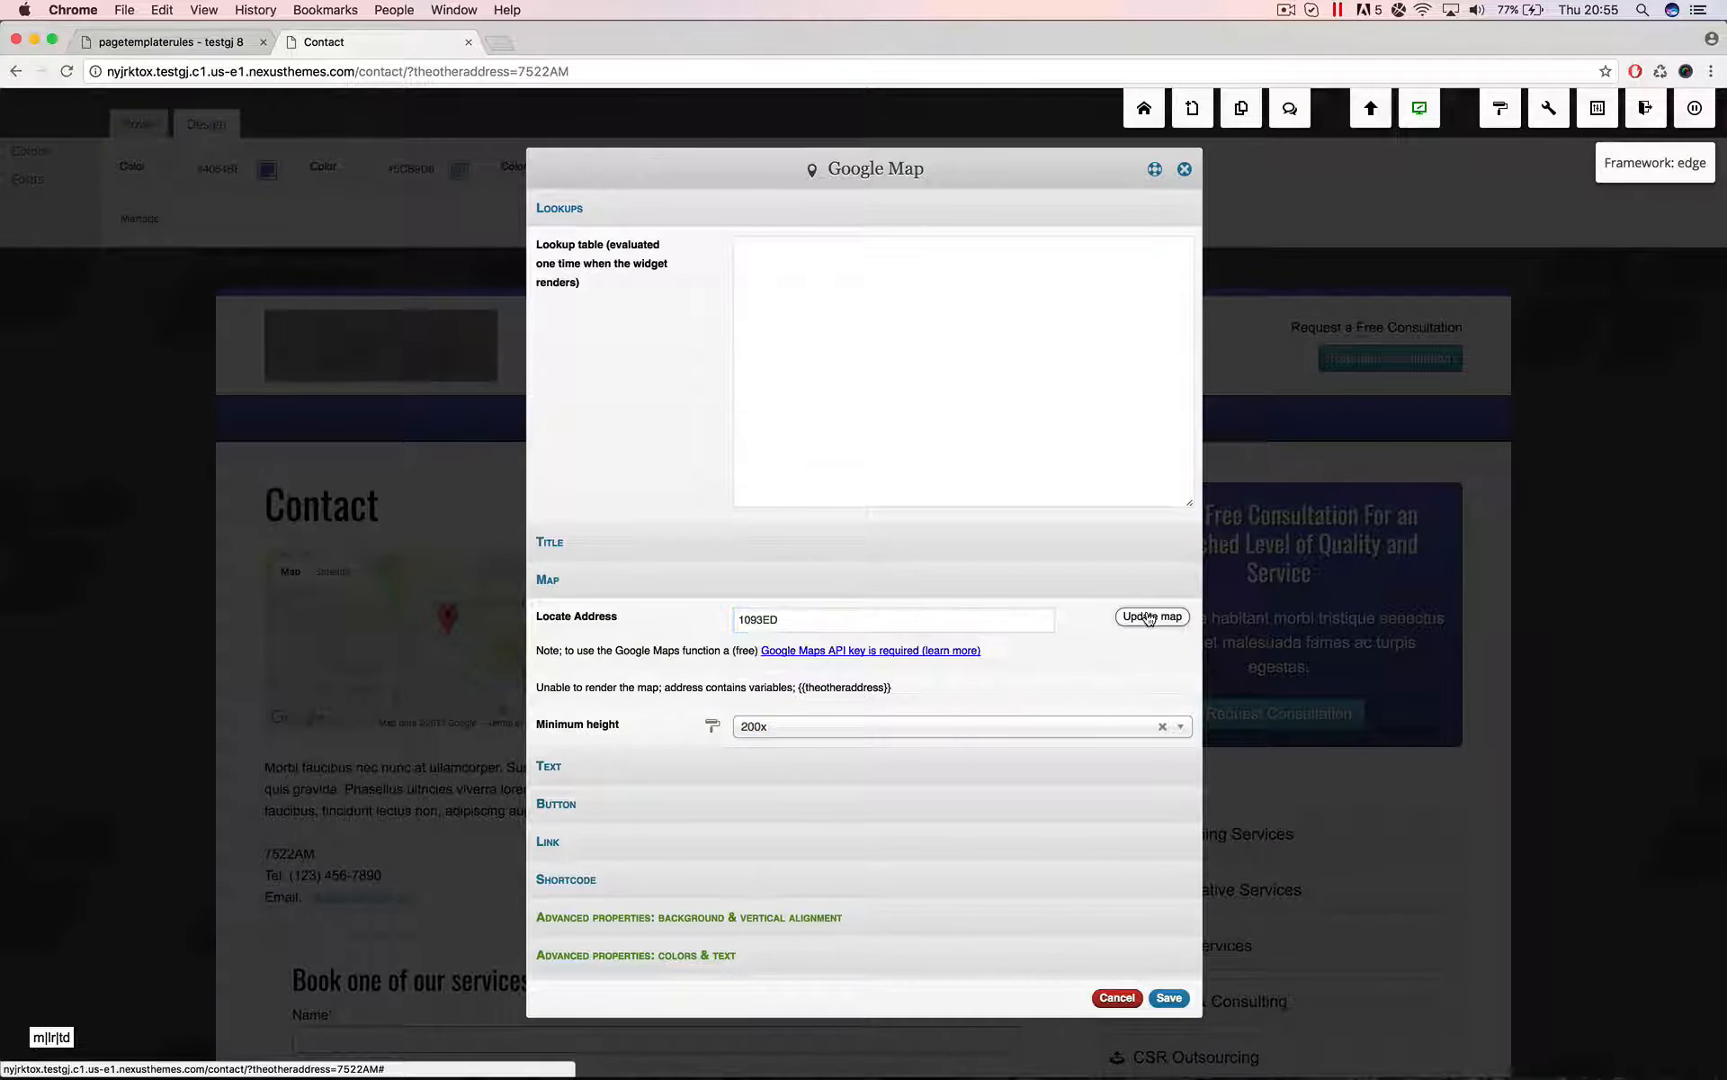
left_click(1151, 615)
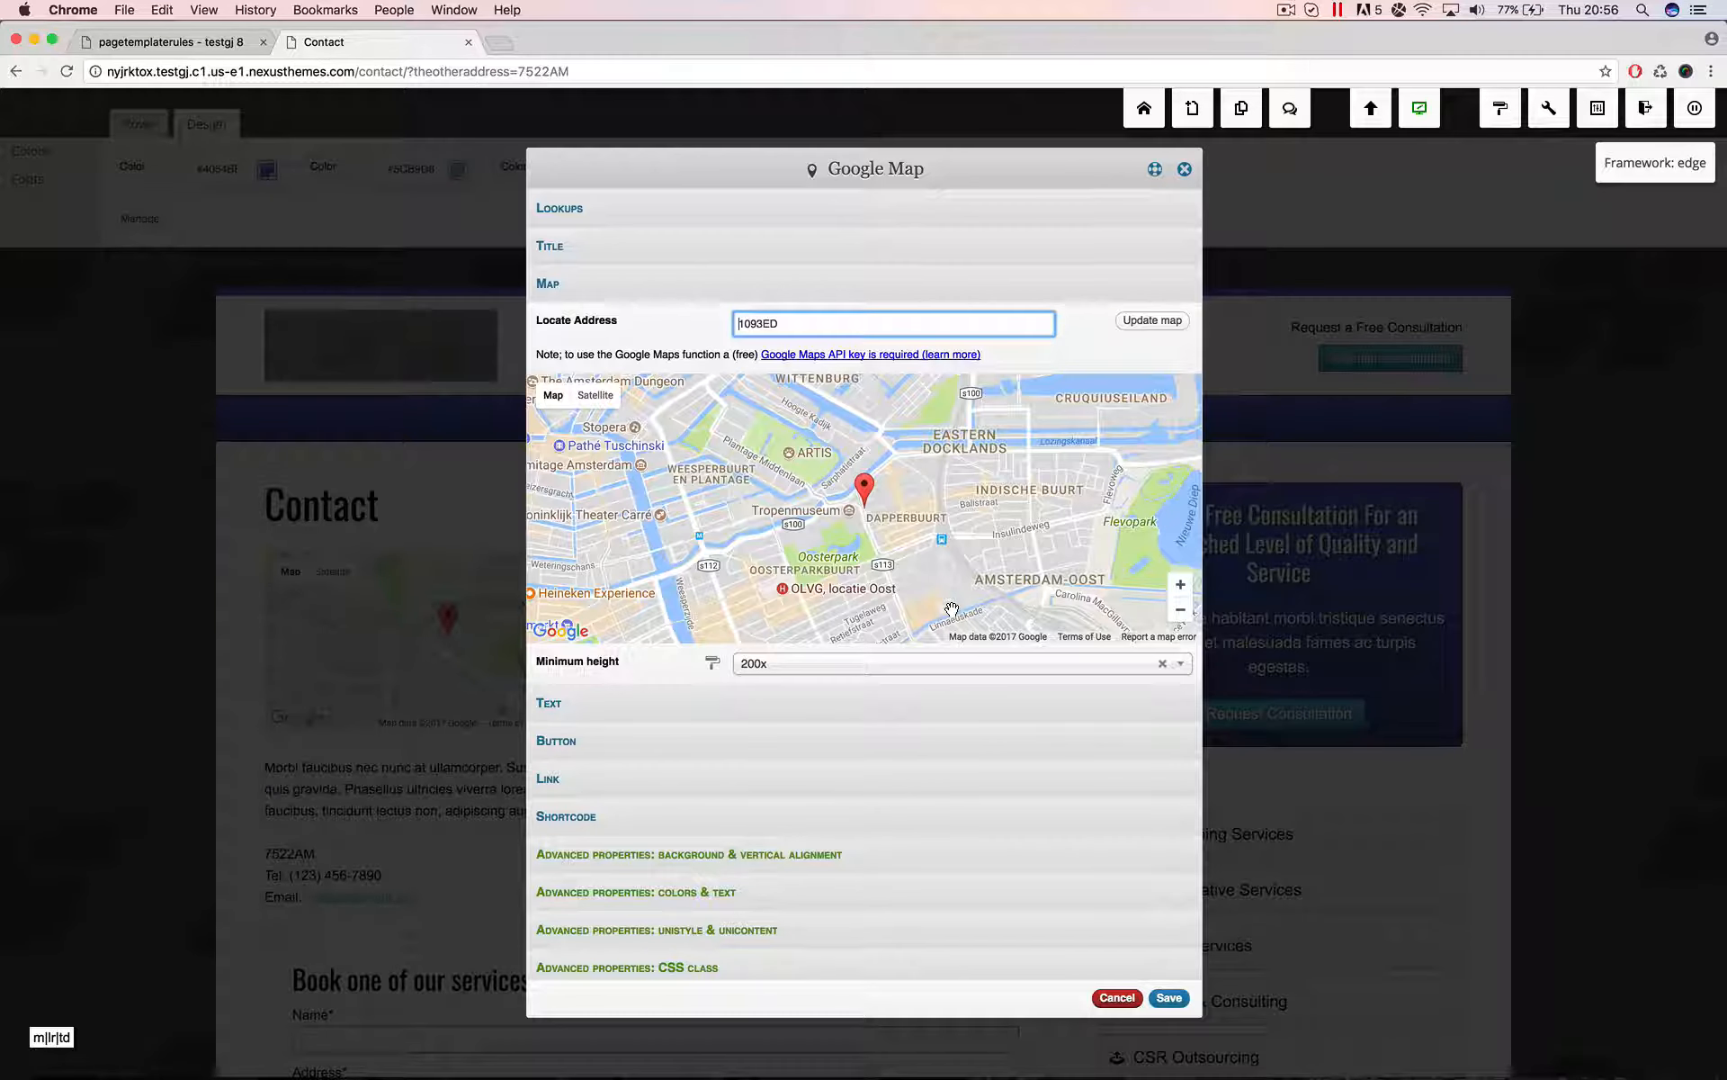
left_click(1180, 583)
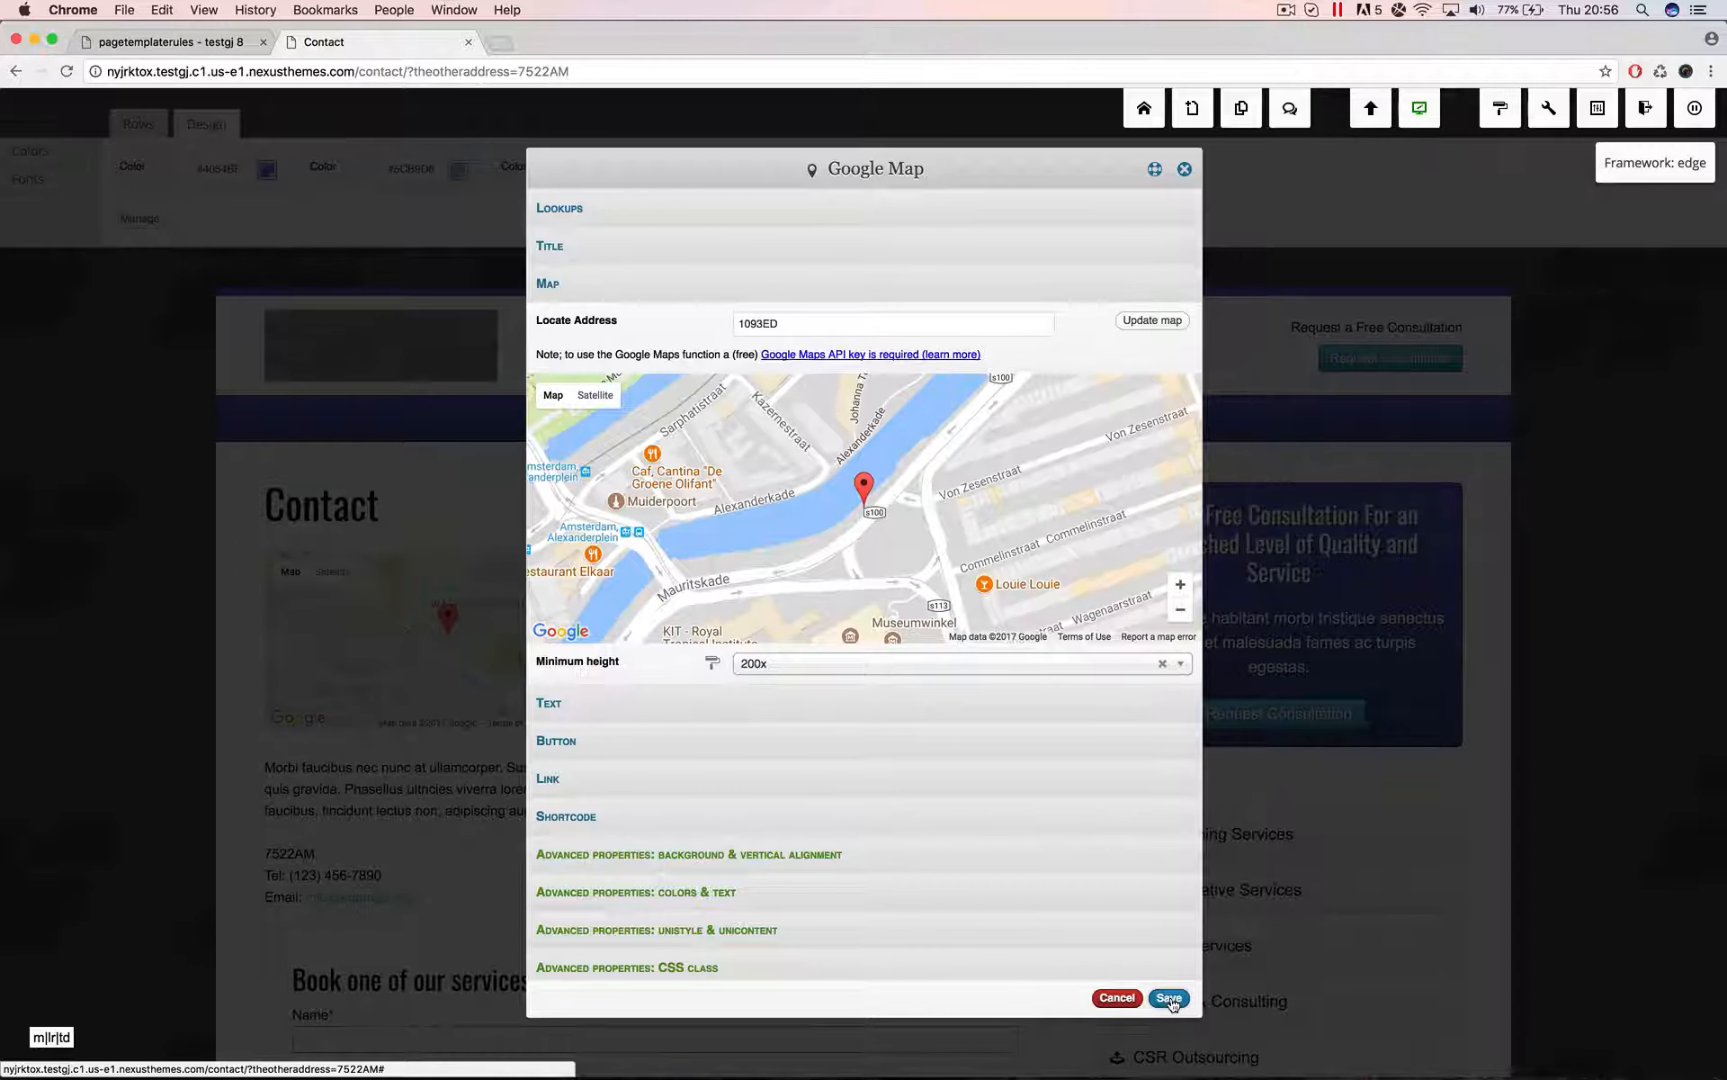
Save the second map with its direct 1093ED address
left_click(1168, 998)
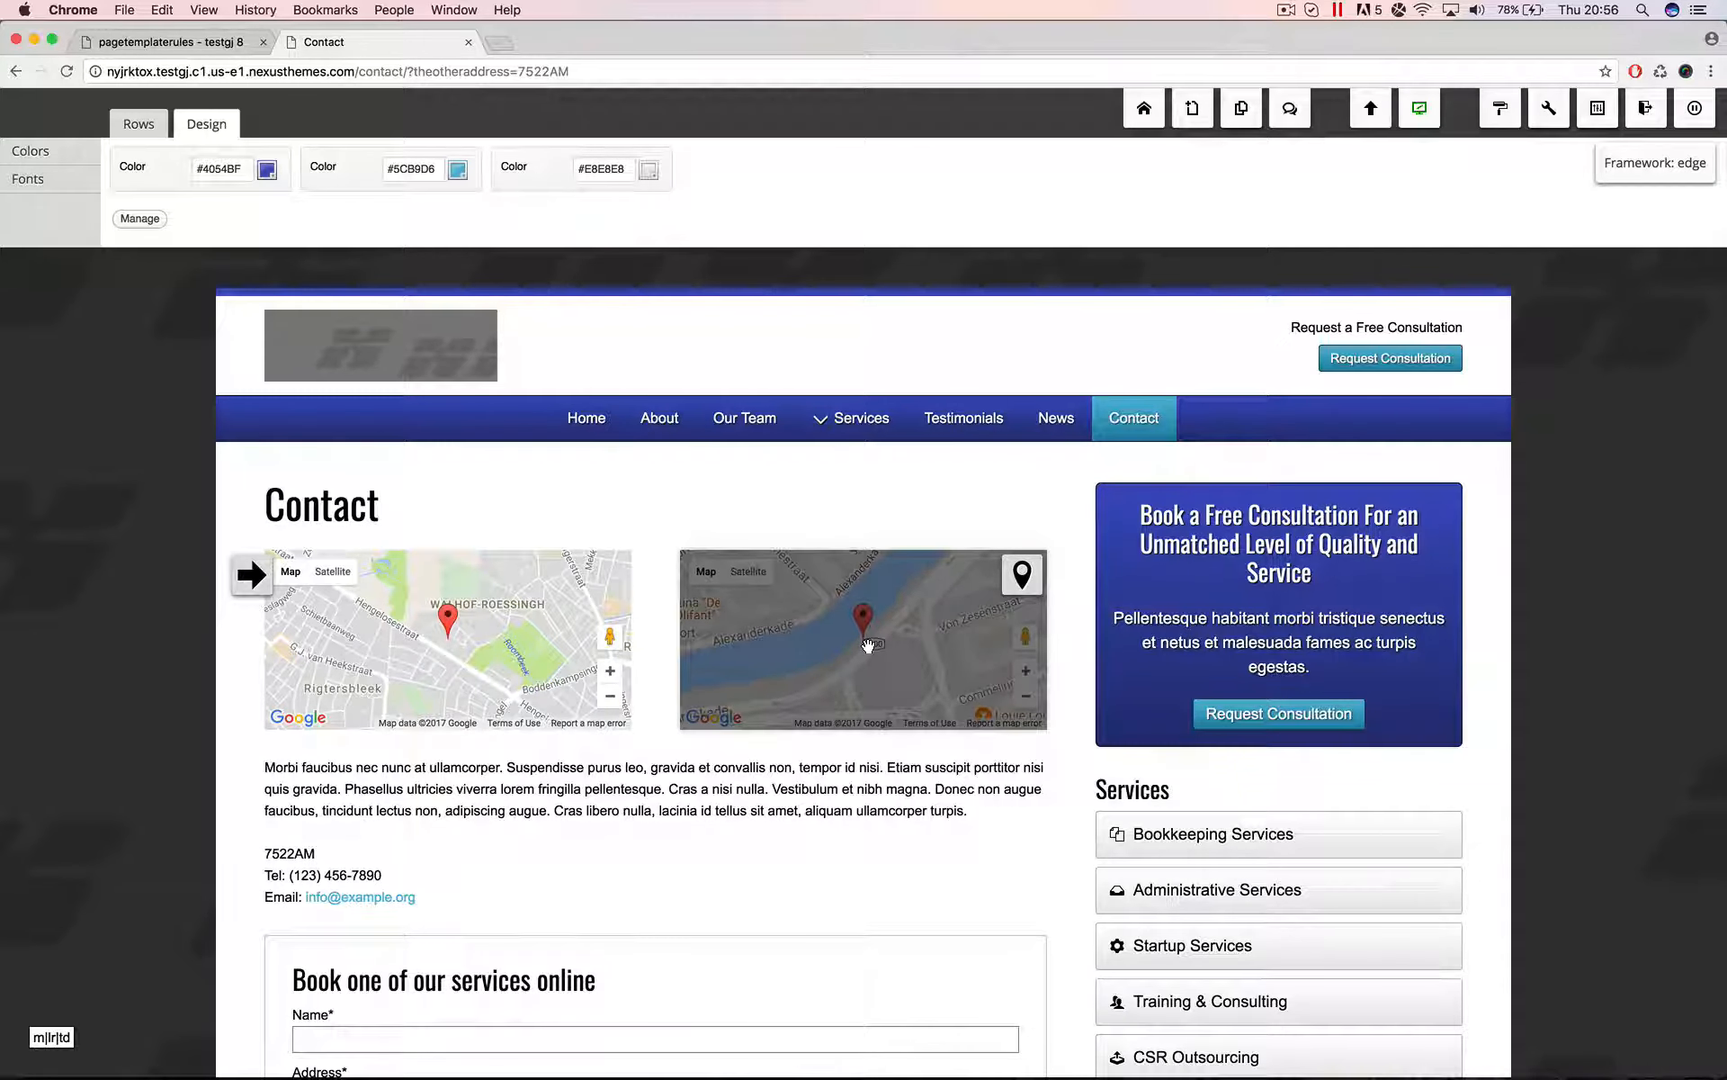
mouse_move(869, 644)
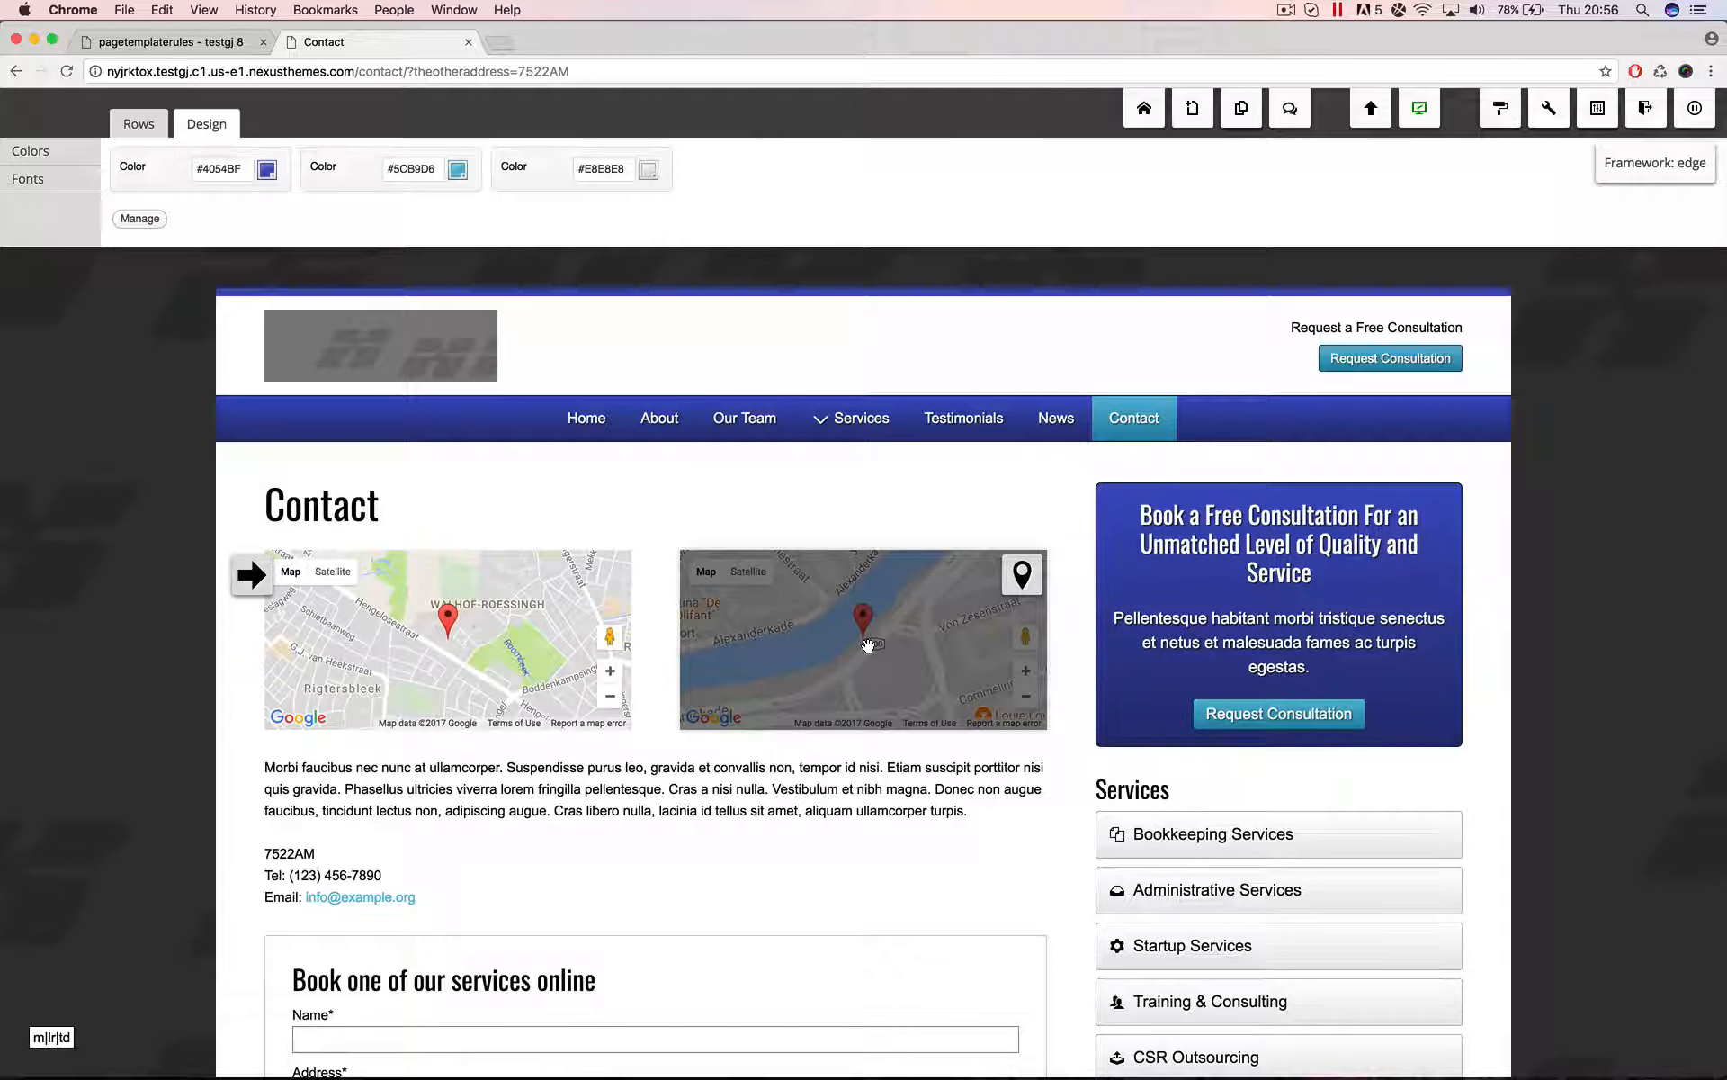